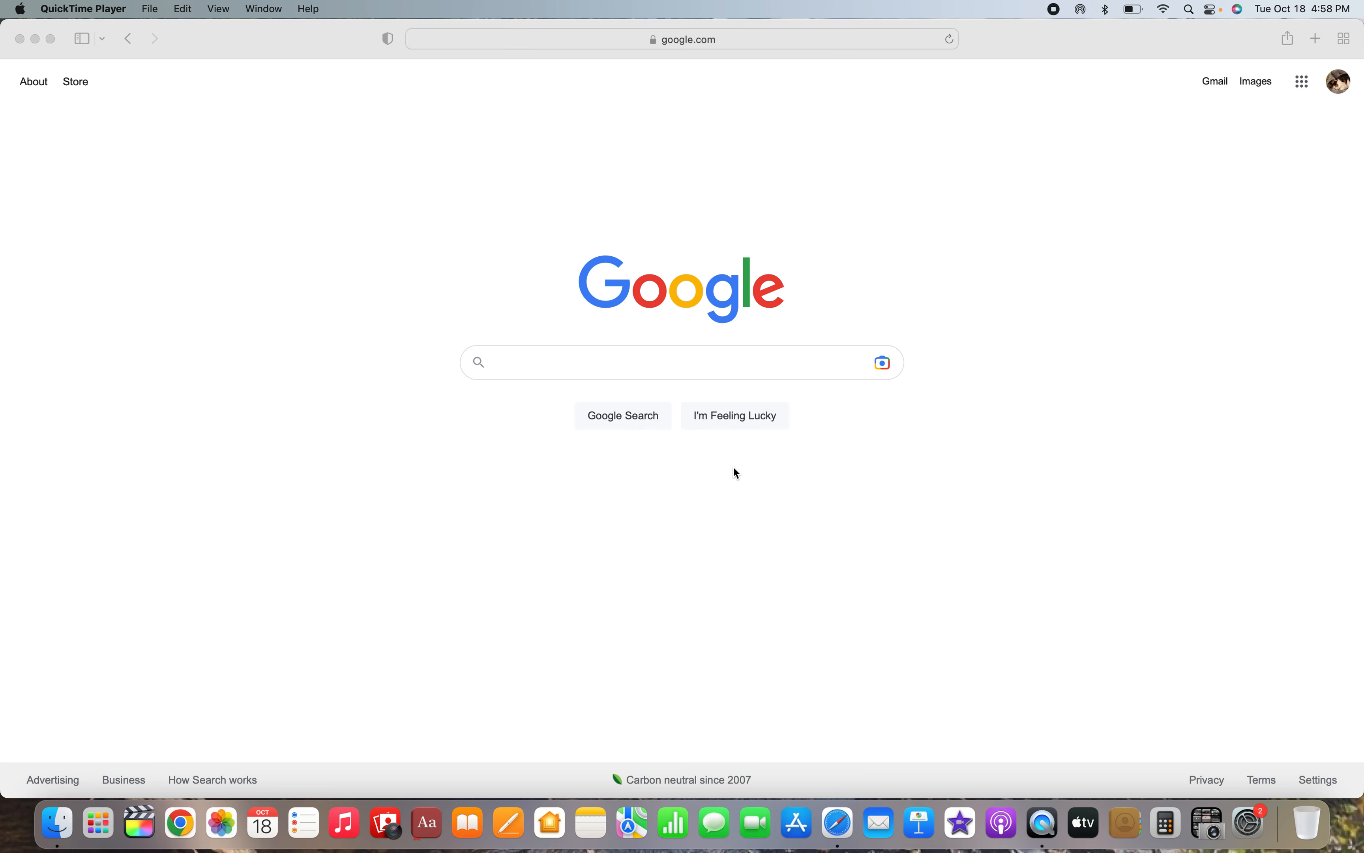
pyautogui.moveTo(591, 801)
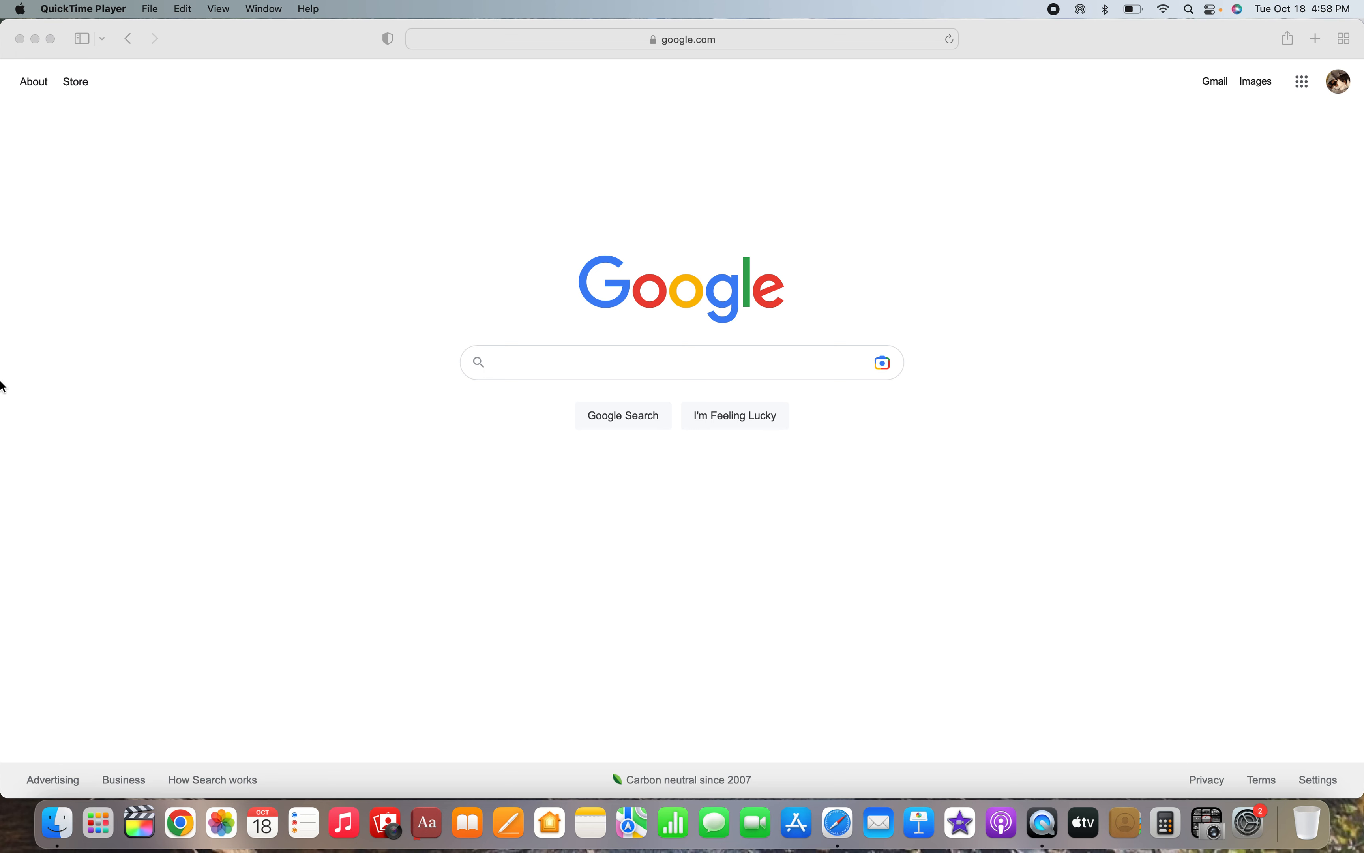
pyautogui.moveTo(250, 147)
pyautogui.write('apple')
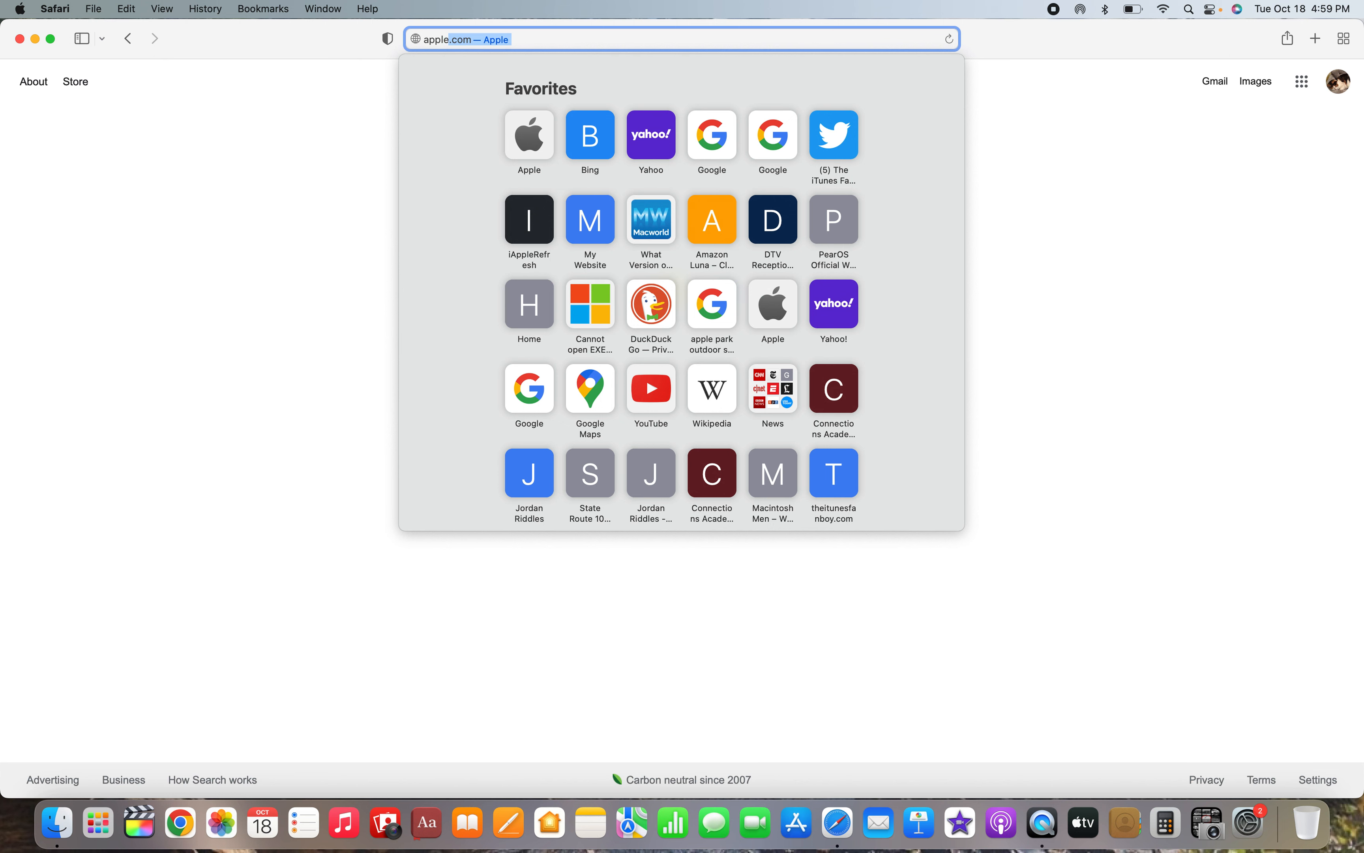
# - Load apple.com to show Apple's home page with the new iPad promotion
pyautogui.press('Return')
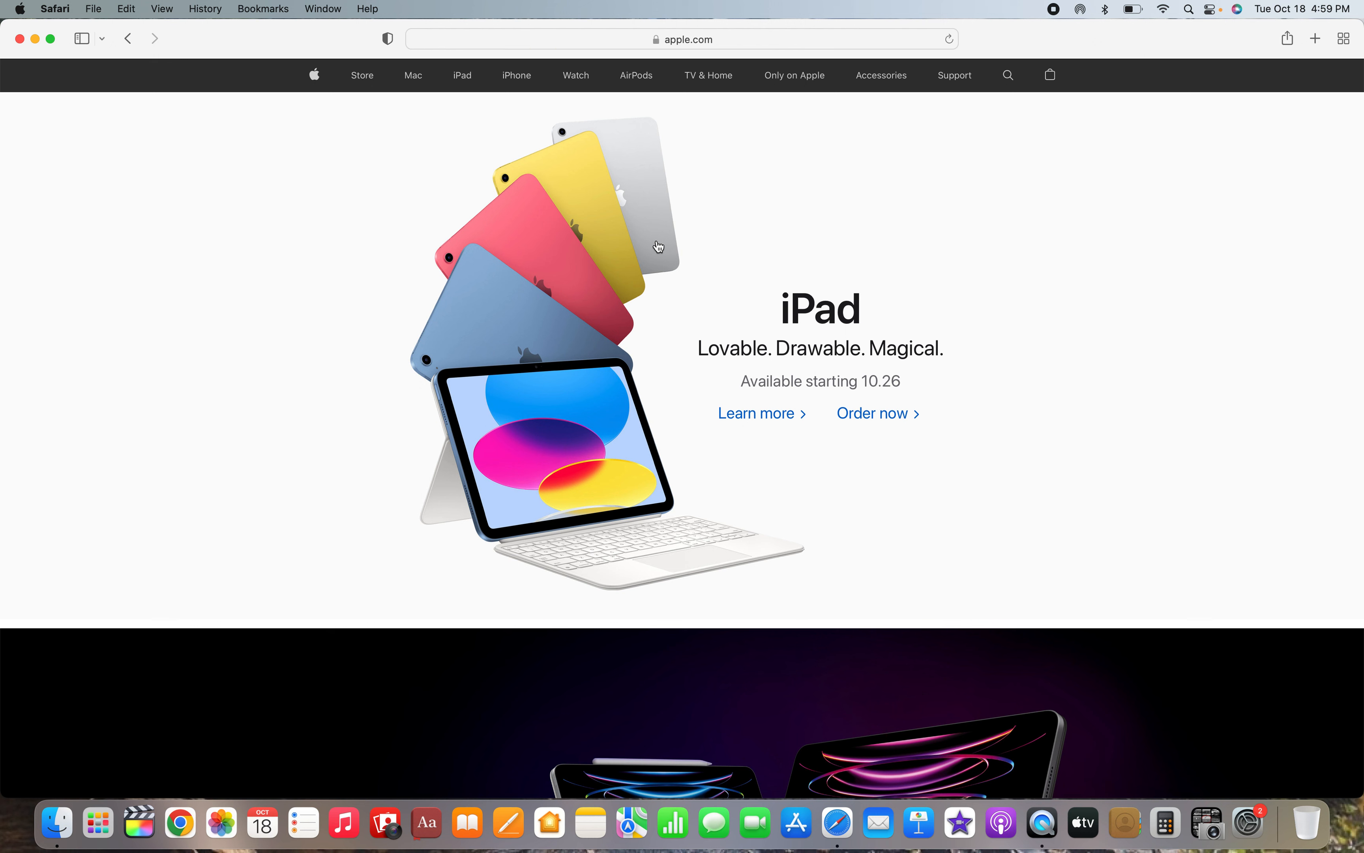
pyautogui.moveTo(757, 412)
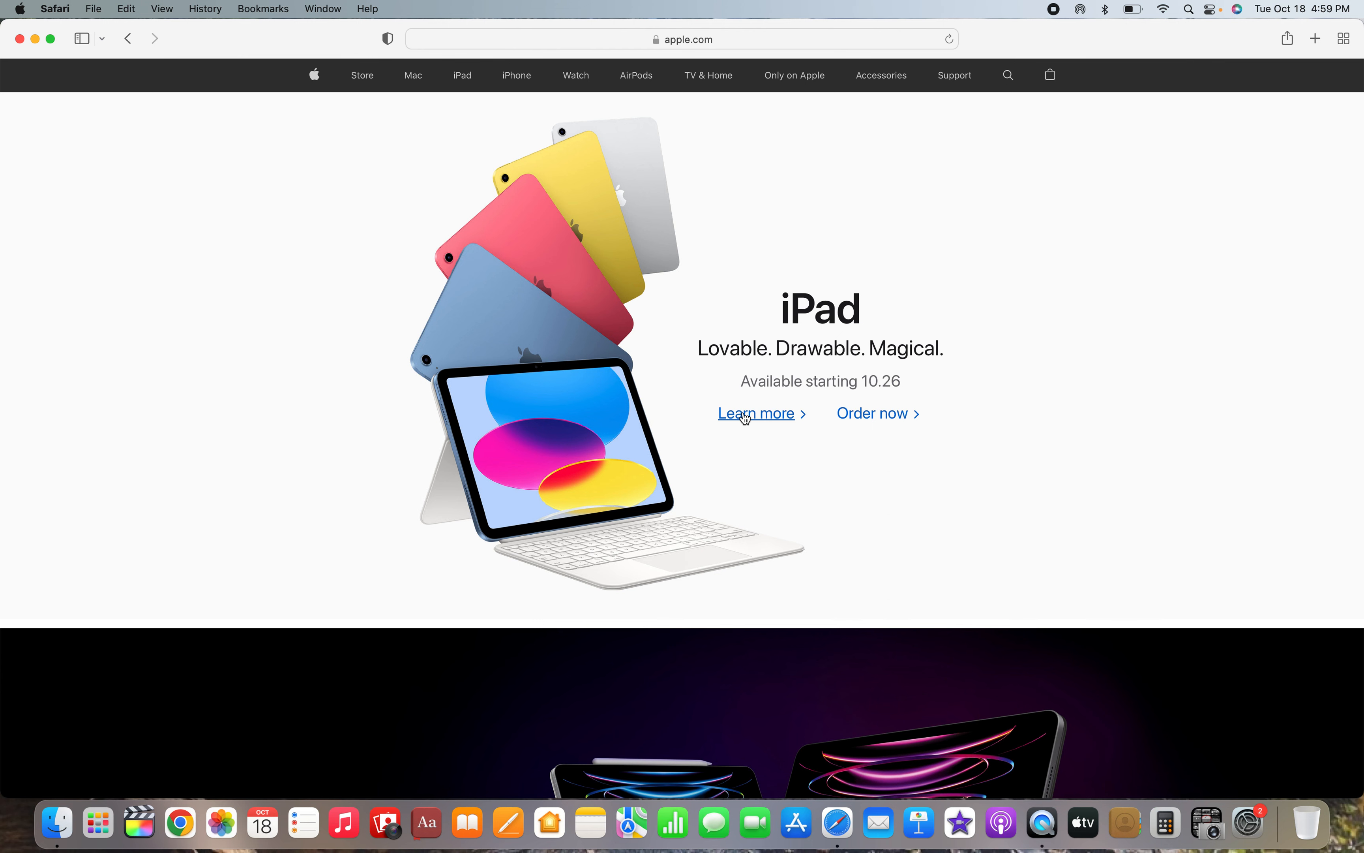
# - Follow 'Learn more' on the iPad banner and read the top of the iPad page
pyautogui.click(755, 412)
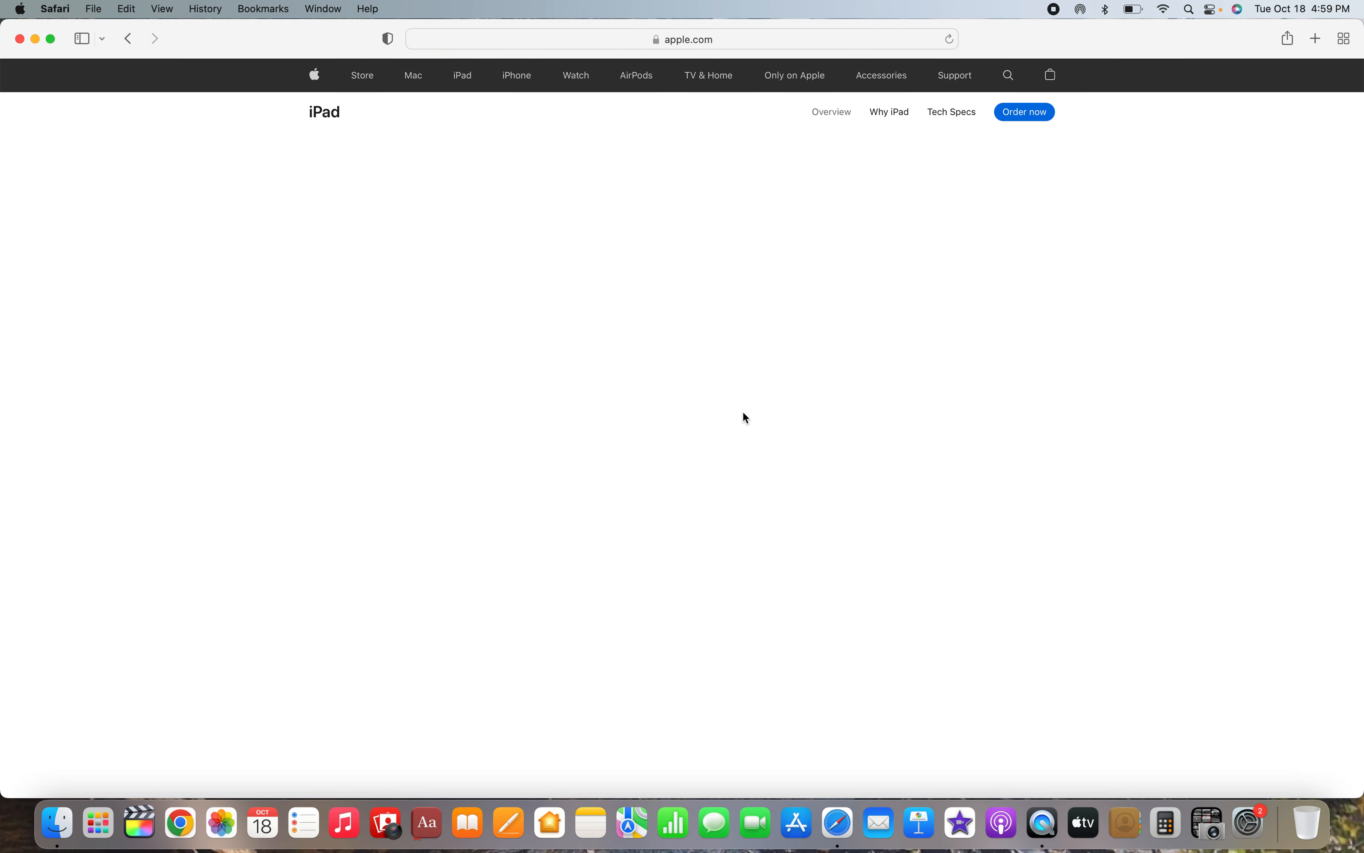
pyautogui.scroll(-3)
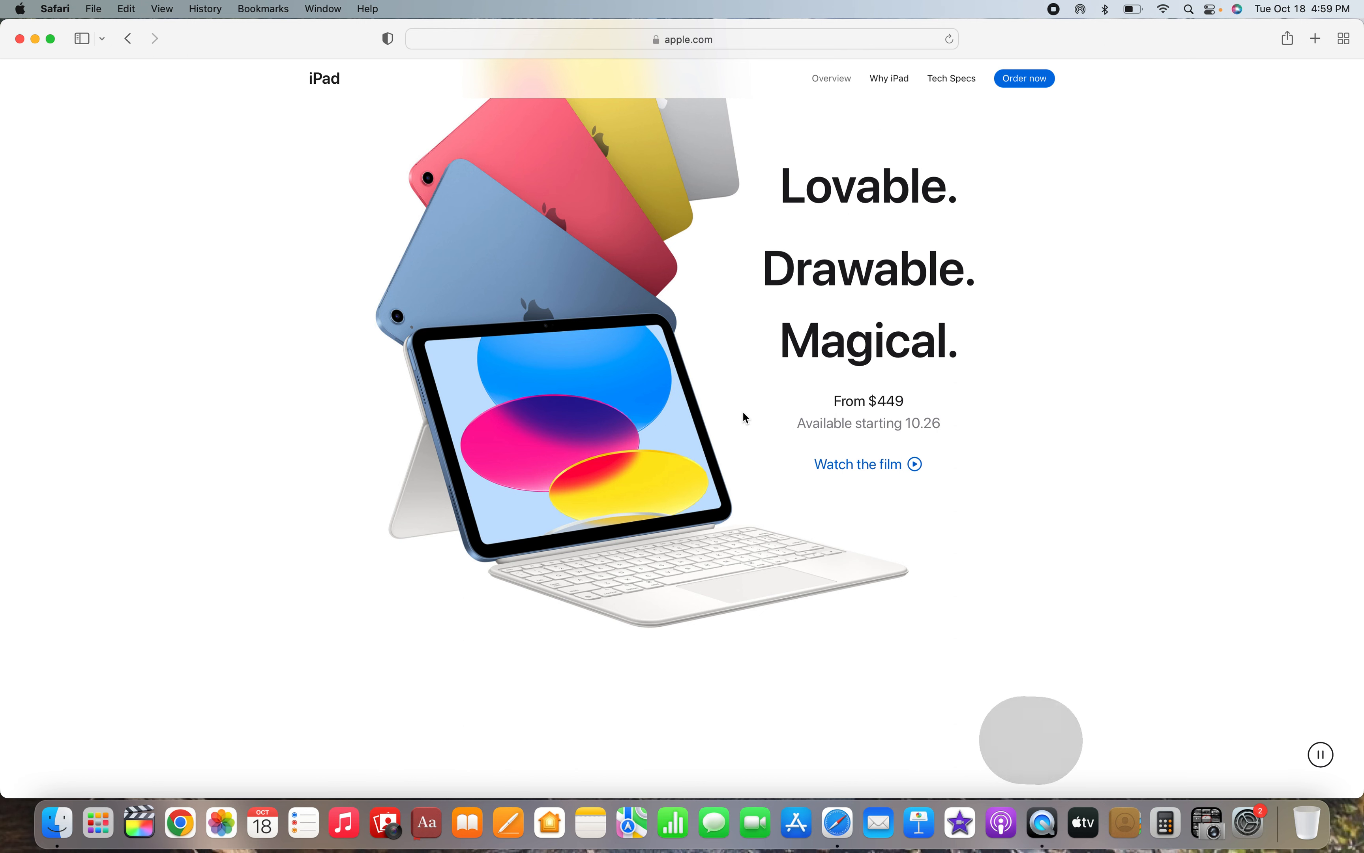
pyautogui.scroll(-3)
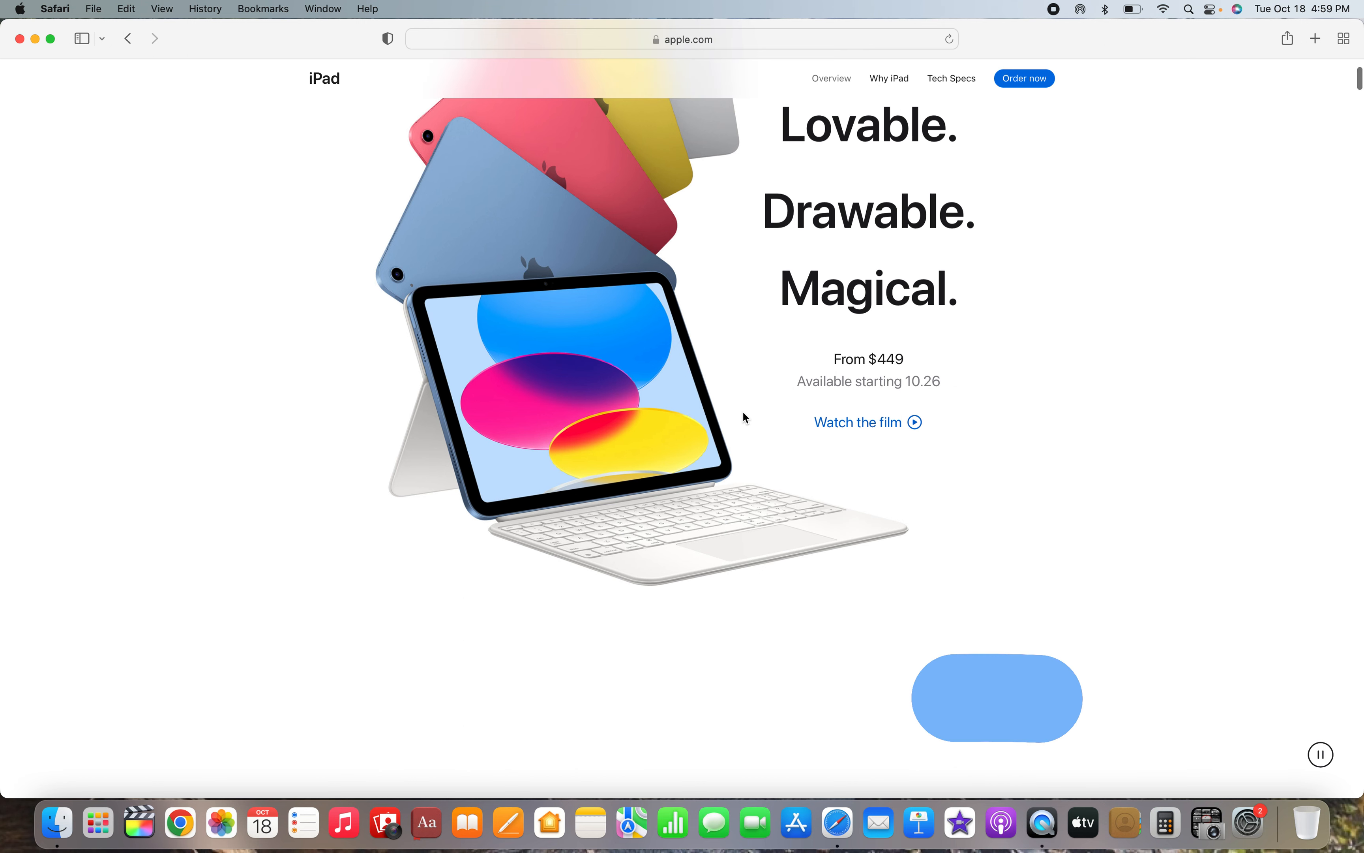
pyautogui.scroll(-3)
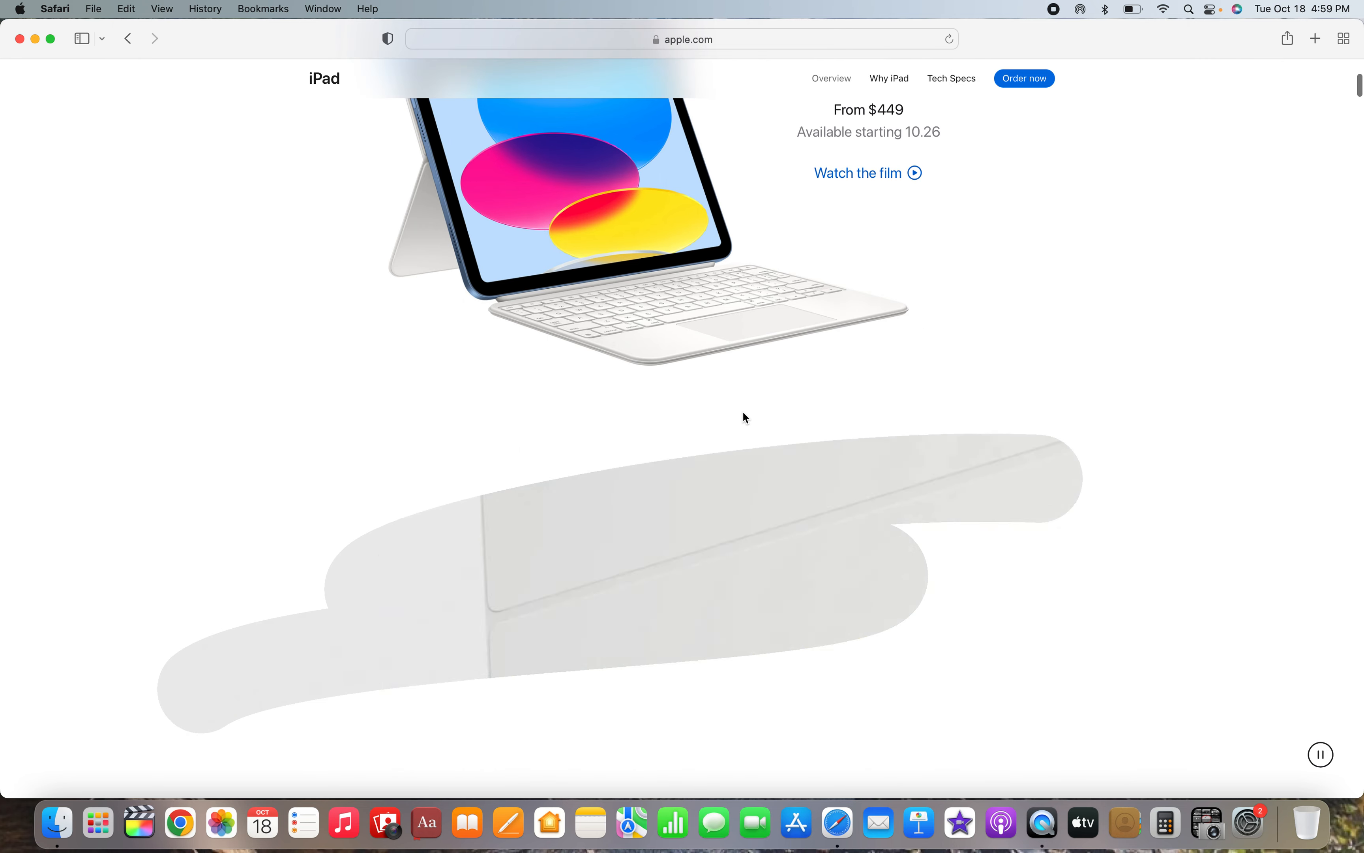
pyautogui.scroll(-3)
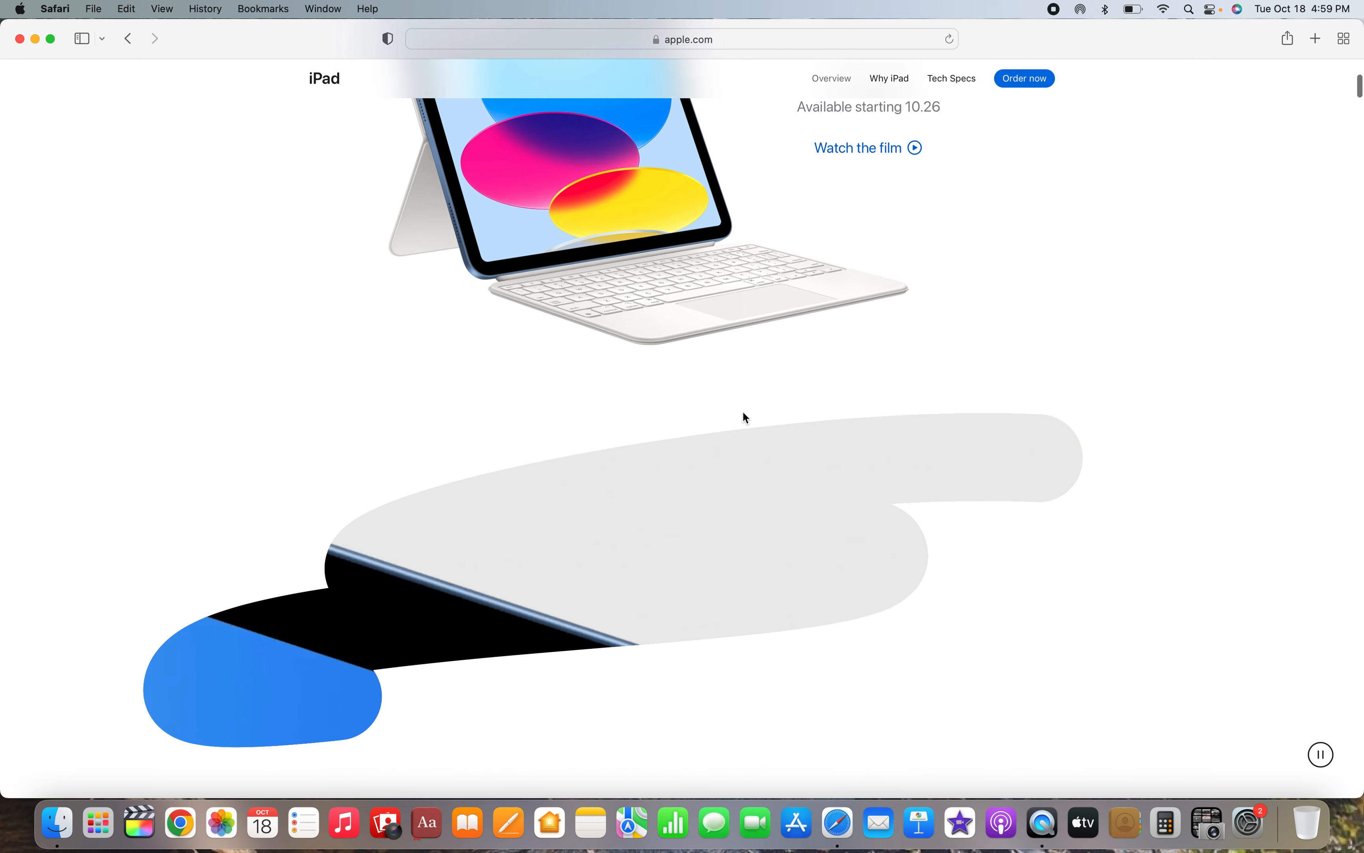
pyautogui.scroll(-3)
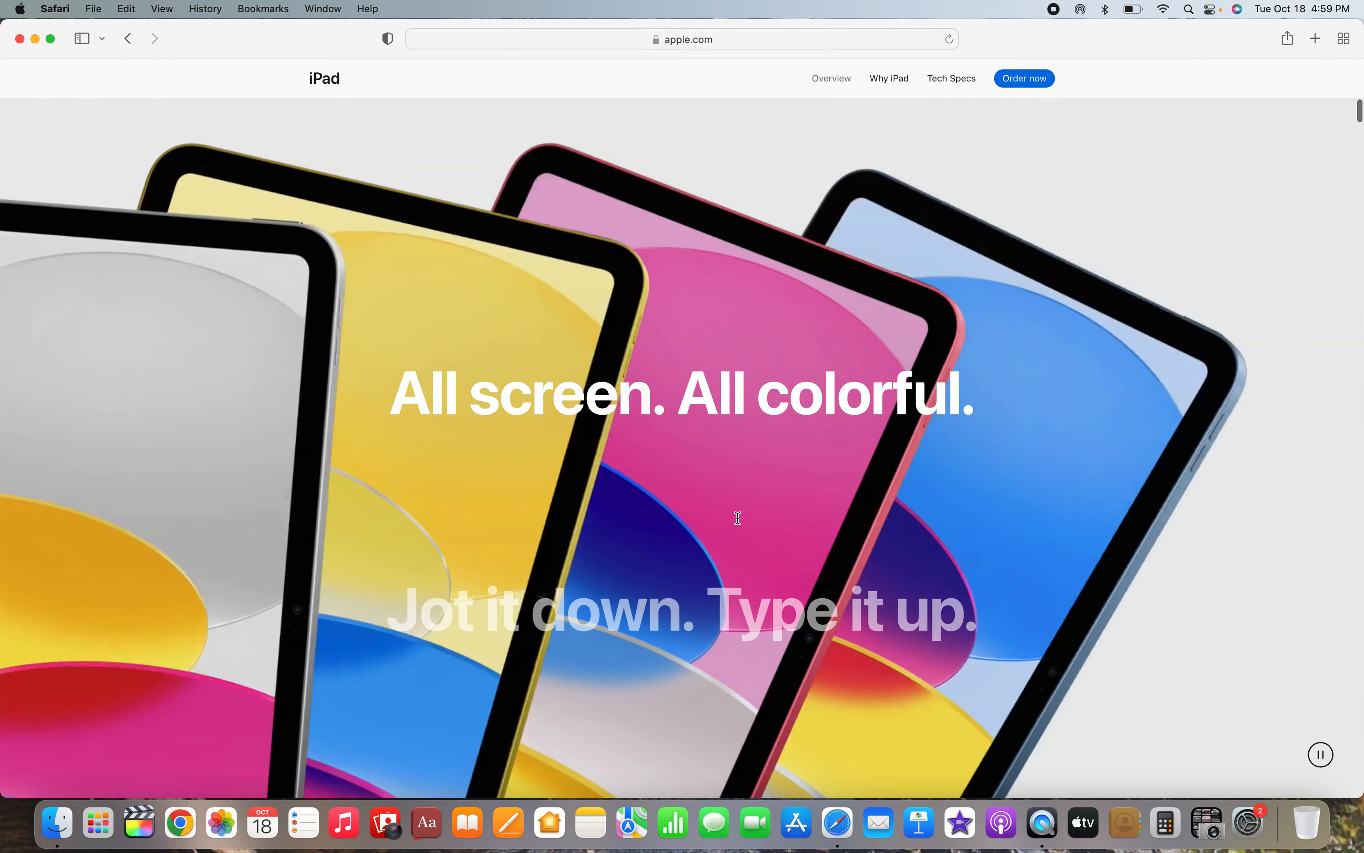
# - Read on past the four-colour lineup to the Apple Pencil and Magic Keyboard Folio section
pyautogui.scroll(-3)
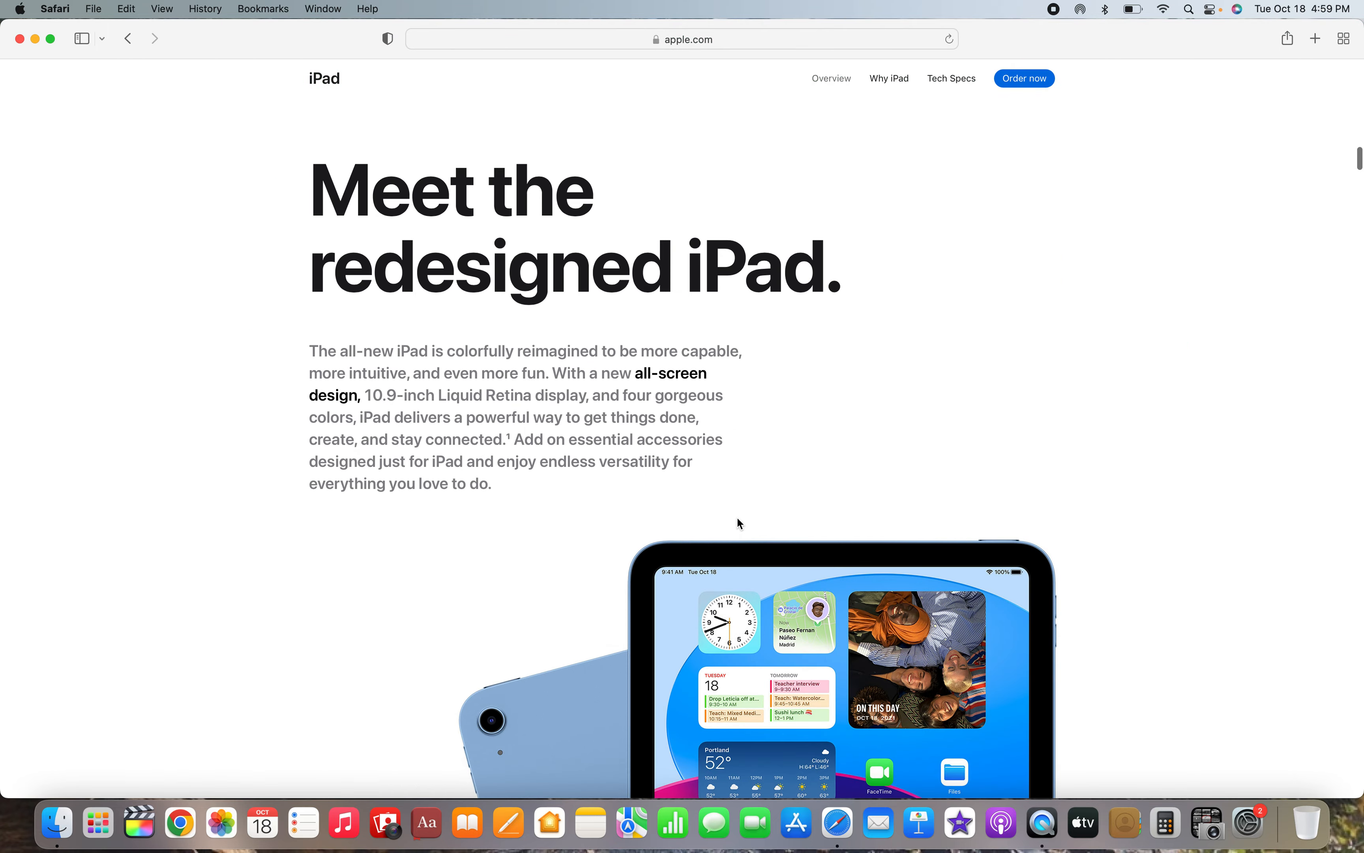
pyautogui.scroll(-3)
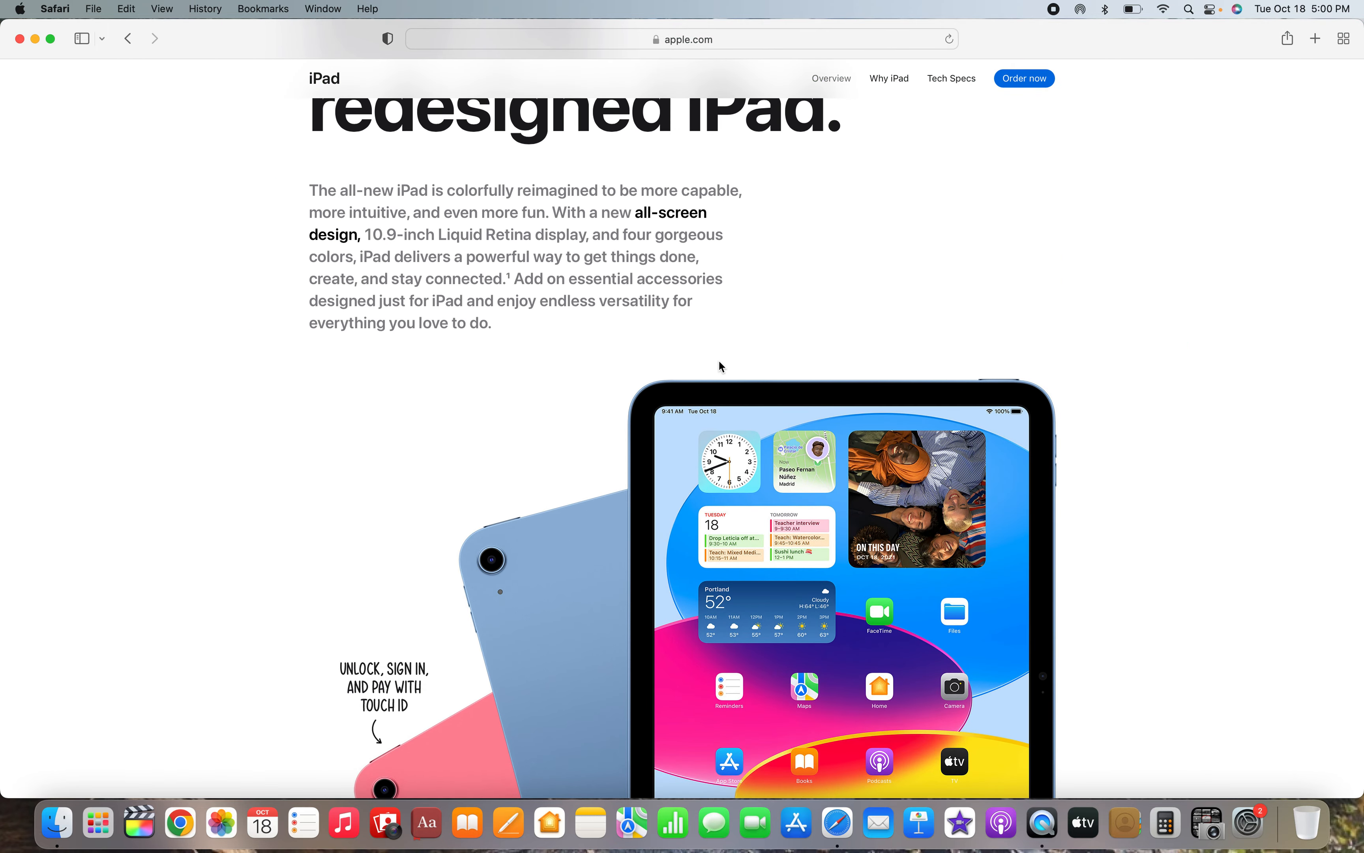
pyautogui.scroll(-3)
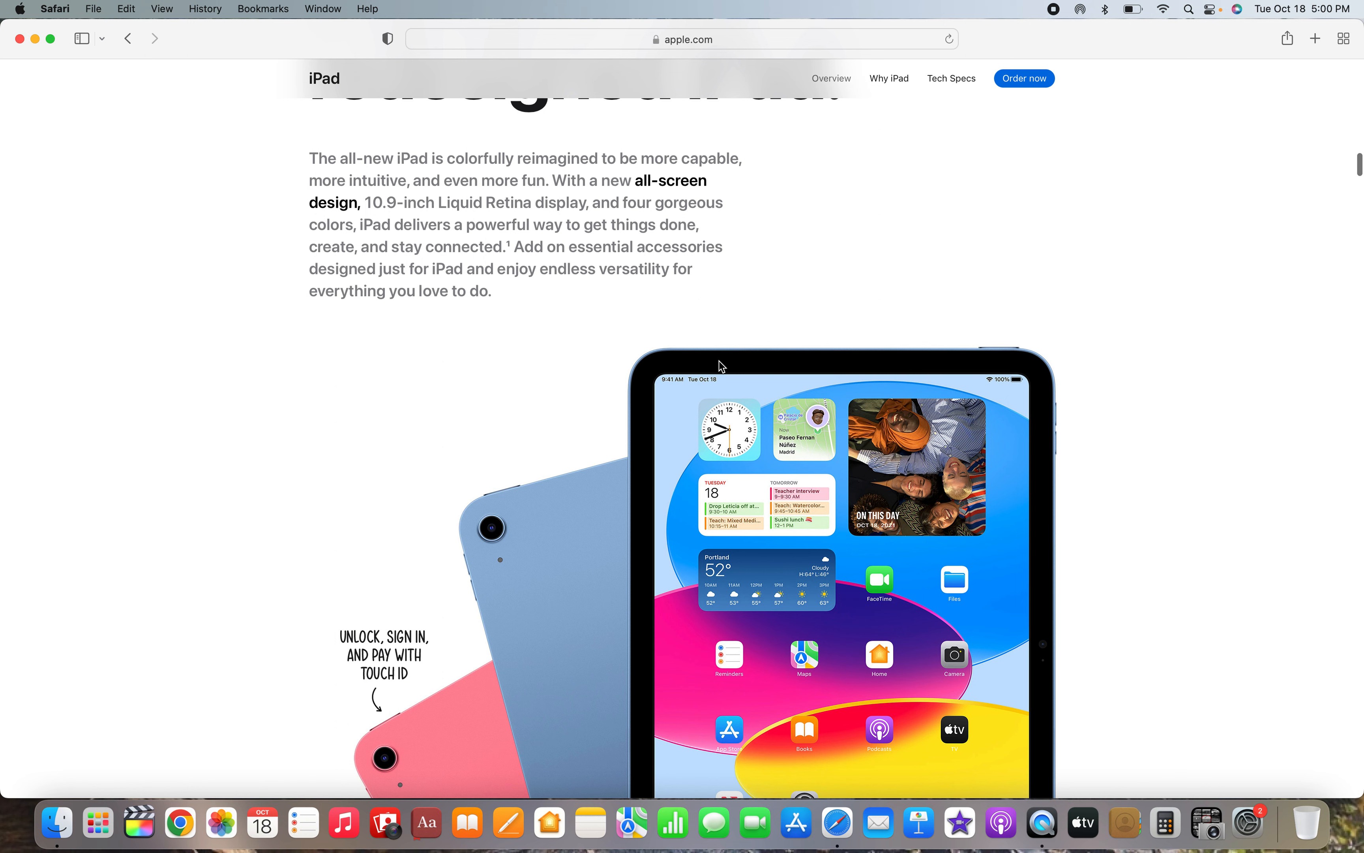
pyautogui.moveTo(752, 472)
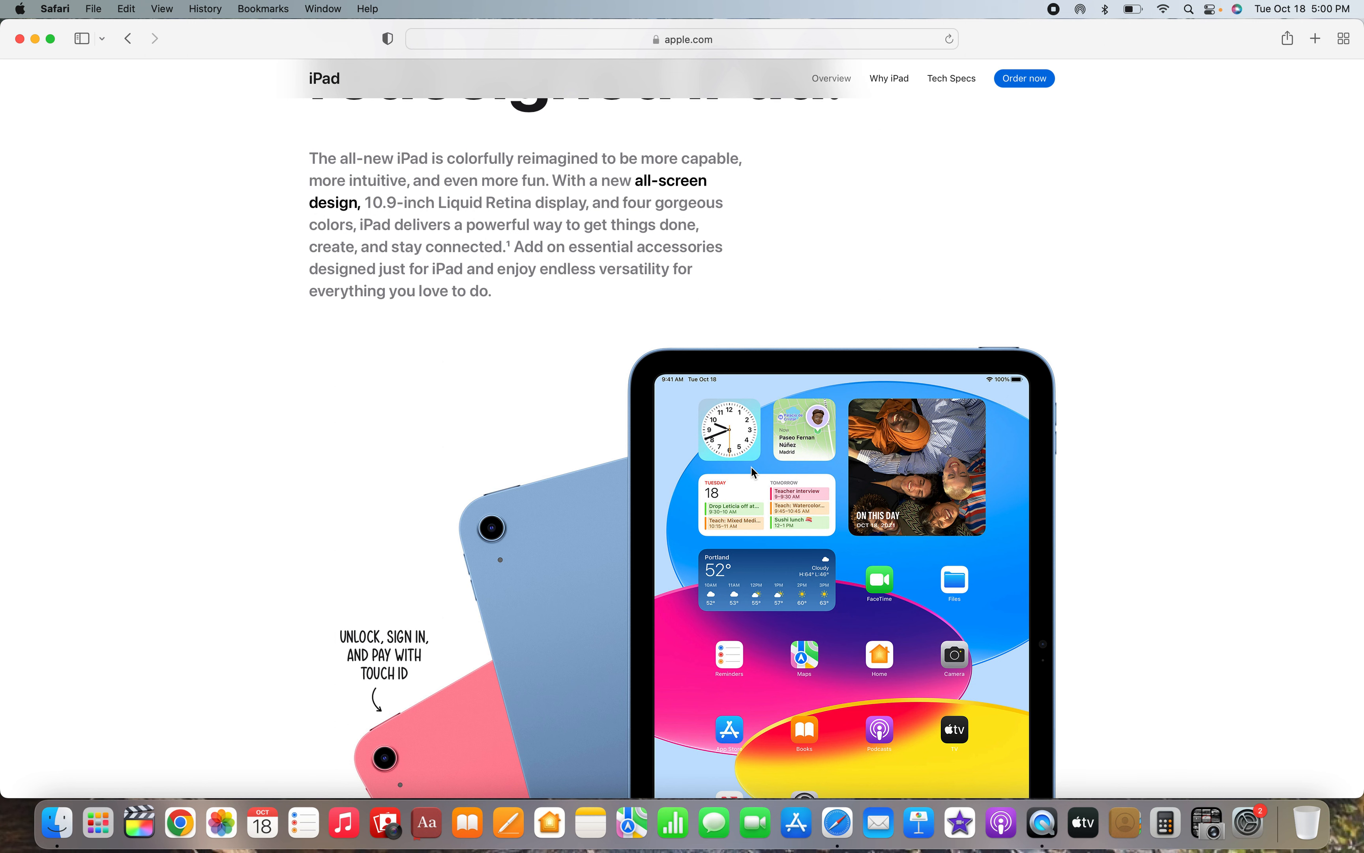
pyautogui.scroll(-3)
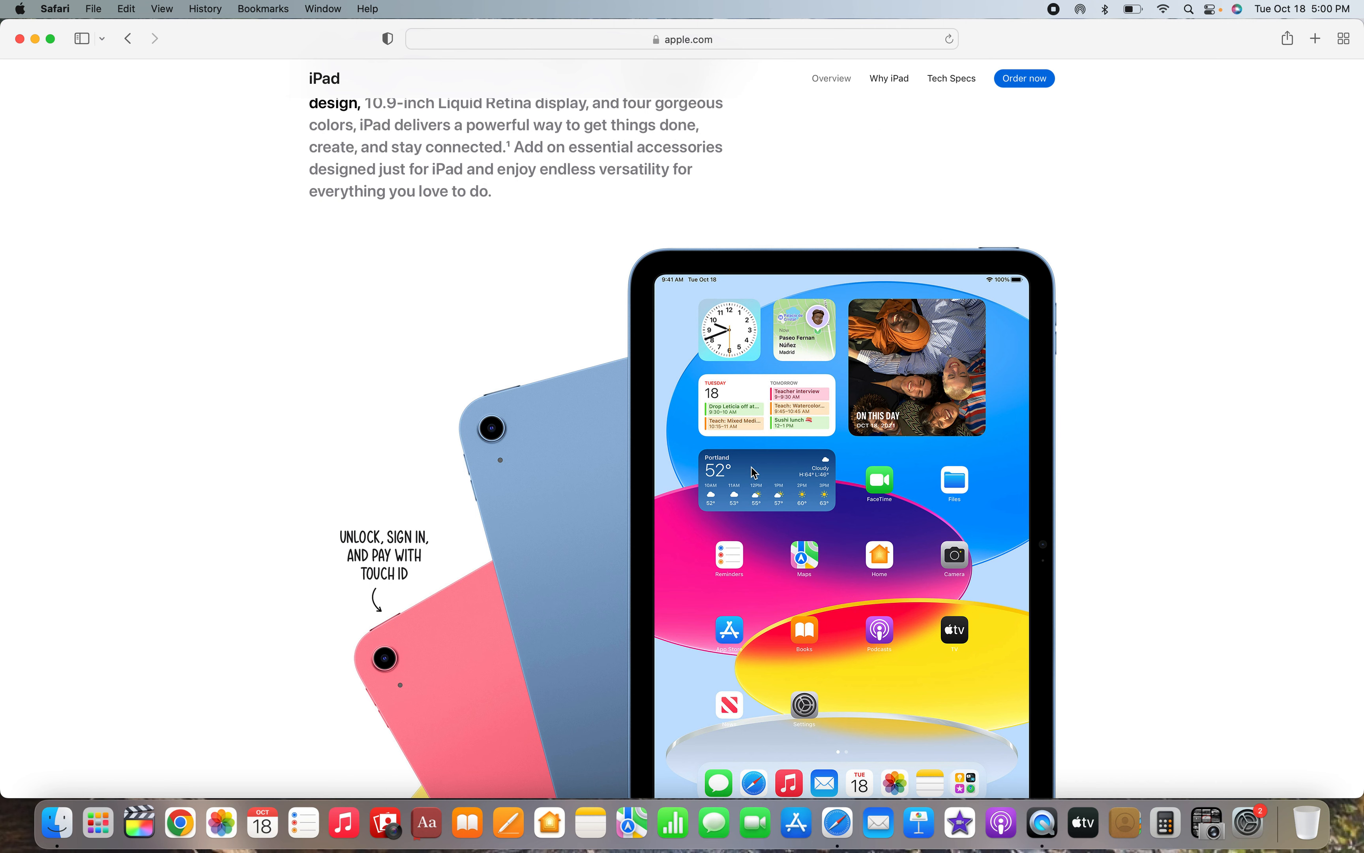
pyautogui.scroll(-3)
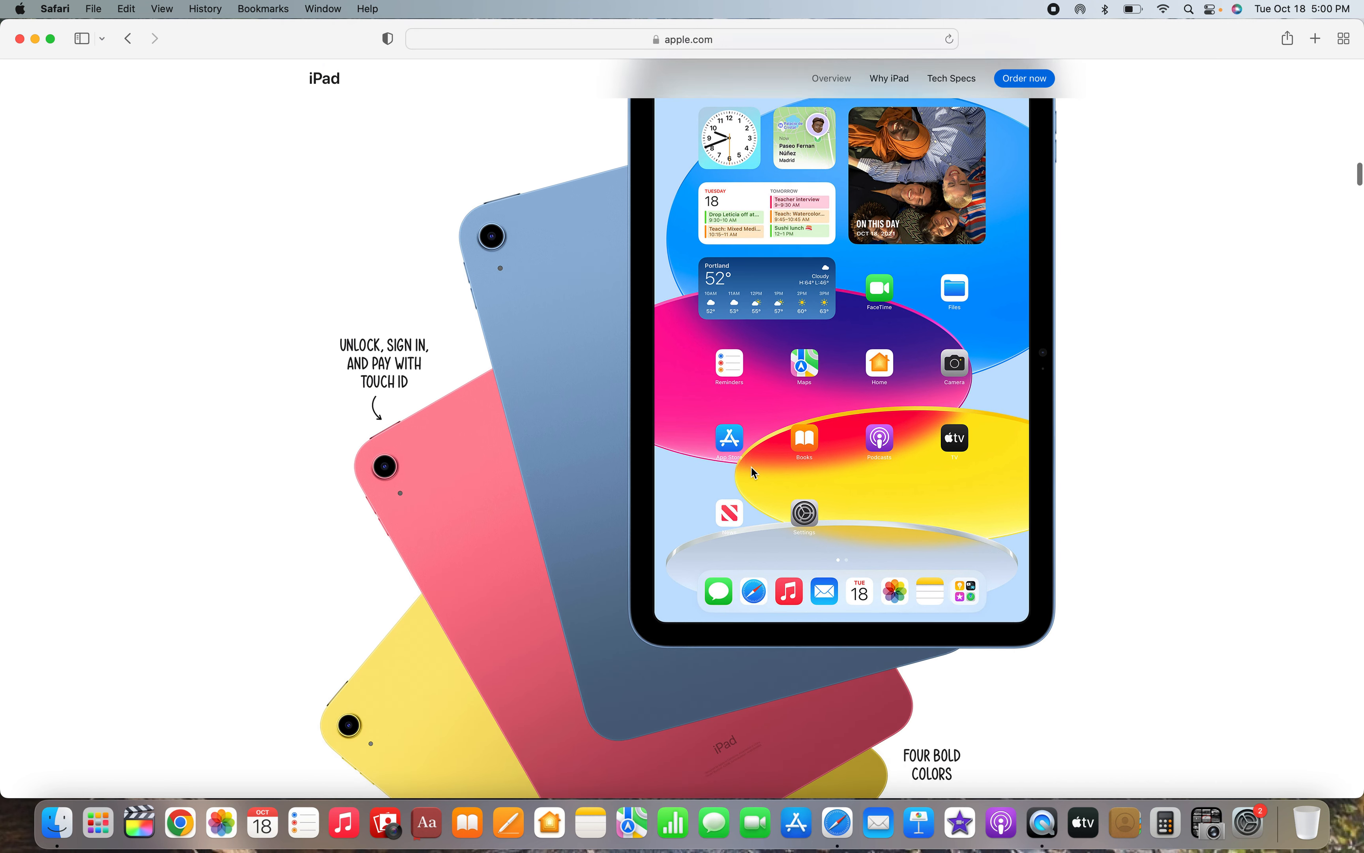
pyautogui.scroll(-3)
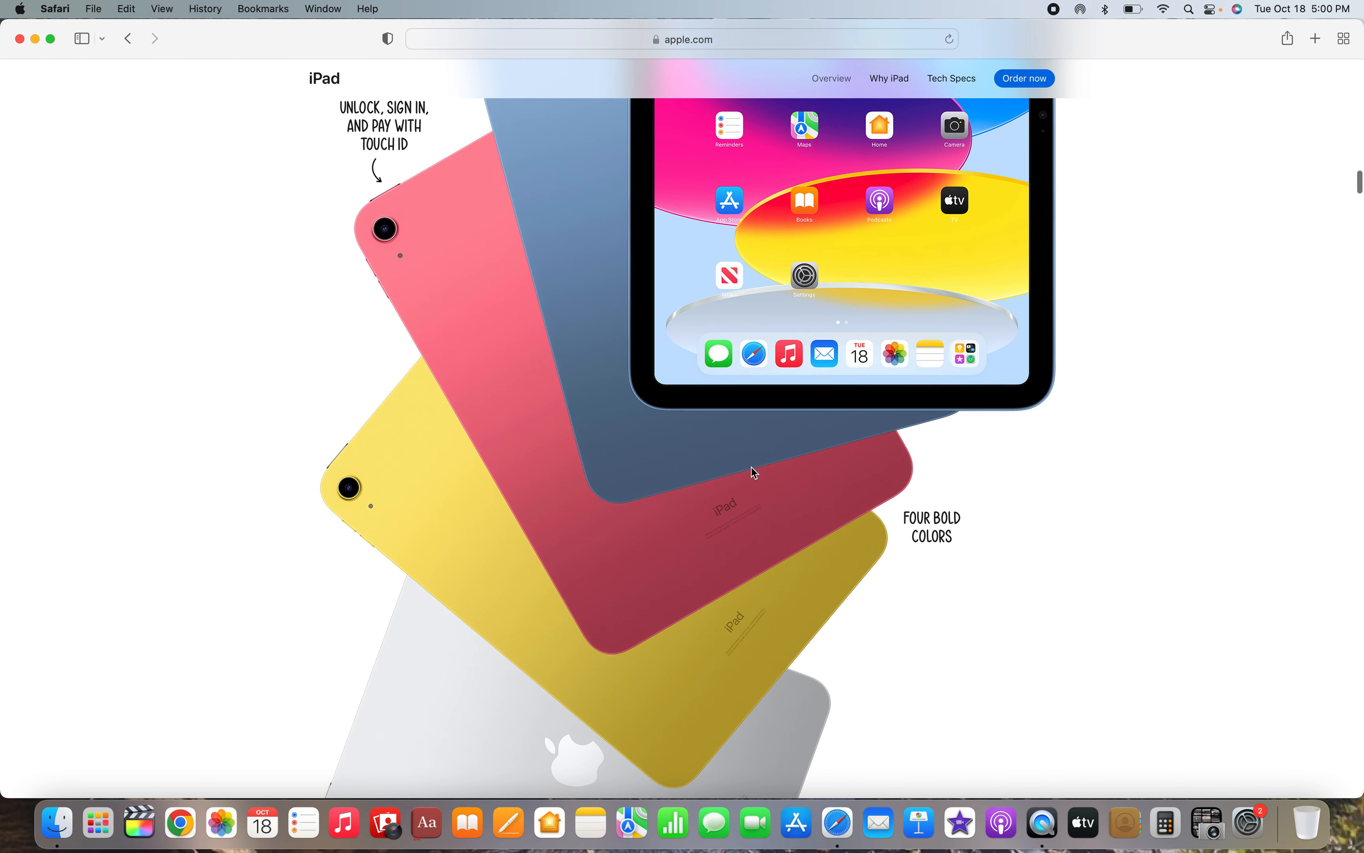
pyautogui.rightClick(752, 472)
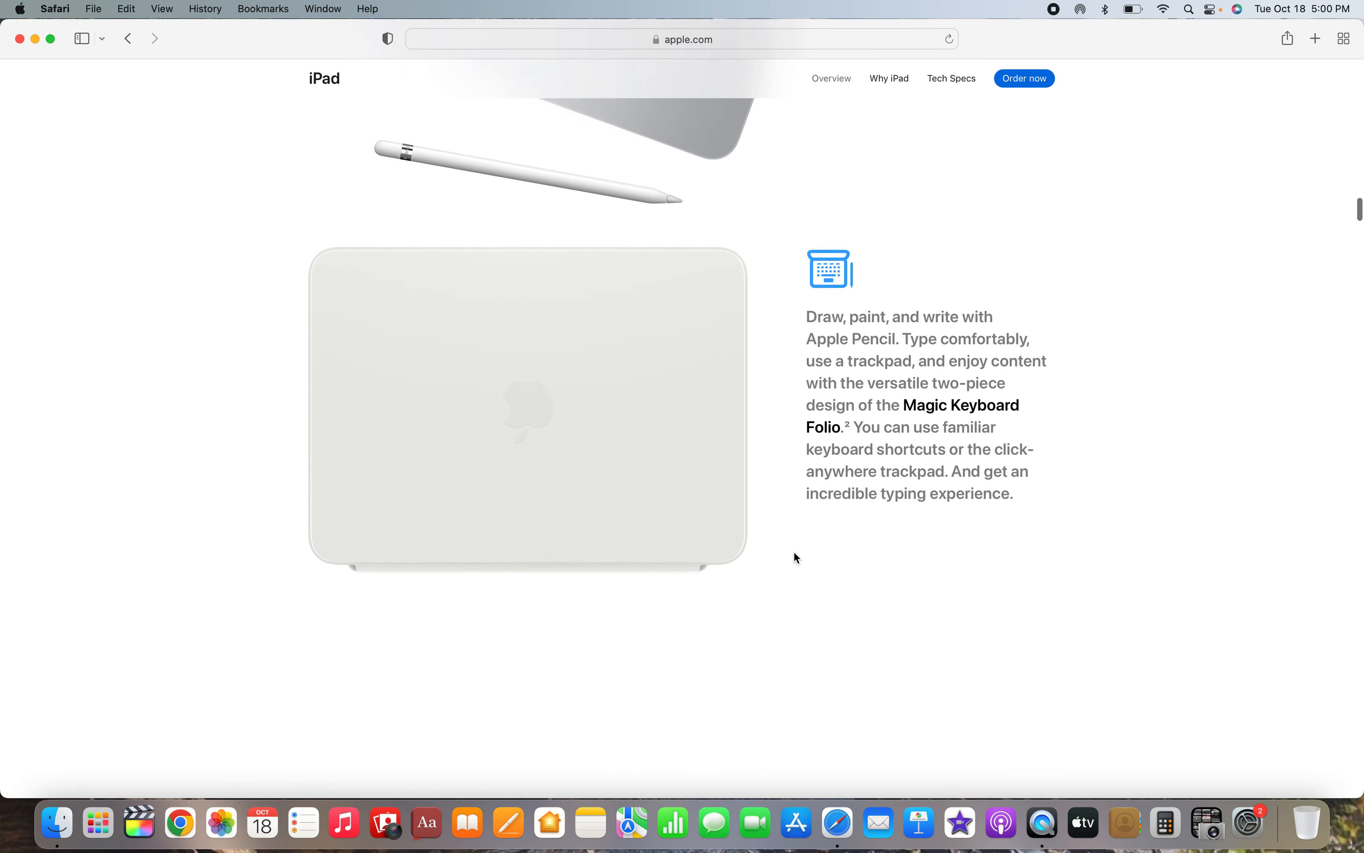
# - Scroll past the Magic Keyboard Folio and iPadOS blurbs to 'Make quick work of your work.'
pyautogui.scroll(-3)
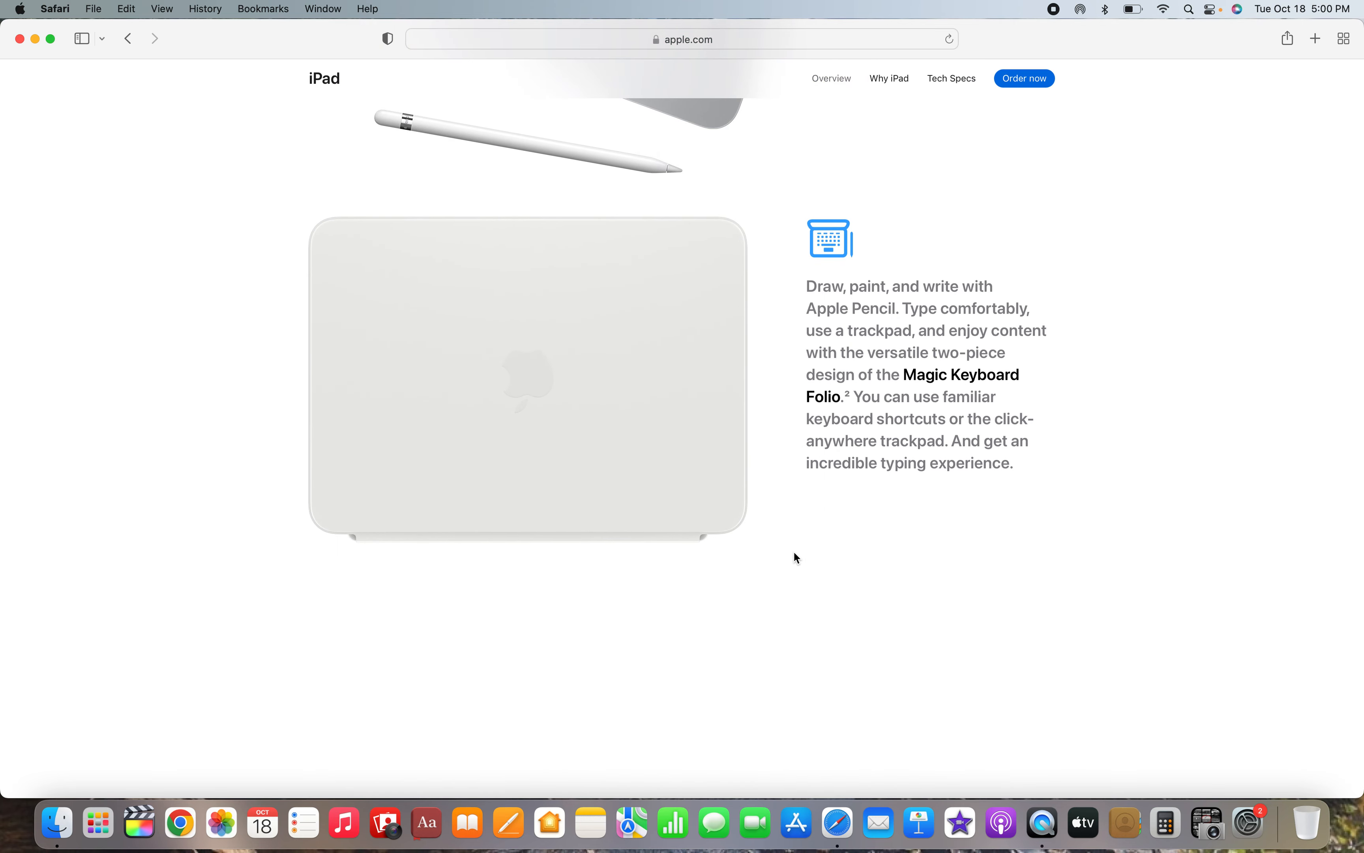
pyautogui.scroll(-3)
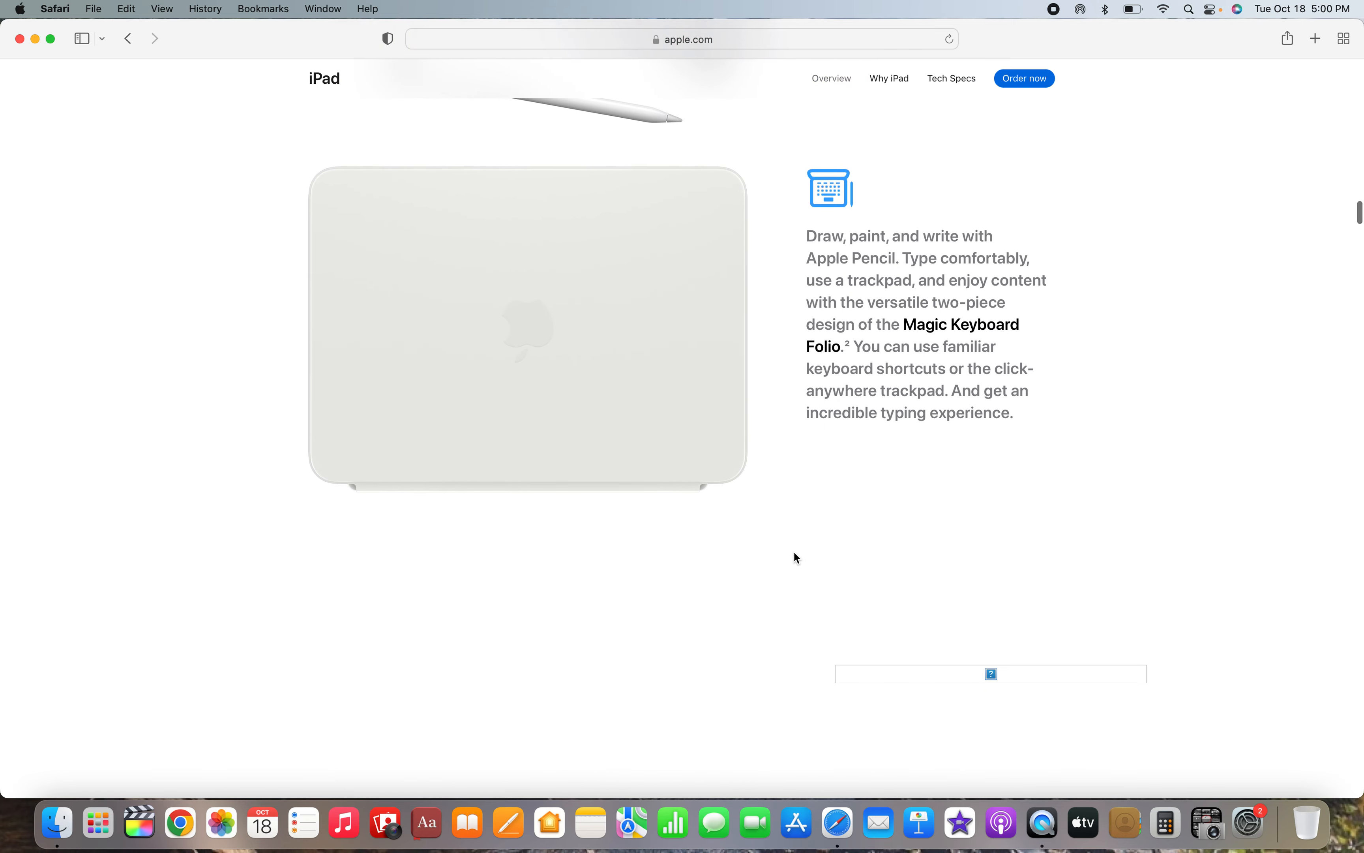
pyautogui.scroll(-3)
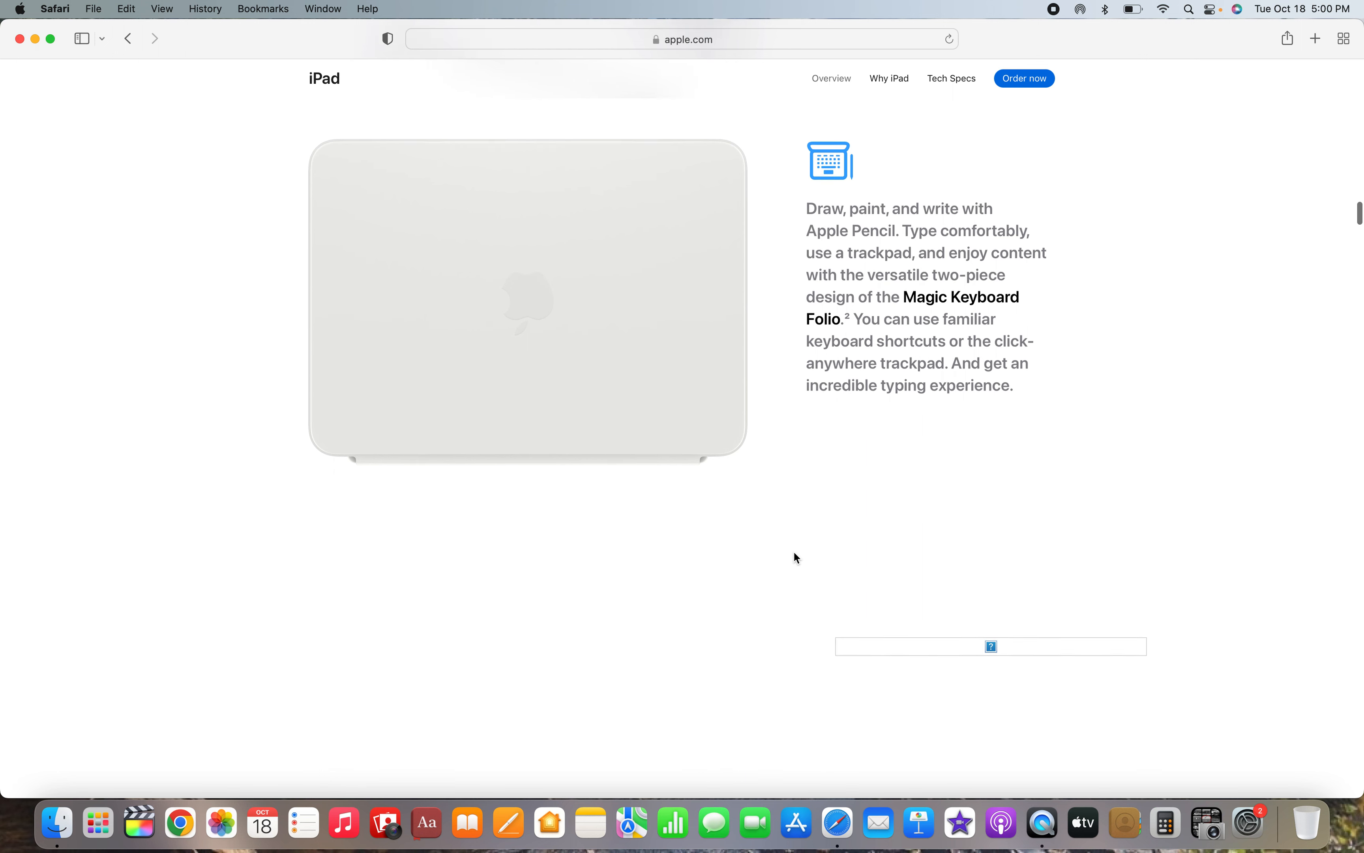
pyautogui.scroll(-3)
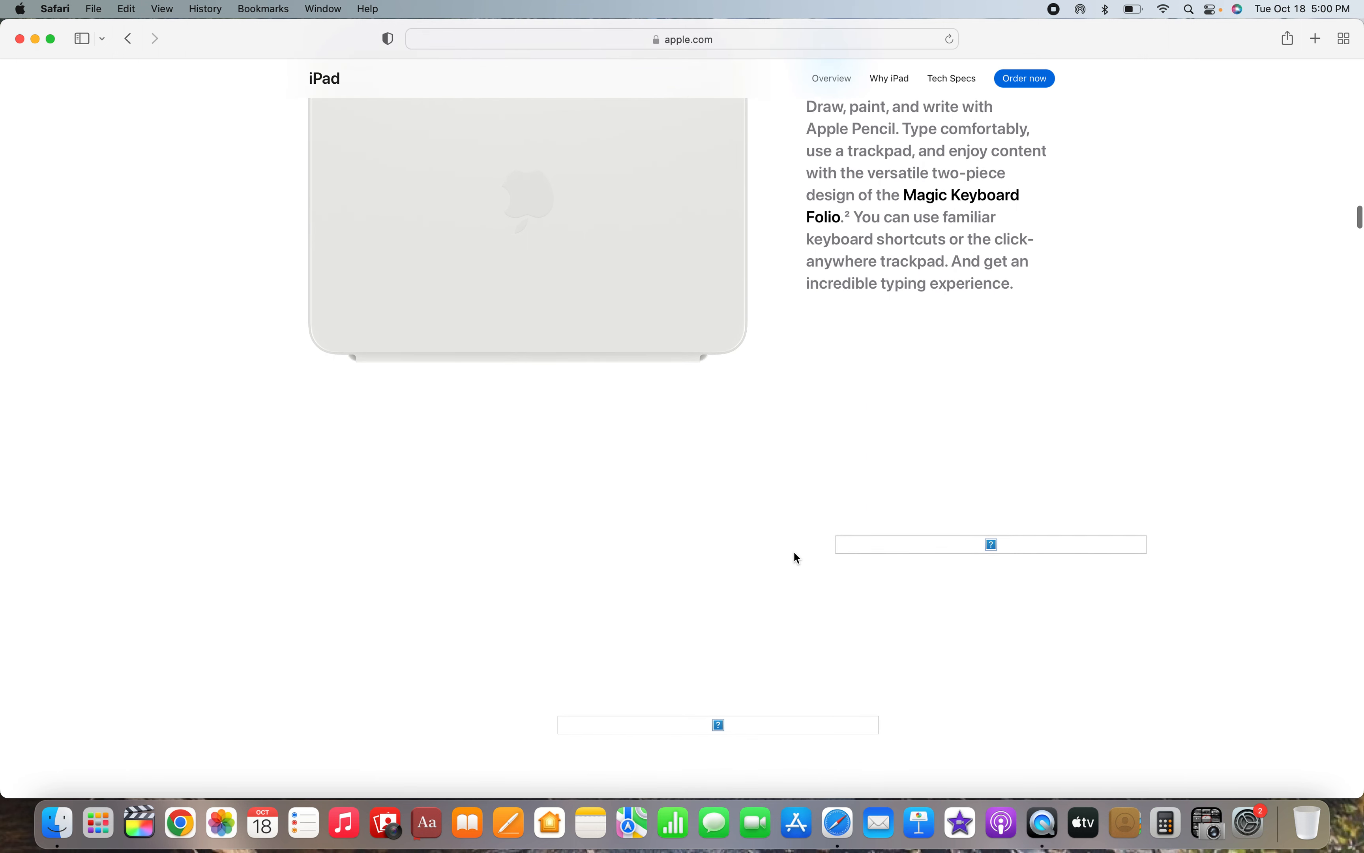
pyautogui.scroll(-3)
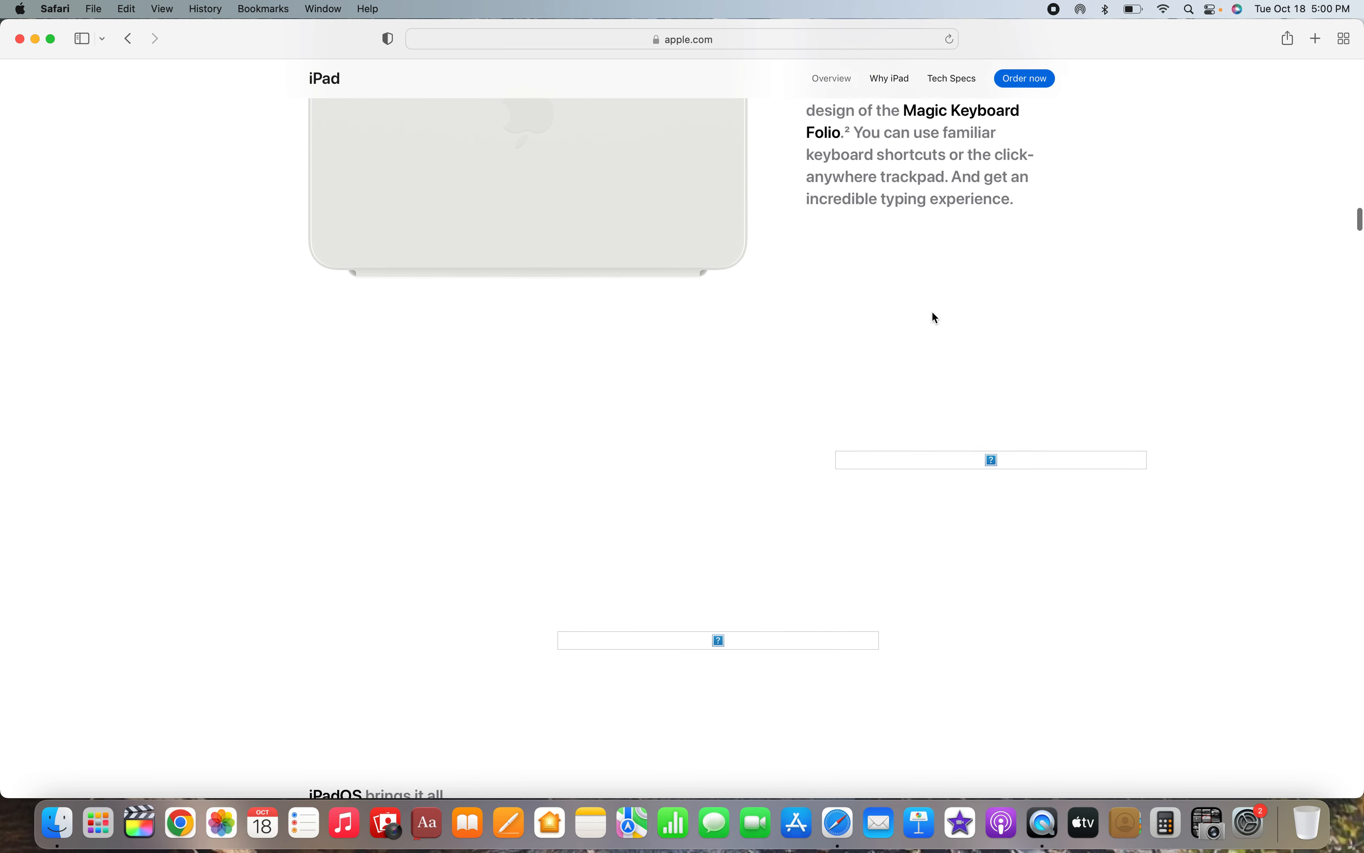
pyautogui.scroll(-3)
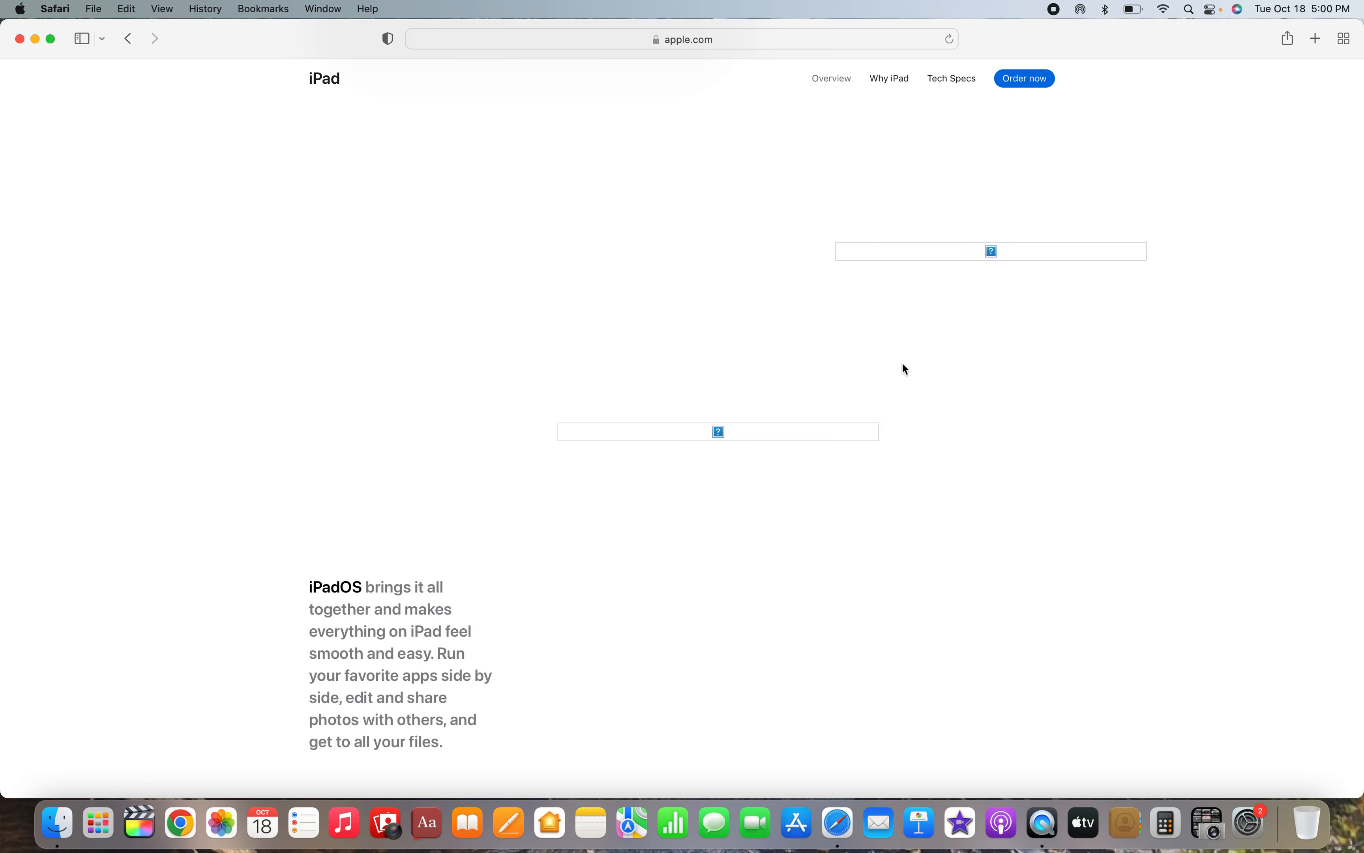
pyautogui.scroll(3)
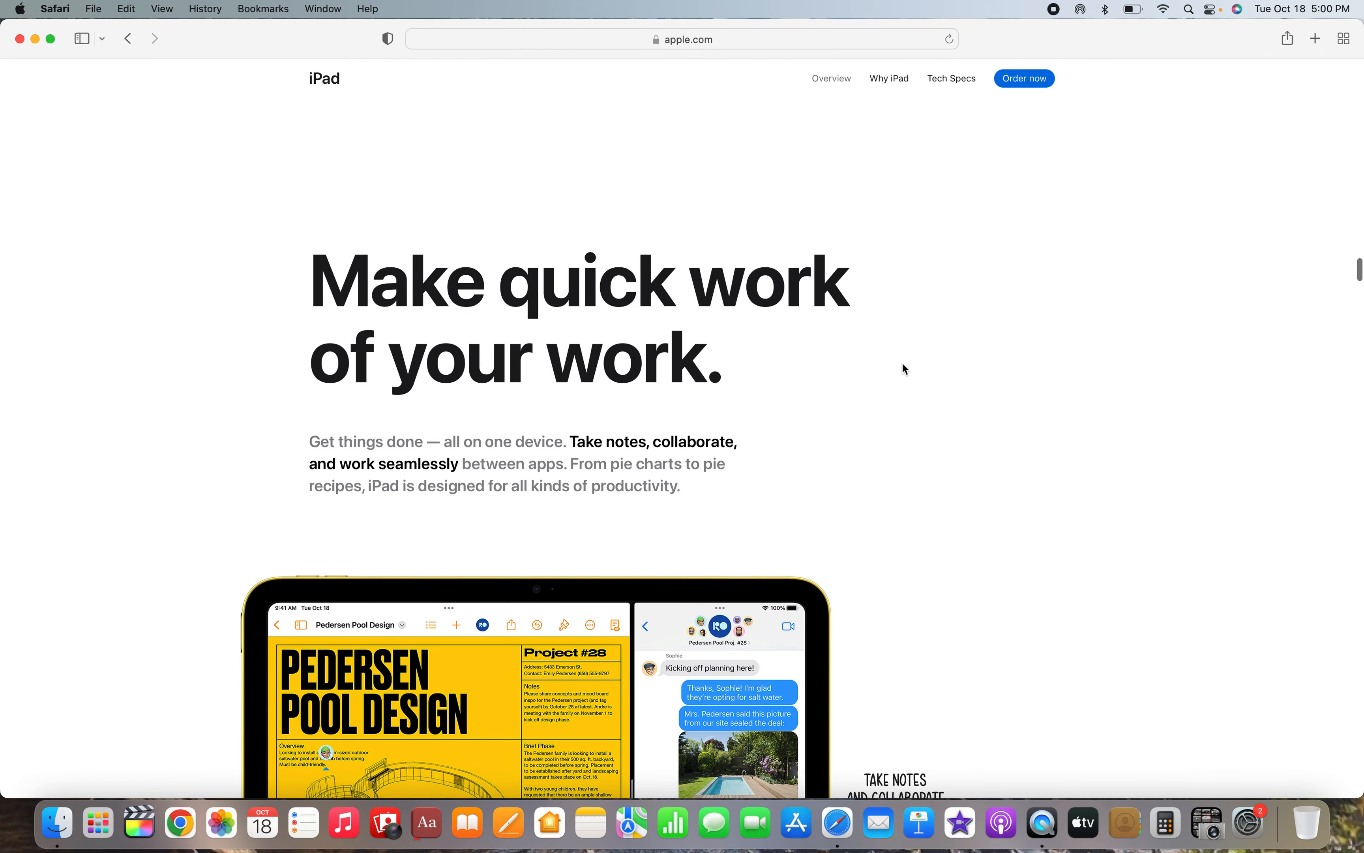
# - Scroll past the A14 Bionic chip blurb to 'Create to your heart's content.'
pyautogui.scroll(-3)
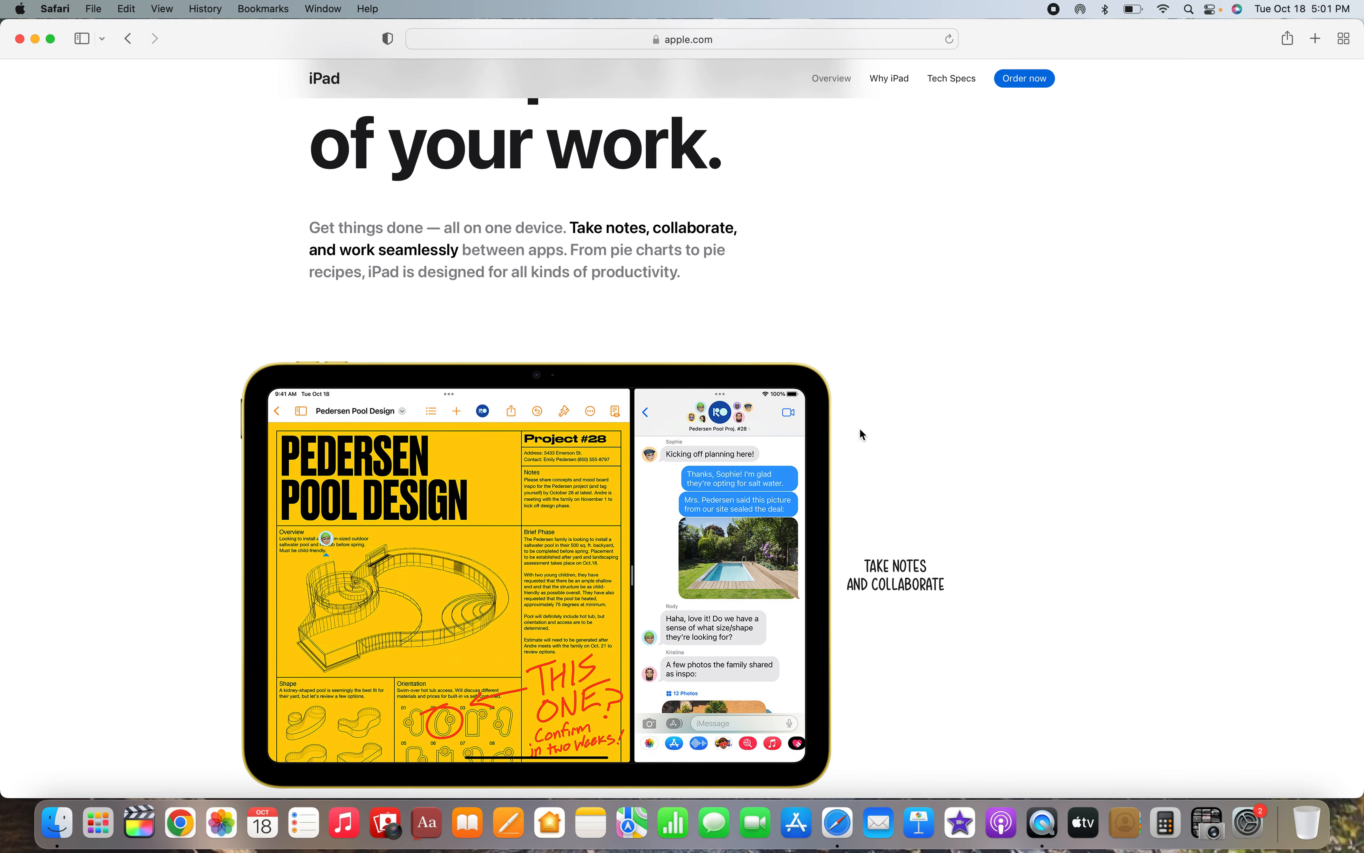
pyautogui.scroll(-3)
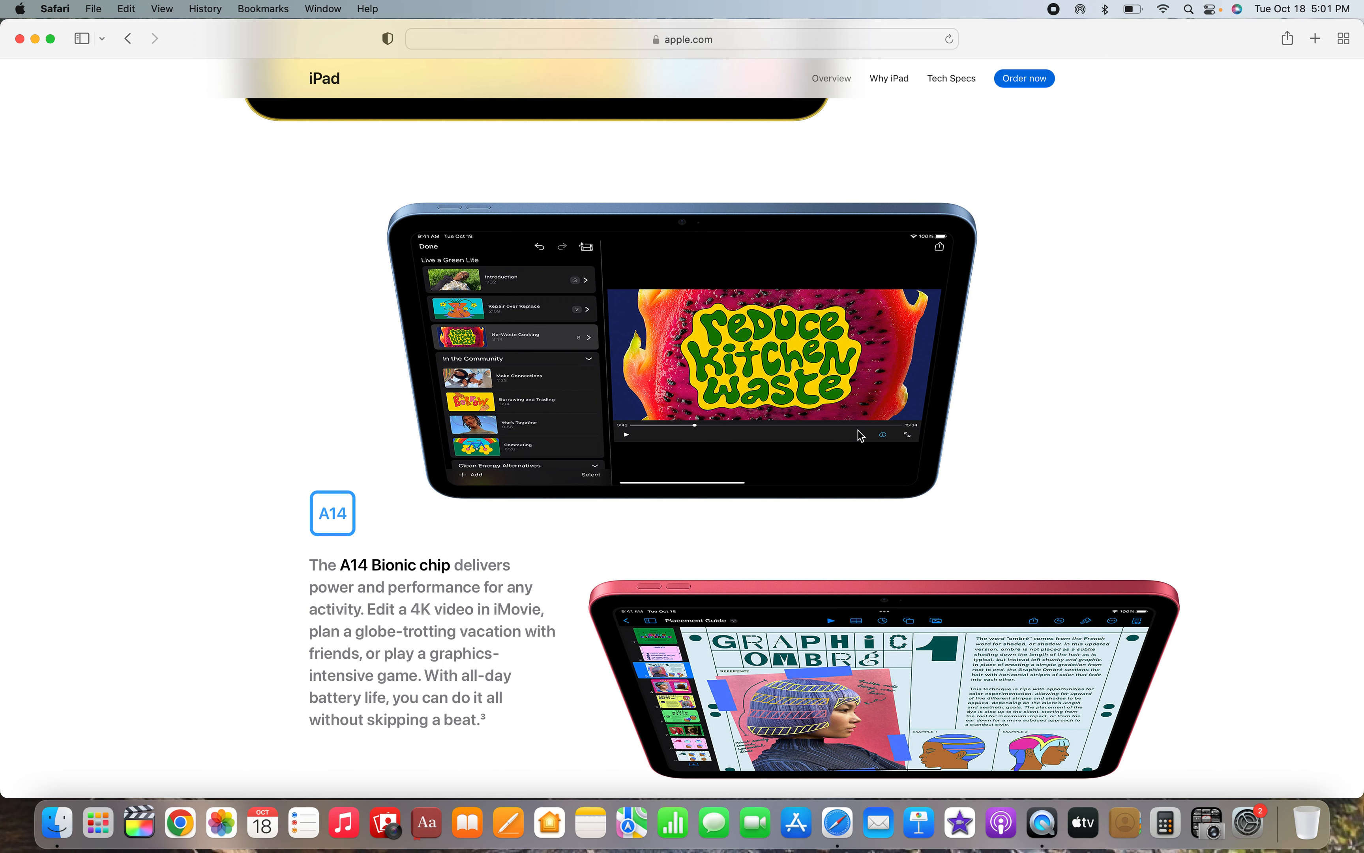
pyautogui.scroll(-3)
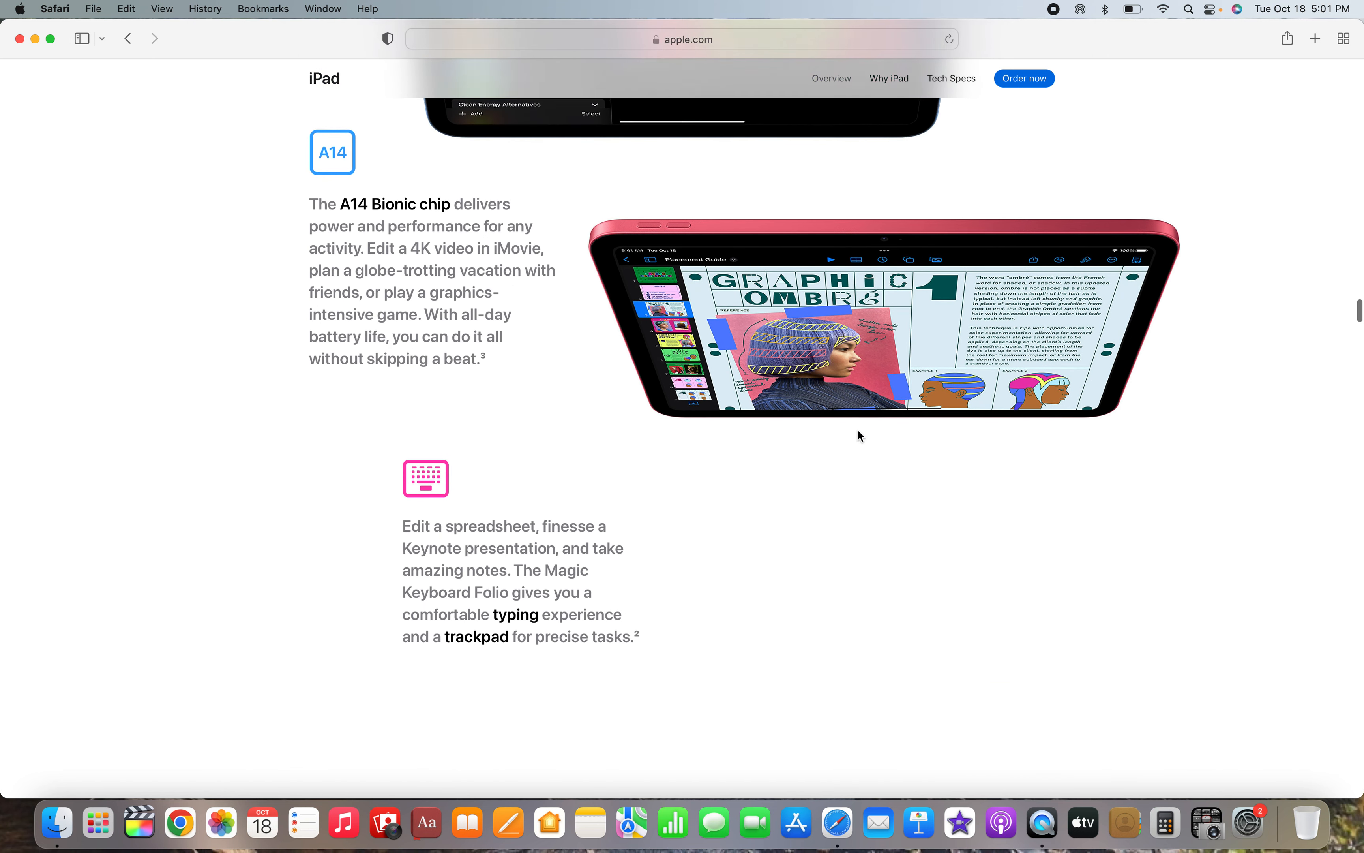
pyautogui.scroll(-3)
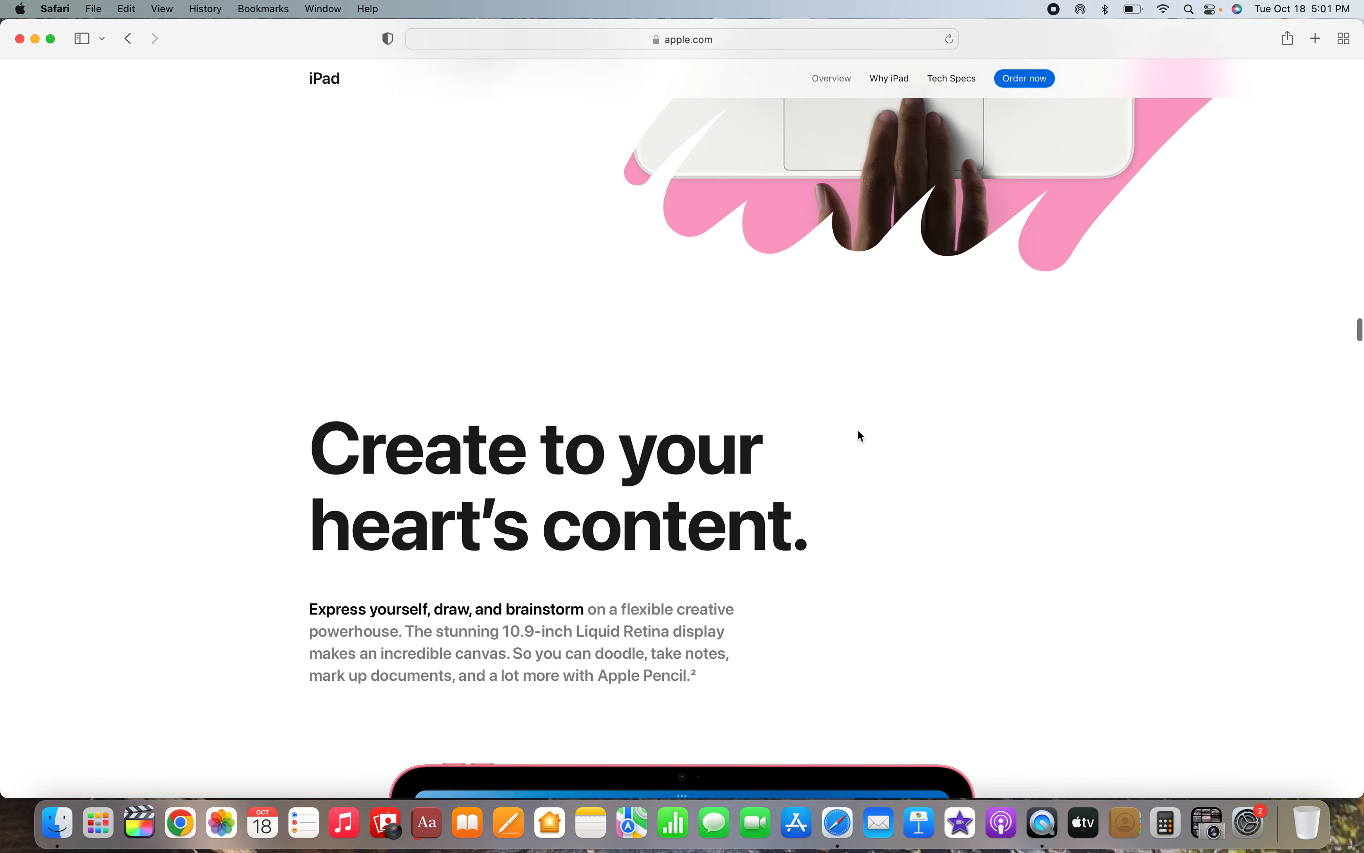
# - Scroll past the Pencil, speakers and 12MP camera sections to 'Get in touch. Stay in frame.'
pyautogui.scroll(-3)
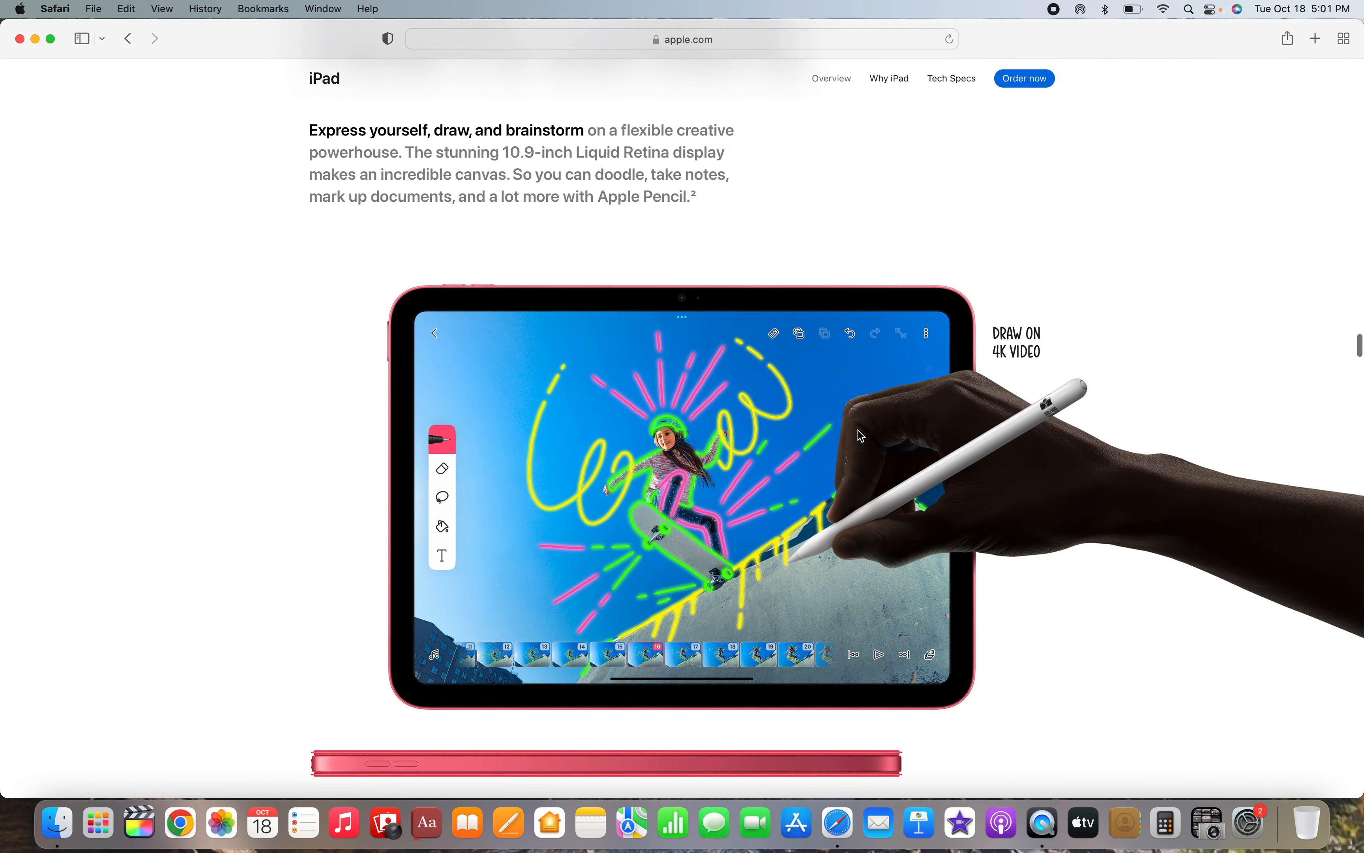
pyautogui.scroll(-3)
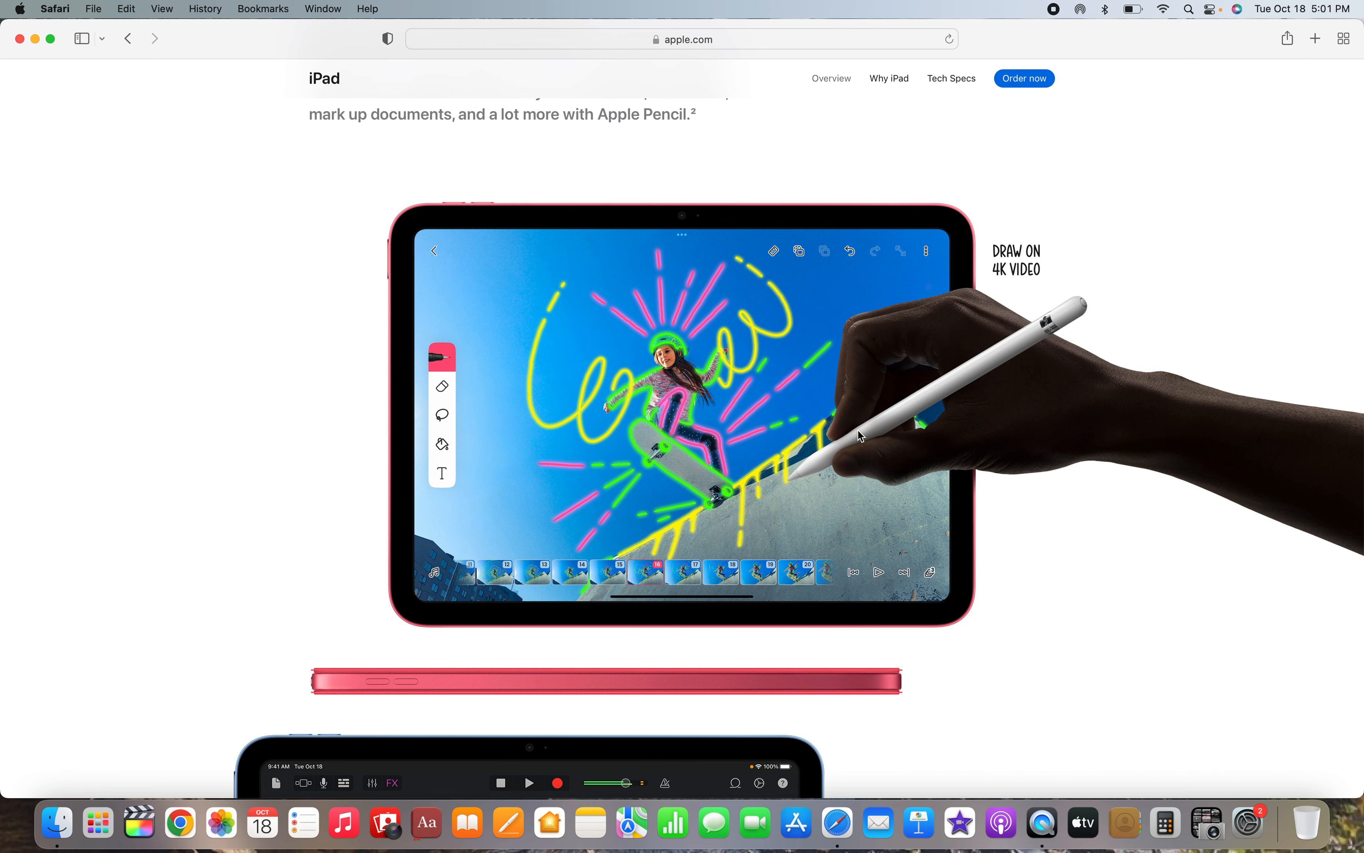
pyautogui.scroll(-3)
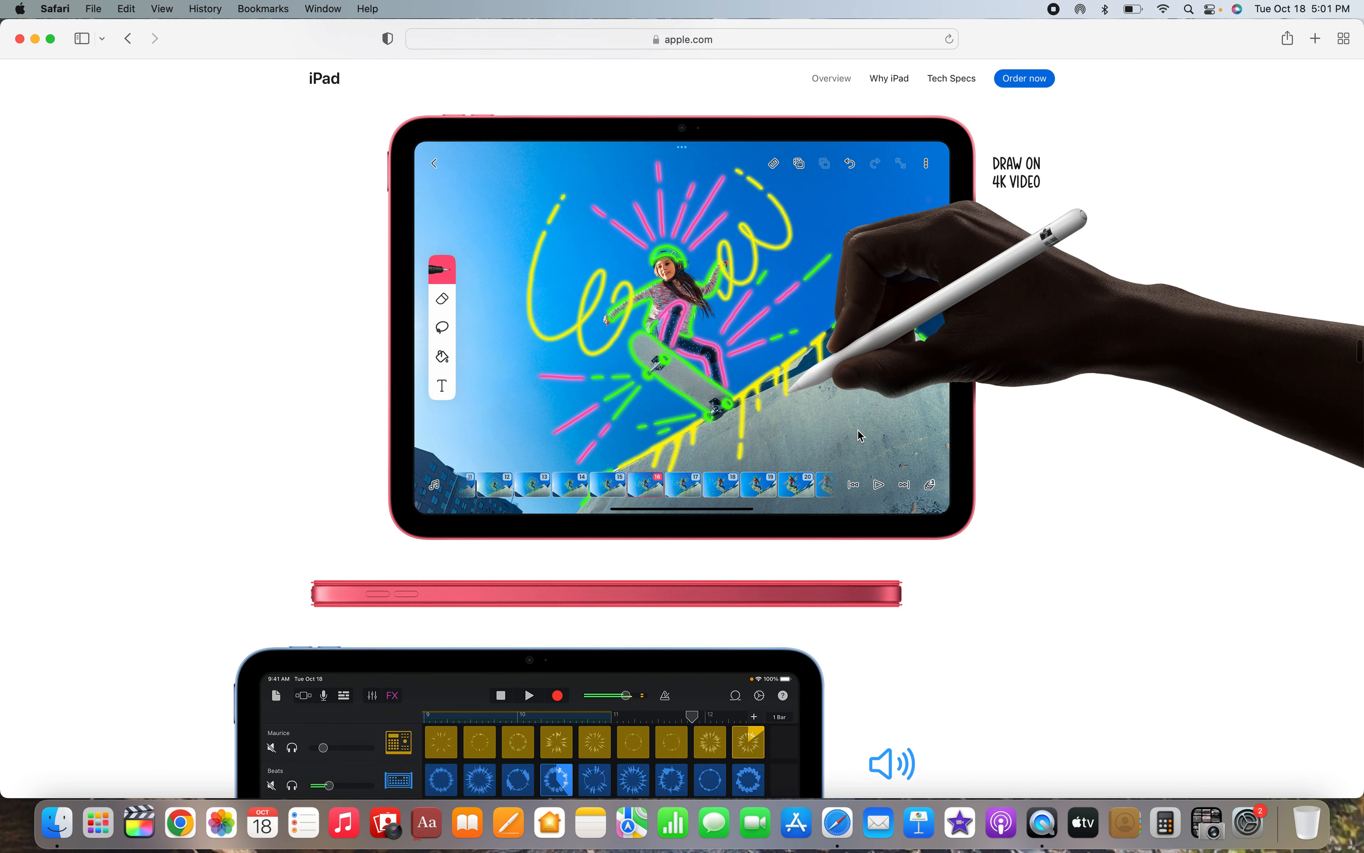
pyautogui.scroll(-3)
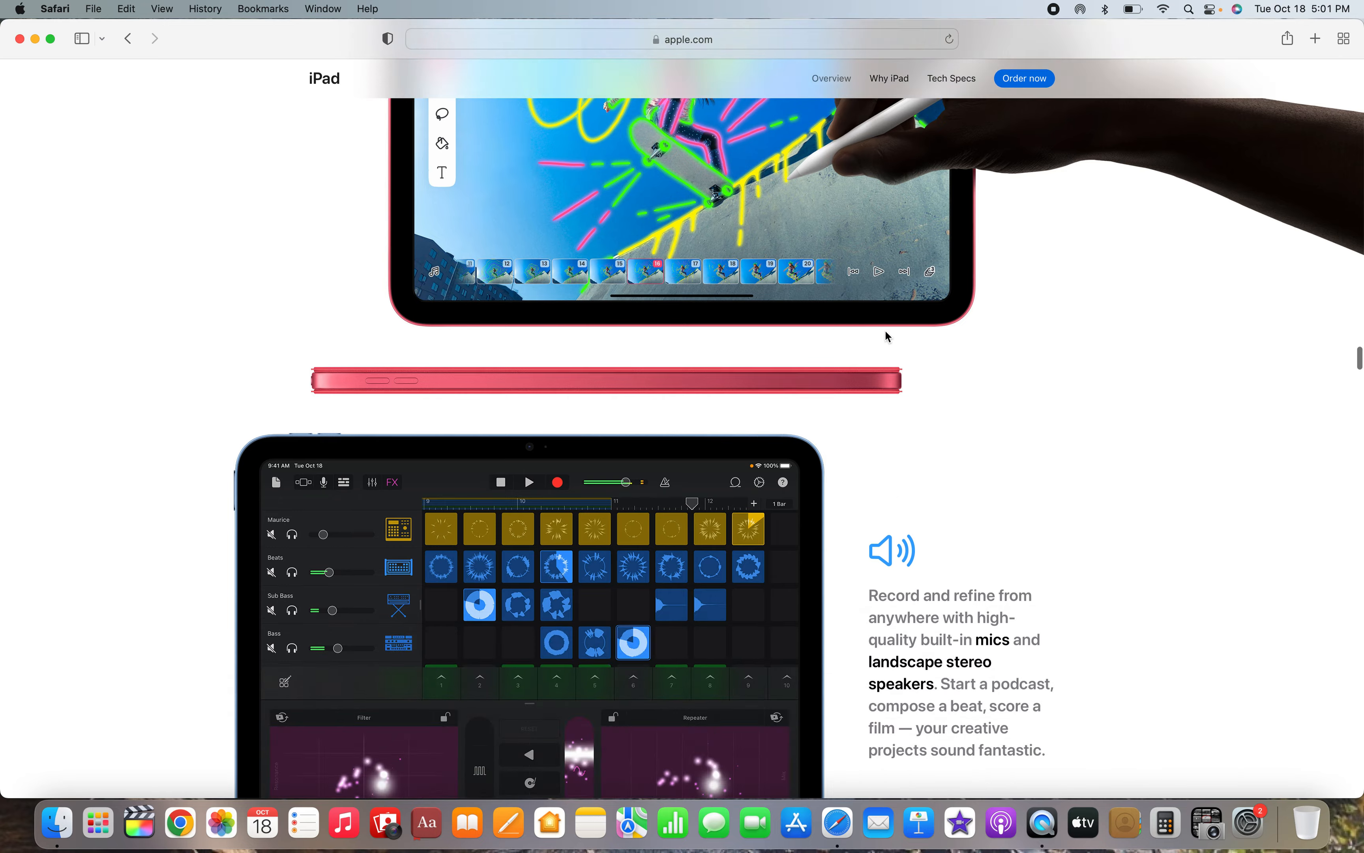
pyautogui.scroll(-3)
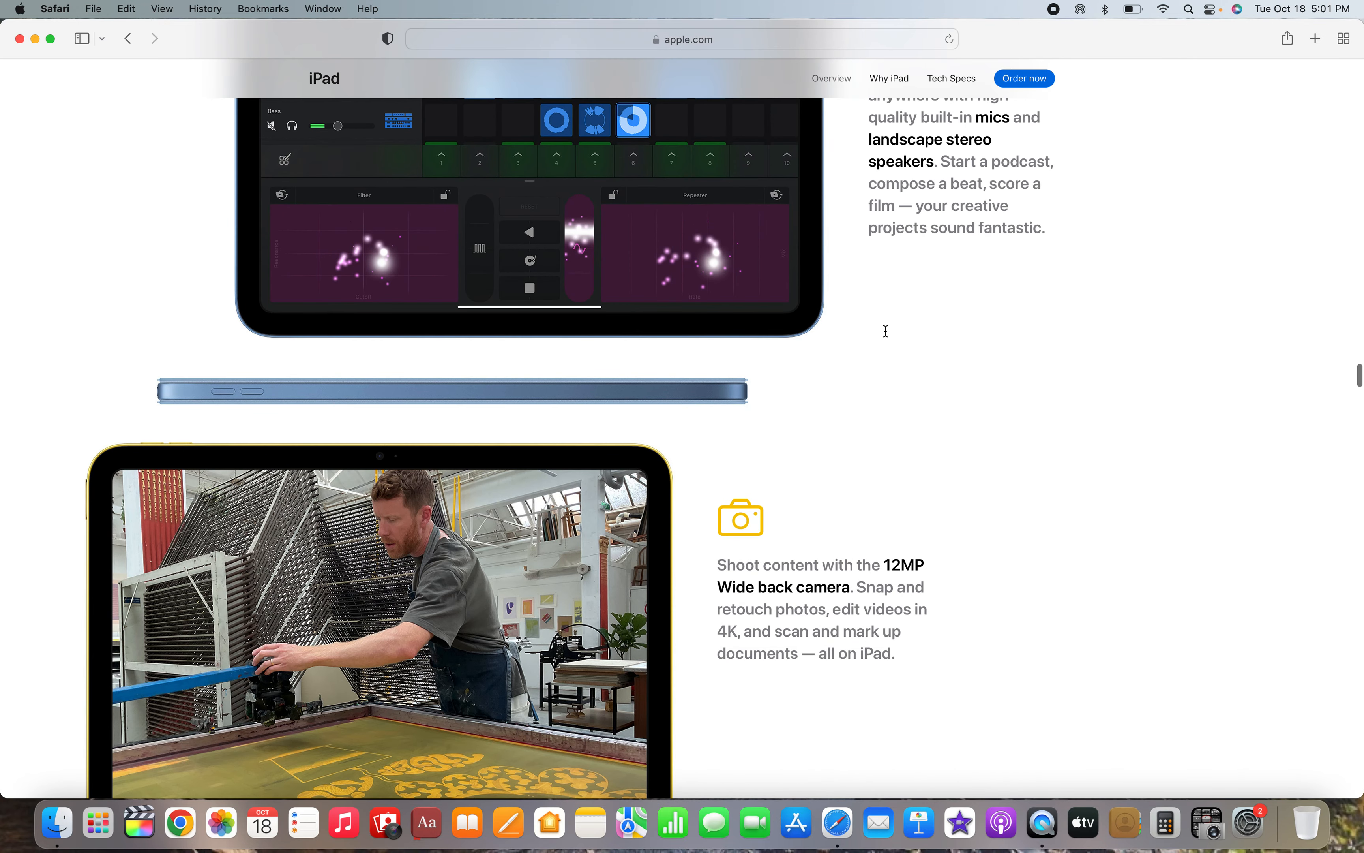
pyautogui.scroll(-3)
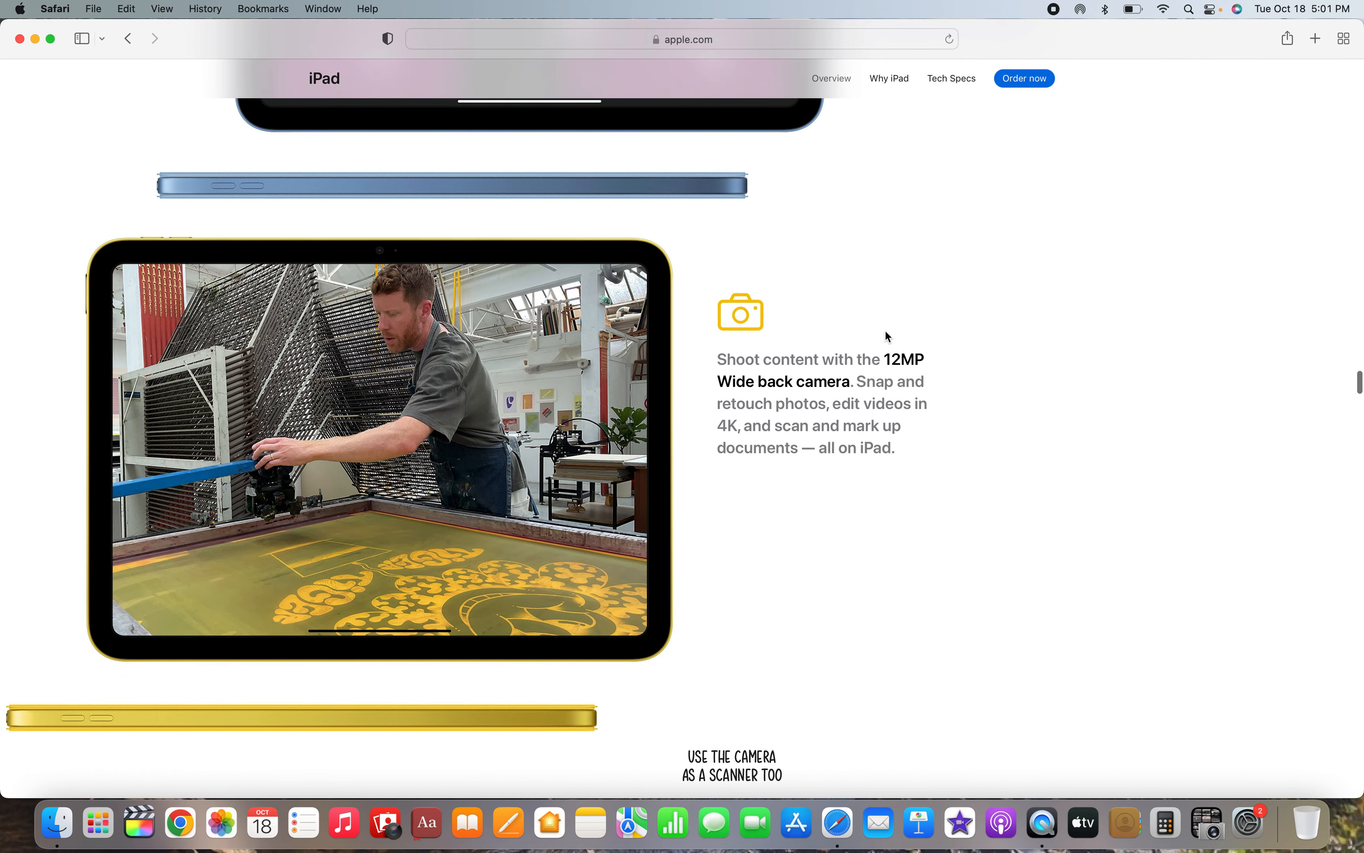
pyautogui.scroll(-3)
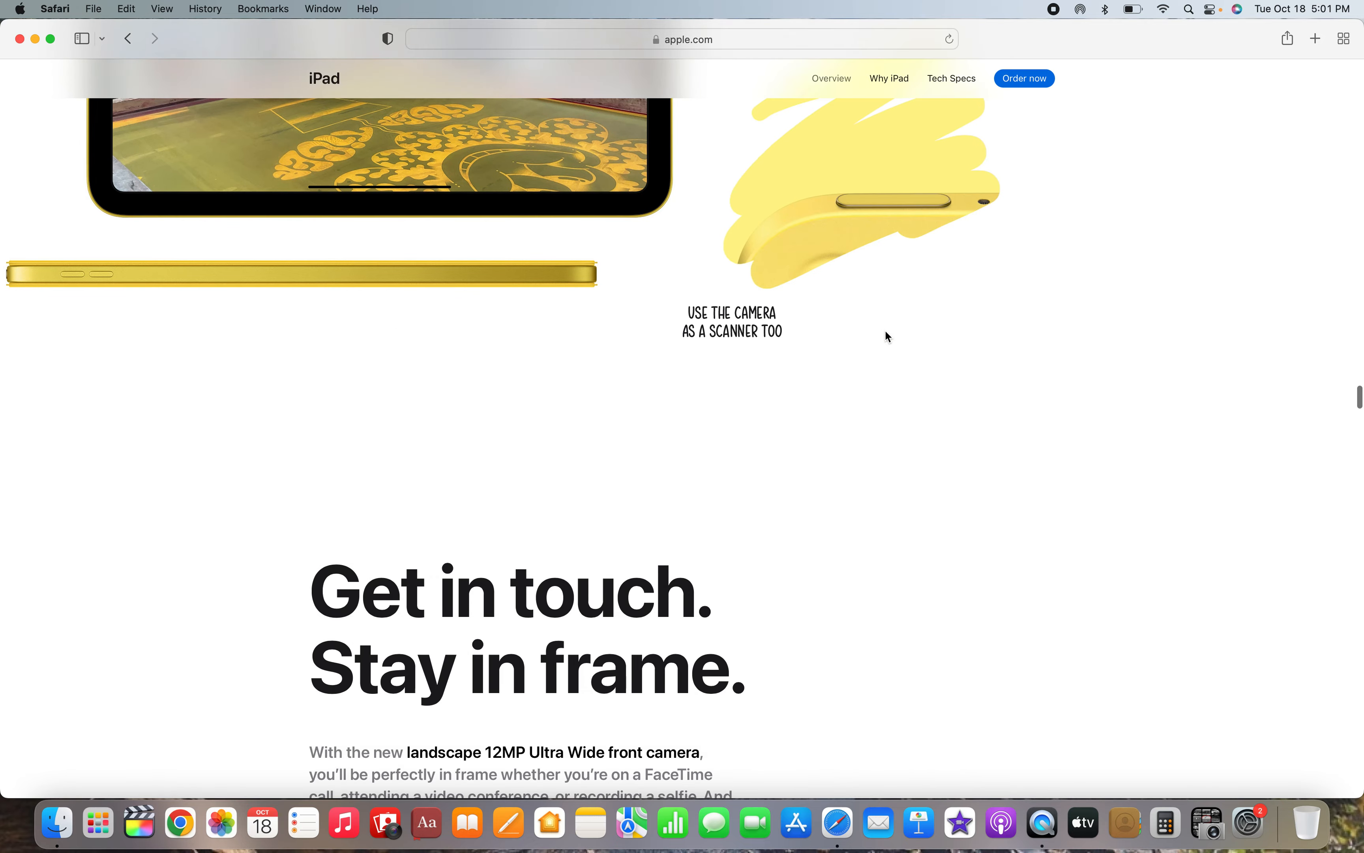
# - Scroll past the display, apps, AR and privacy sections to the 'Which iPad' model lineup
pyautogui.scroll(-3)
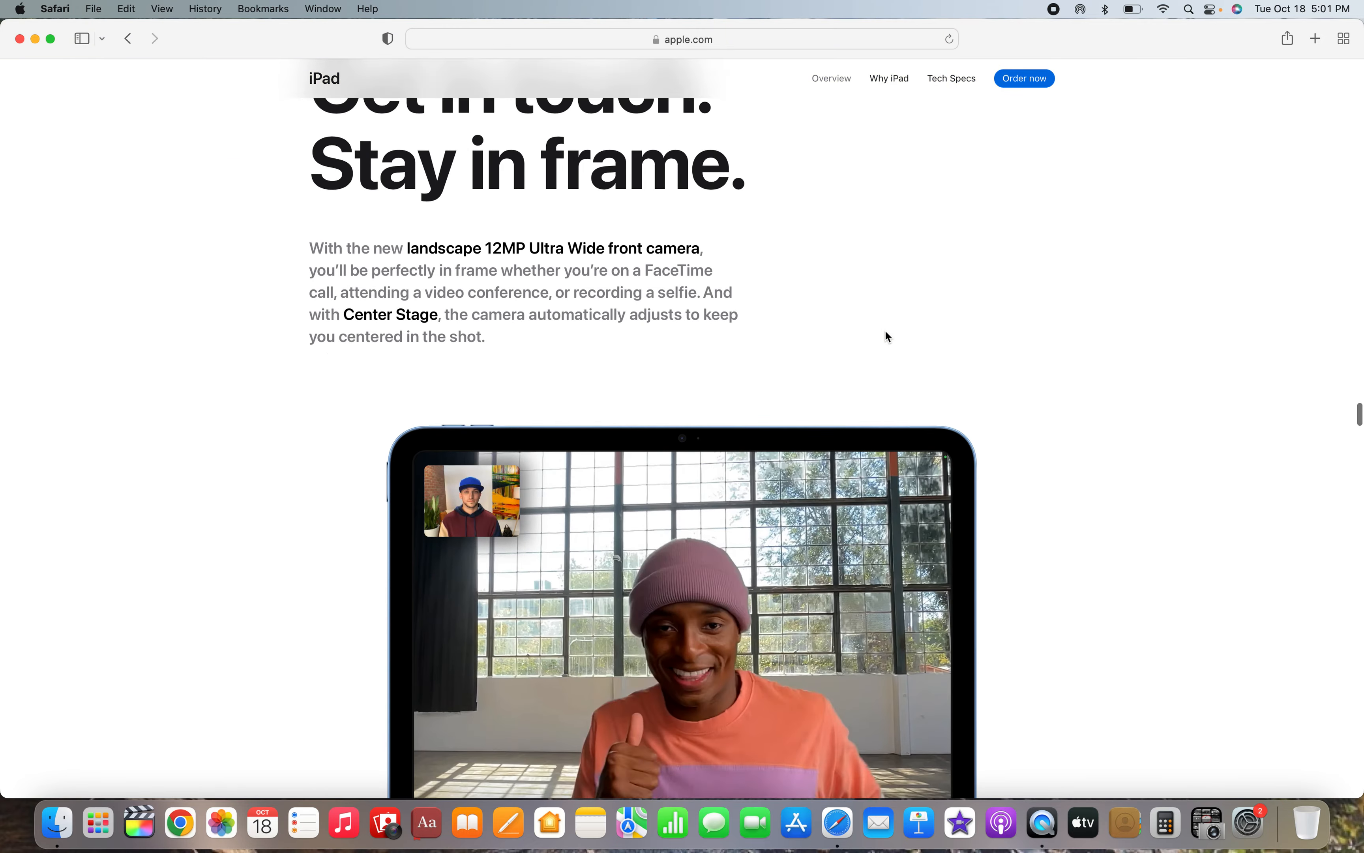
pyautogui.scroll(-3)
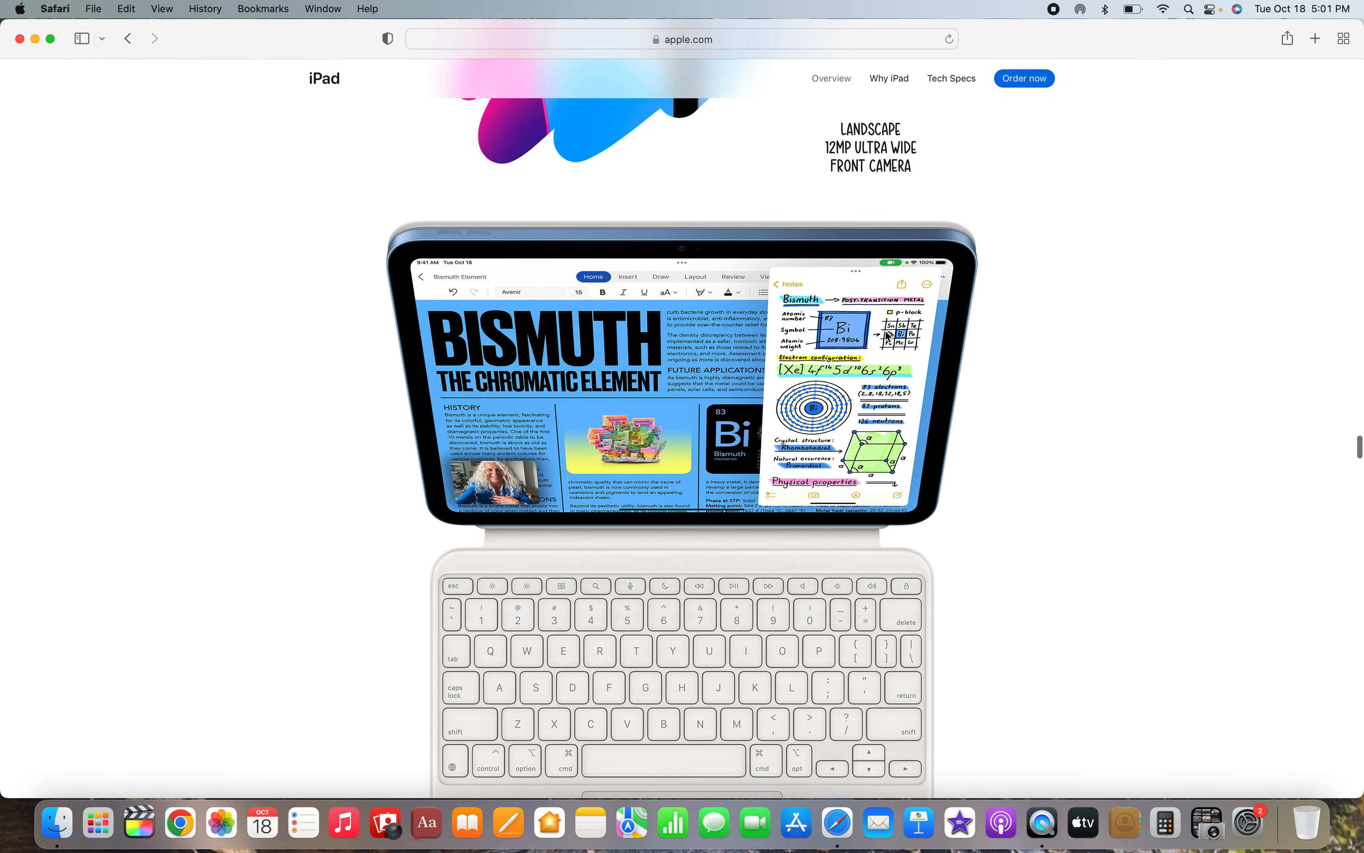
pyautogui.scroll(-3)
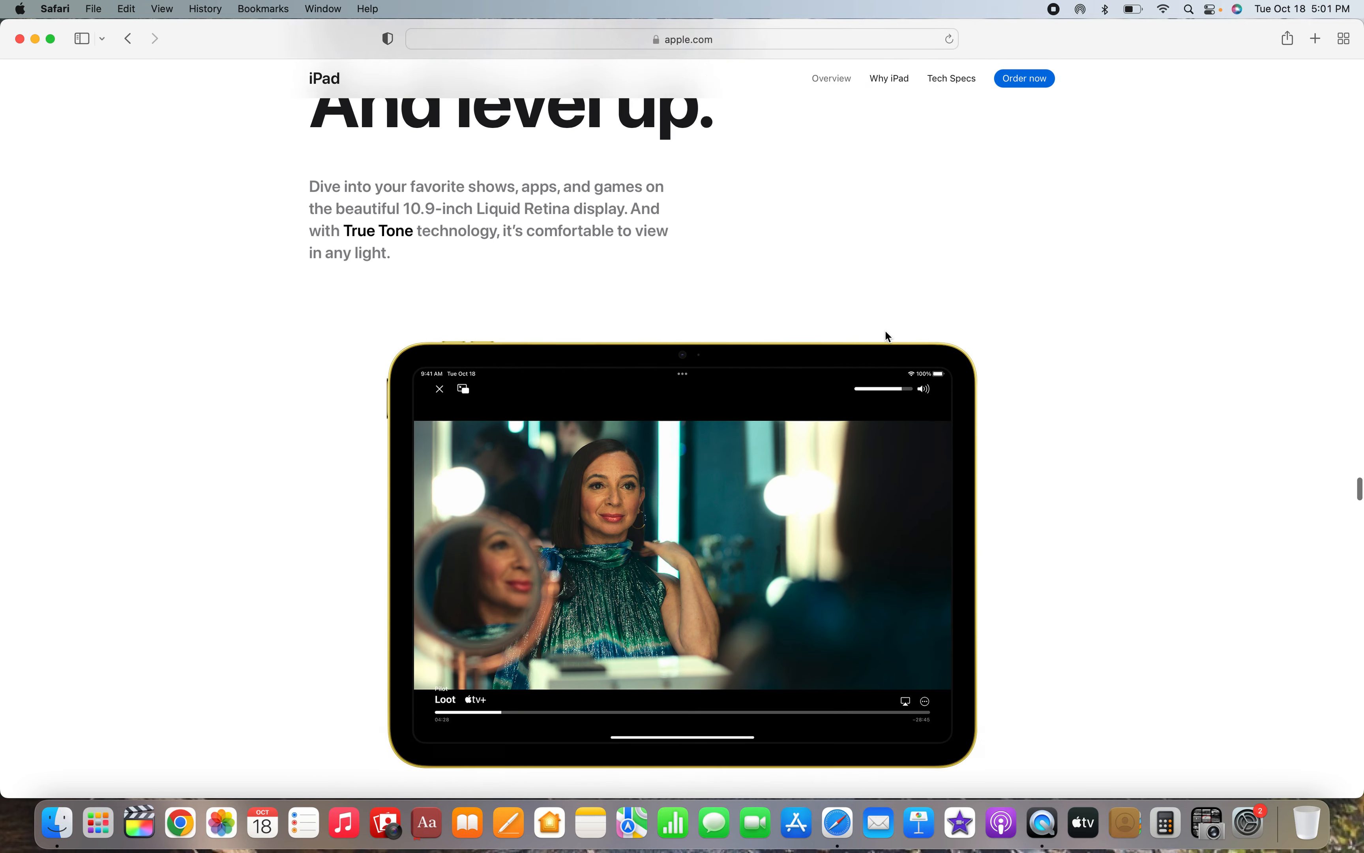
pyautogui.scroll(-3)
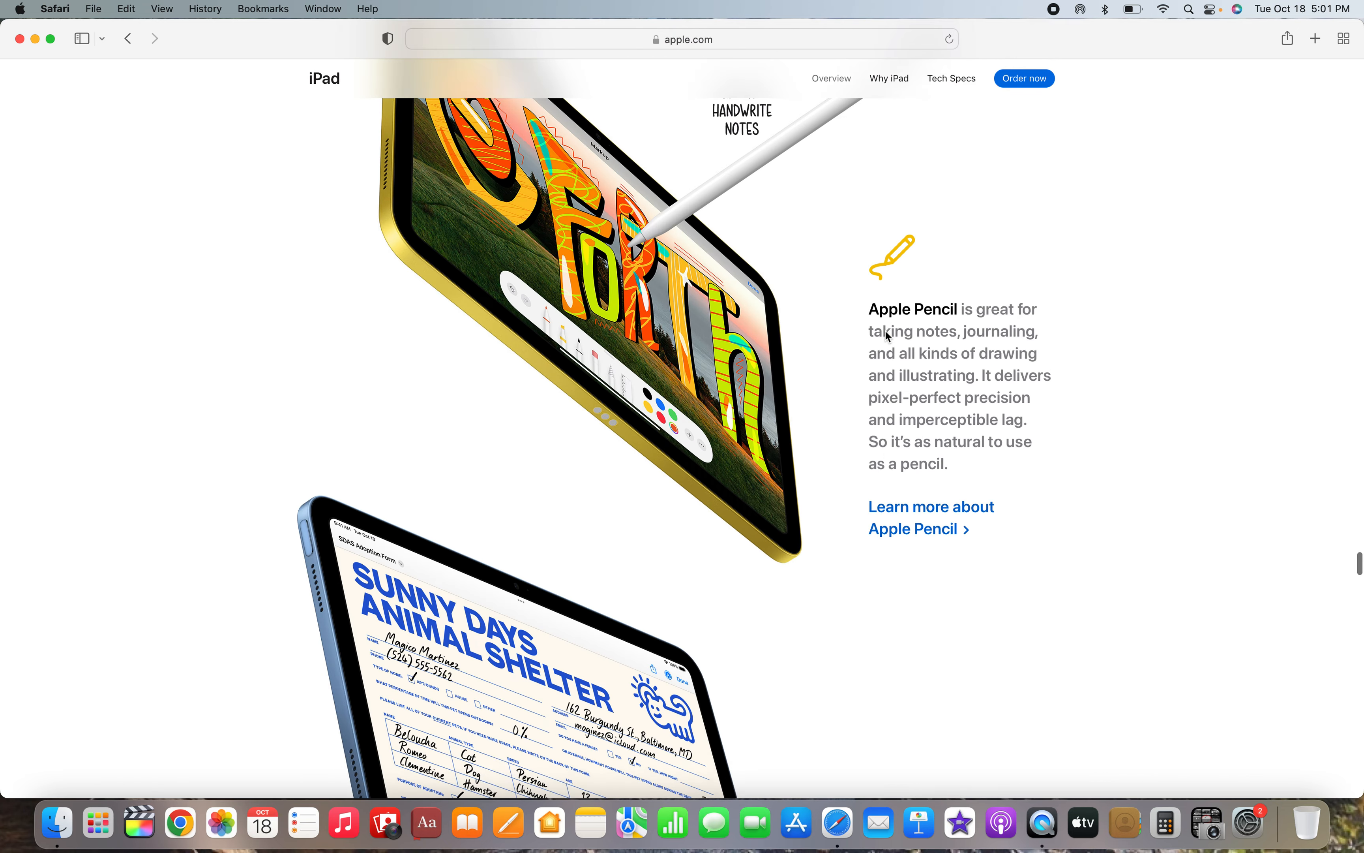
pyautogui.scroll(-3)
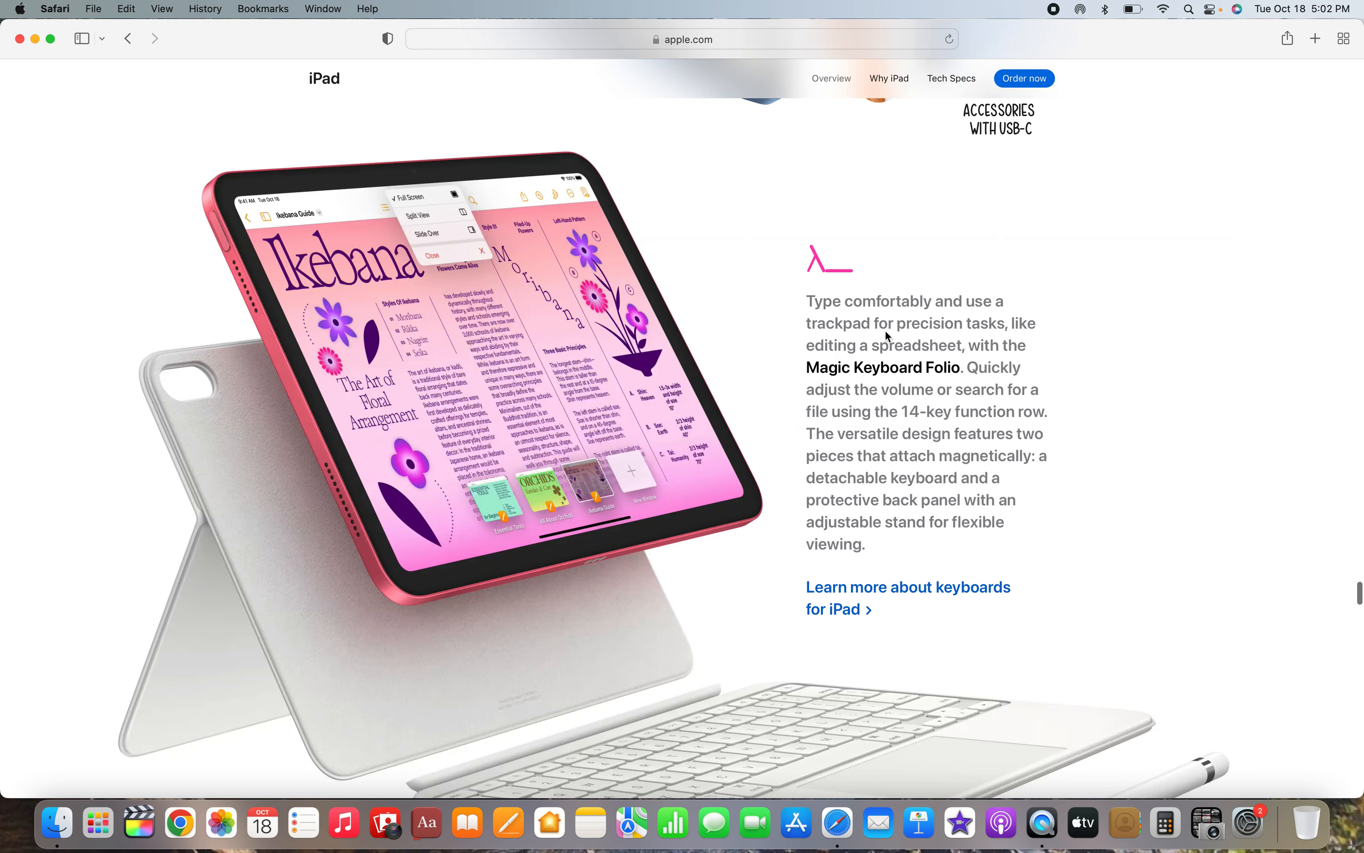
pyautogui.scroll(-3)
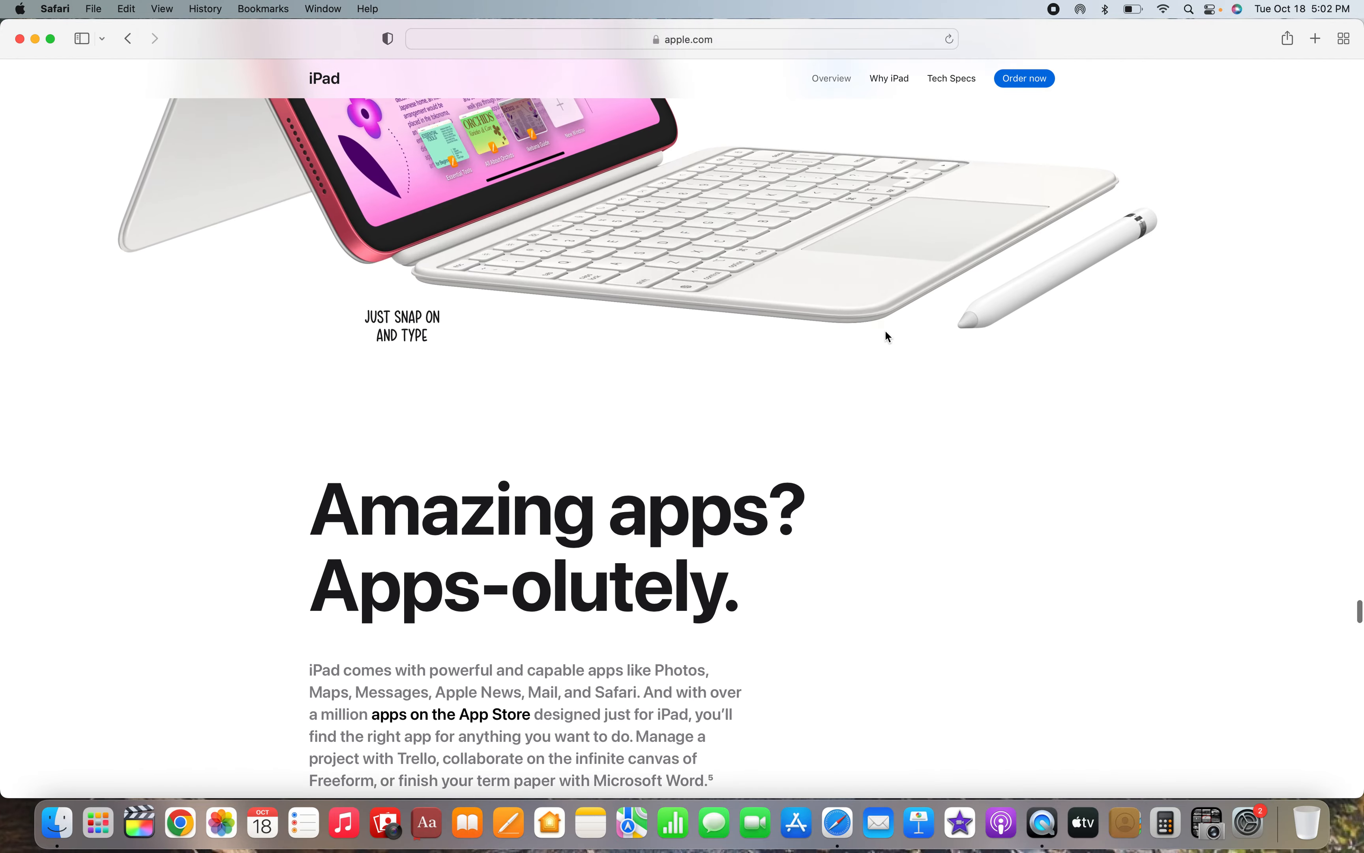
pyautogui.scroll(3)
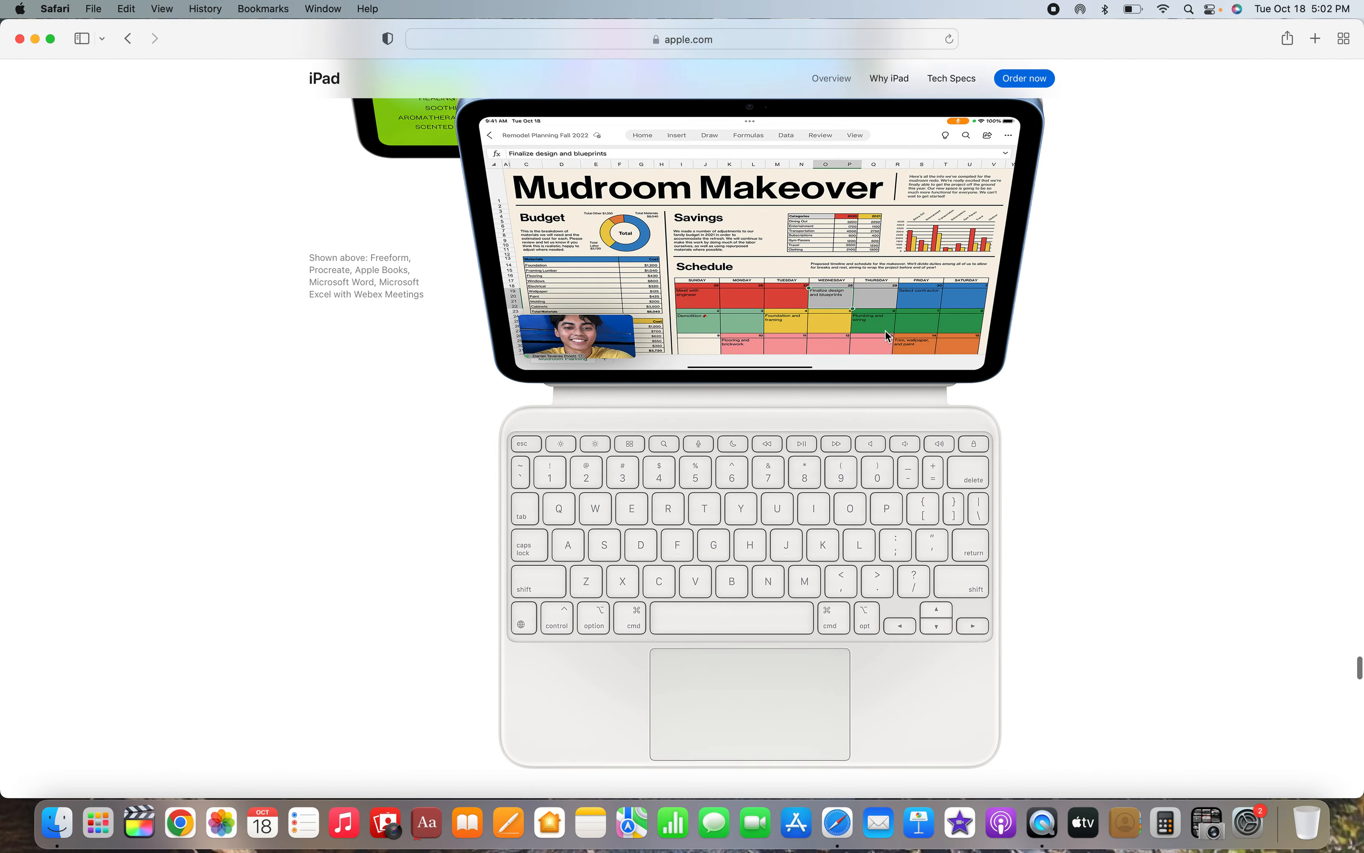
pyautogui.scroll(-3)
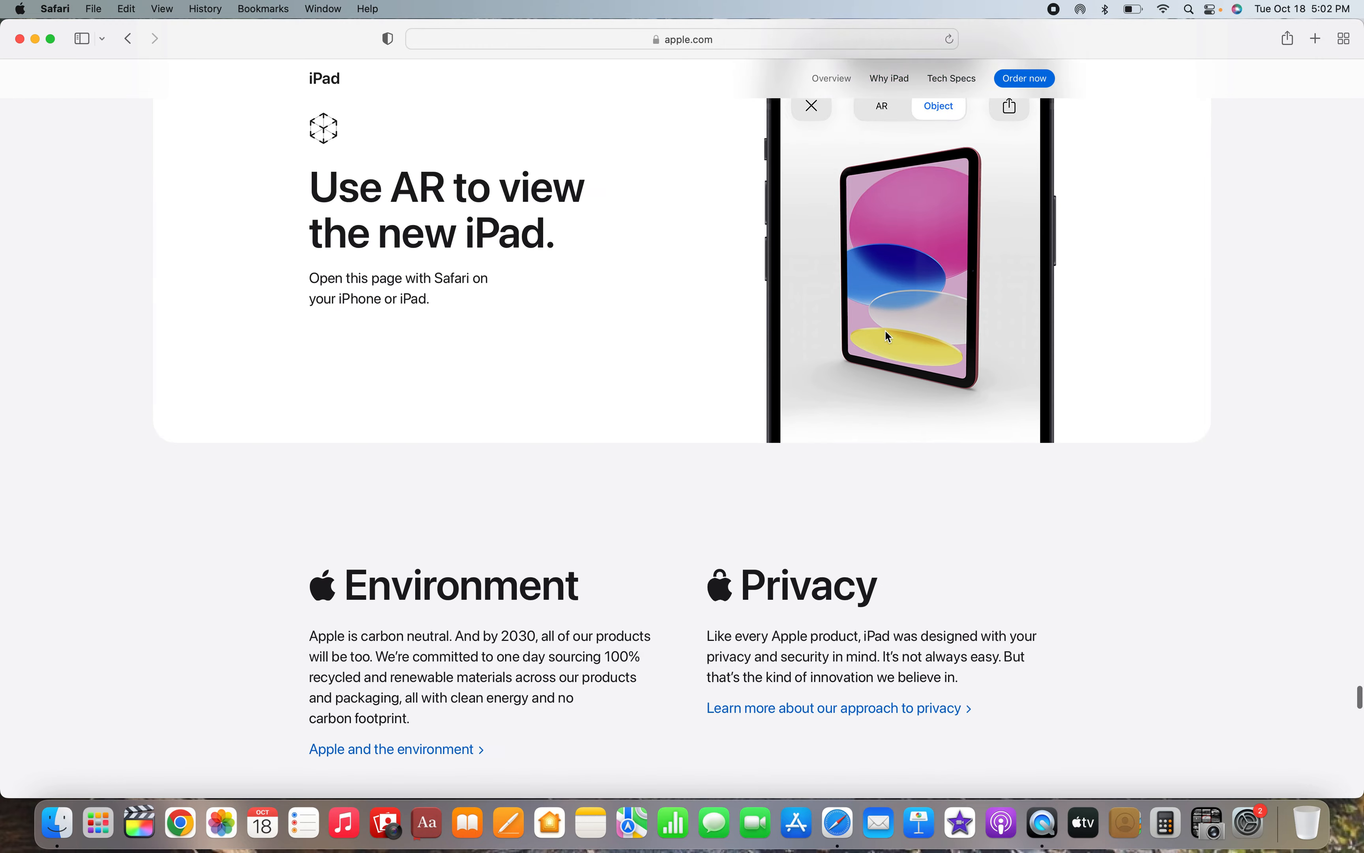
pyautogui.scroll(-3)
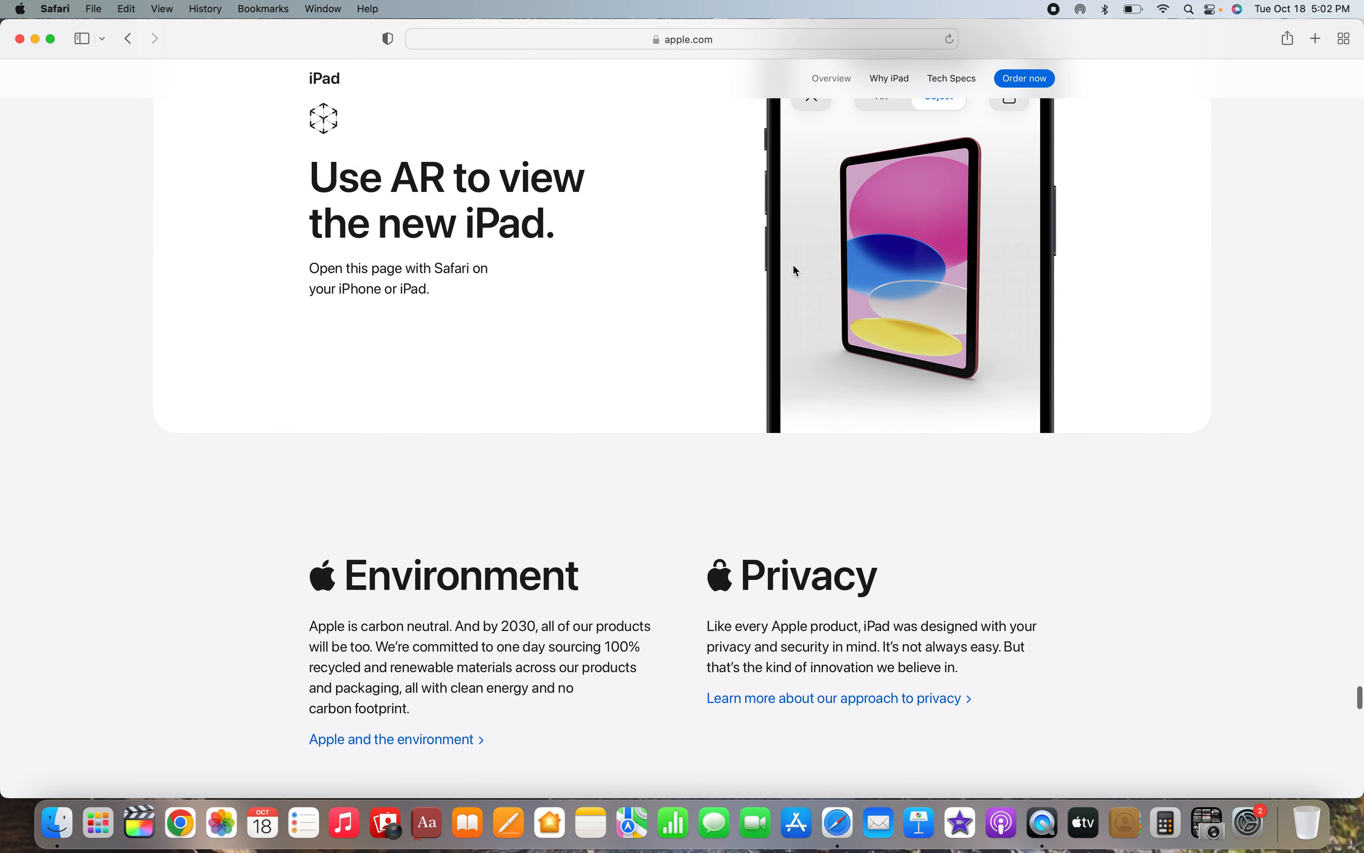
pyautogui.scroll(-3)
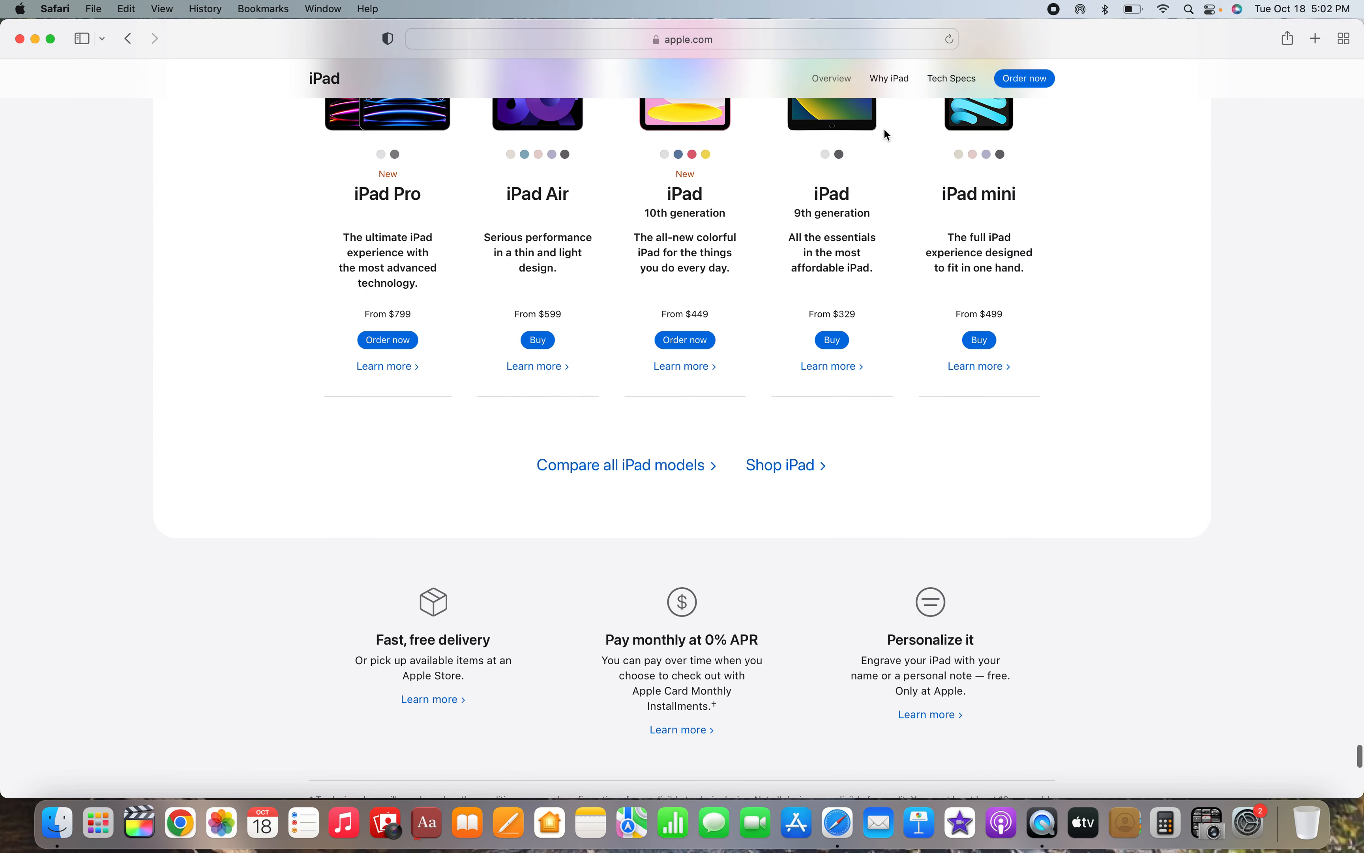
pyautogui.moveTo(952, 78)
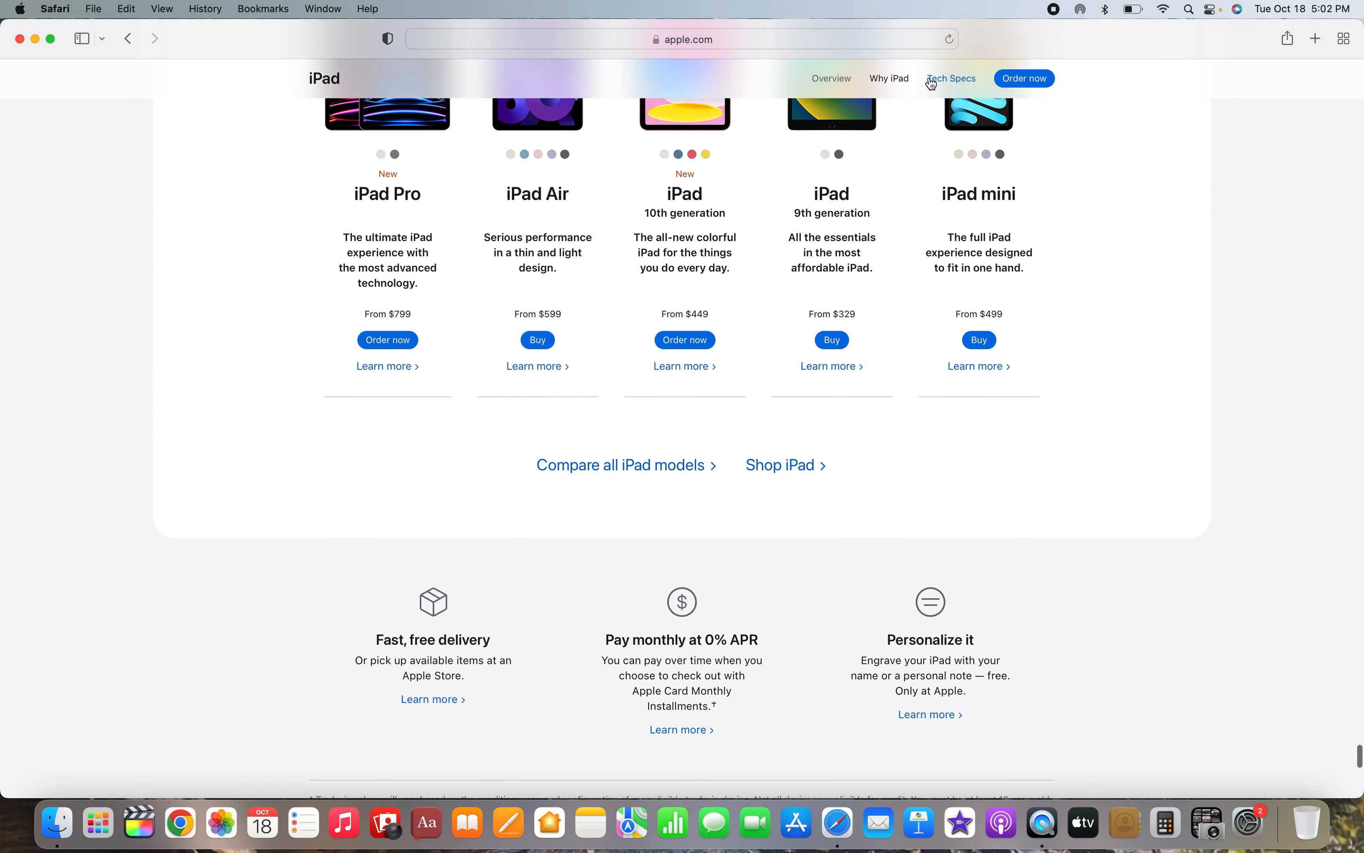
# - View the iPad Tech Specs page and scroll through the specifications
pyautogui.click(951, 79)
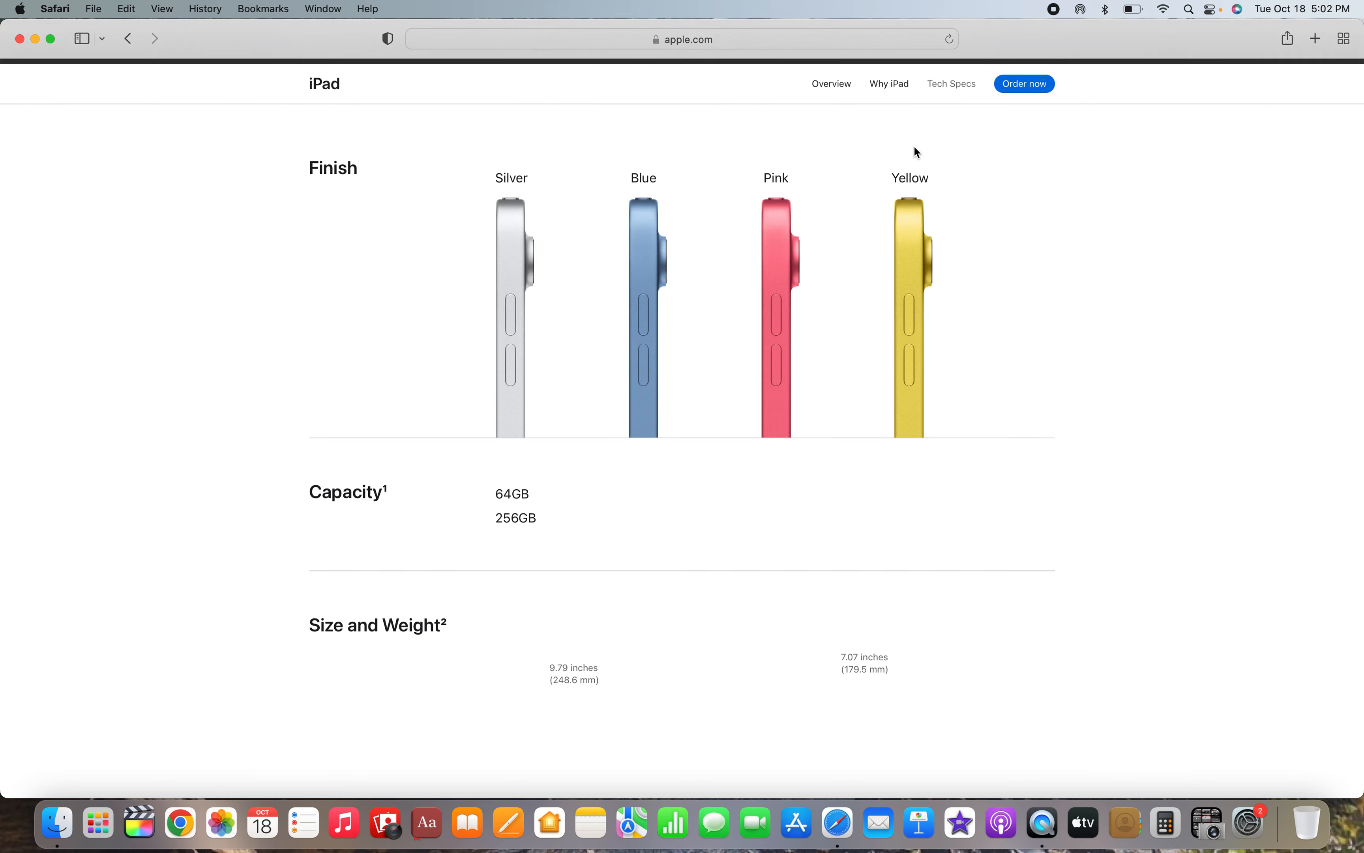
pyautogui.scroll(-3)
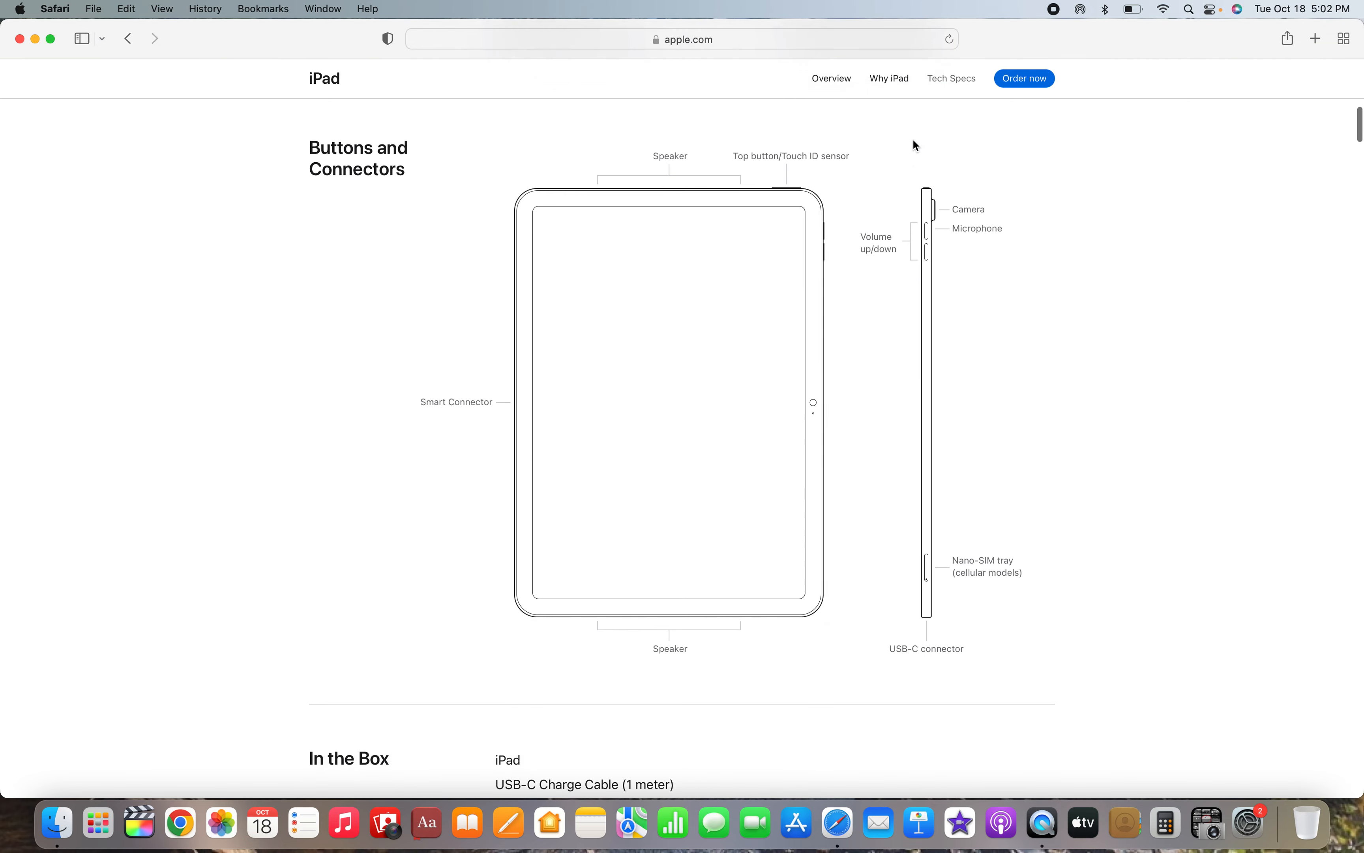
pyautogui.scroll(-3)
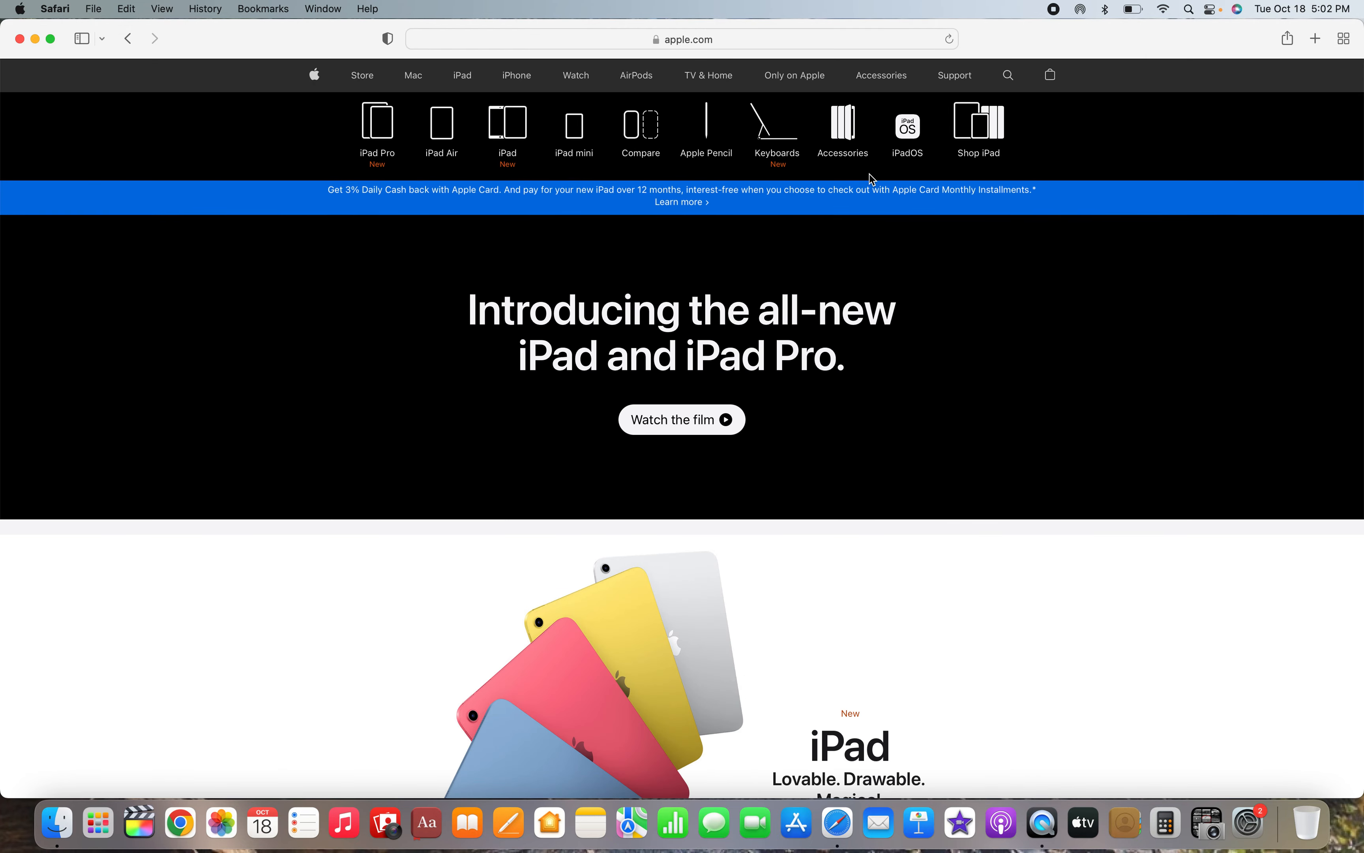
# - Browse the Apple Pencil page down to 'Which iPad is right for you?'
pyautogui.click(706, 133)
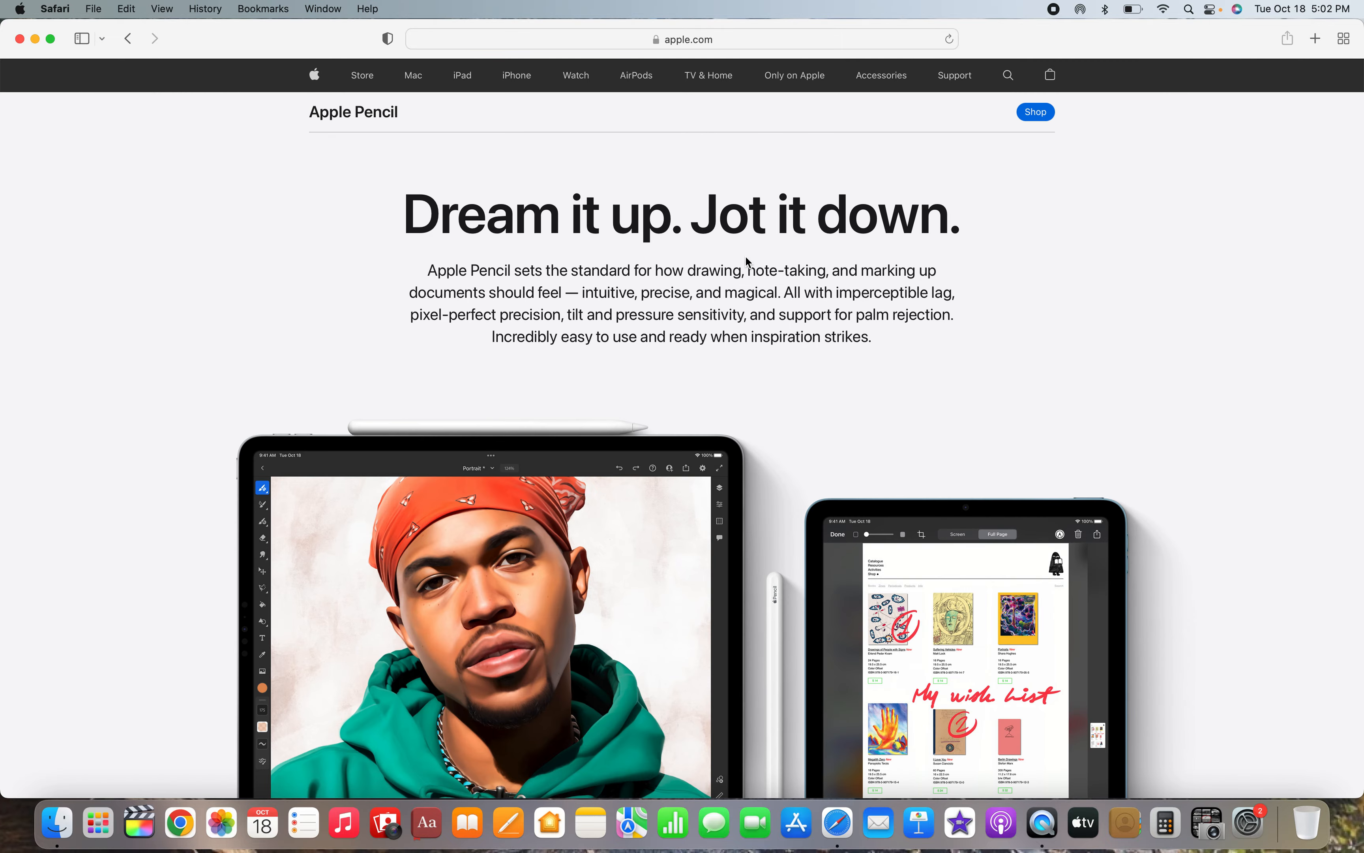
pyautogui.scroll(-3)
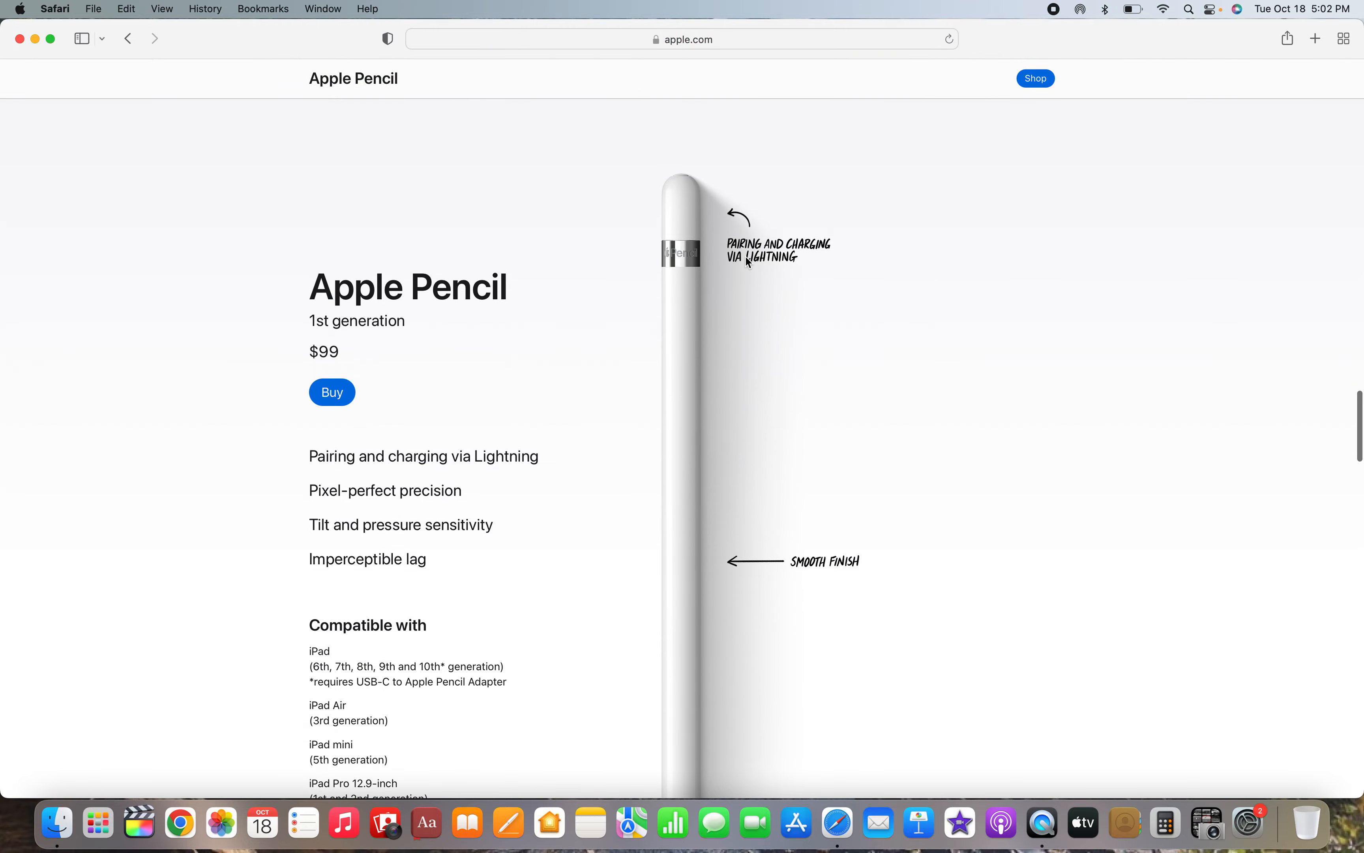
pyautogui.scroll(-3)
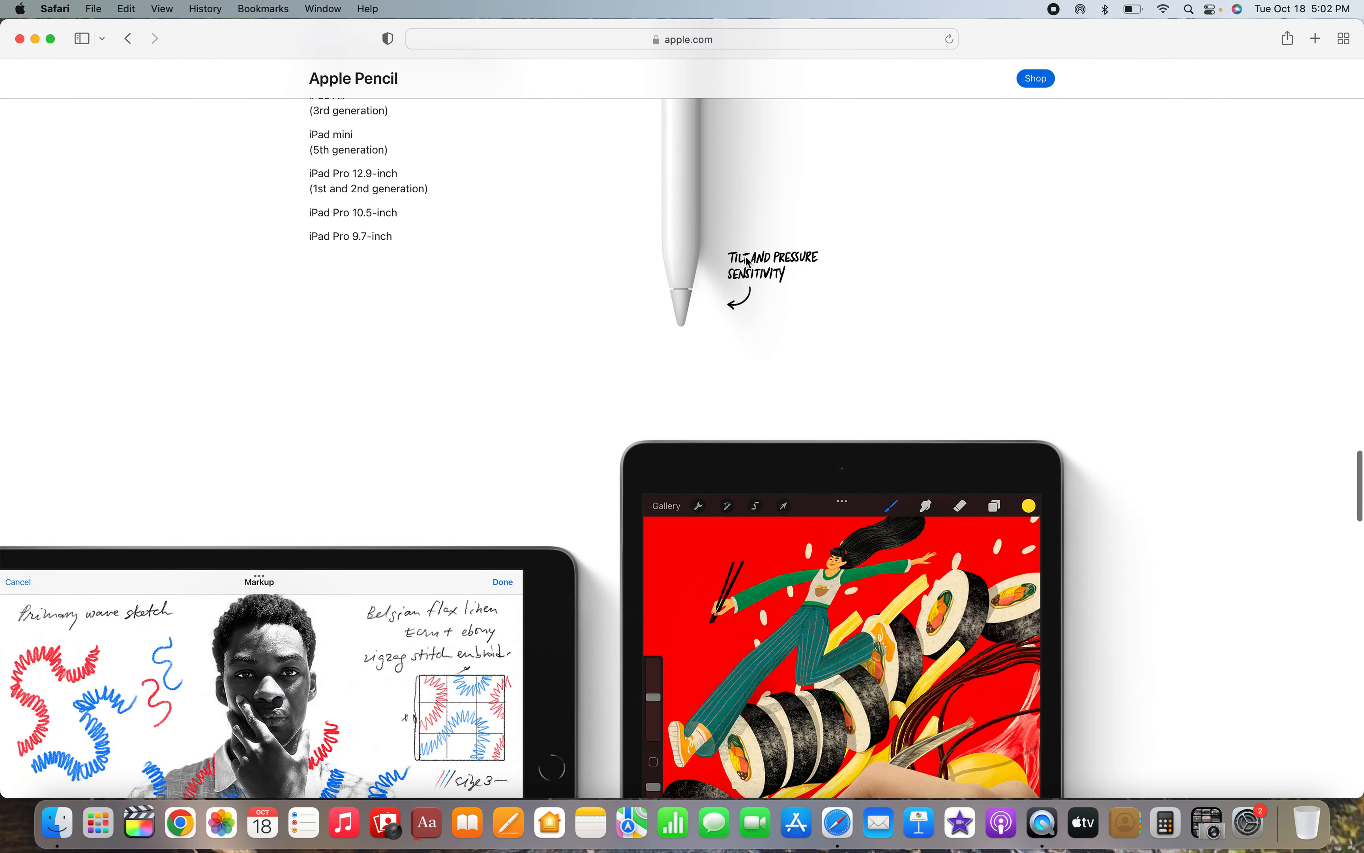
pyautogui.scroll(-3)
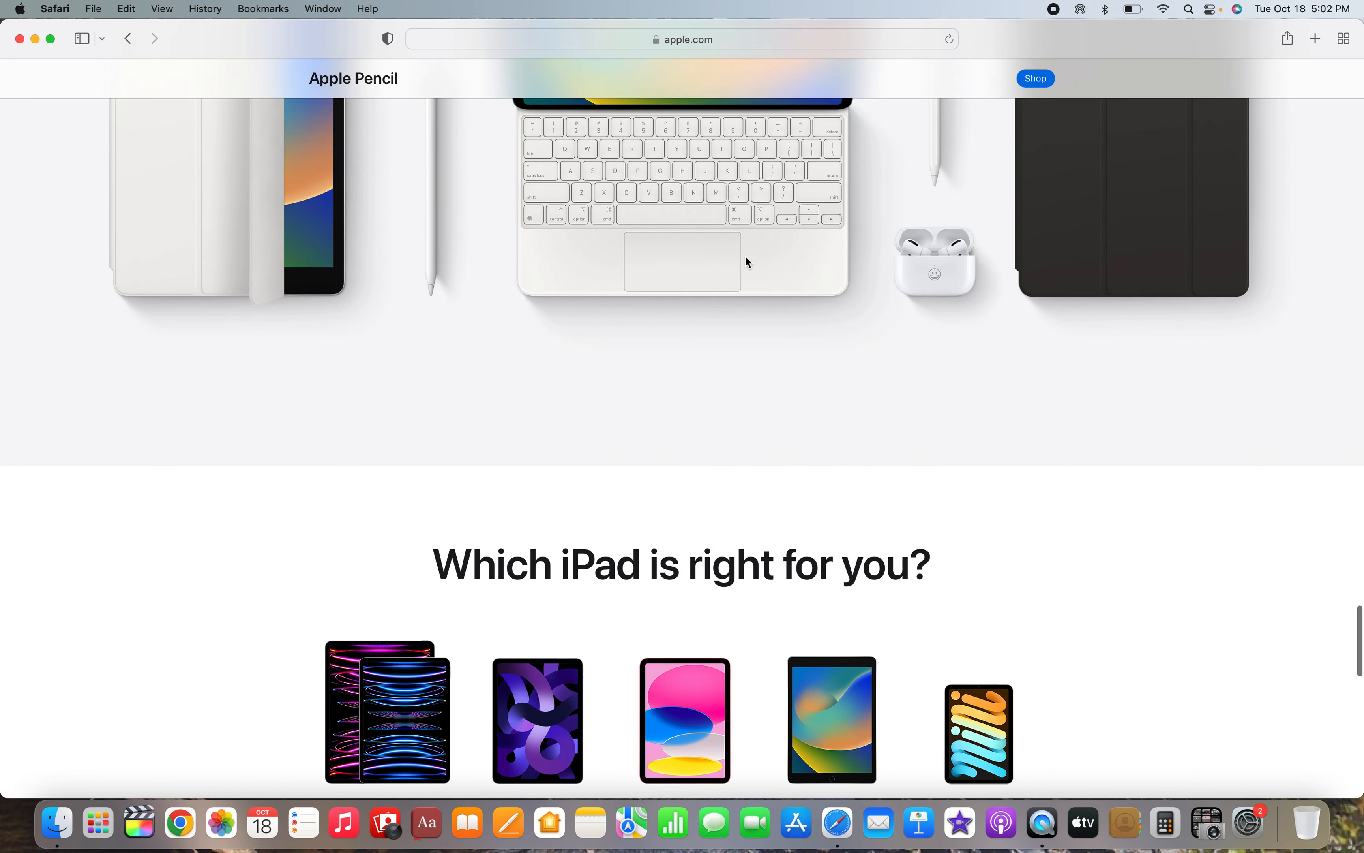
pyautogui.scroll(3)
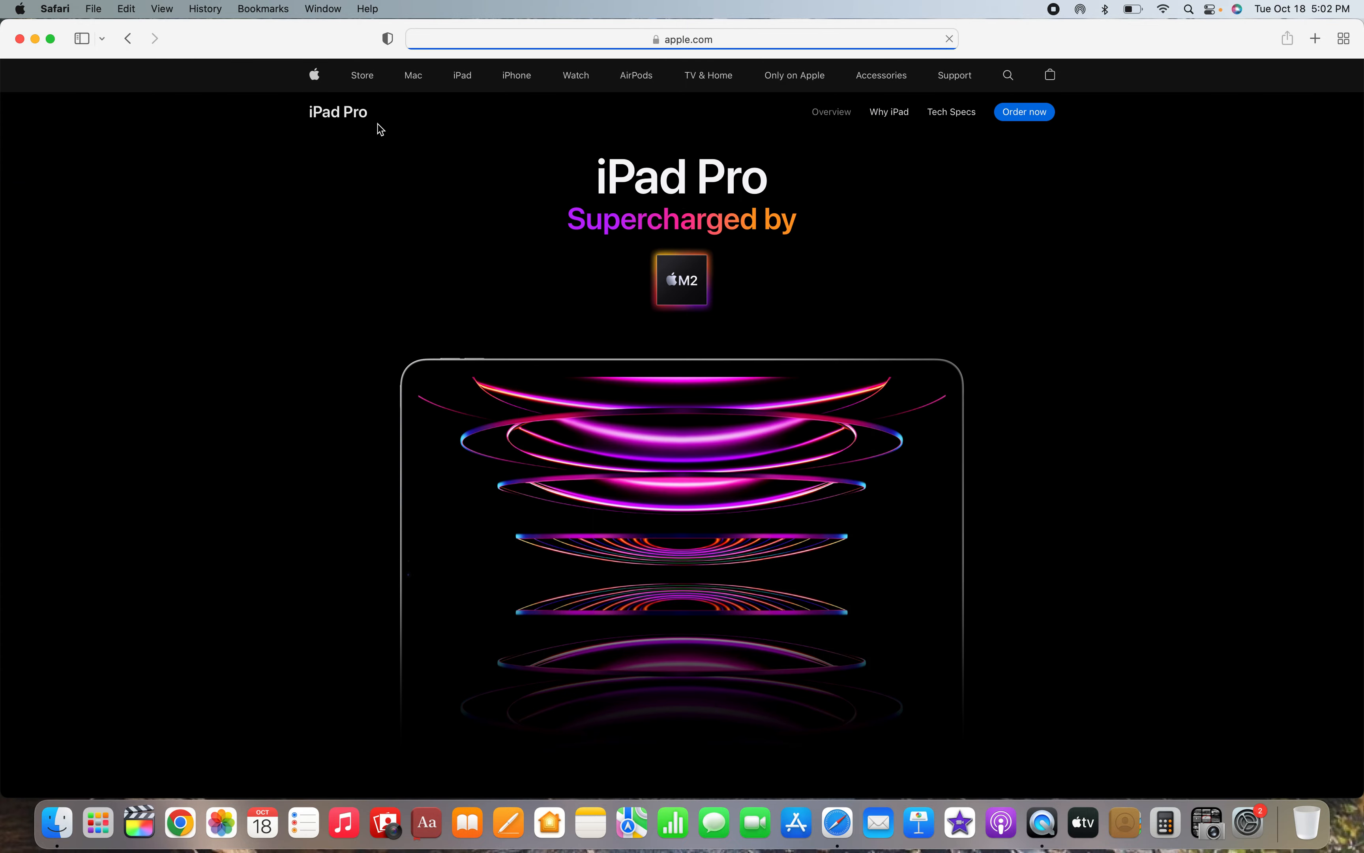
# - Scroll down the iPad Pro page through the XDR display and mini-LED sections
pyautogui.scroll(-3)
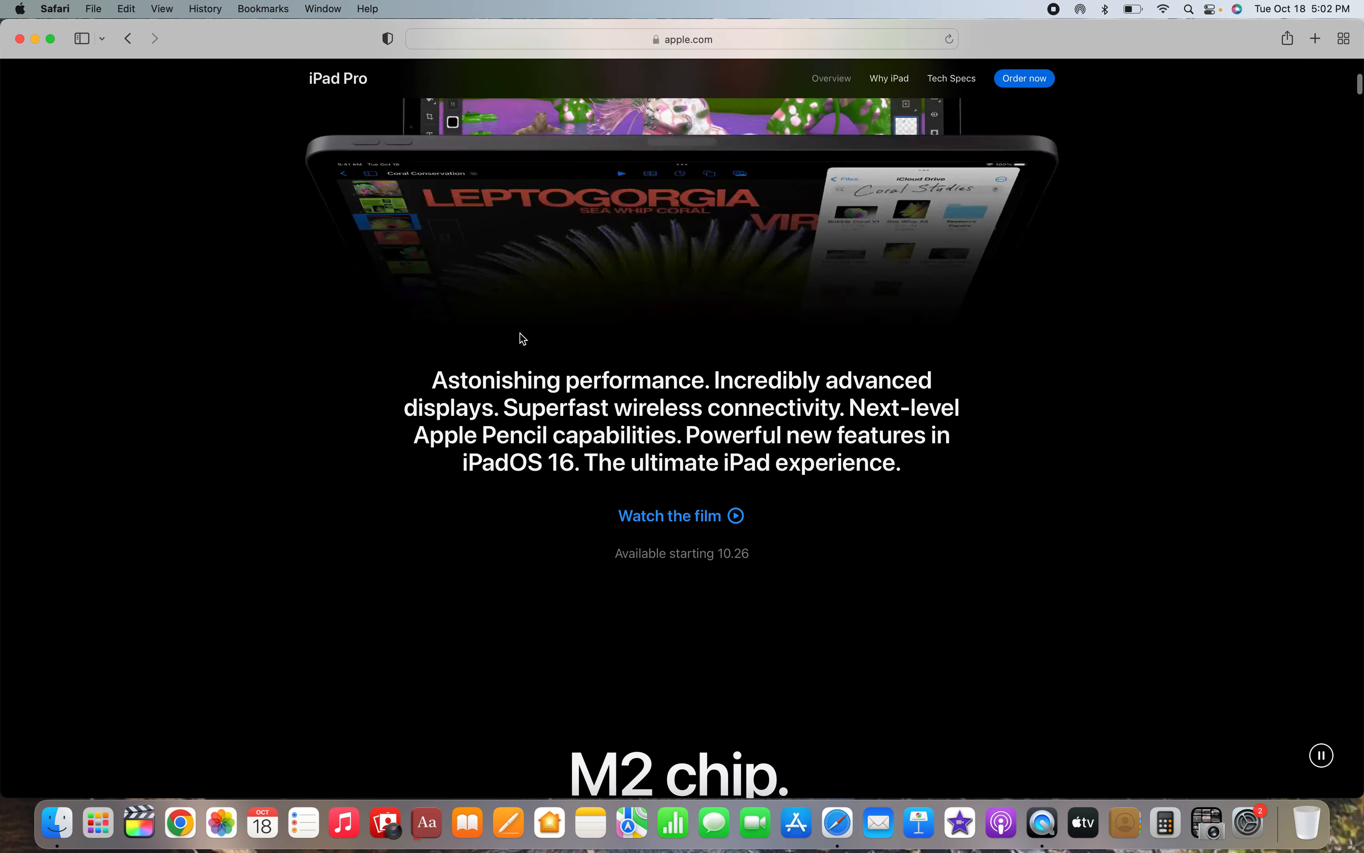
pyautogui.scroll(-3)
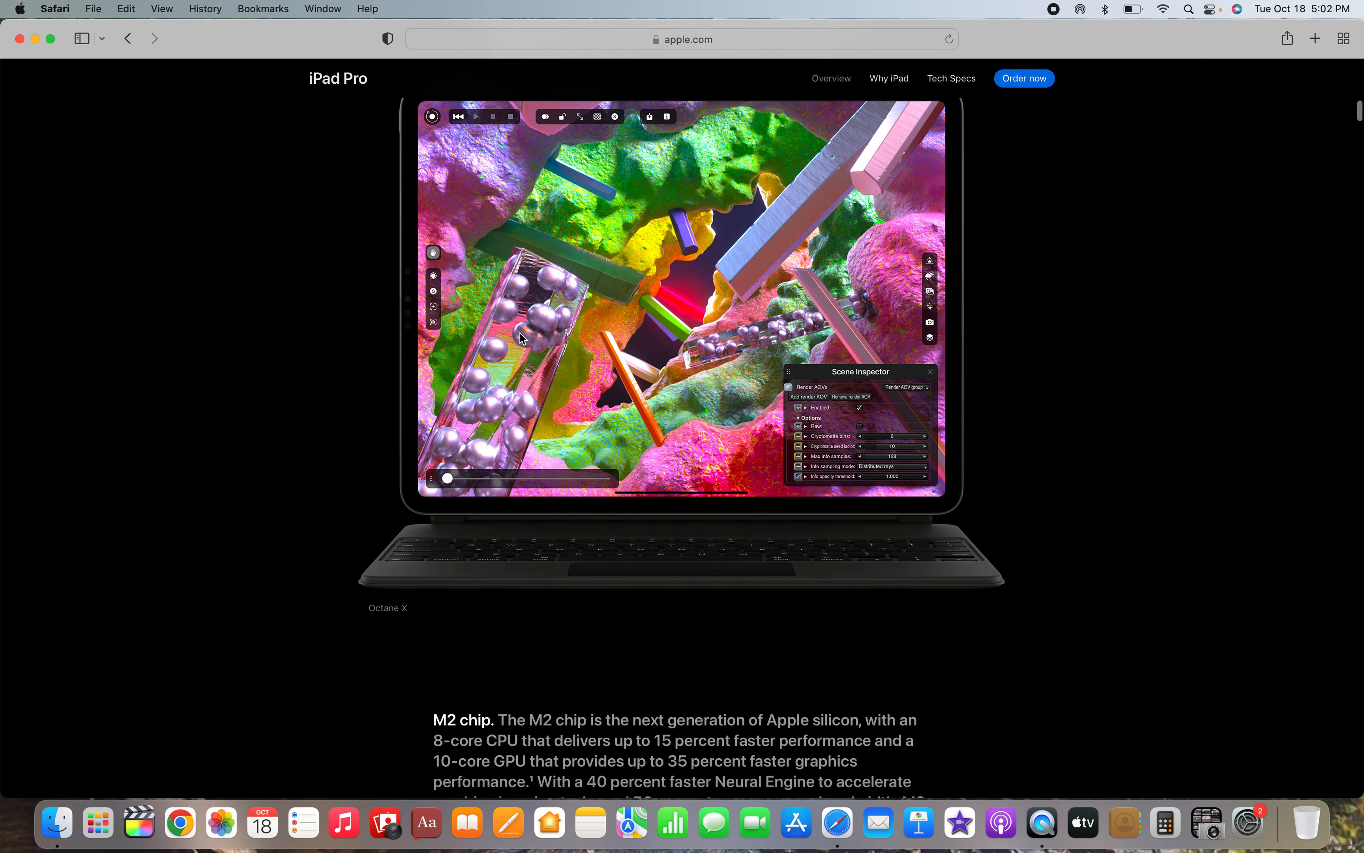
pyautogui.scroll(-3)
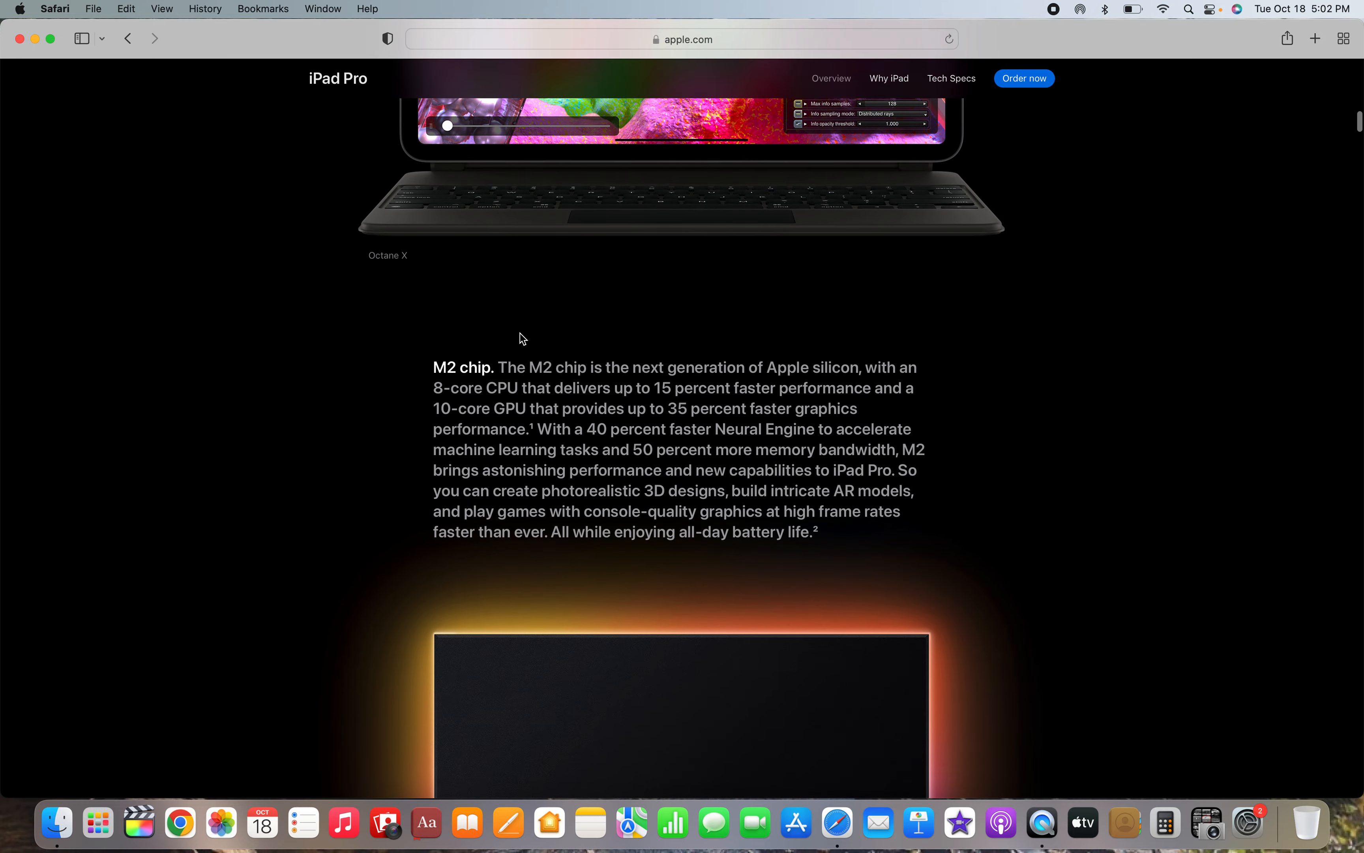
pyautogui.scroll(-3)
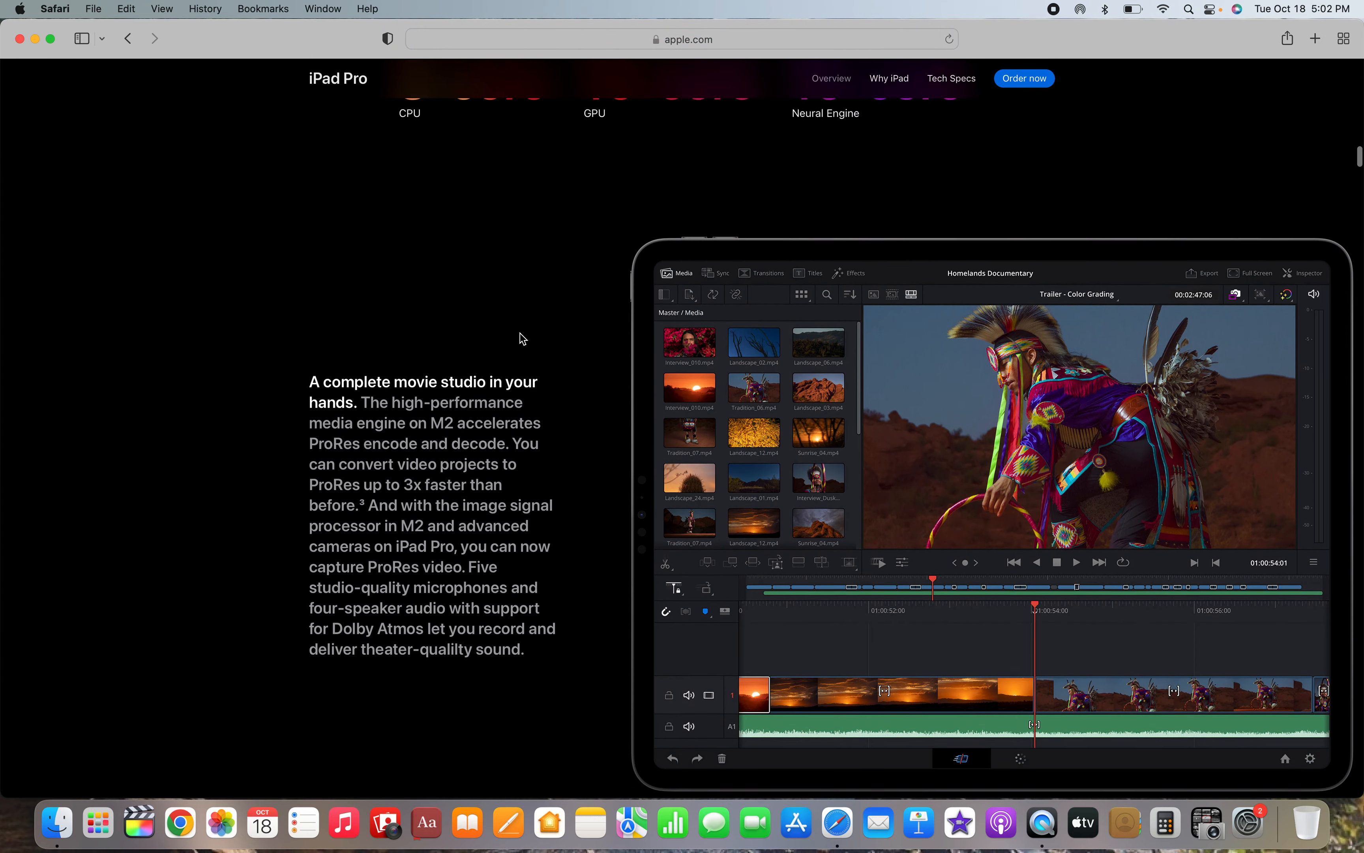
pyautogui.scroll(-3)
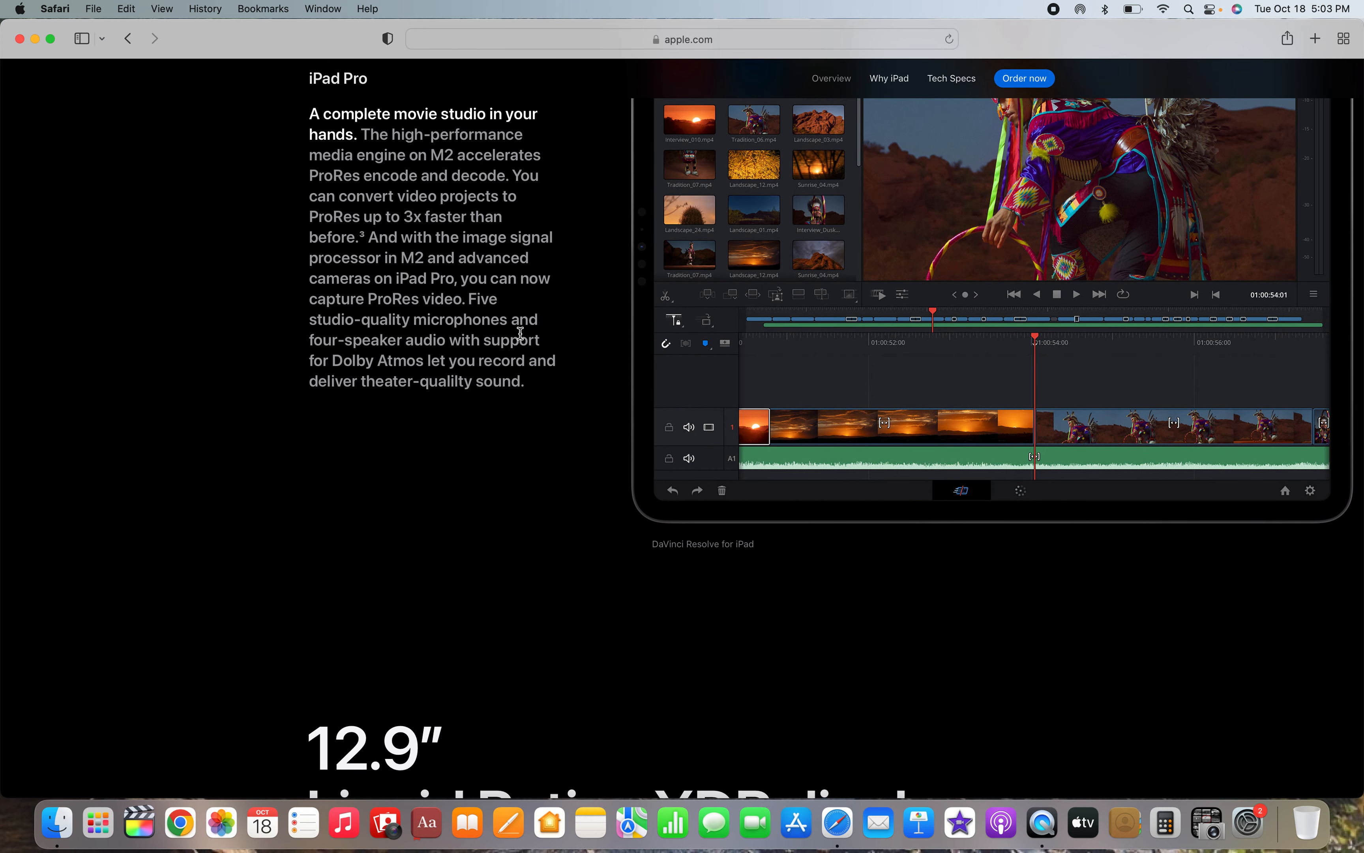
pyautogui.scroll(-3)
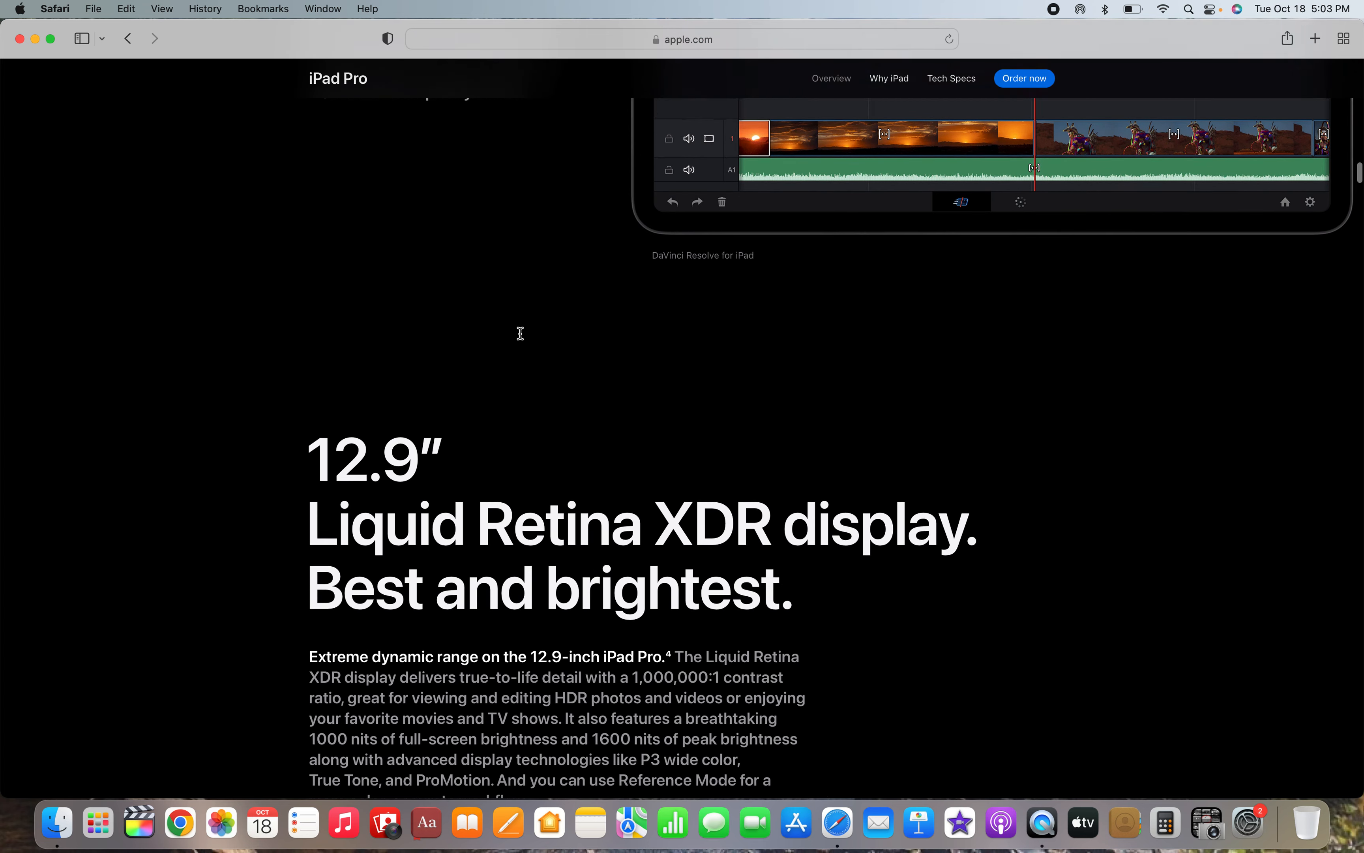
# - Continue past the local dimming zones text to the 11-inch Liquid Retina display section
pyautogui.scroll(-3)
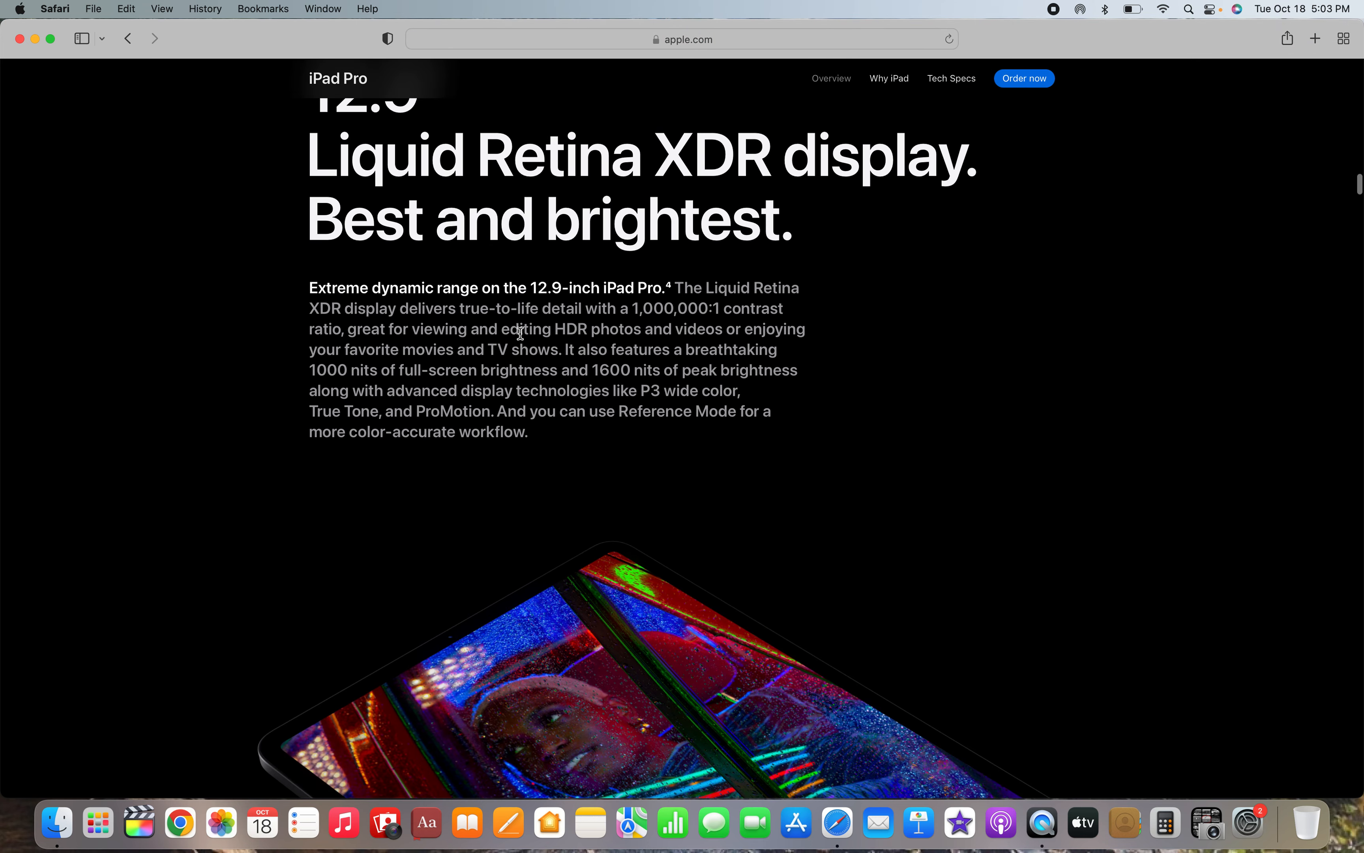
pyautogui.scroll(-3)
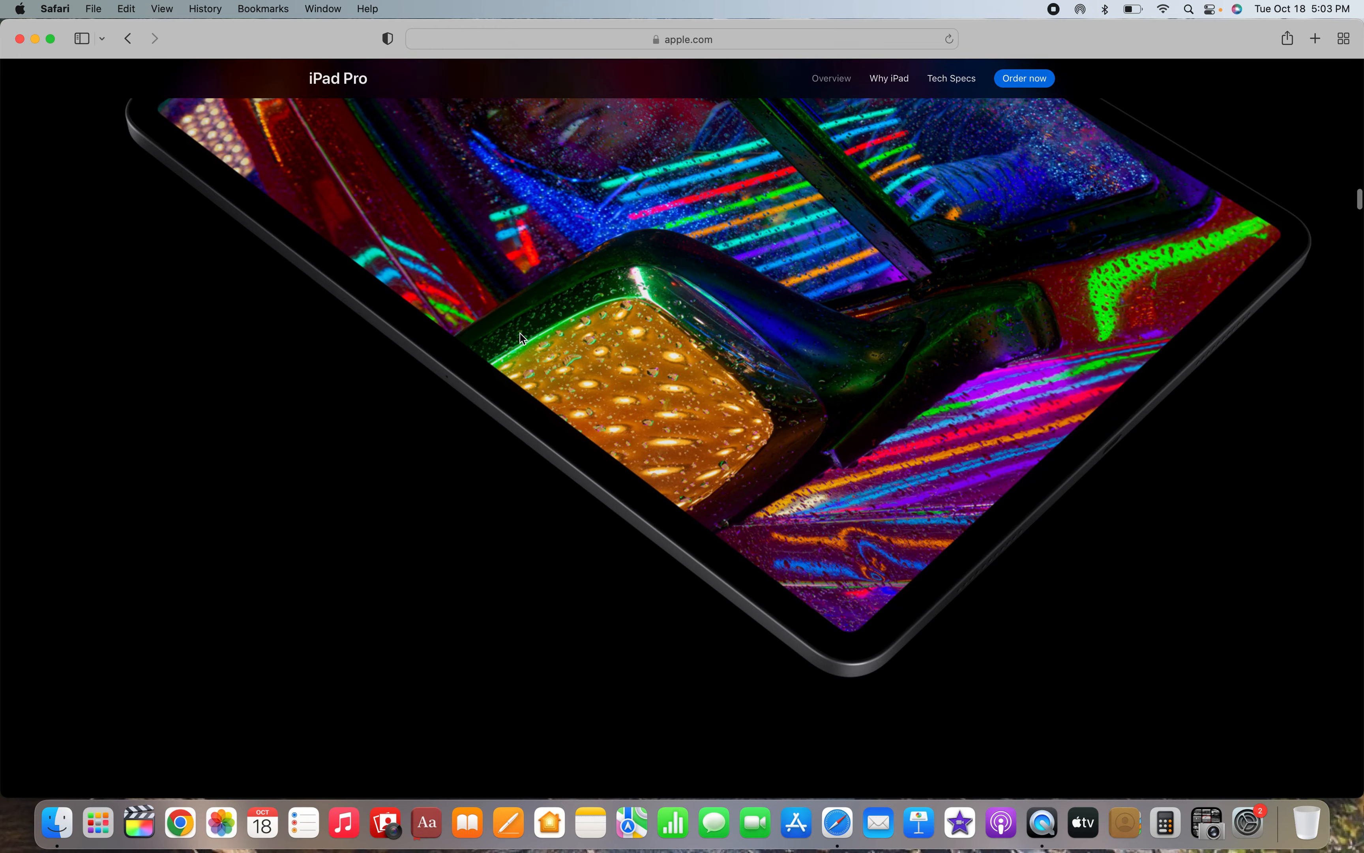
pyautogui.scroll(-3)
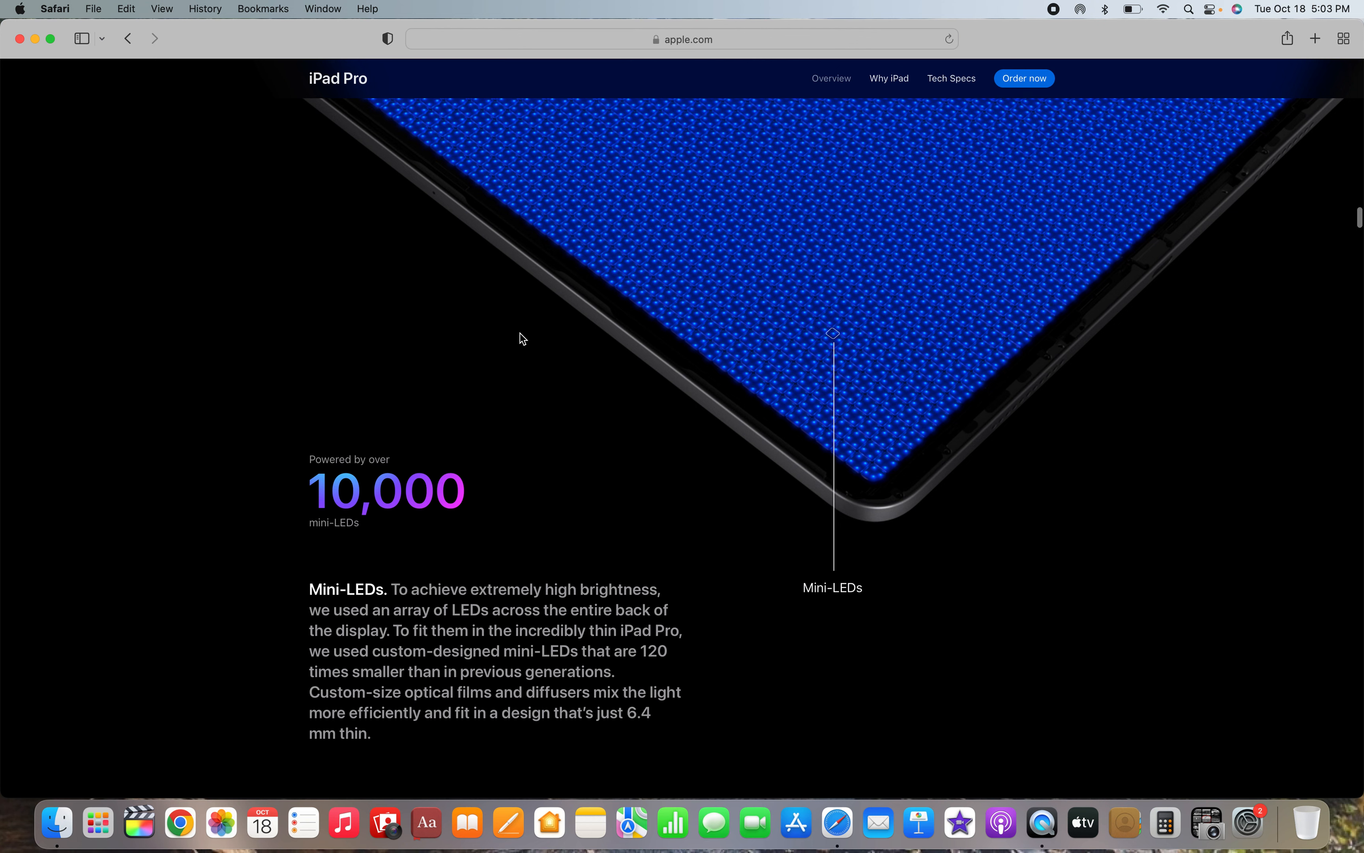
pyautogui.scroll(-3)
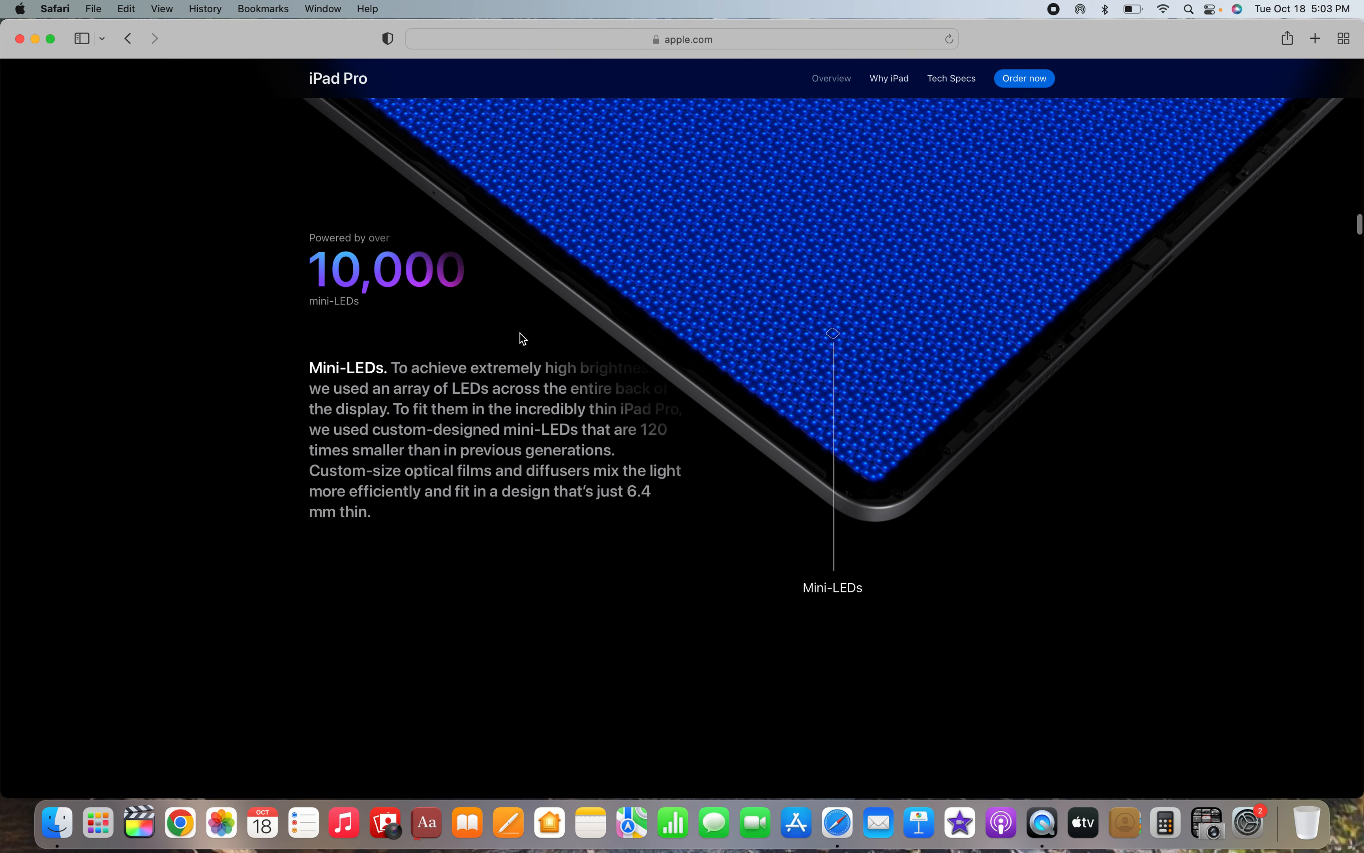
pyautogui.scroll(-3)
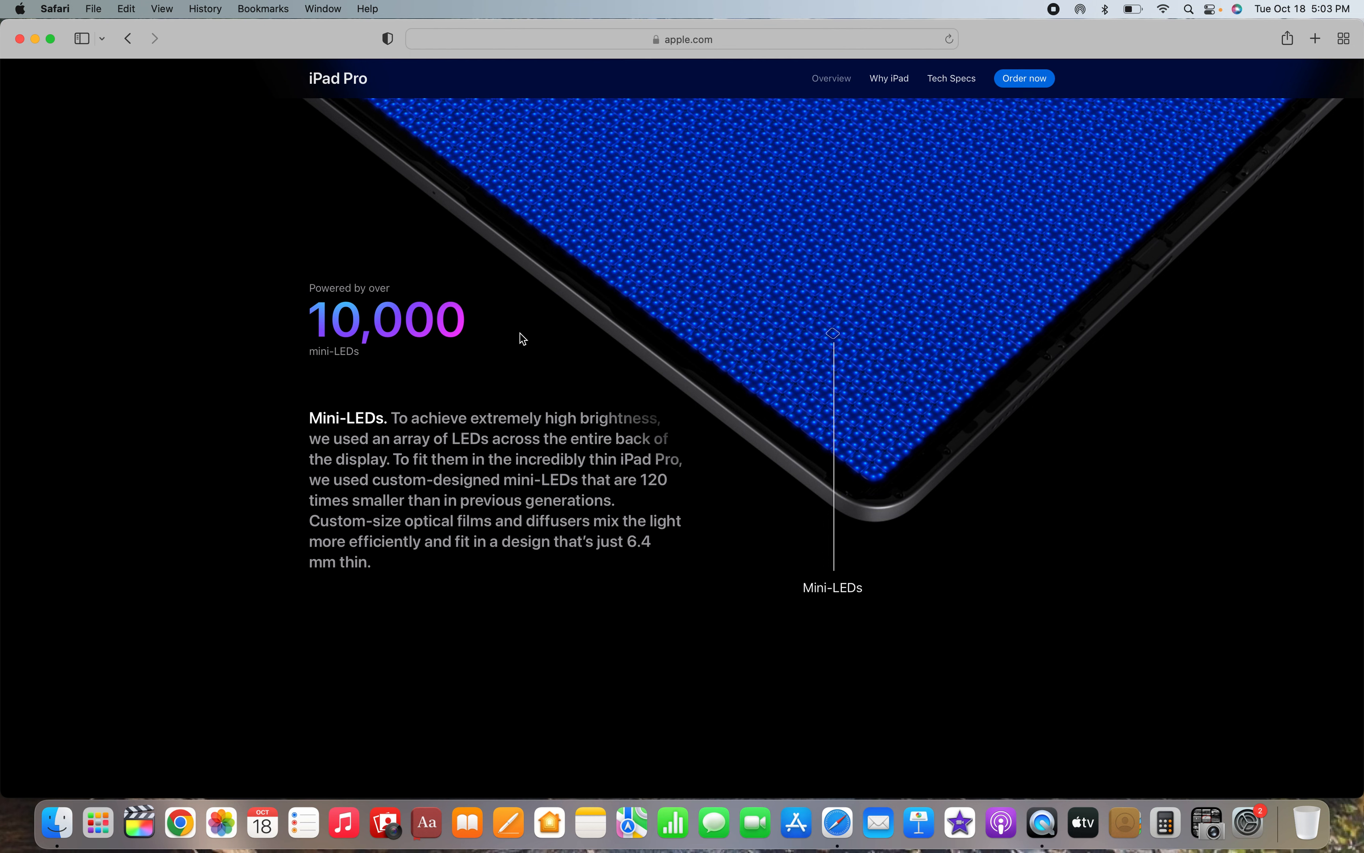
pyautogui.scroll(-3)
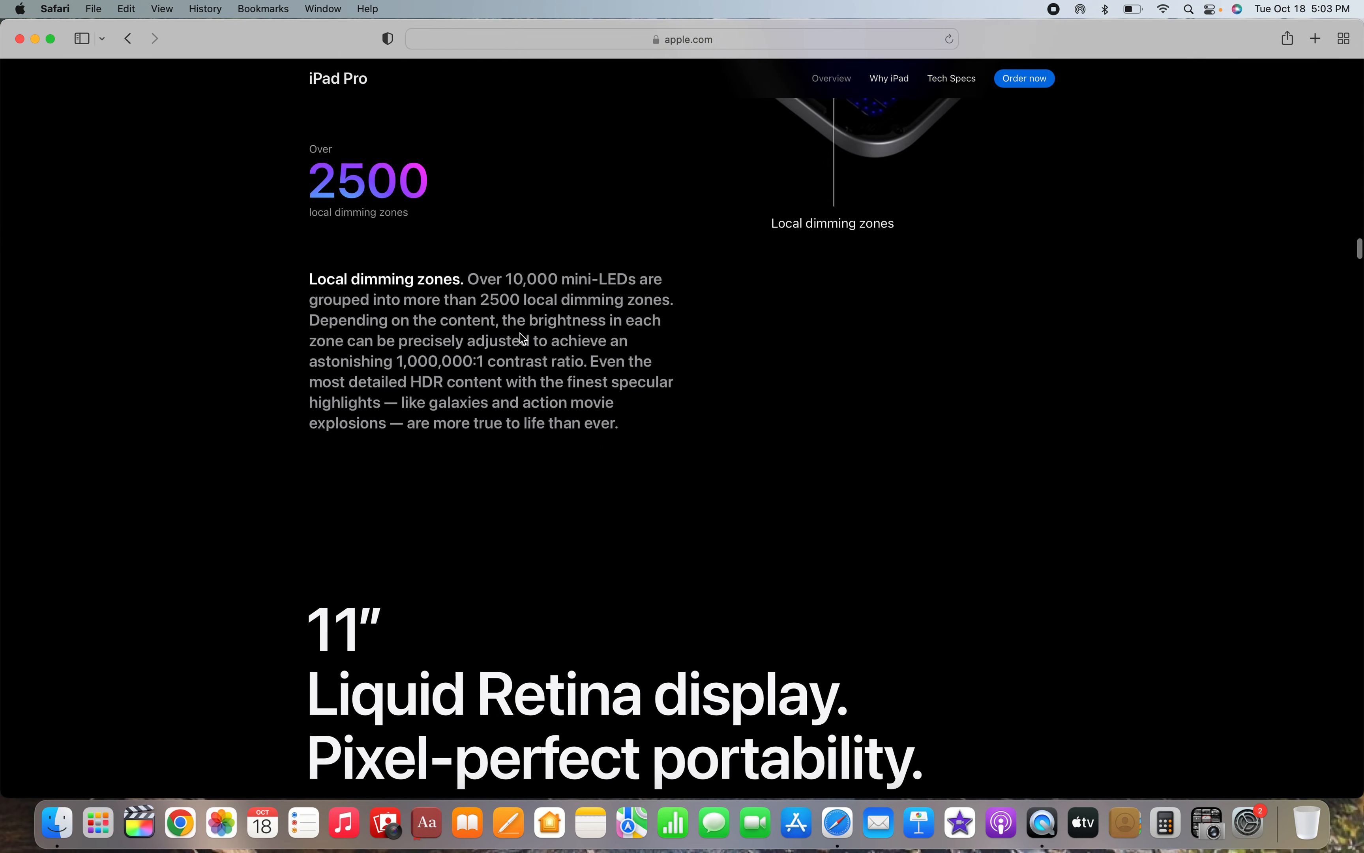
# - Scroll the iPad Pro page through the display, iPadOS, cameras and Center Stage sections
pyautogui.scroll(-3)
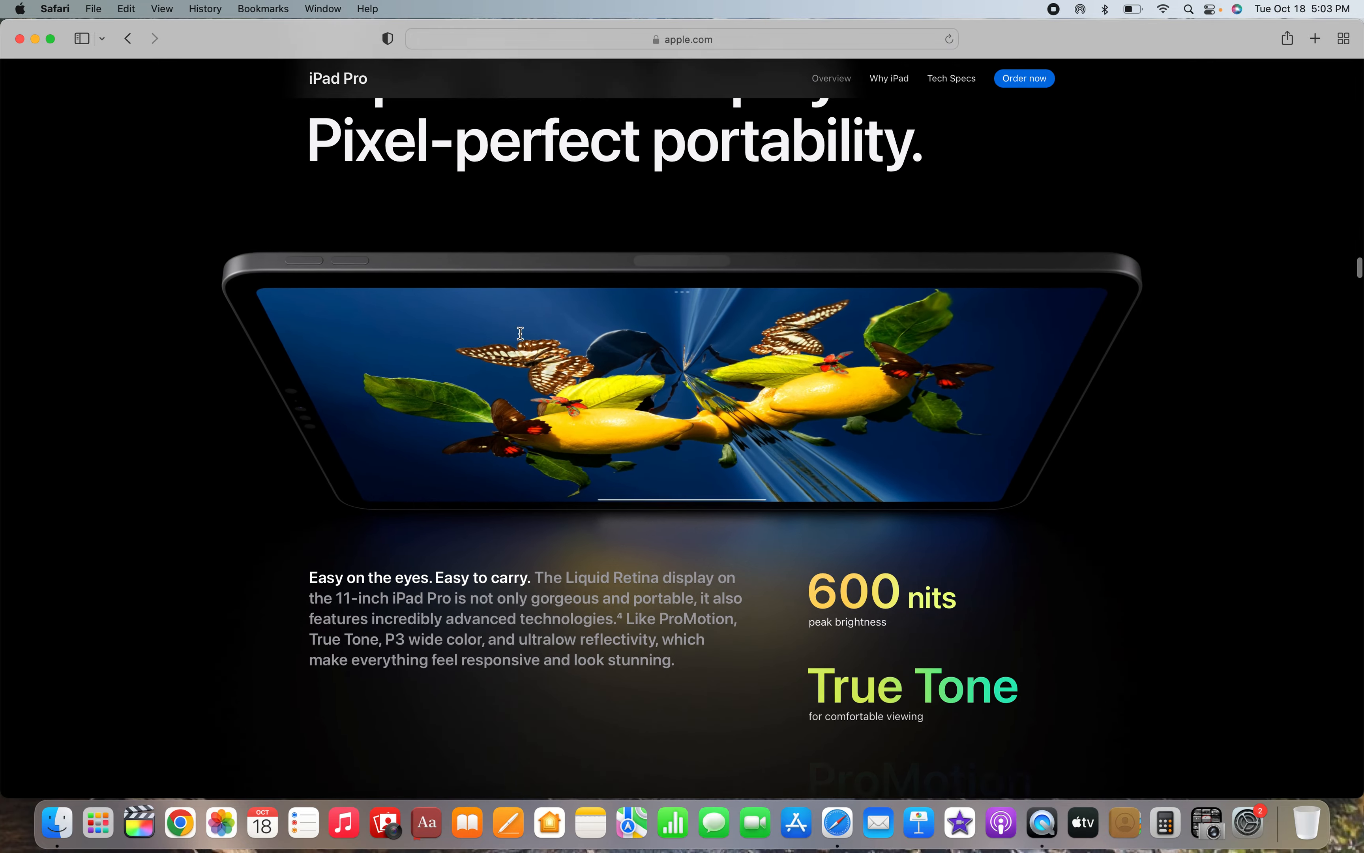
pyautogui.scroll(-3)
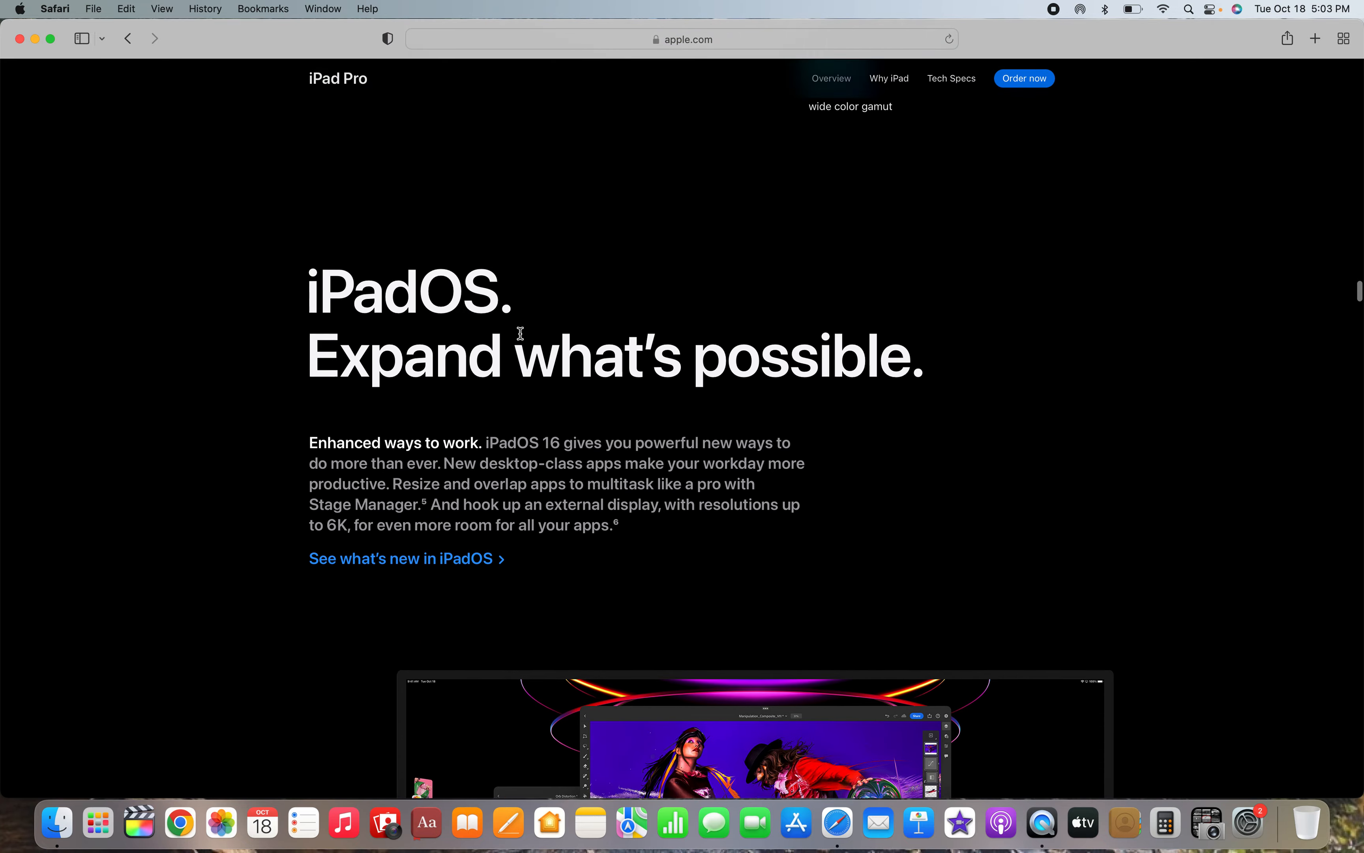
pyautogui.scroll(-3)
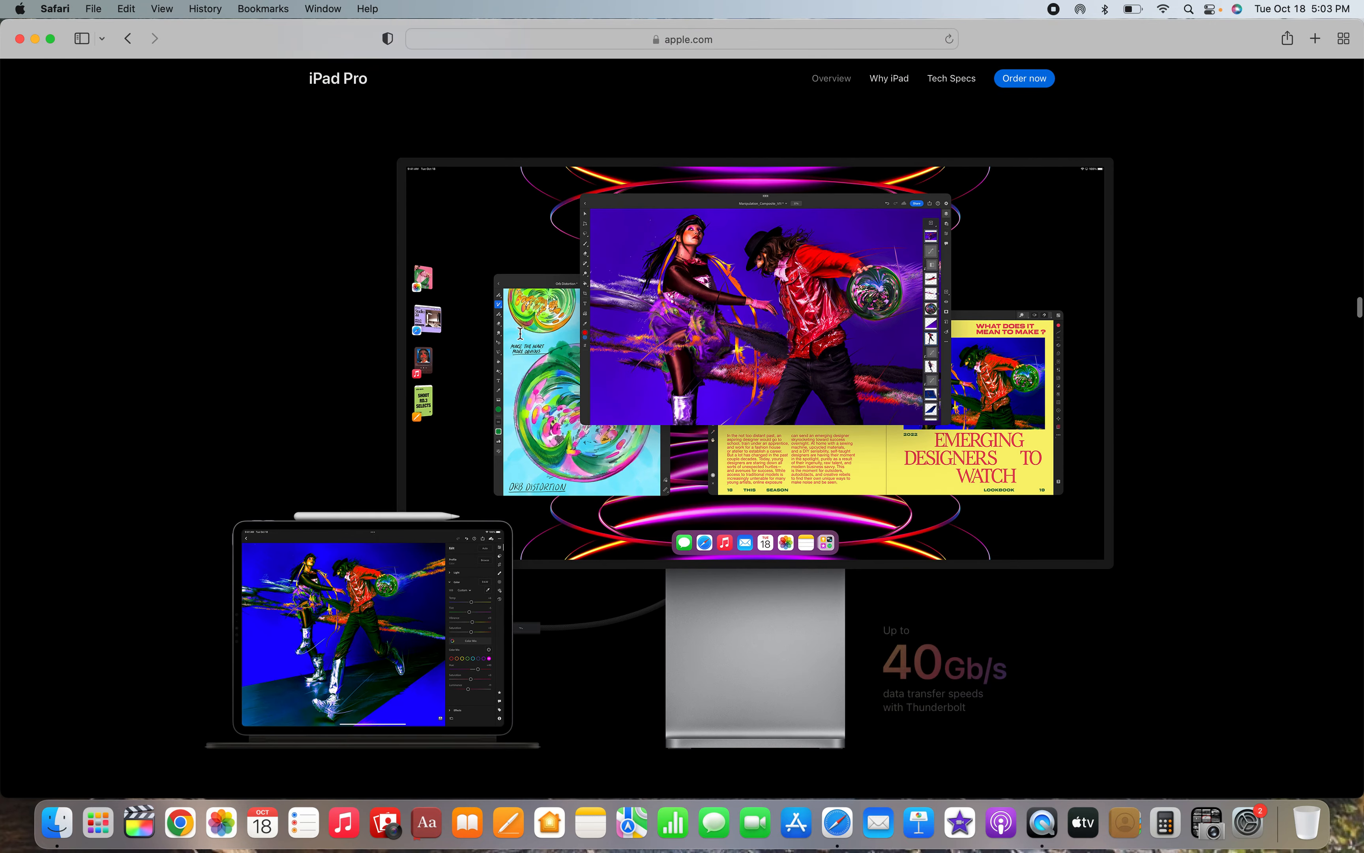
pyautogui.scroll(-3)
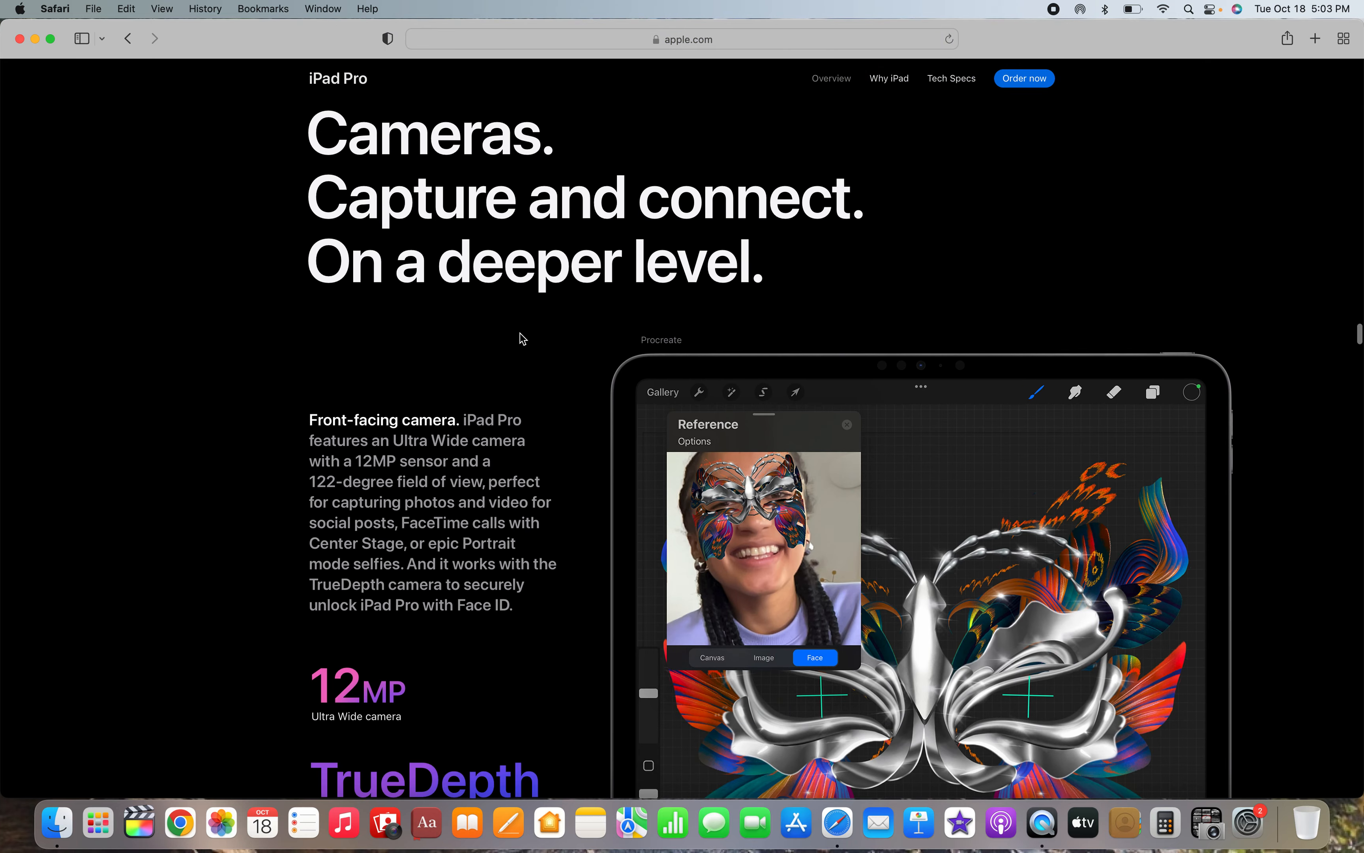
pyautogui.scroll(-3)
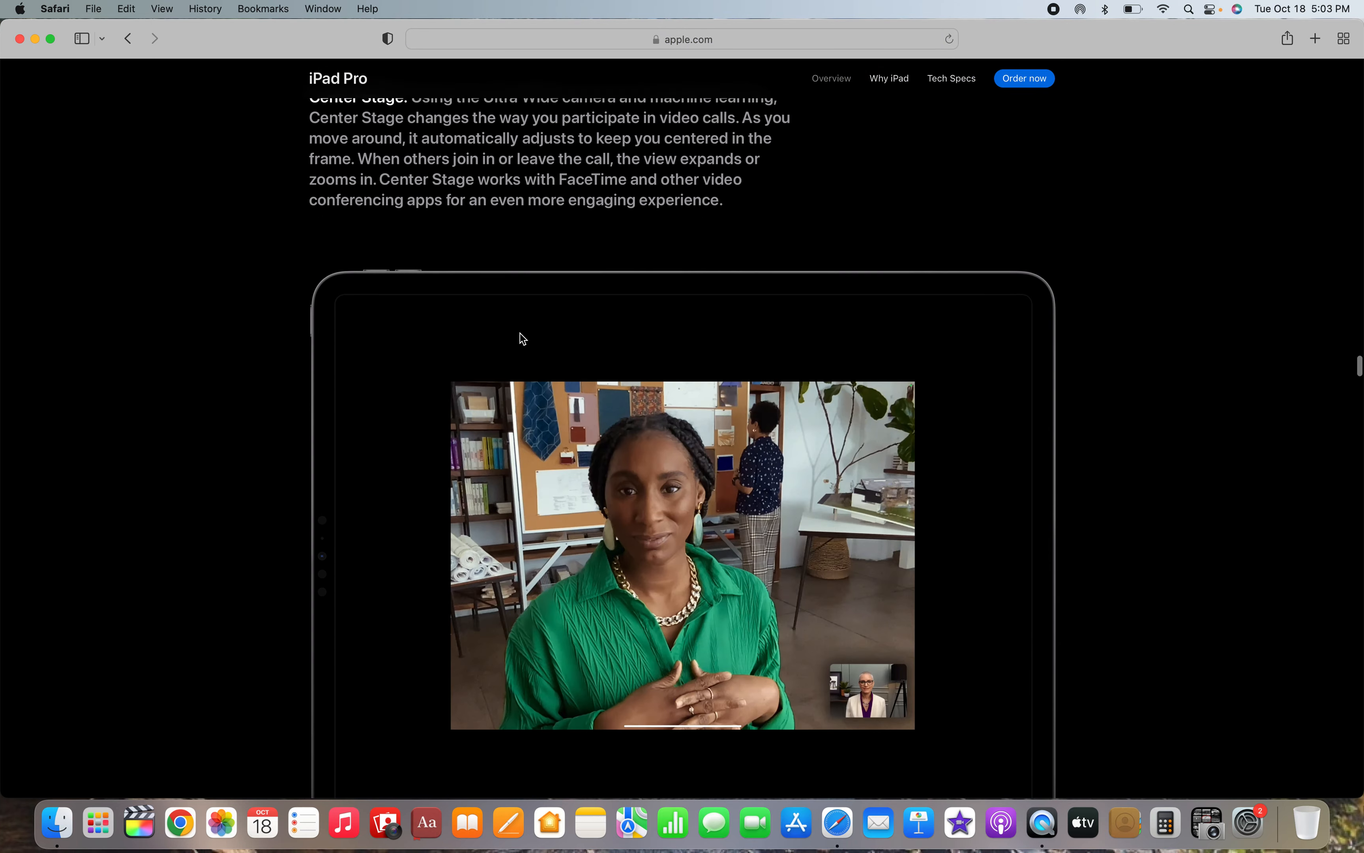
pyautogui.scroll(-3)
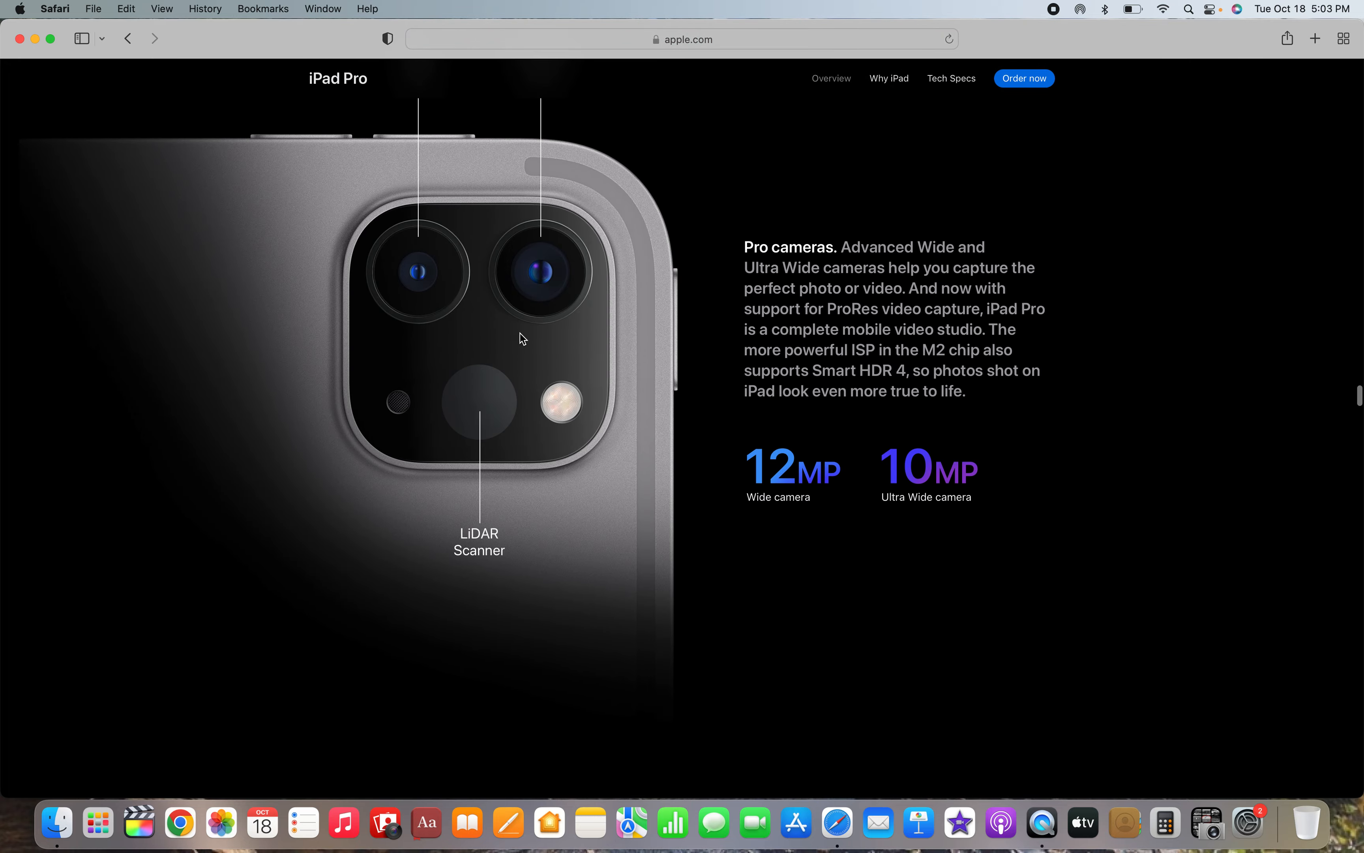
# - Continue past the LiDAR and Wi-Fi/5G sections to the Magic Keyboard and Apple Pencil accessories
pyautogui.scroll(-3)
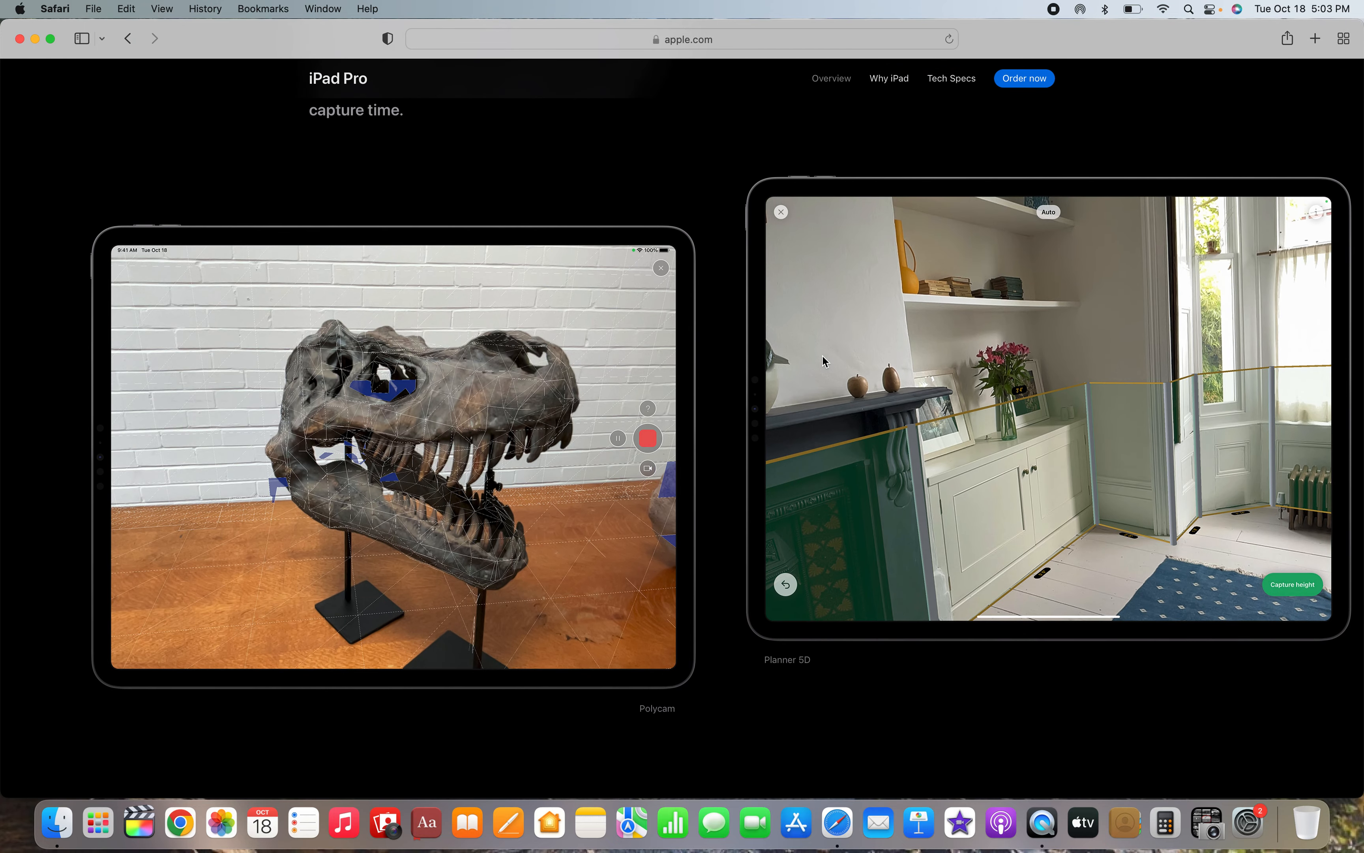
pyautogui.scroll(-3)
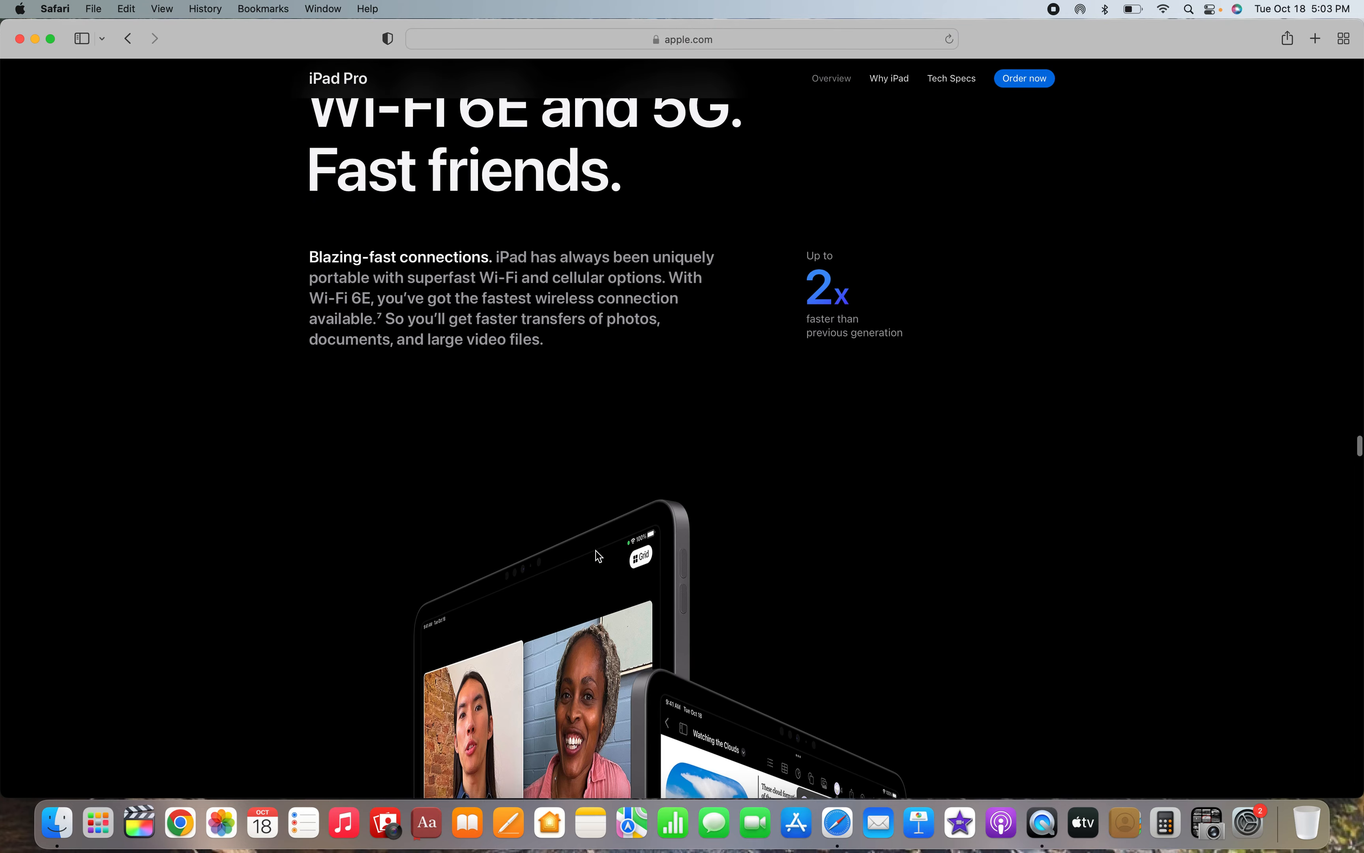
pyautogui.scroll(-3)
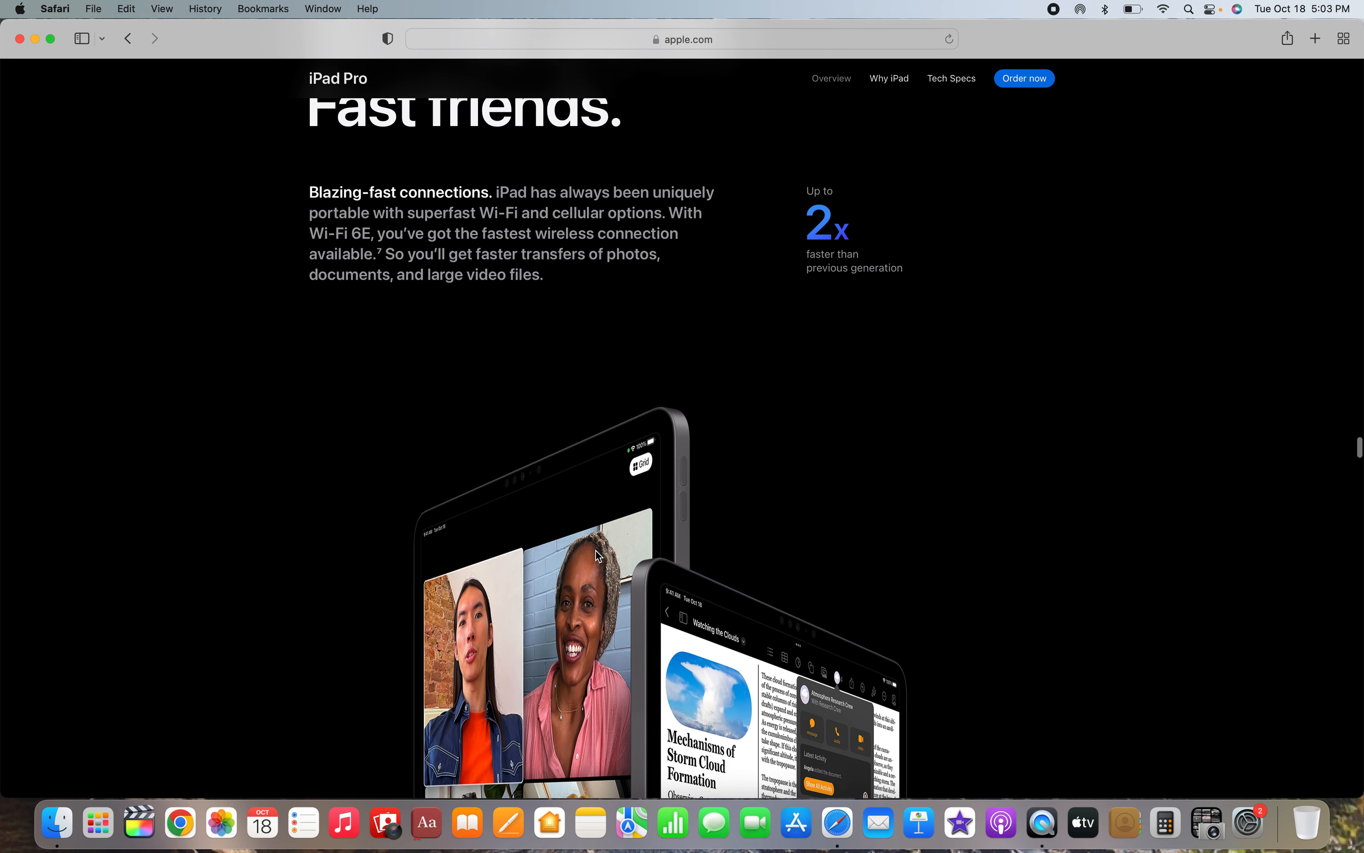
pyautogui.scroll(-3)
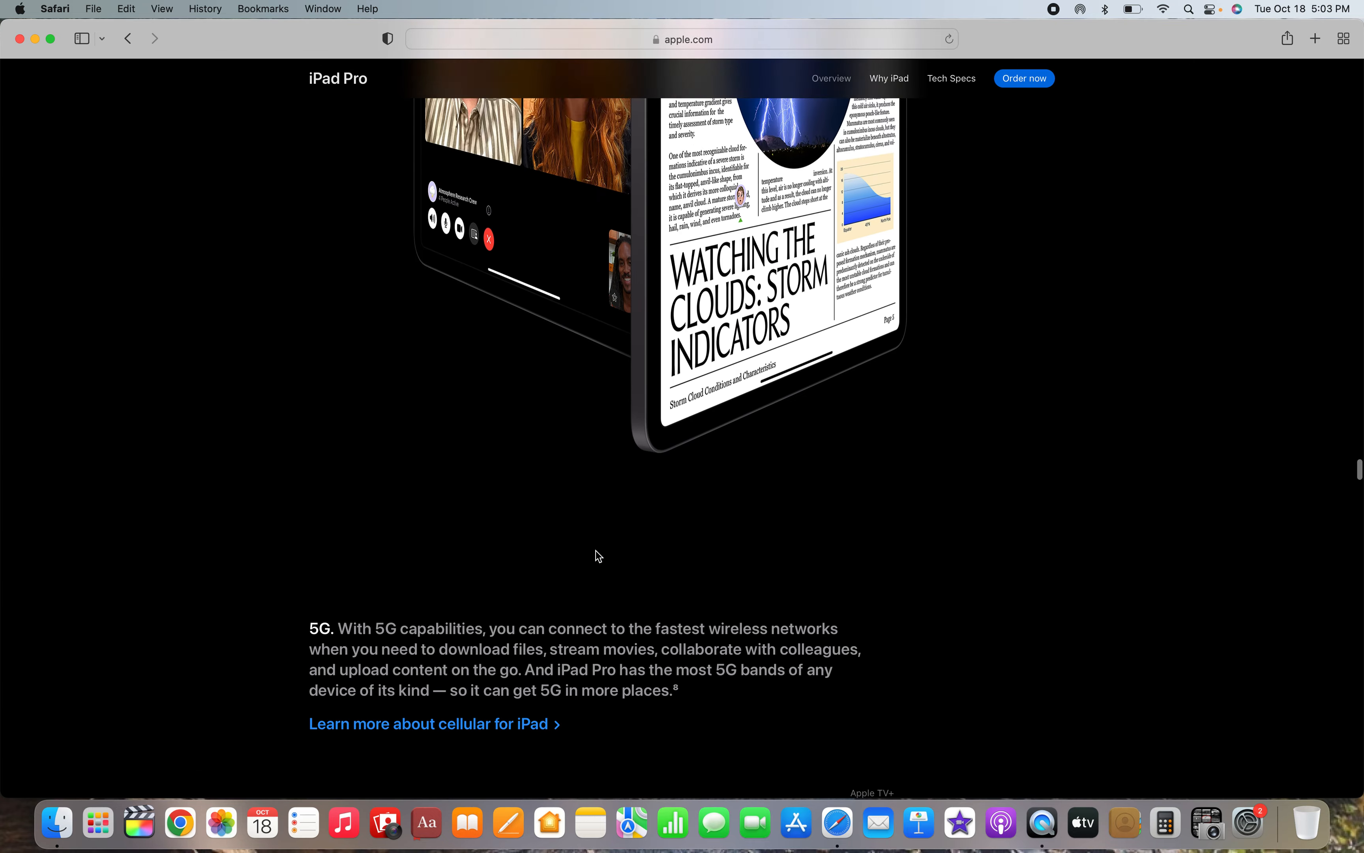
pyautogui.scroll(3)
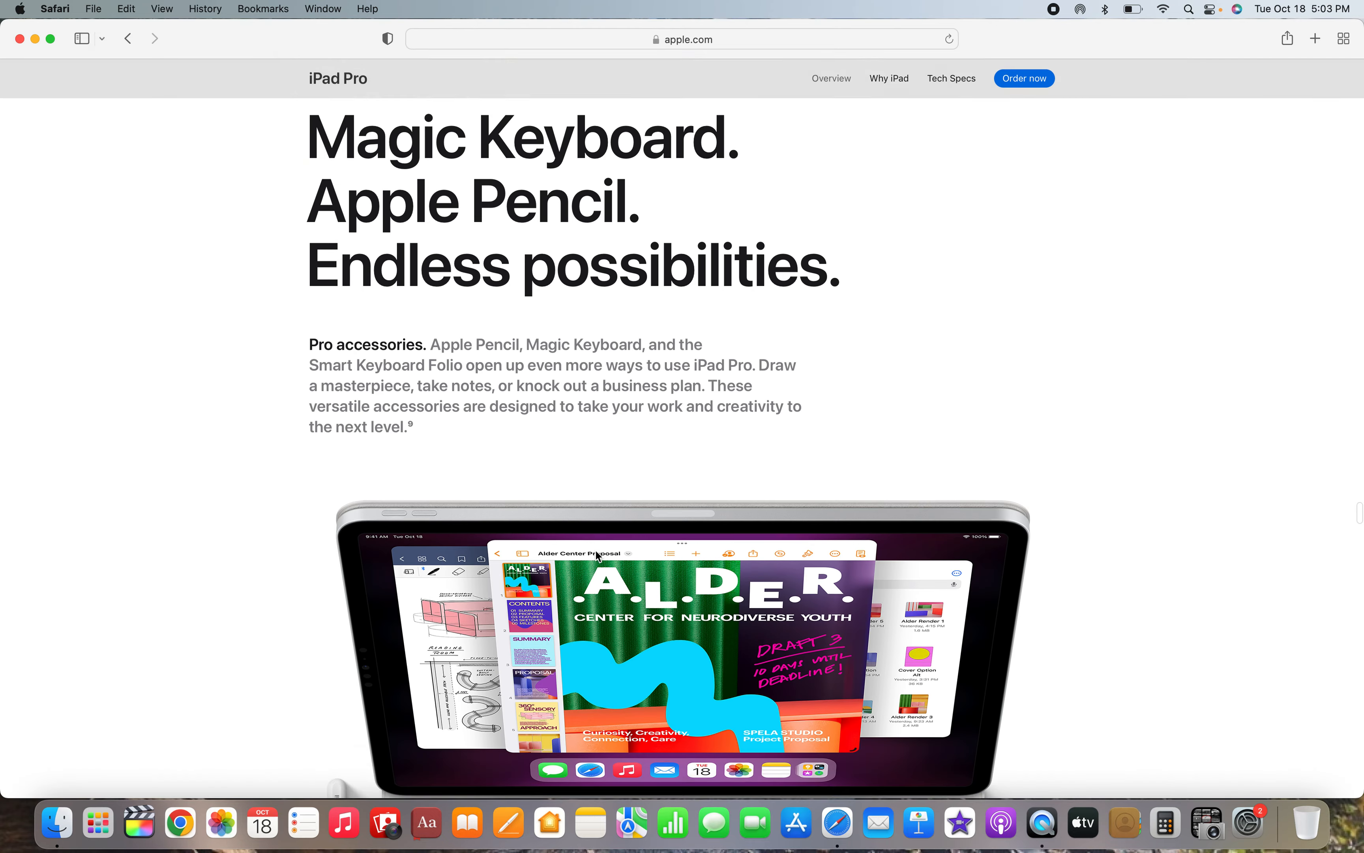
# - Scroll the iPad Pro page past the Apple Pencil hover, apps, AR and trade-in sections to the iPad lineup
pyautogui.scroll(-3)
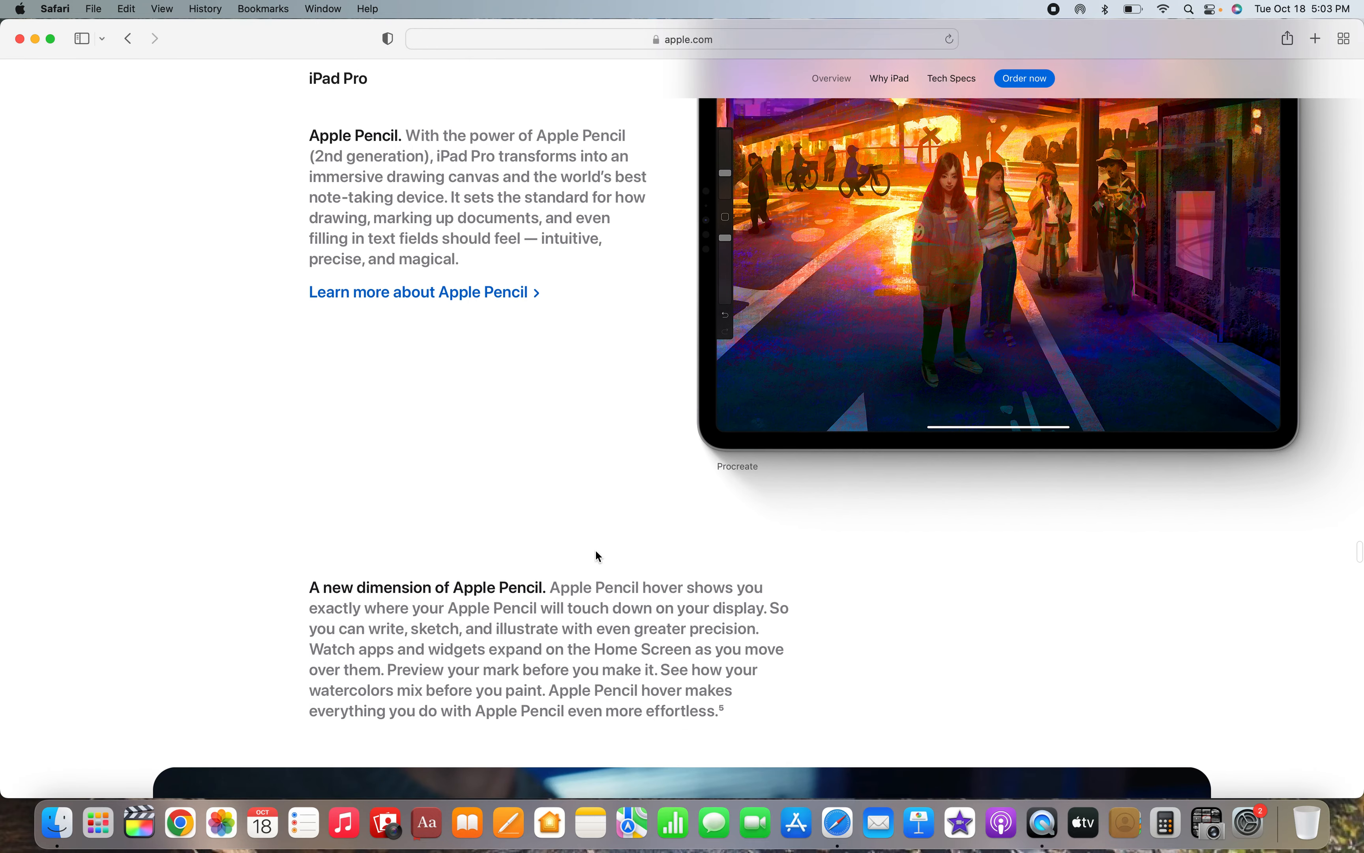
pyautogui.scroll(-3)
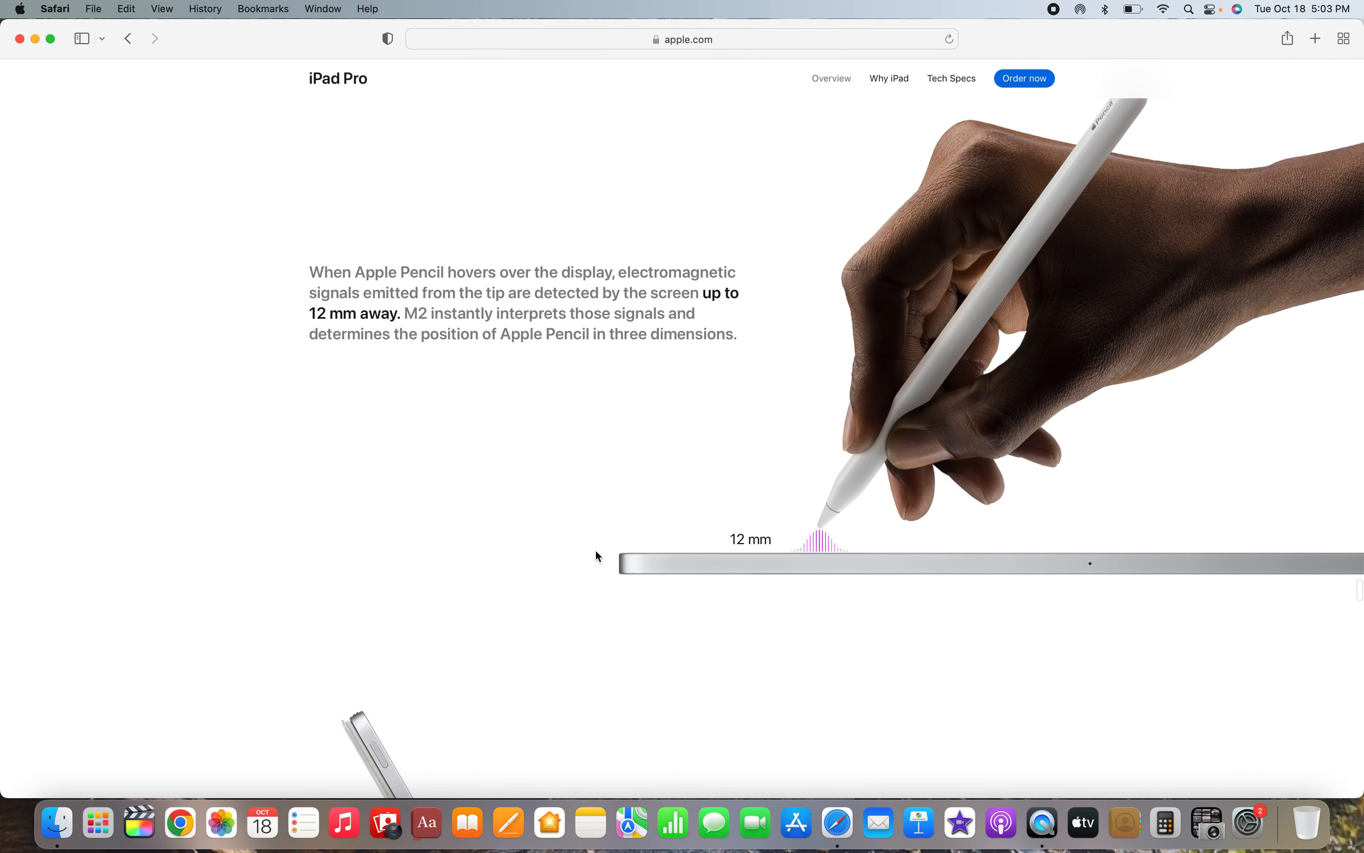
pyautogui.scroll(-3)
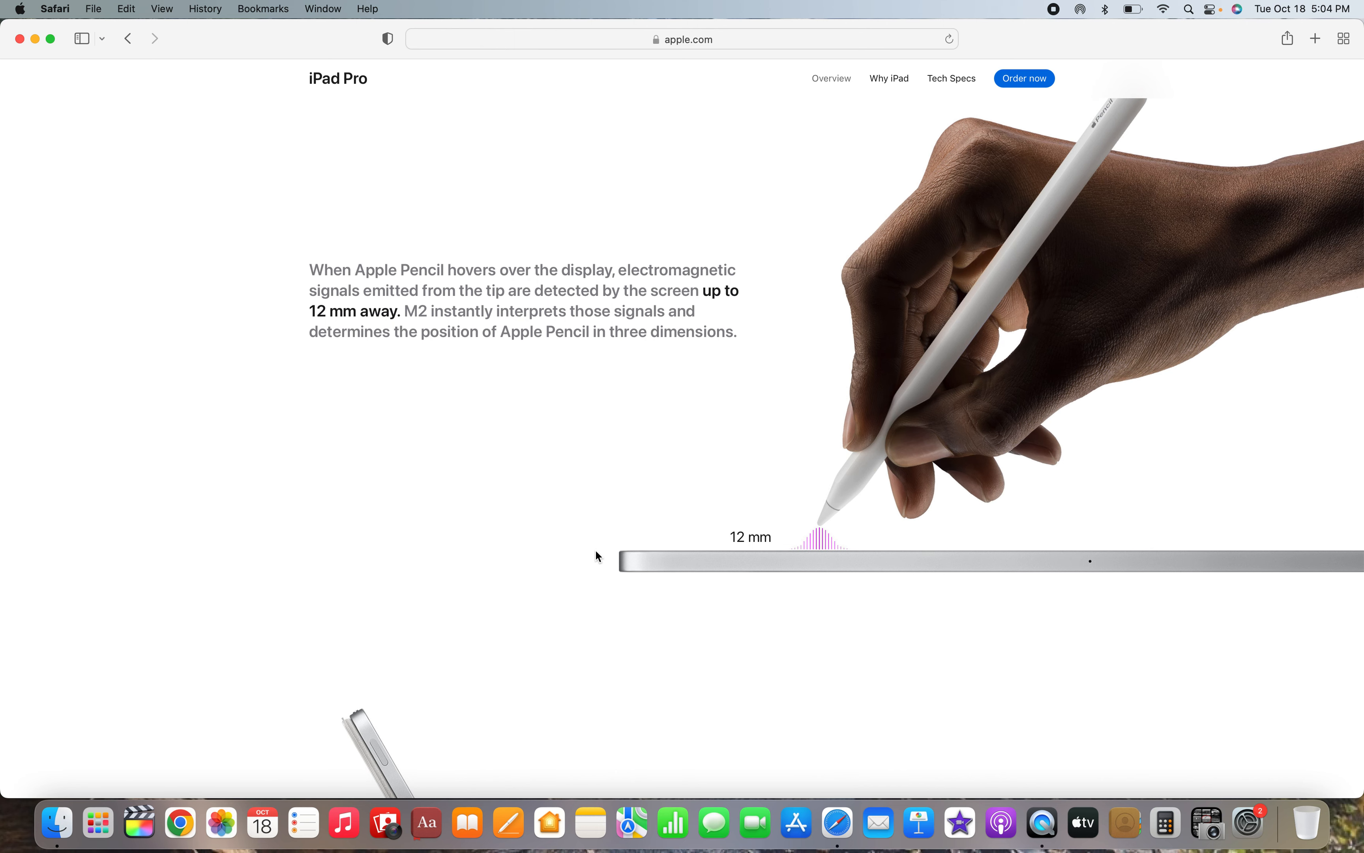
pyautogui.scroll(-3)
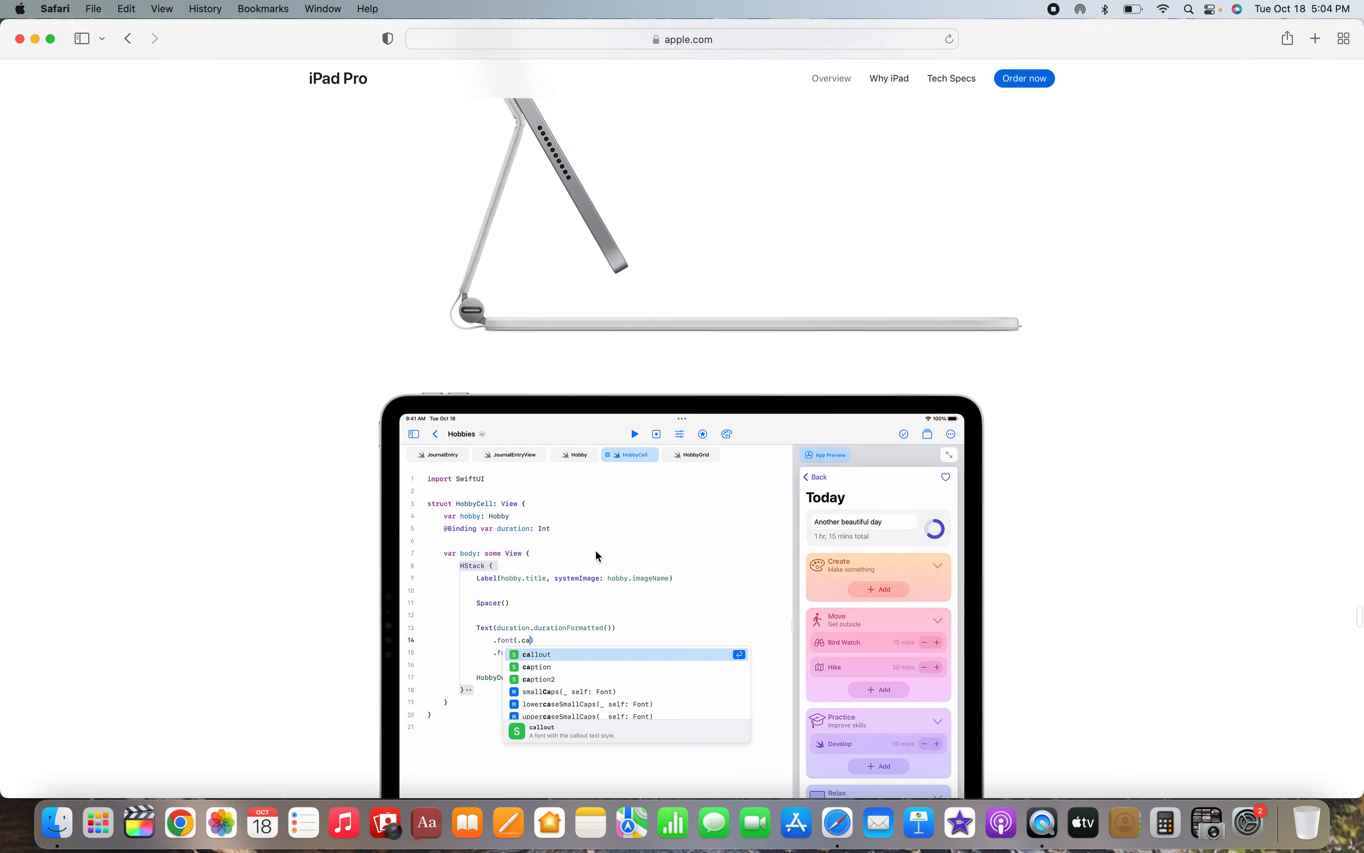
pyautogui.scroll(-3)
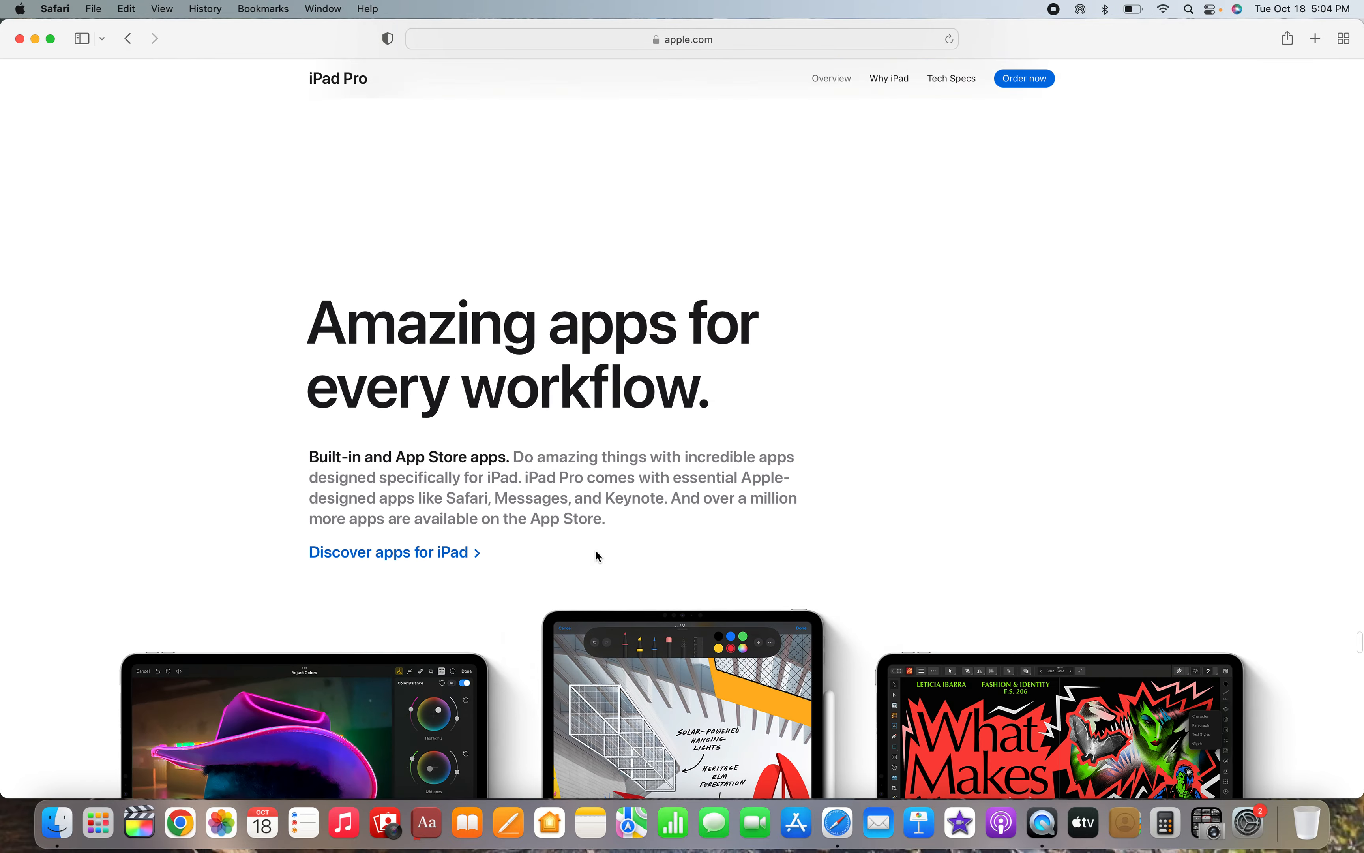
pyautogui.scroll(-3)
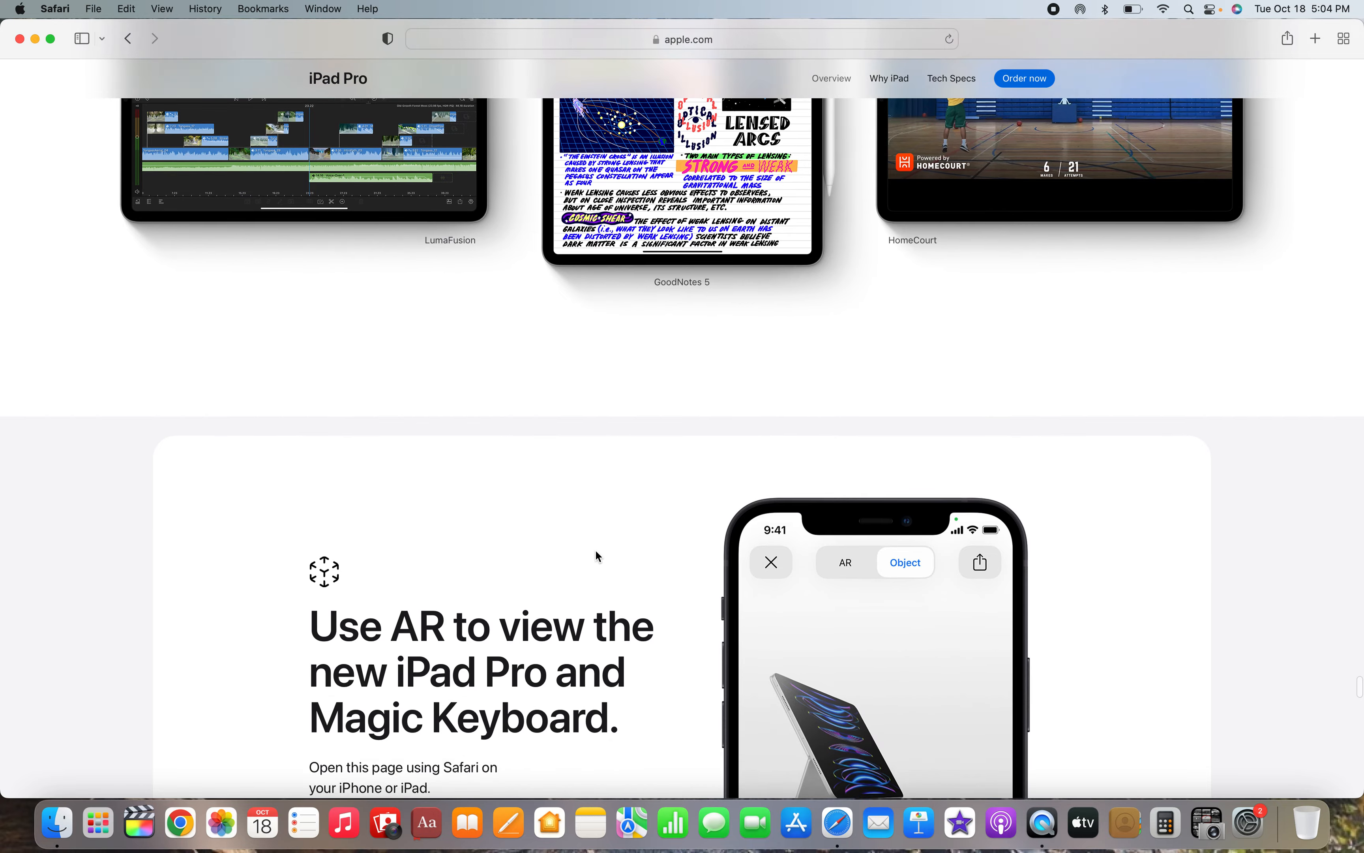
pyautogui.scroll(-3)
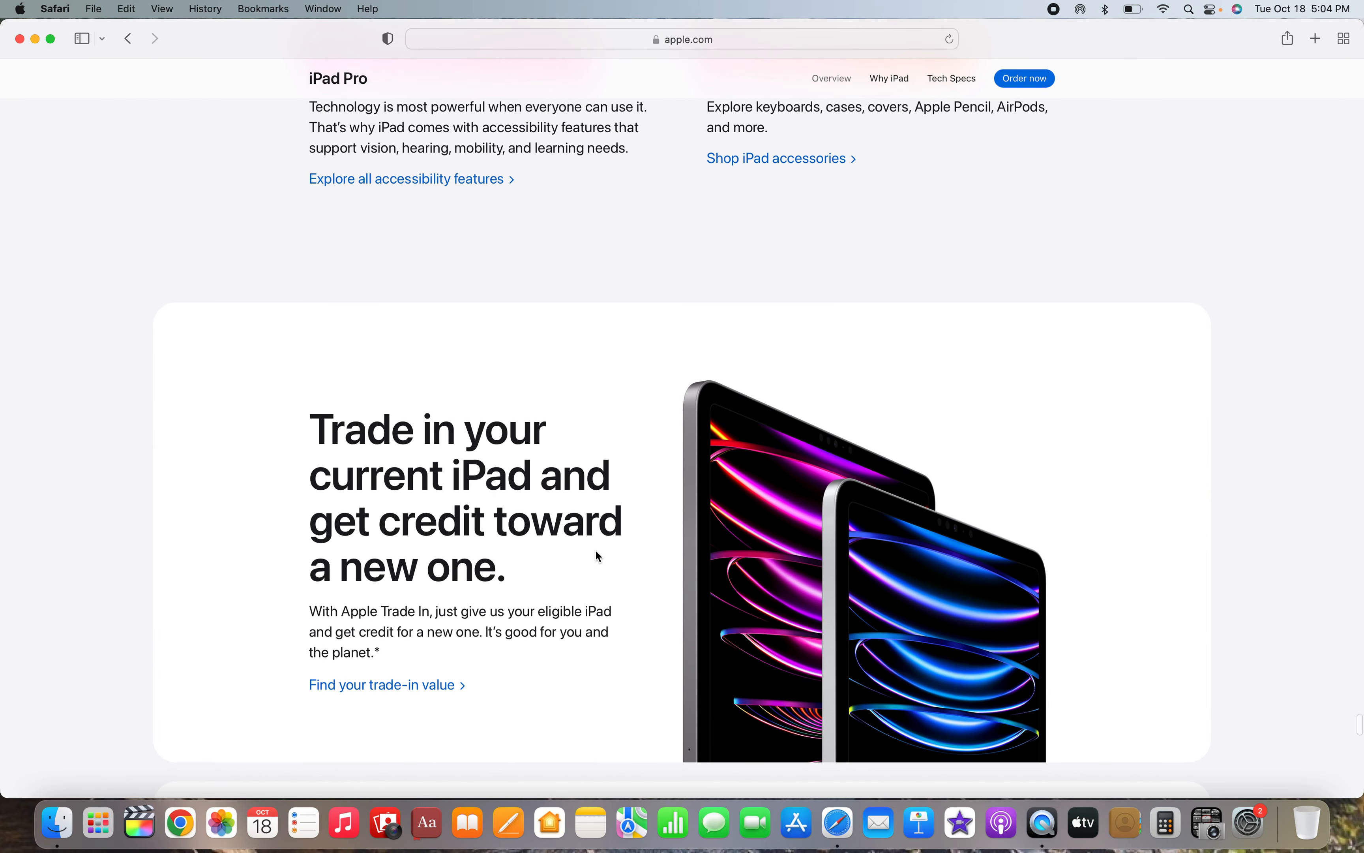
pyautogui.scroll(-3)
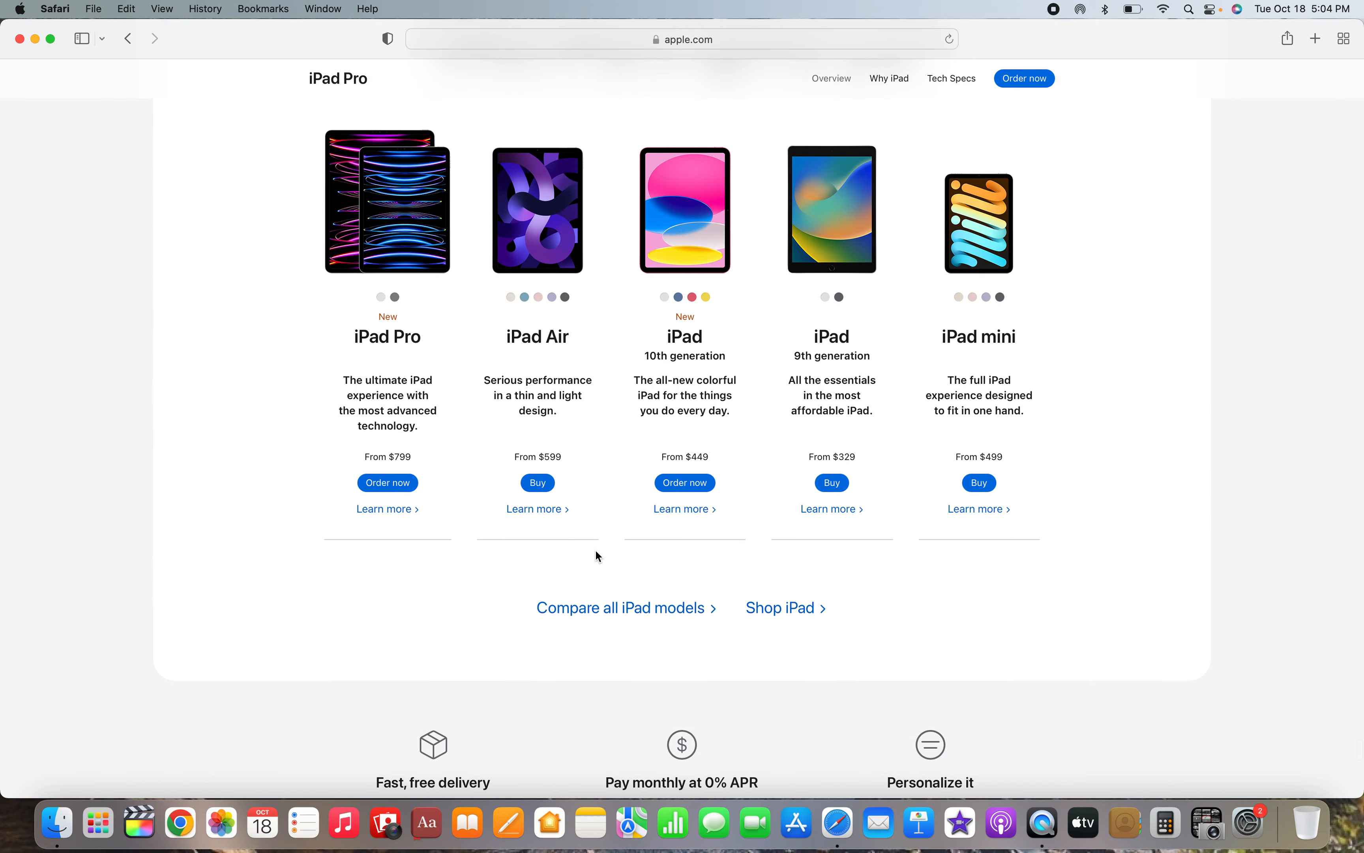
pyautogui.scroll(-3)
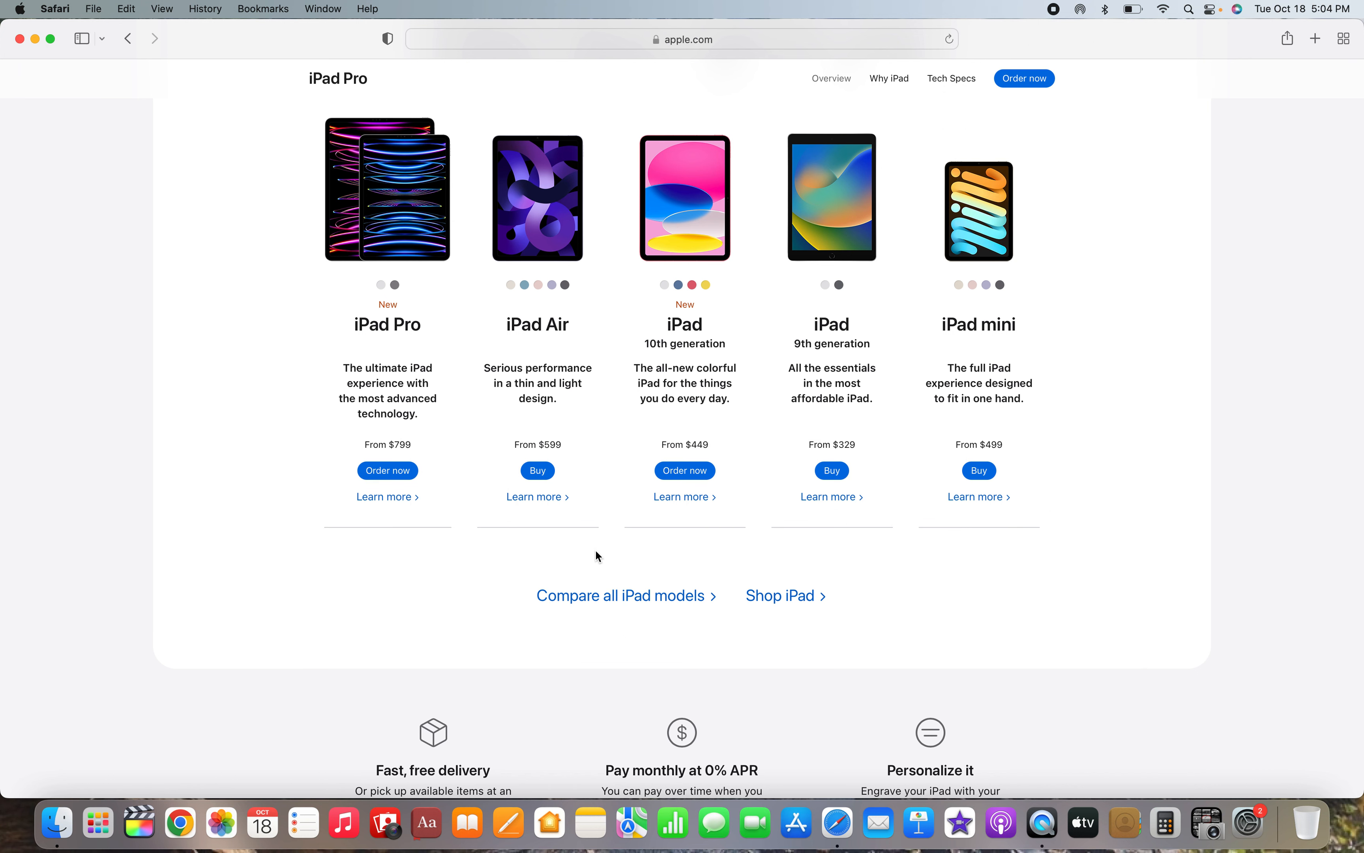
pyautogui.moveTo(599, 392)
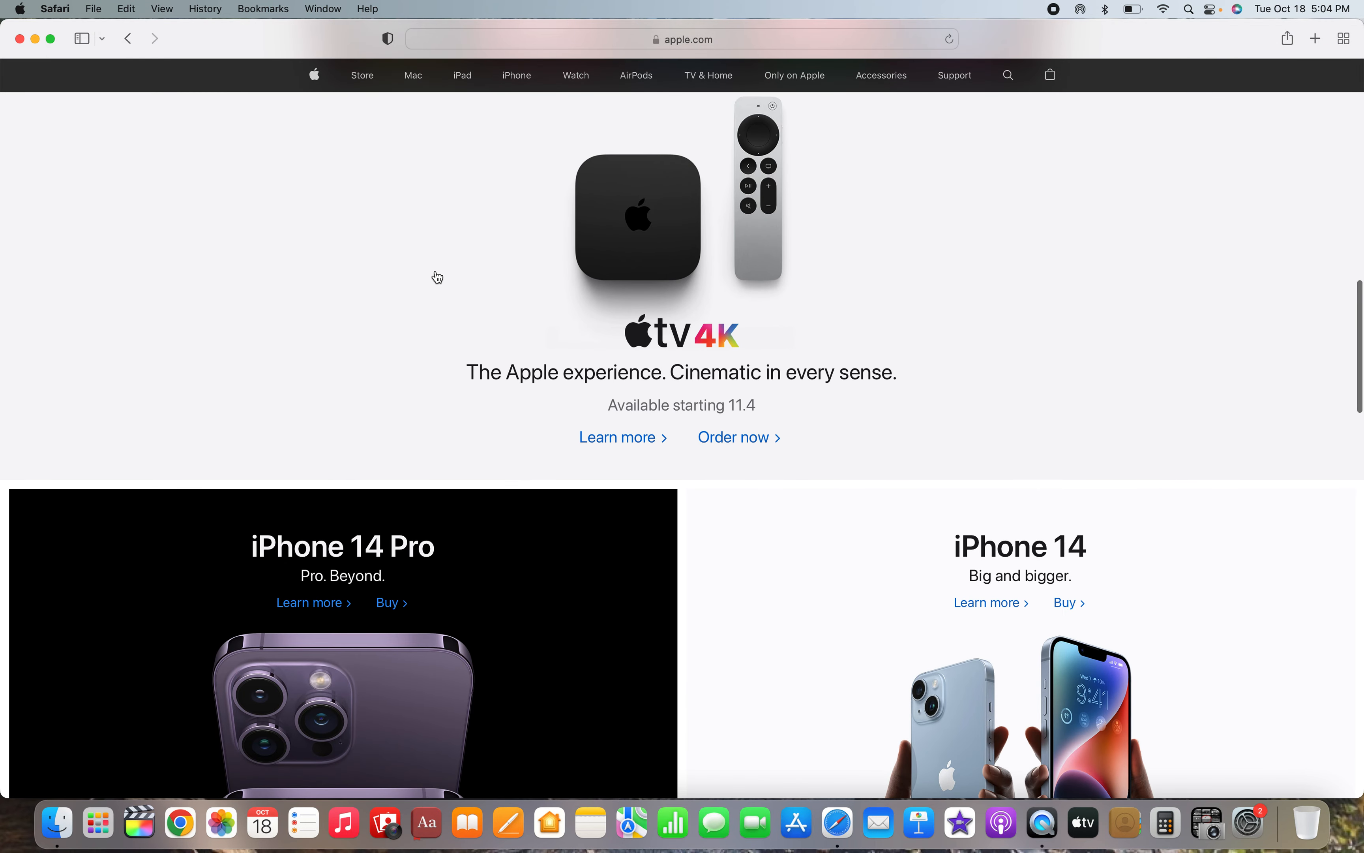
pyautogui.moveTo(617, 436)
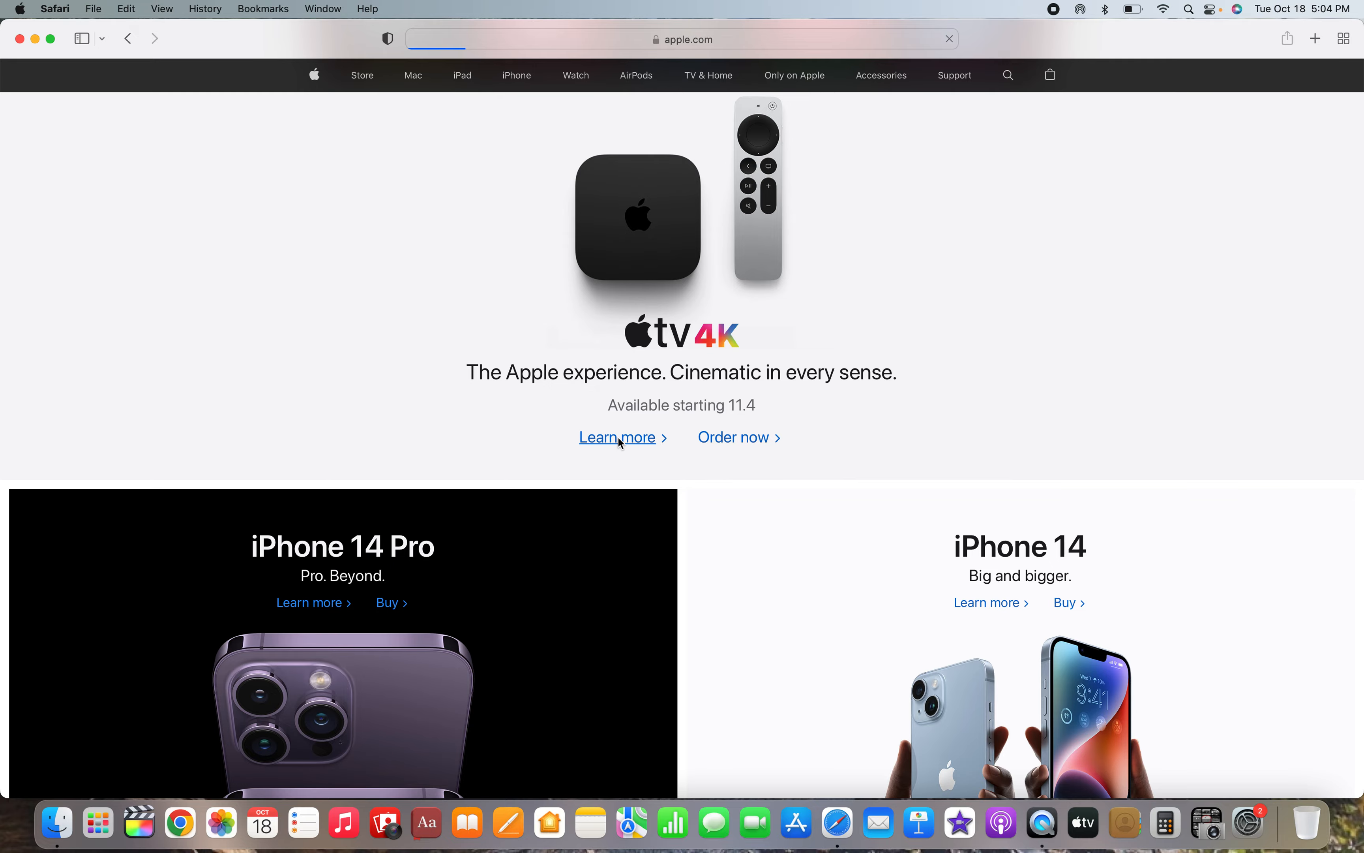
# - Follow Learn more to the Apple TV 4K page and scroll past the entertainment tiles to Apple Fitness+
pyautogui.click(617, 436)
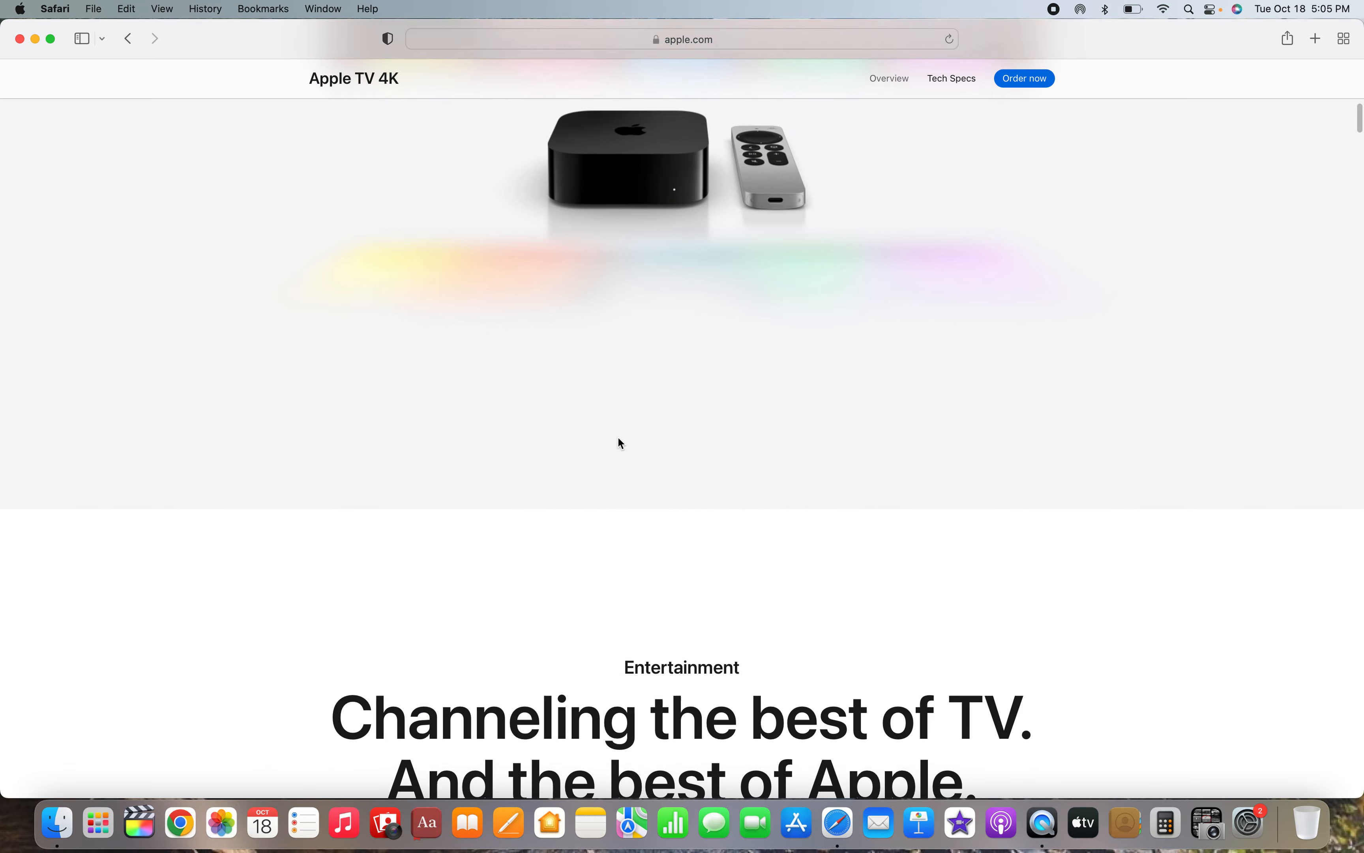
pyautogui.scroll(-3)
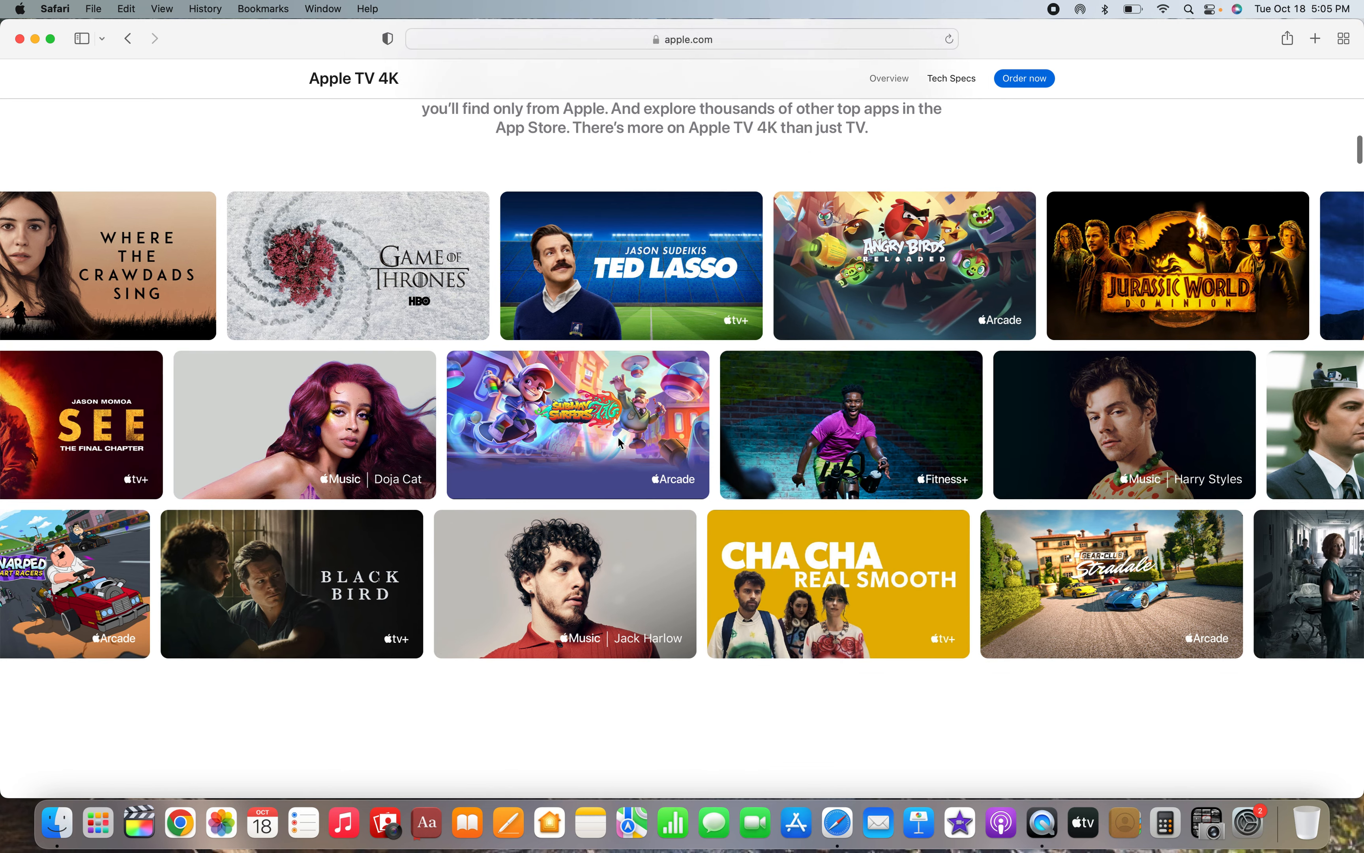
pyautogui.scroll(-3)
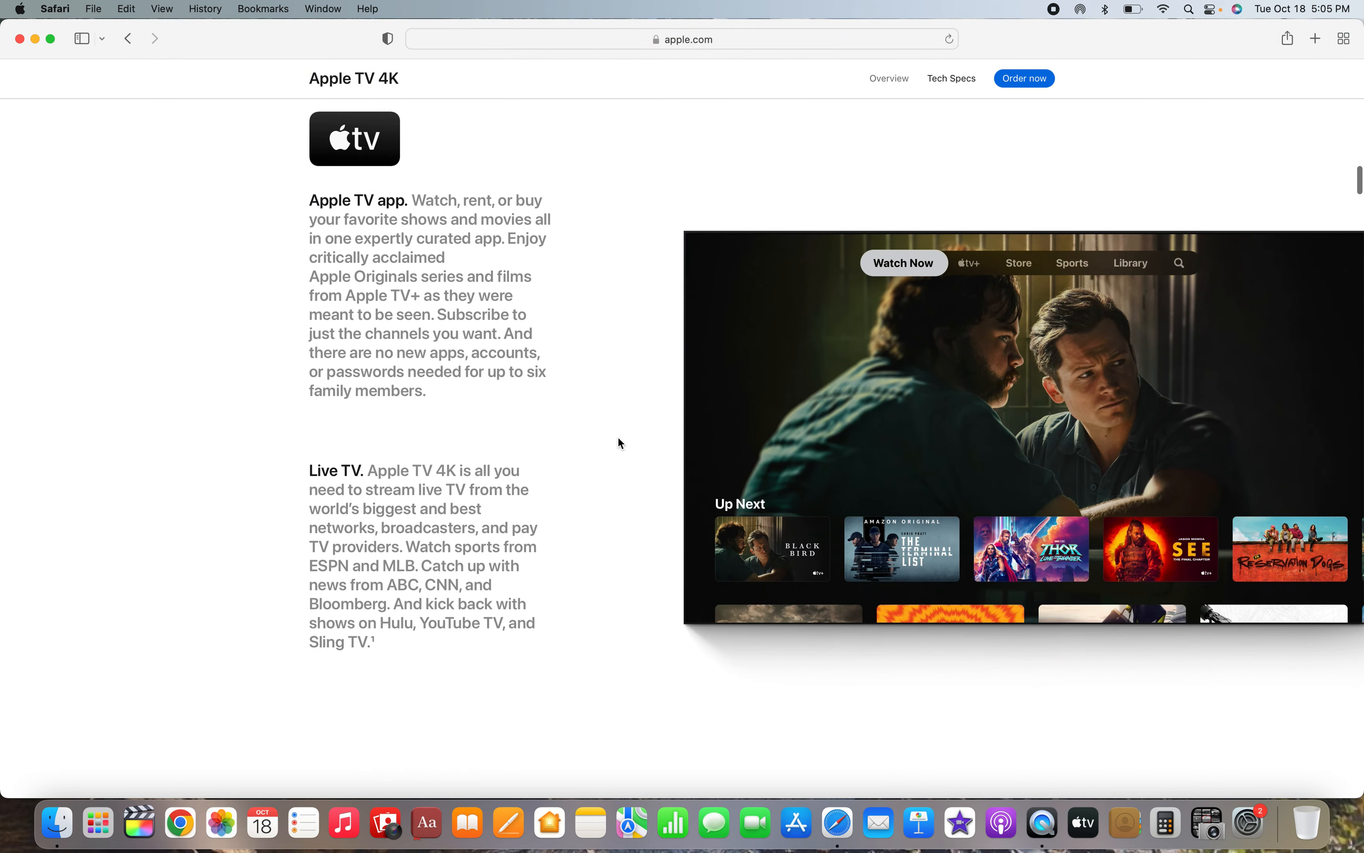
pyautogui.scroll(-3)
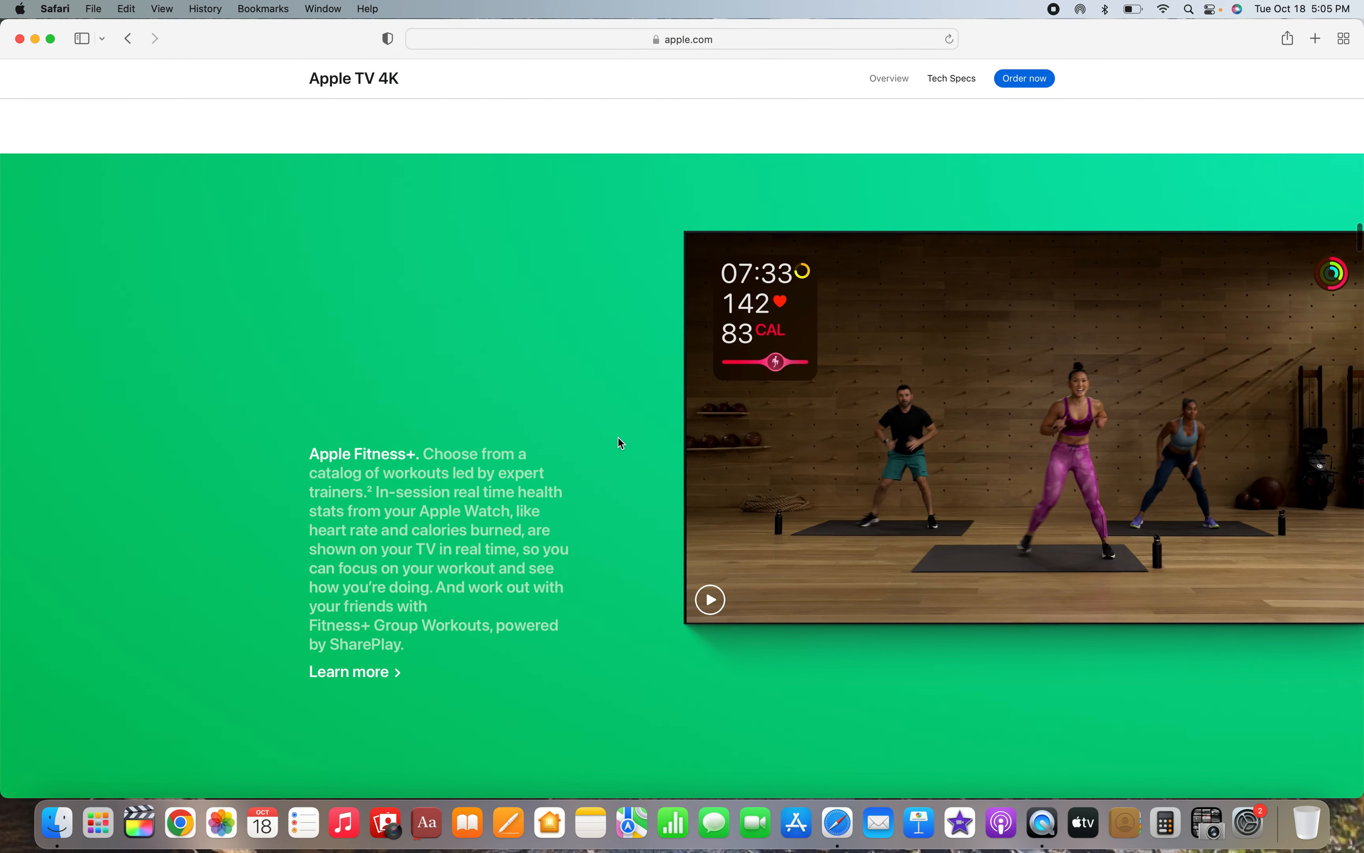
pyautogui.scroll(-3)
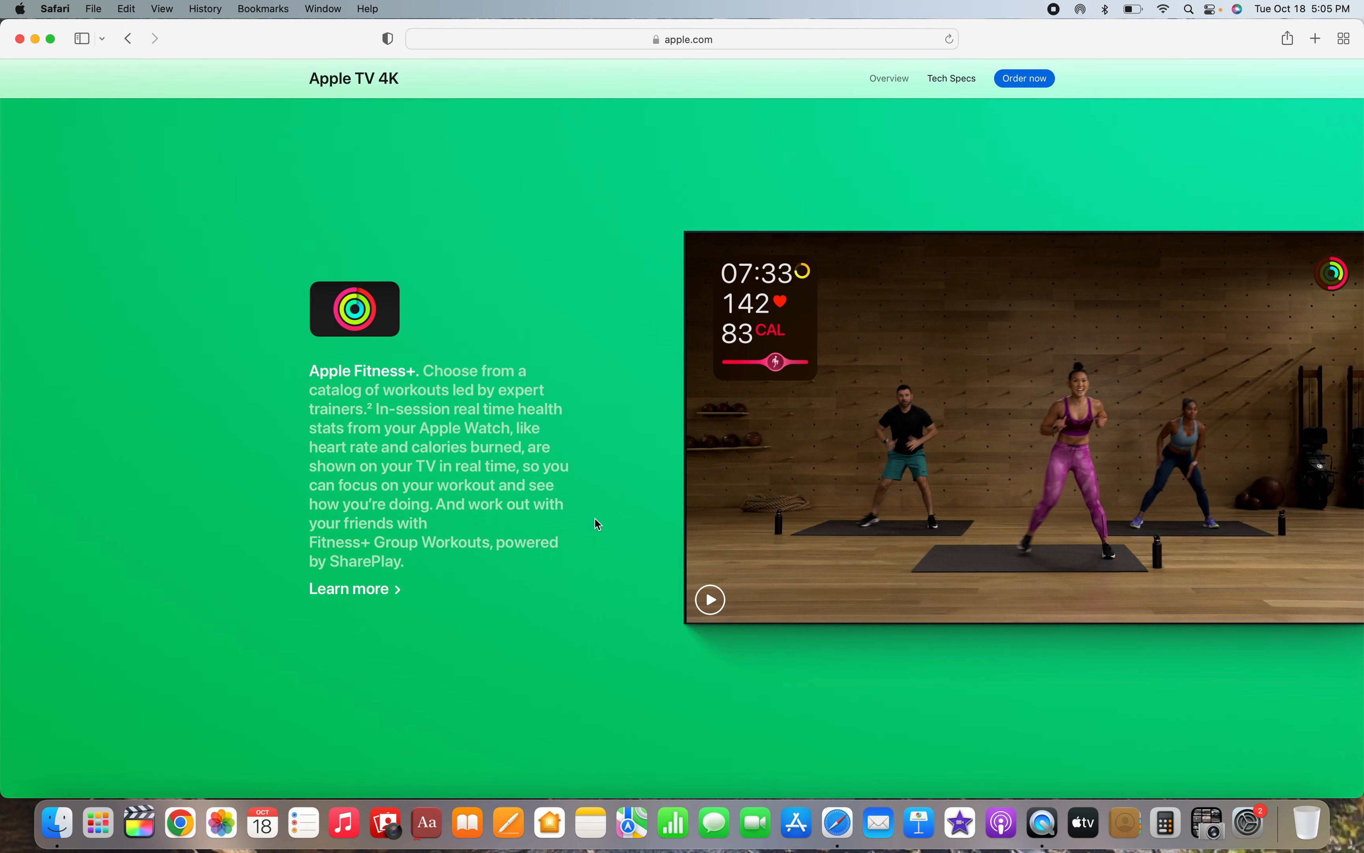
pyautogui.click(709, 600)
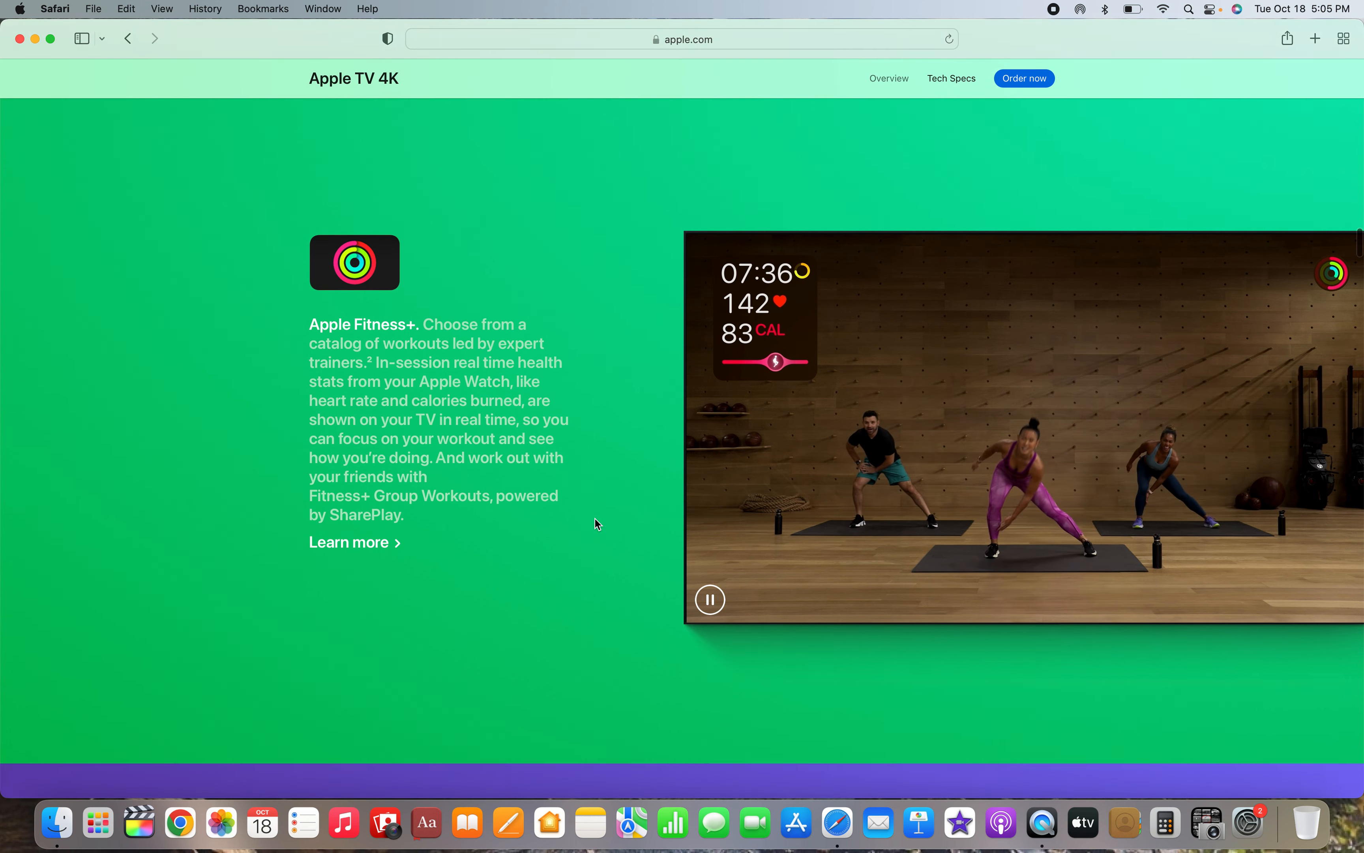
# - Scroll past Apple Music, Apple Arcade and Photos to 'True-to-life picture. Unreal sound.'
pyautogui.scroll(-3)
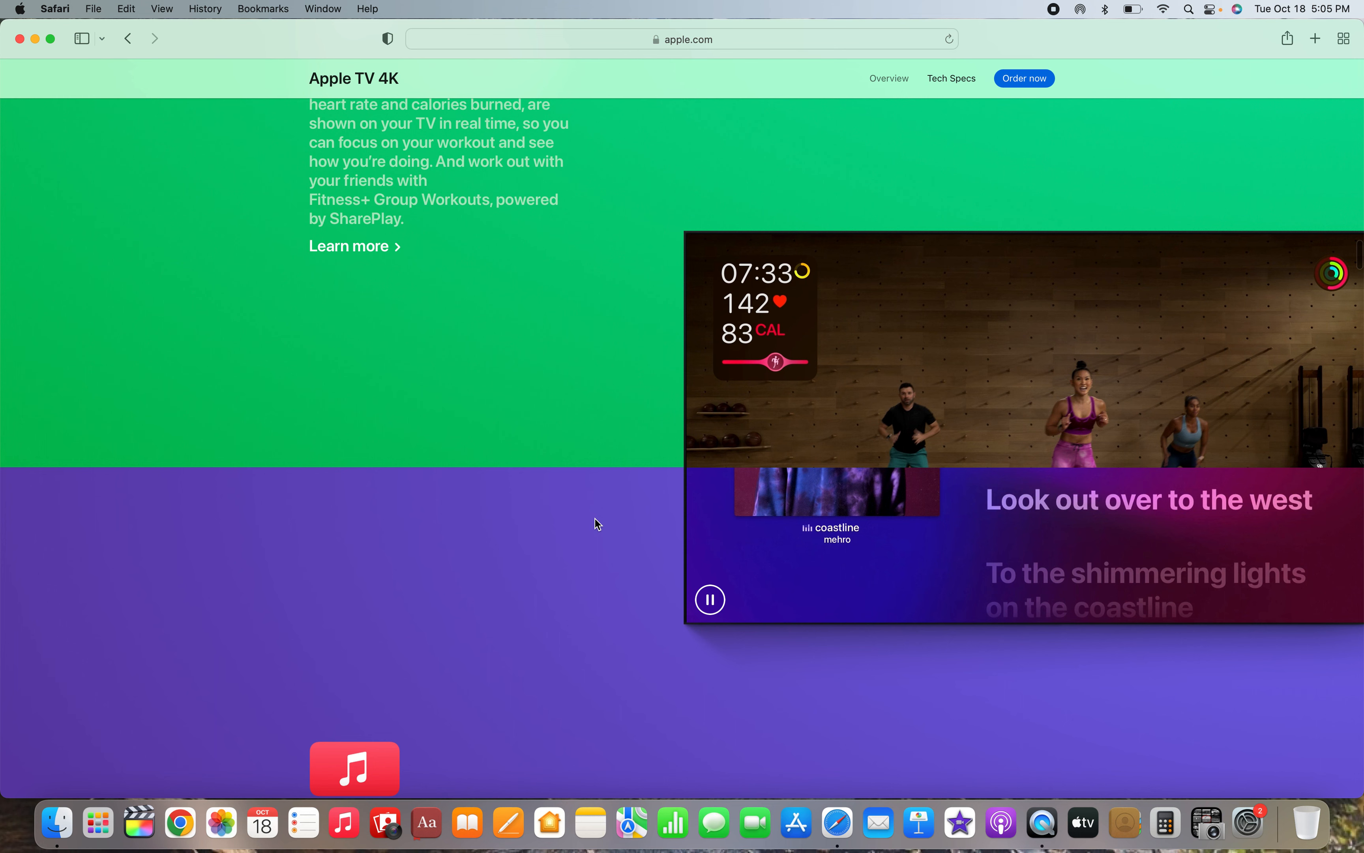
pyautogui.scroll(-3)
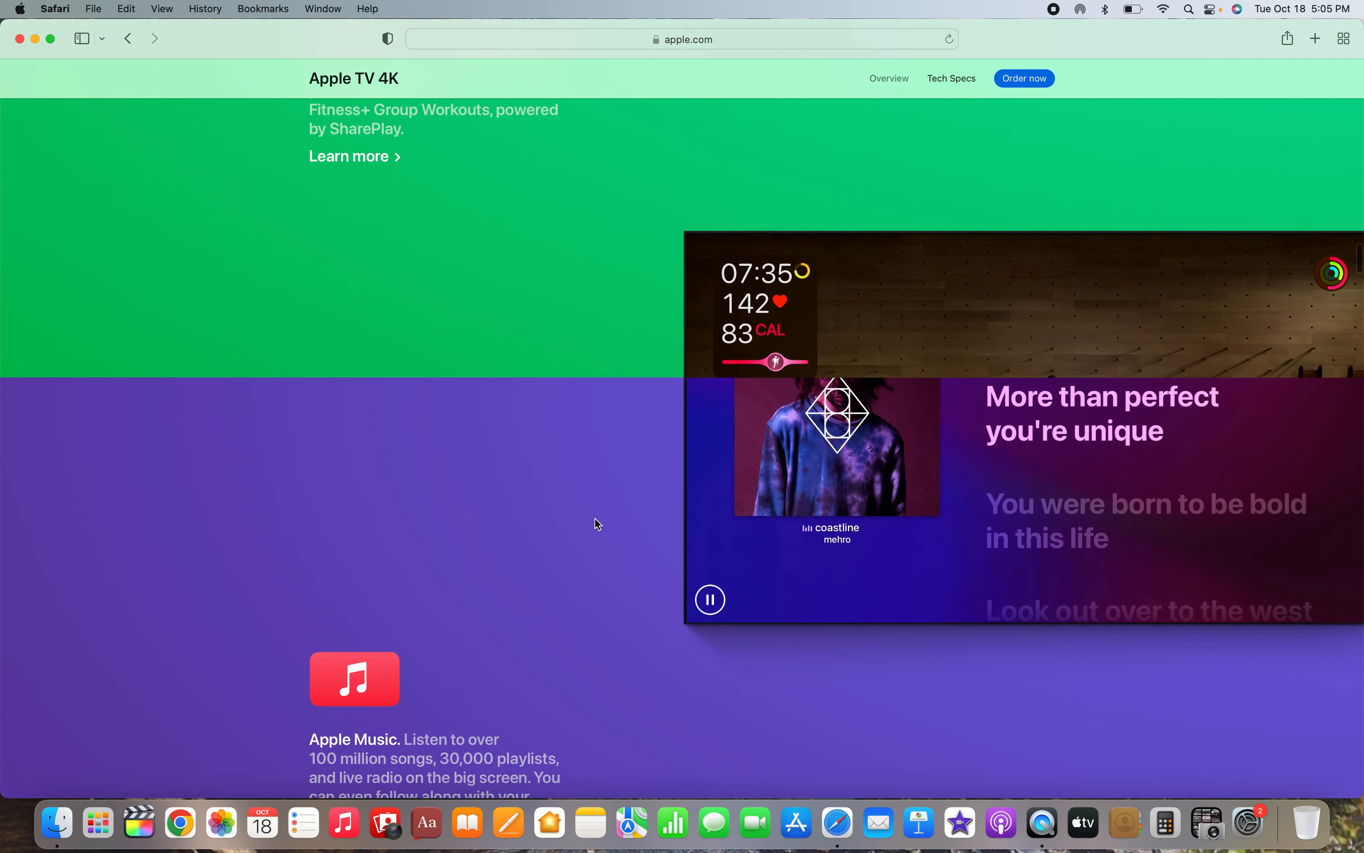
pyautogui.scroll(-3)
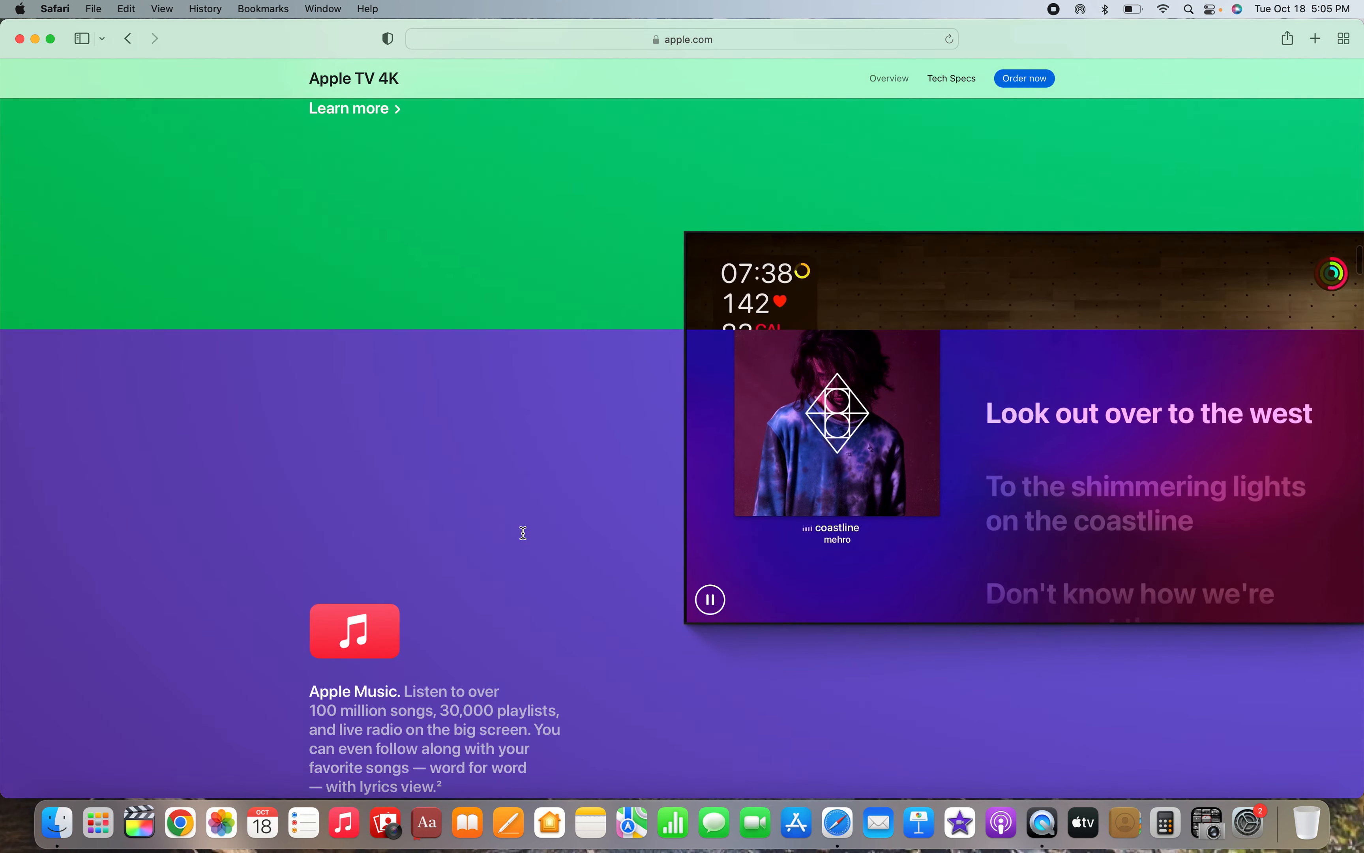
pyautogui.scroll(-3)
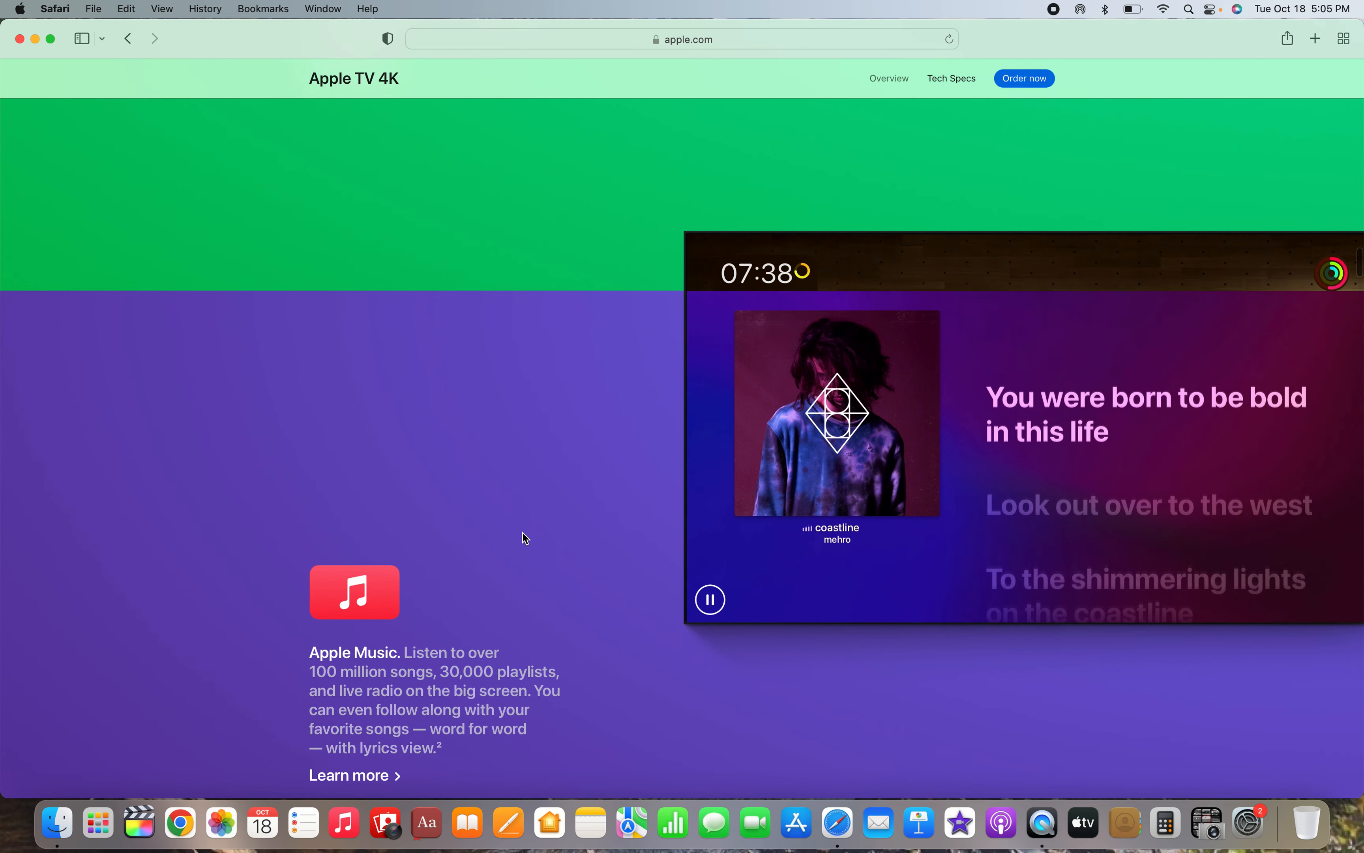
pyautogui.scroll(-3)
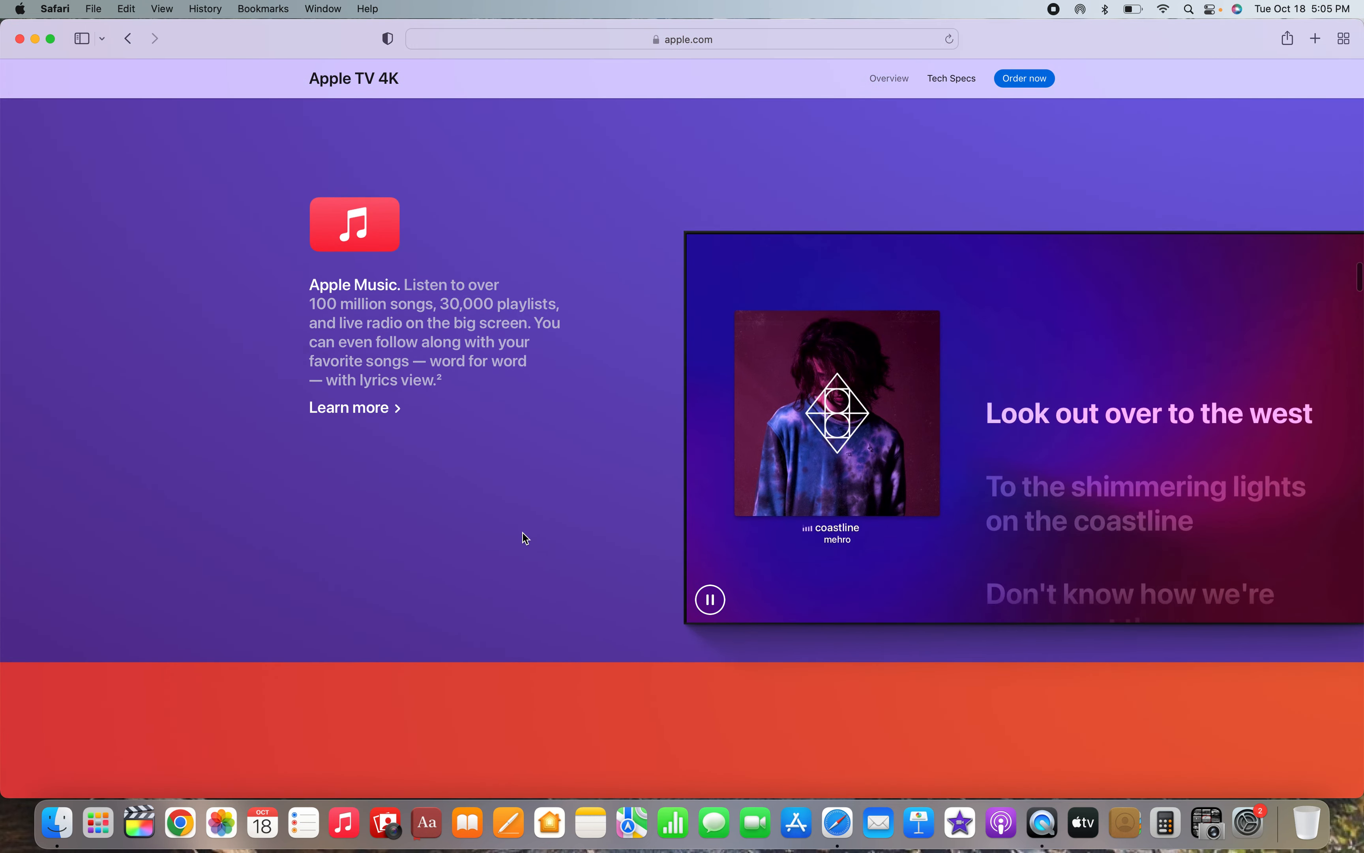
pyautogui.scroll(-3)
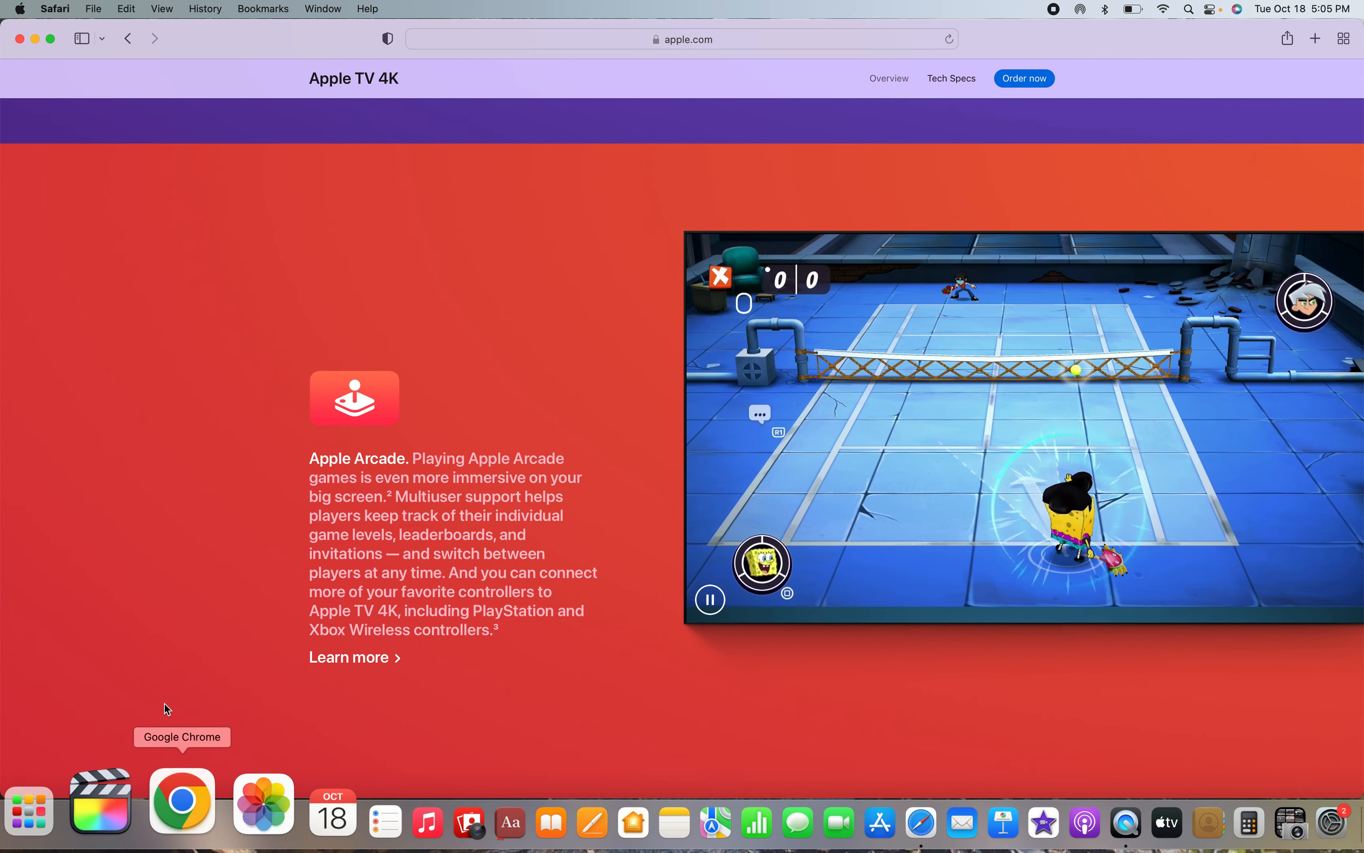
pyautogui.scroll(-3)
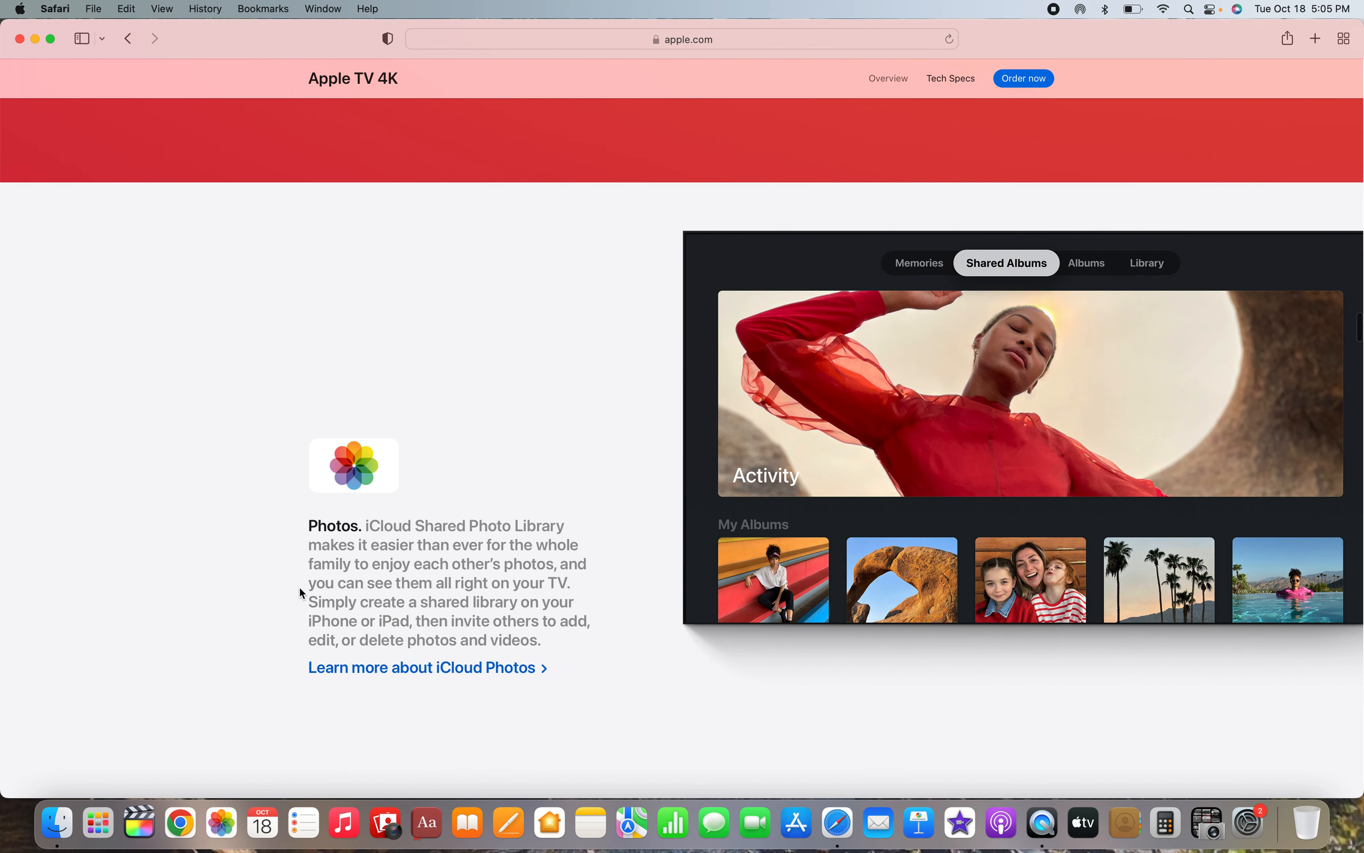
pyautogui.scroll(-3)
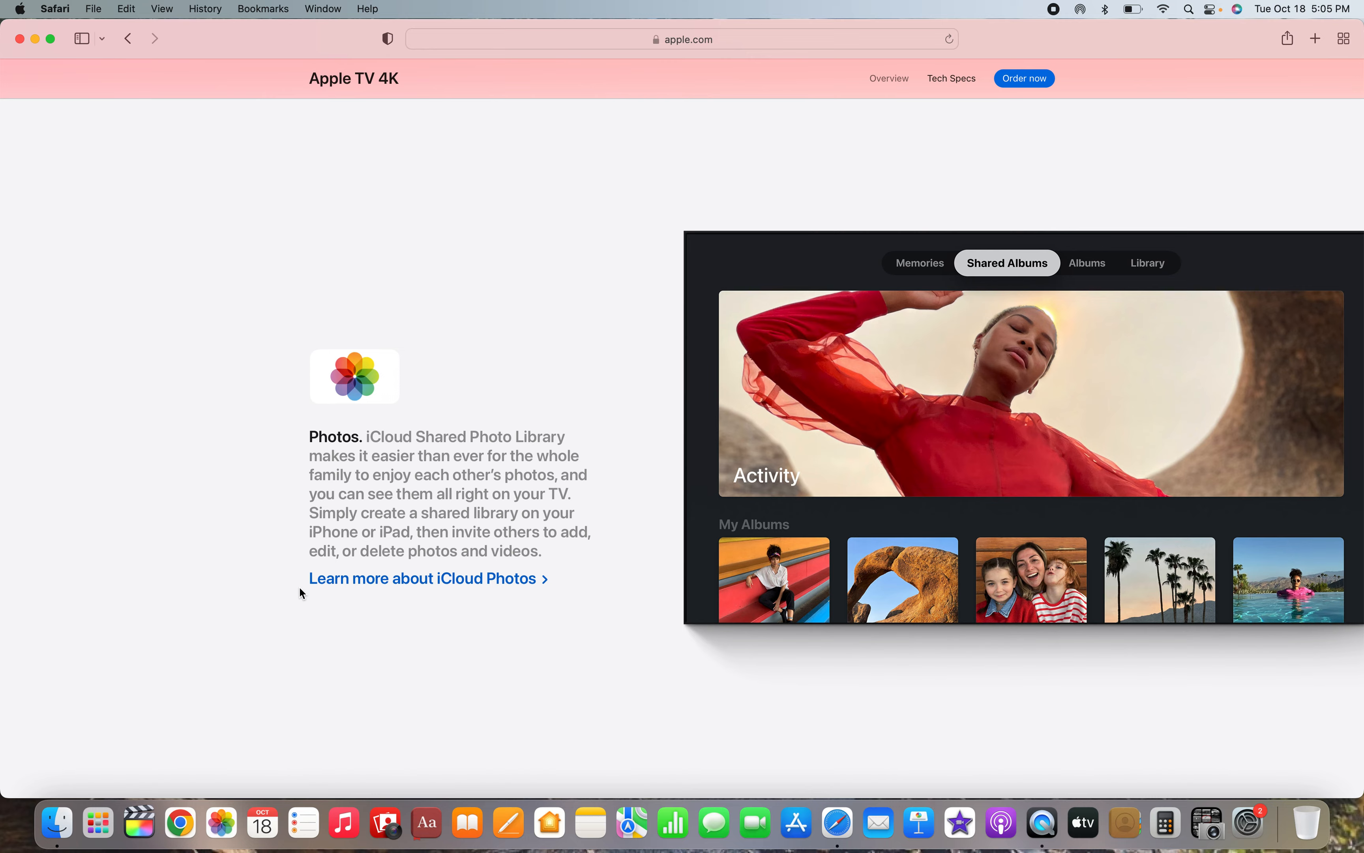
pyautogui.scroll(-3)
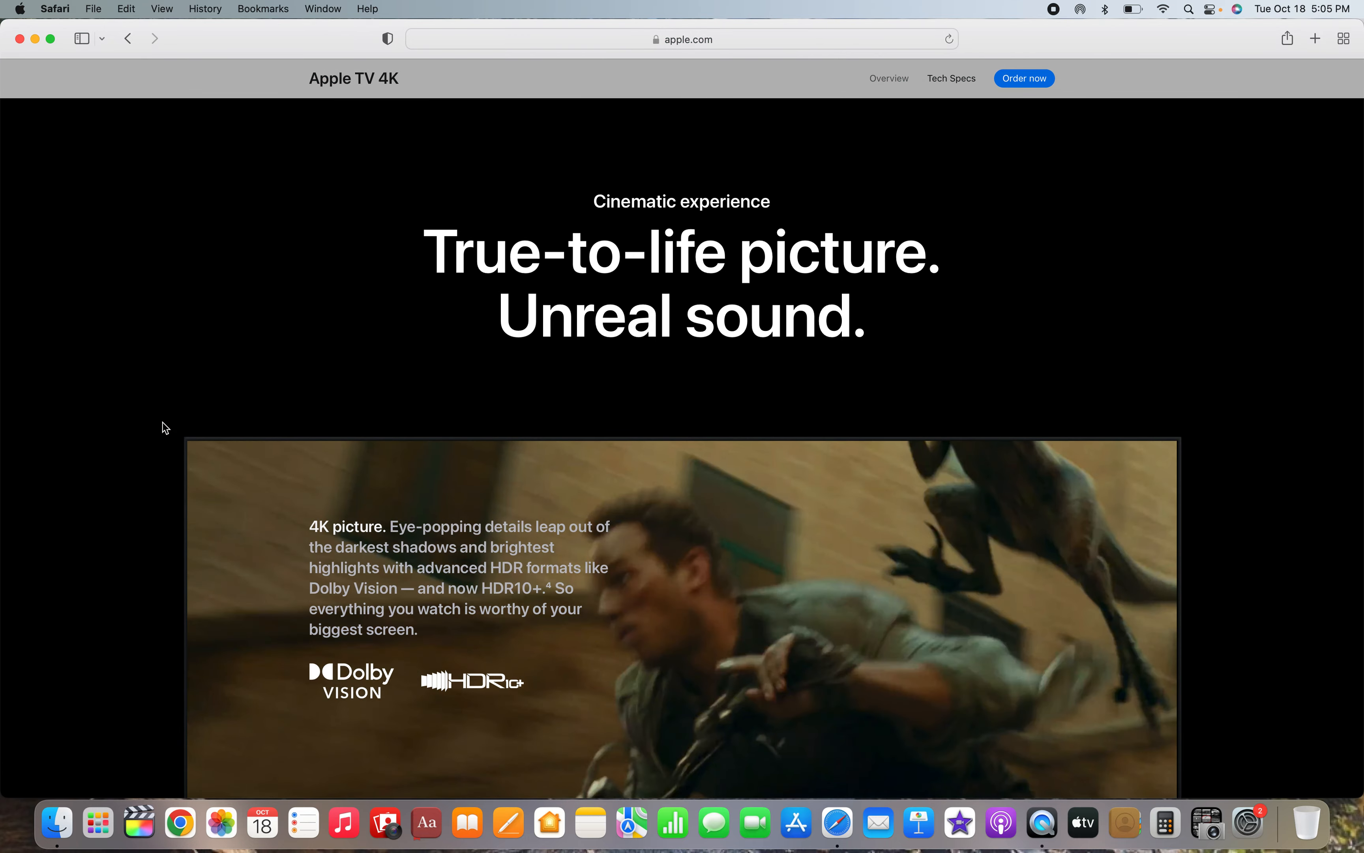
# - Scroll through the Siri Remote and color calibration sections of the Apple TV 4K page
pyautogui.scroll(-3)
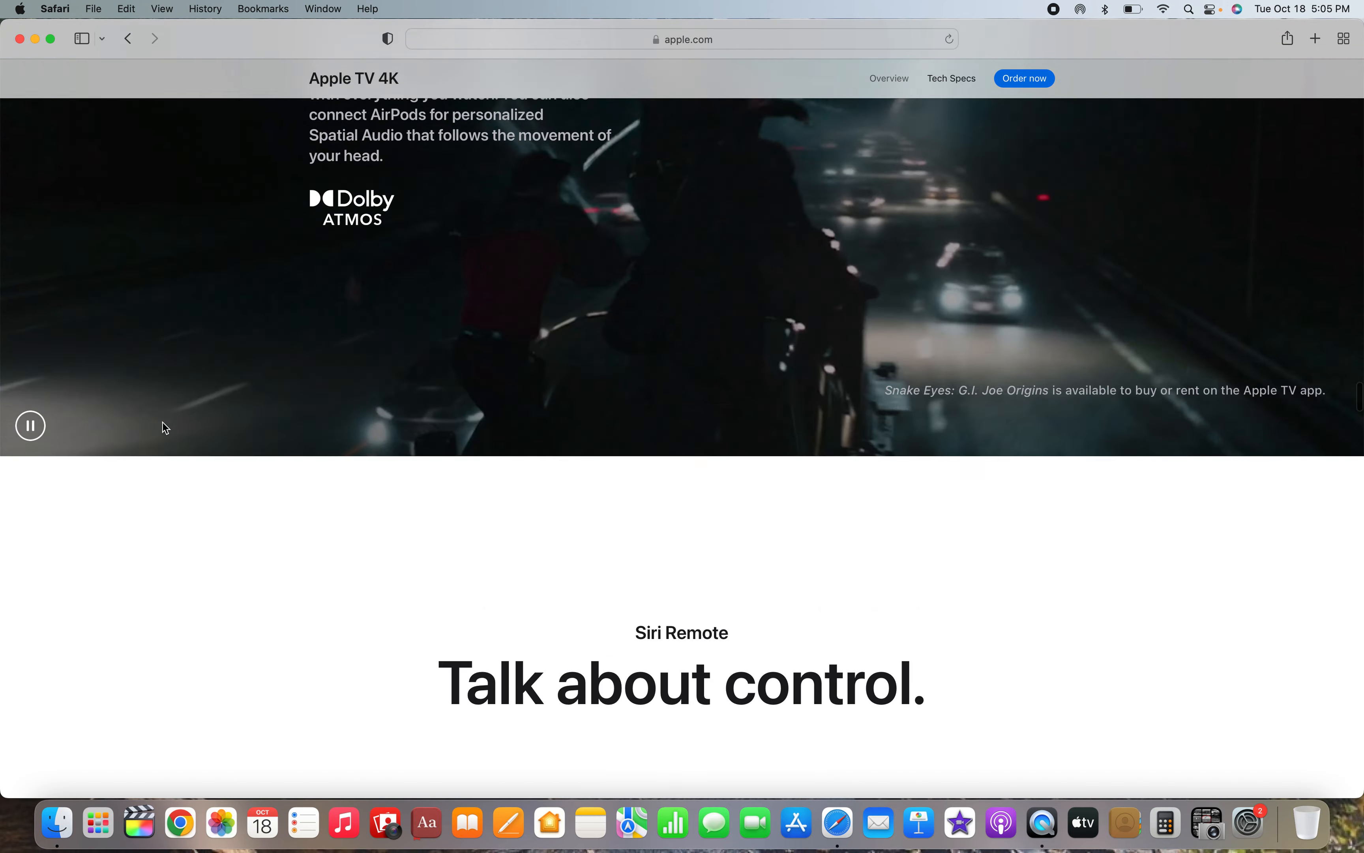
pyautogui.scroll(-3)
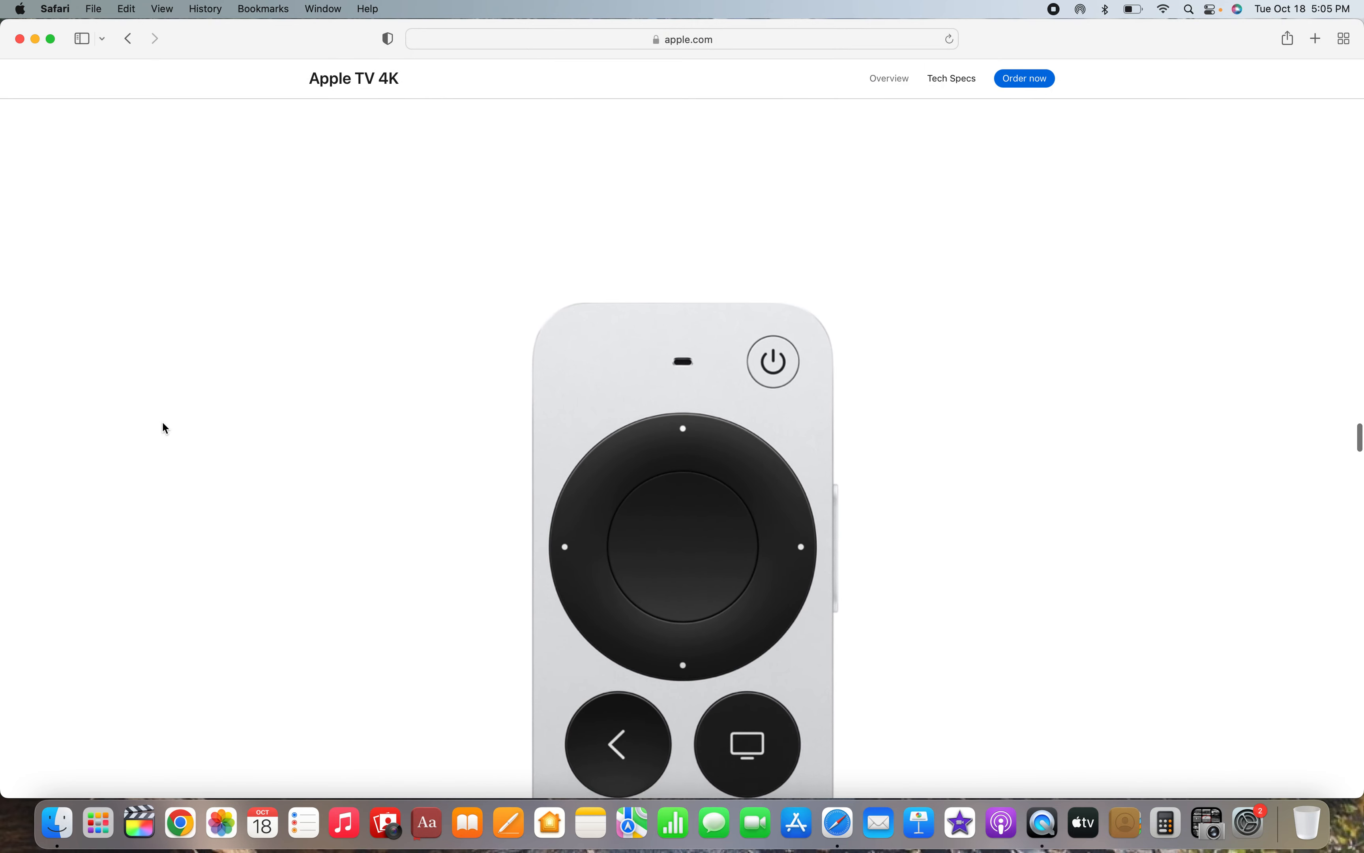
pyautogui.scroll(-3)
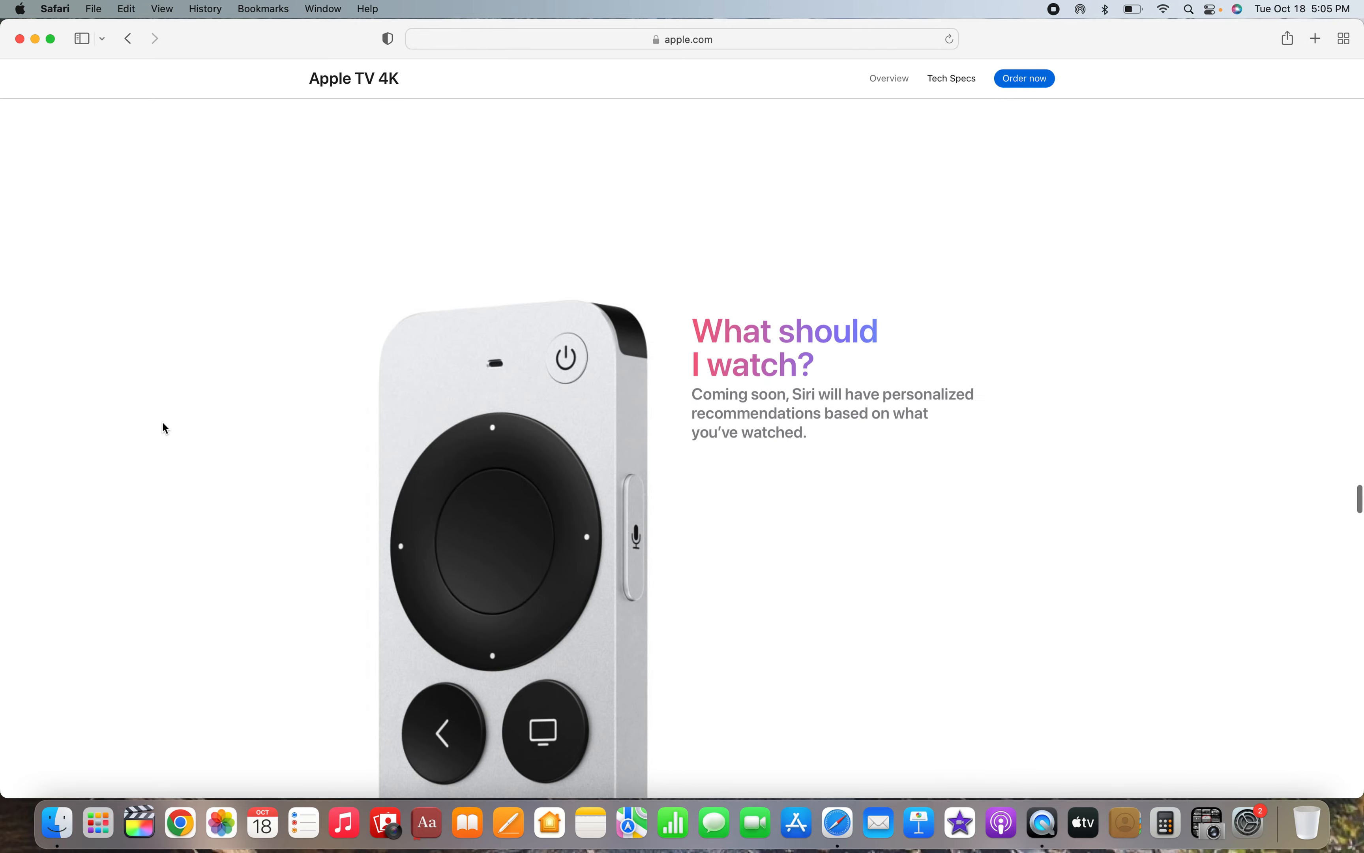
pyautogui.scroll(-3)
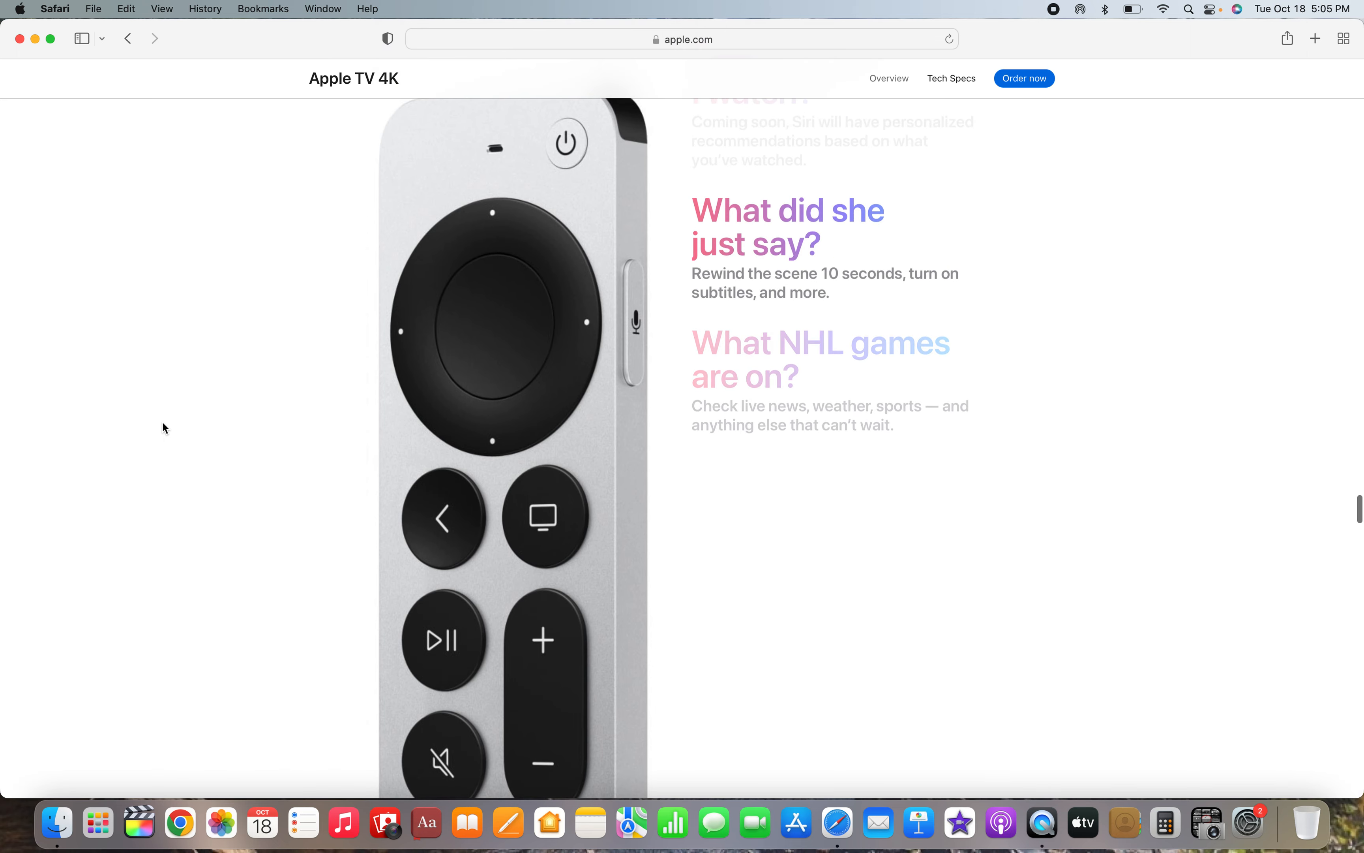
pyautogui.moveTo(256, 230)
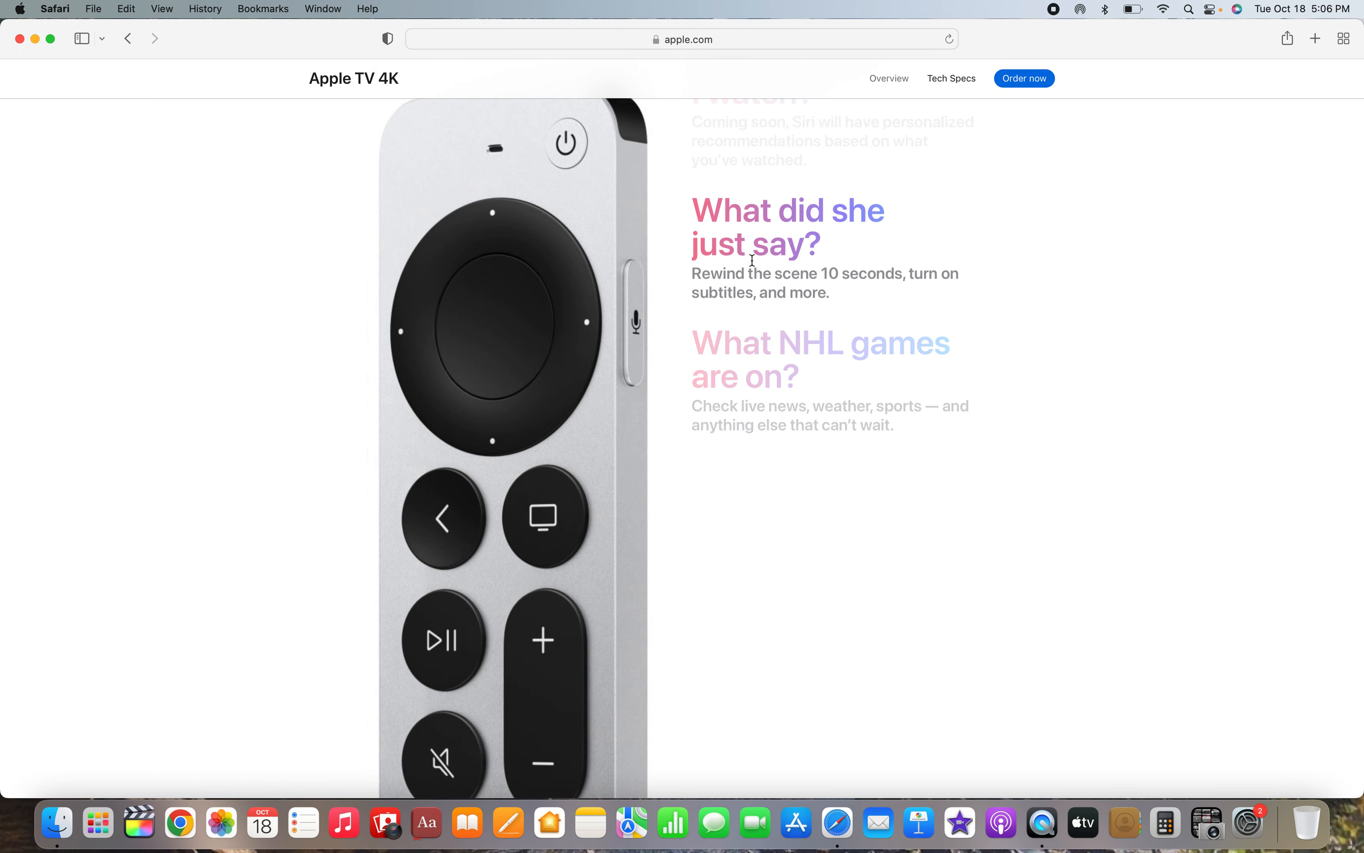
pyautogui.scroll(-3)
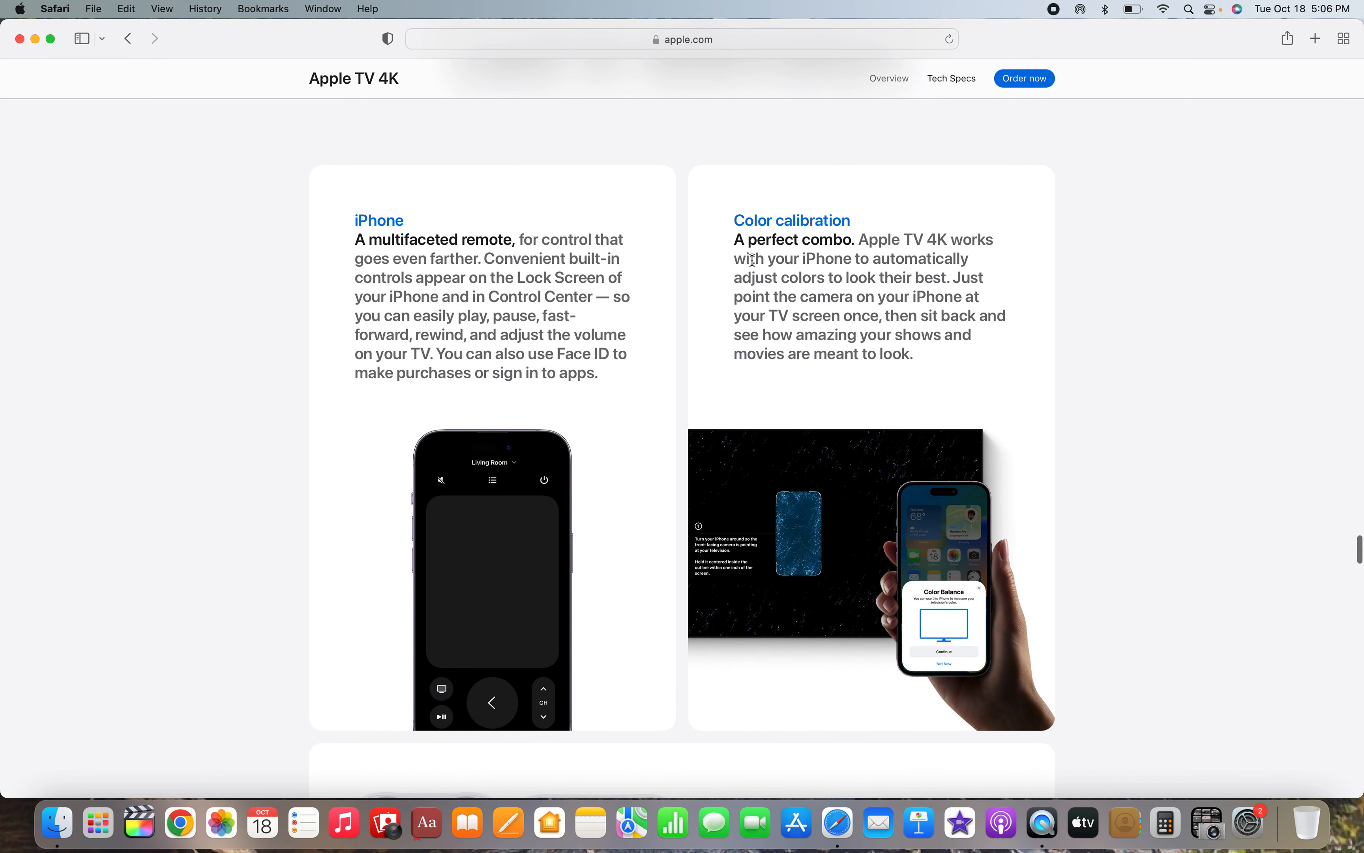
pyautogui.scroll(-3)
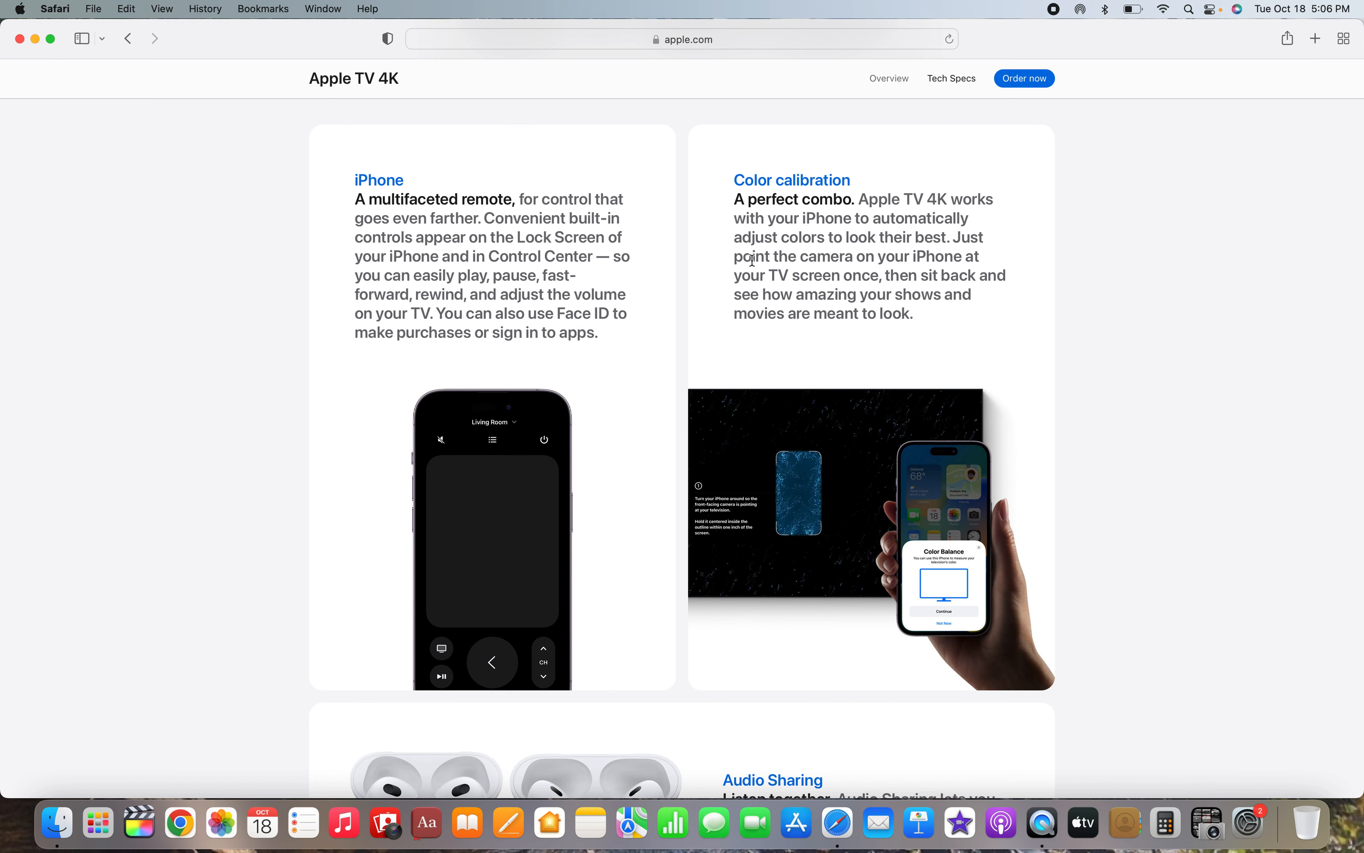
# - Continue past SharePlay and home control to 'Which Apple TV 4K is right for you?'
pyautogui.scroll(-3)
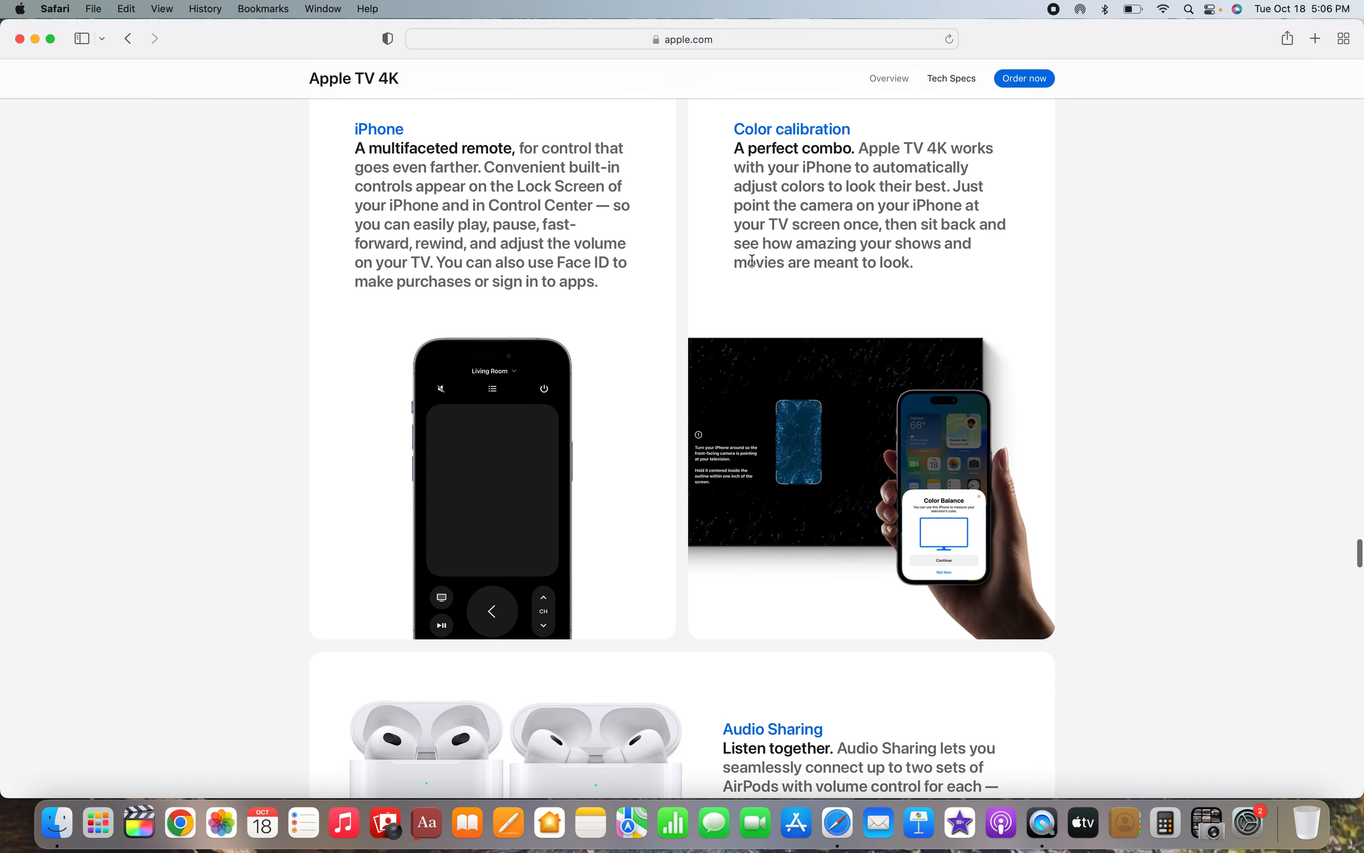
pyautogui.scroll(-3)
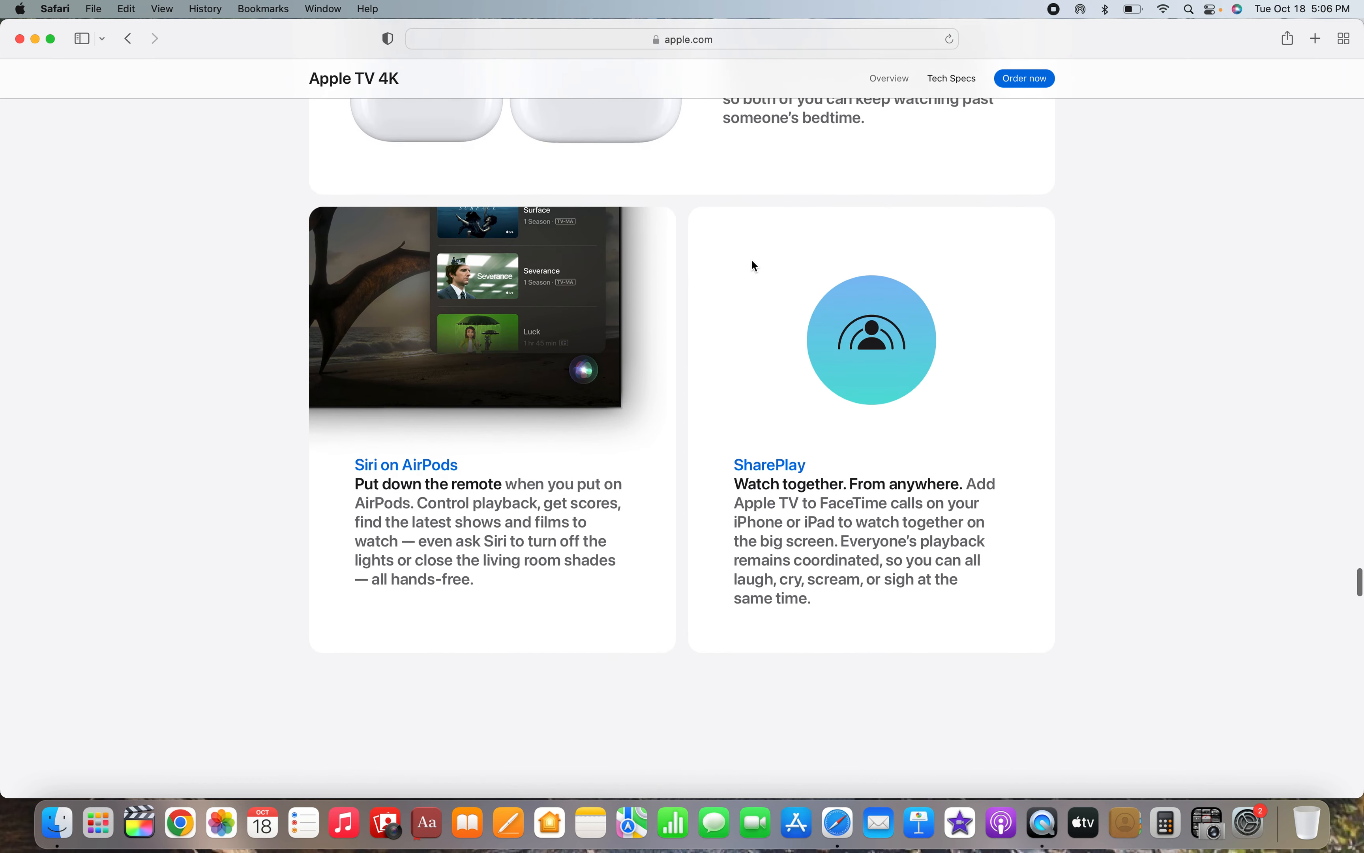
pyautogui.scroll(-3)
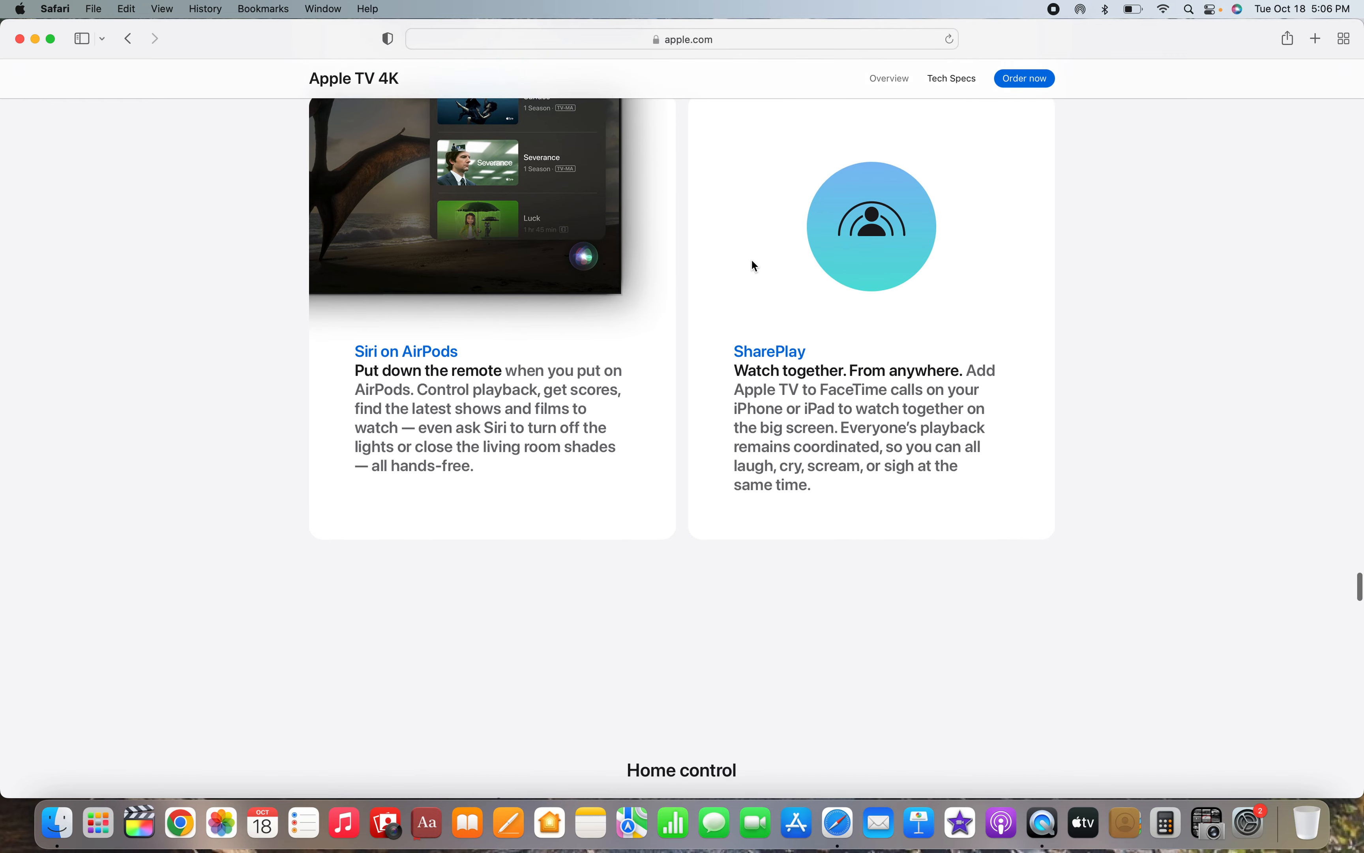
pyautogui.scroll(-3)
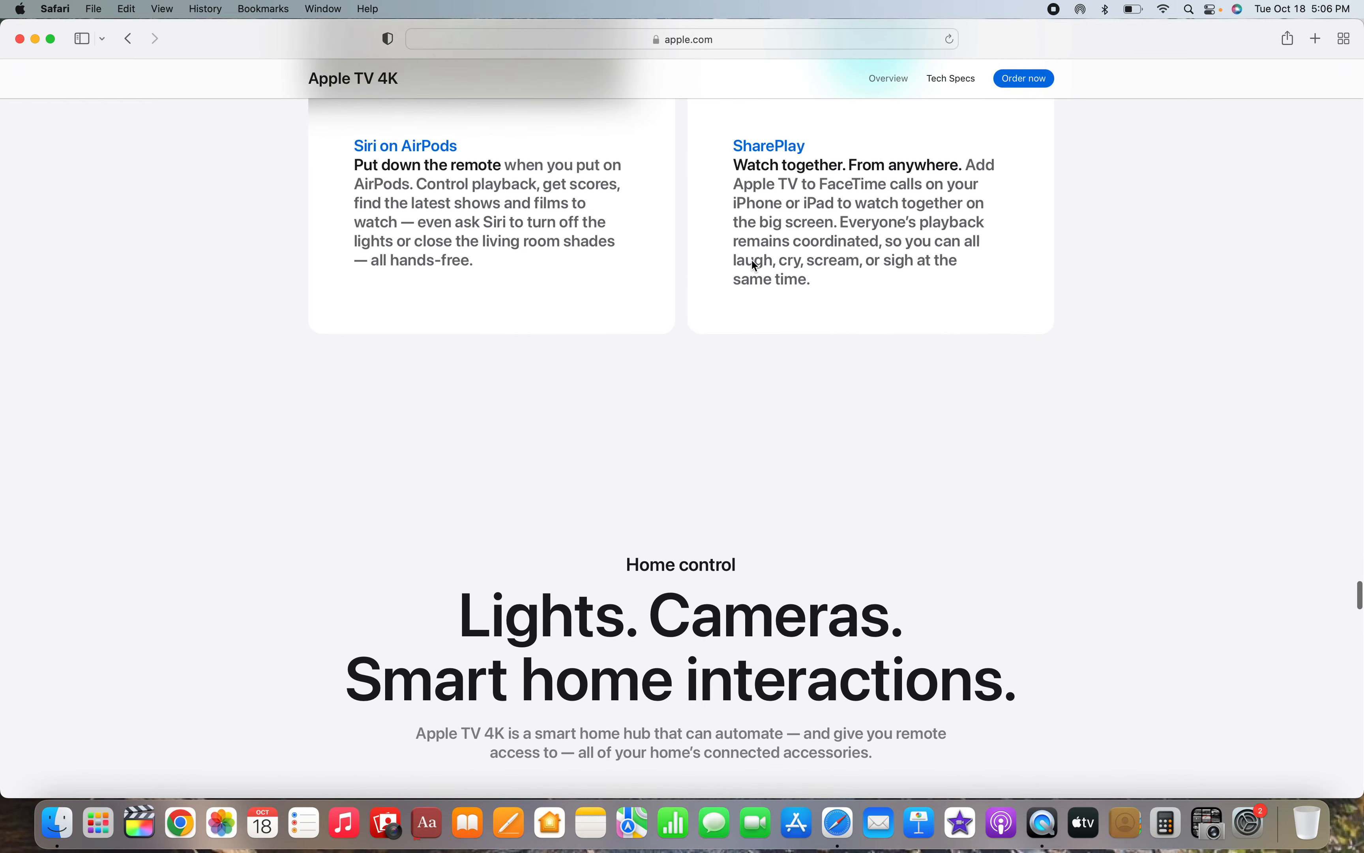
pyautogui.scroll(-3)
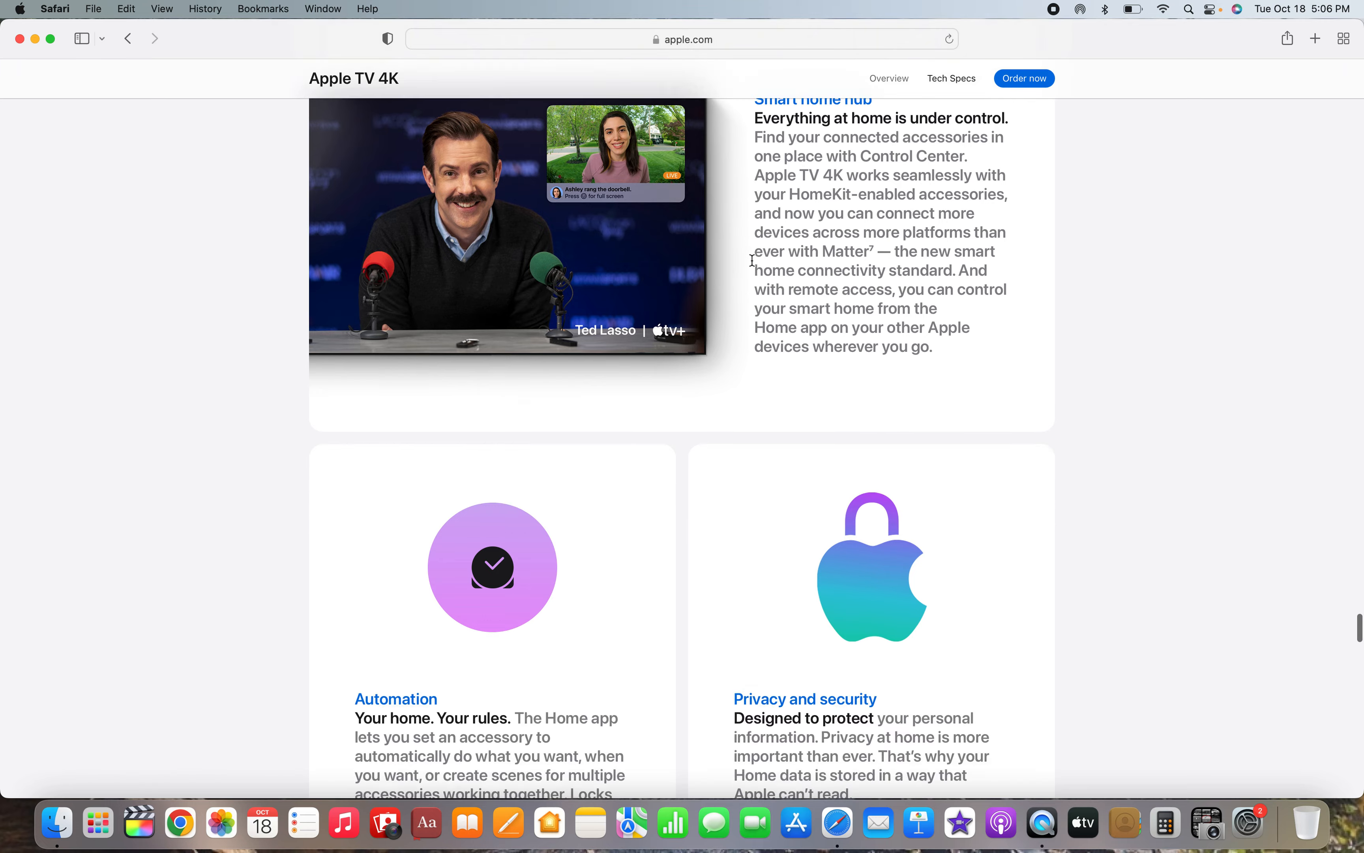
pyautogui.scroll(-3)
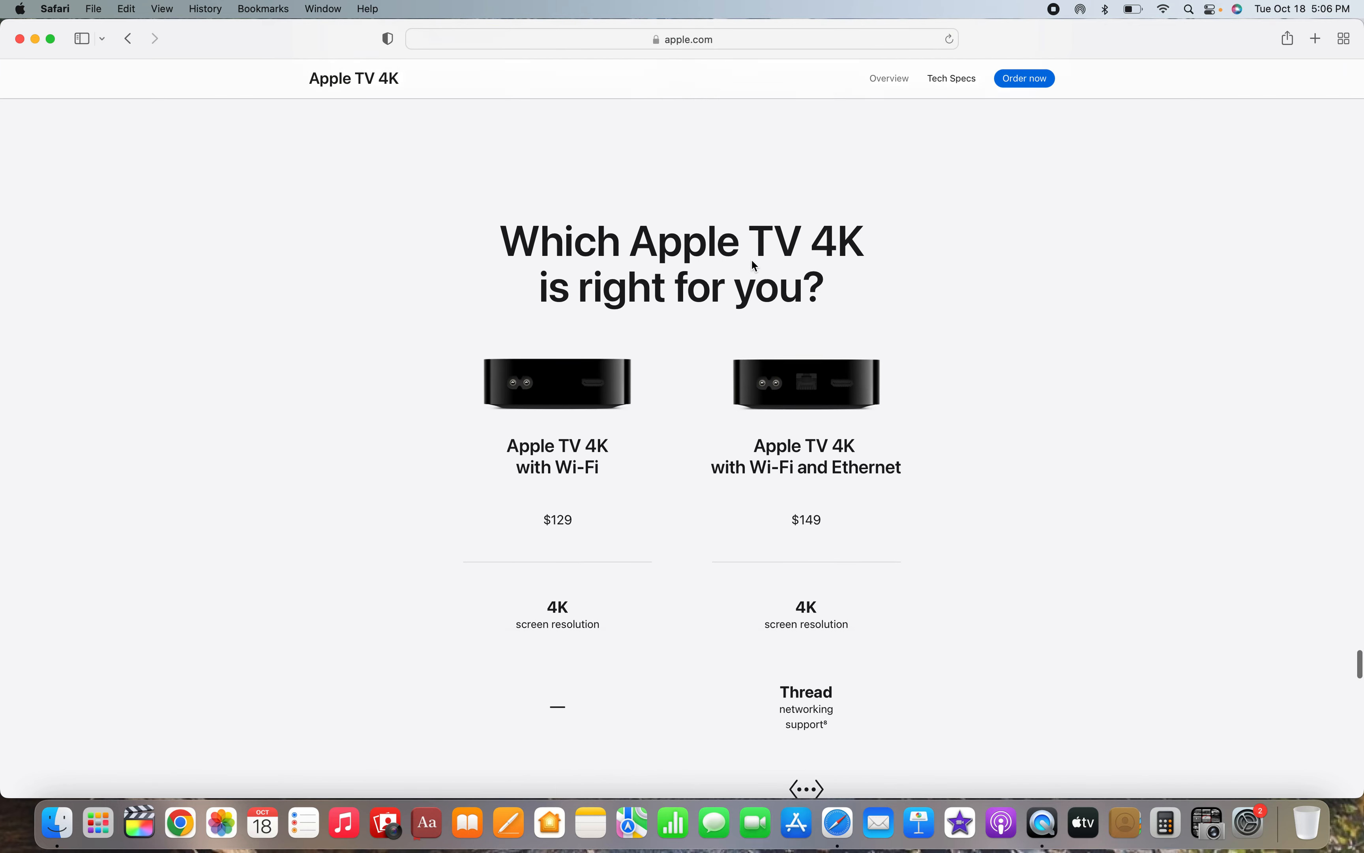
# - Scroll through the Wi-Fi versus Wi-Fi + Ethernet comparison rows for storage, chip and remote
pyautogui.scroll(-3)
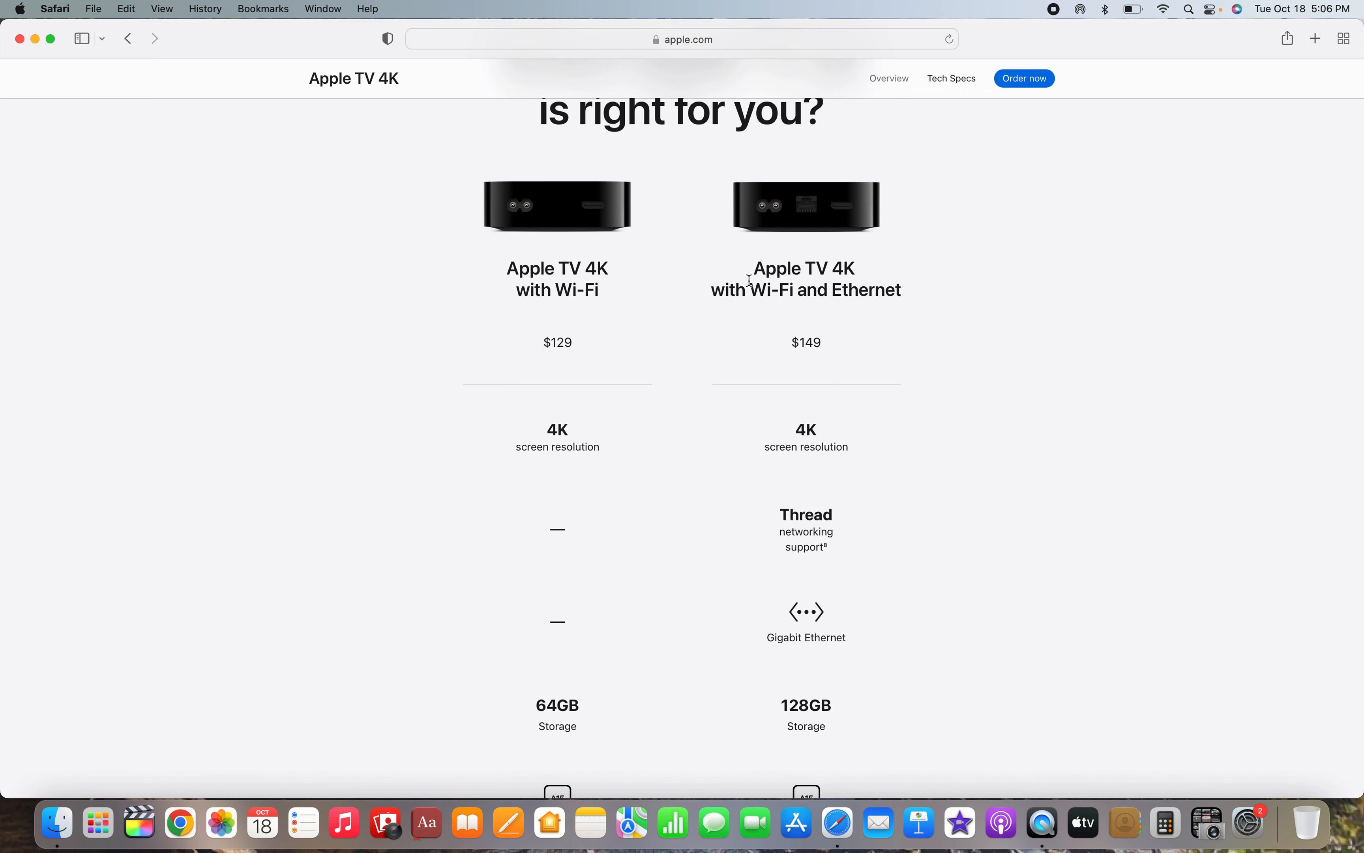
pyautogui.scroll(-3)
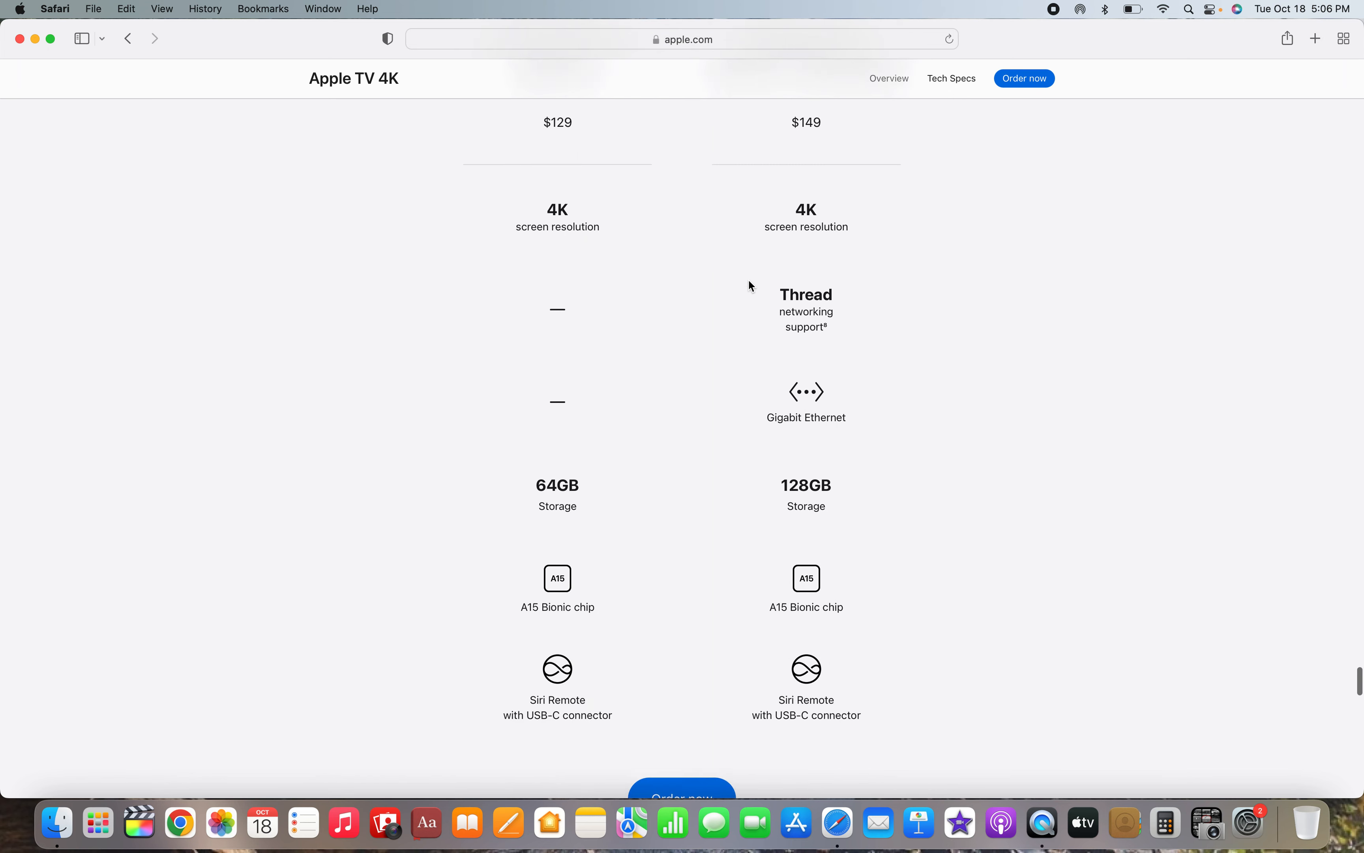
pyautogui.scroll(-3)
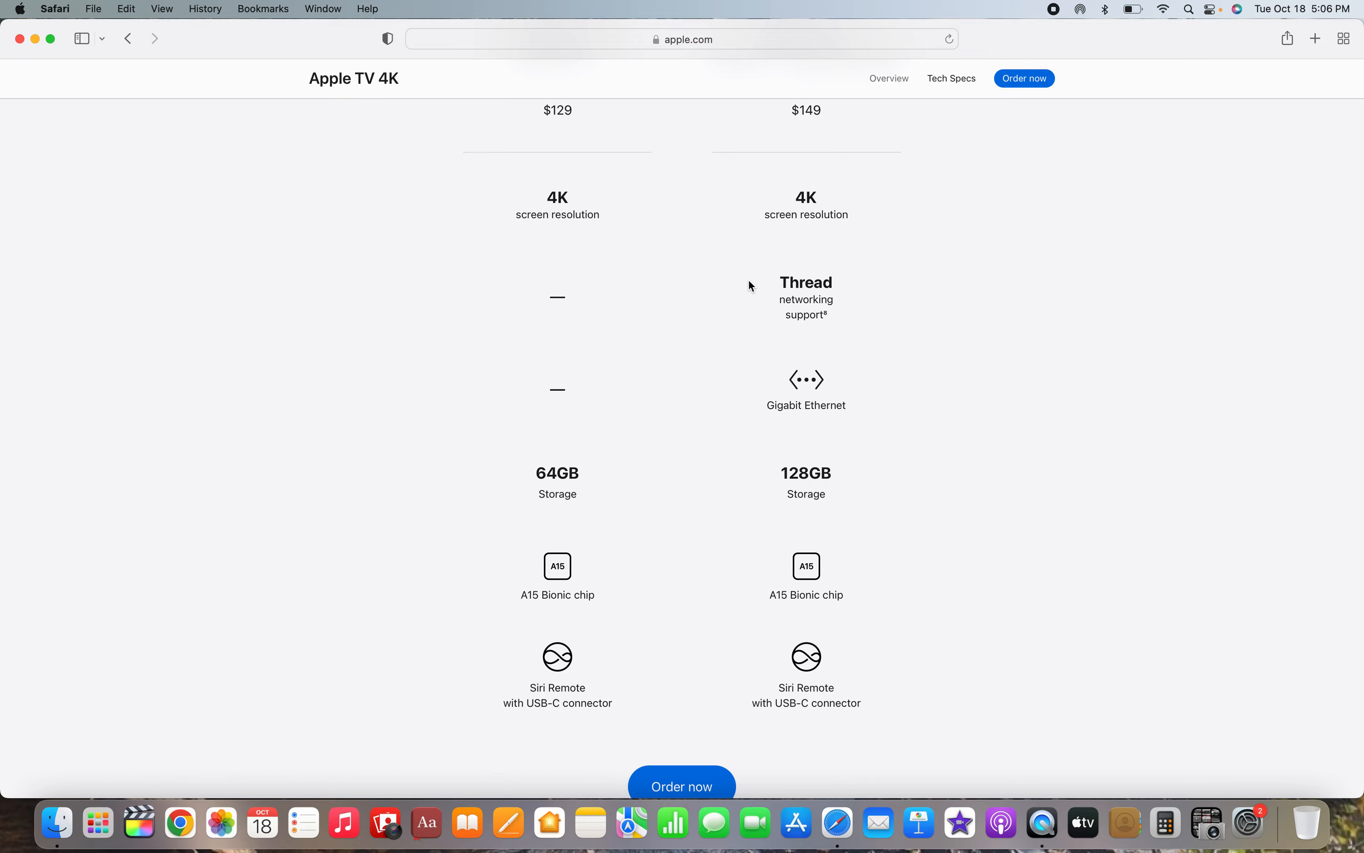
pyautogui.scroll(-3)
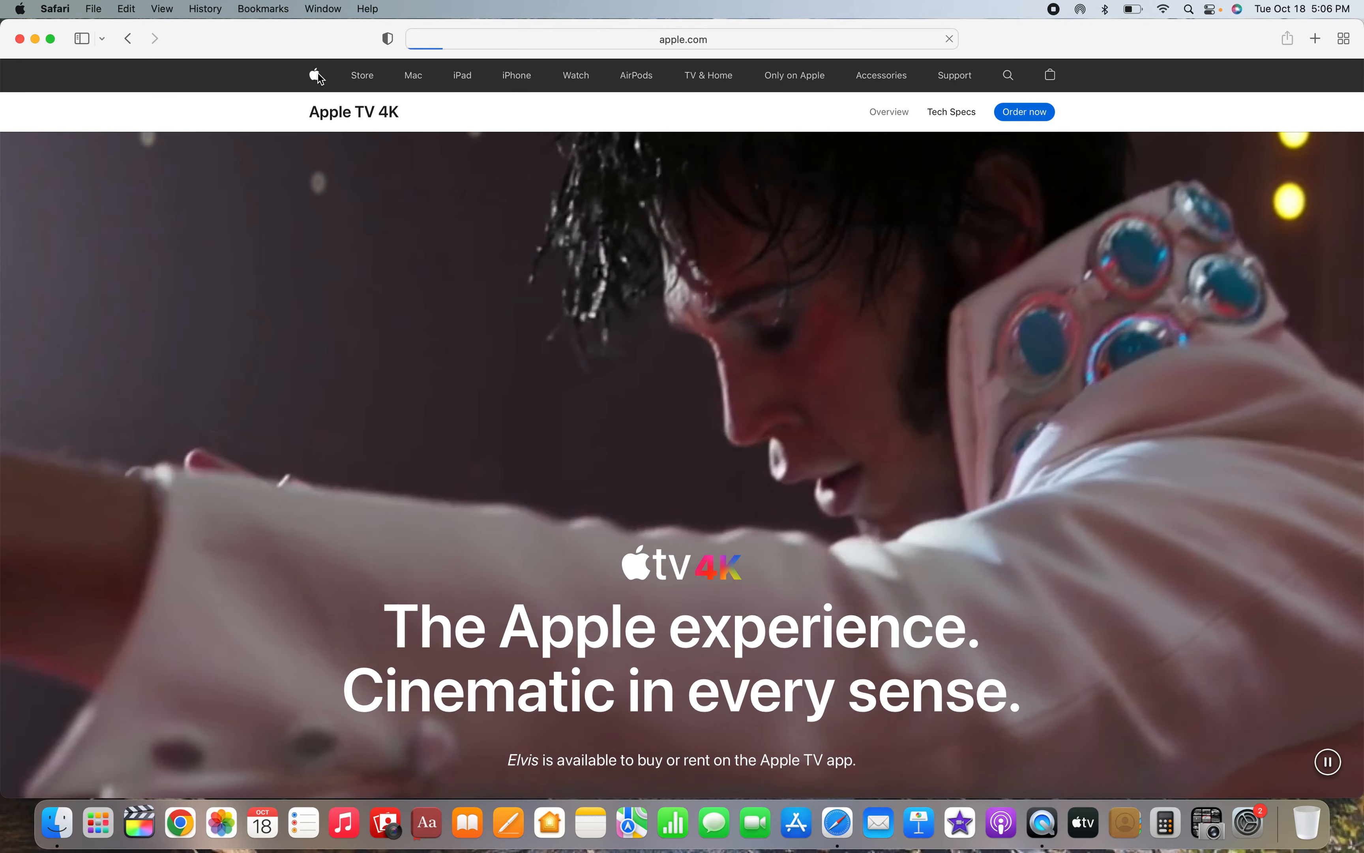
# - Scroll the apple.com home page to show the iPad feature at its top
pyautogui.scroll(-3)
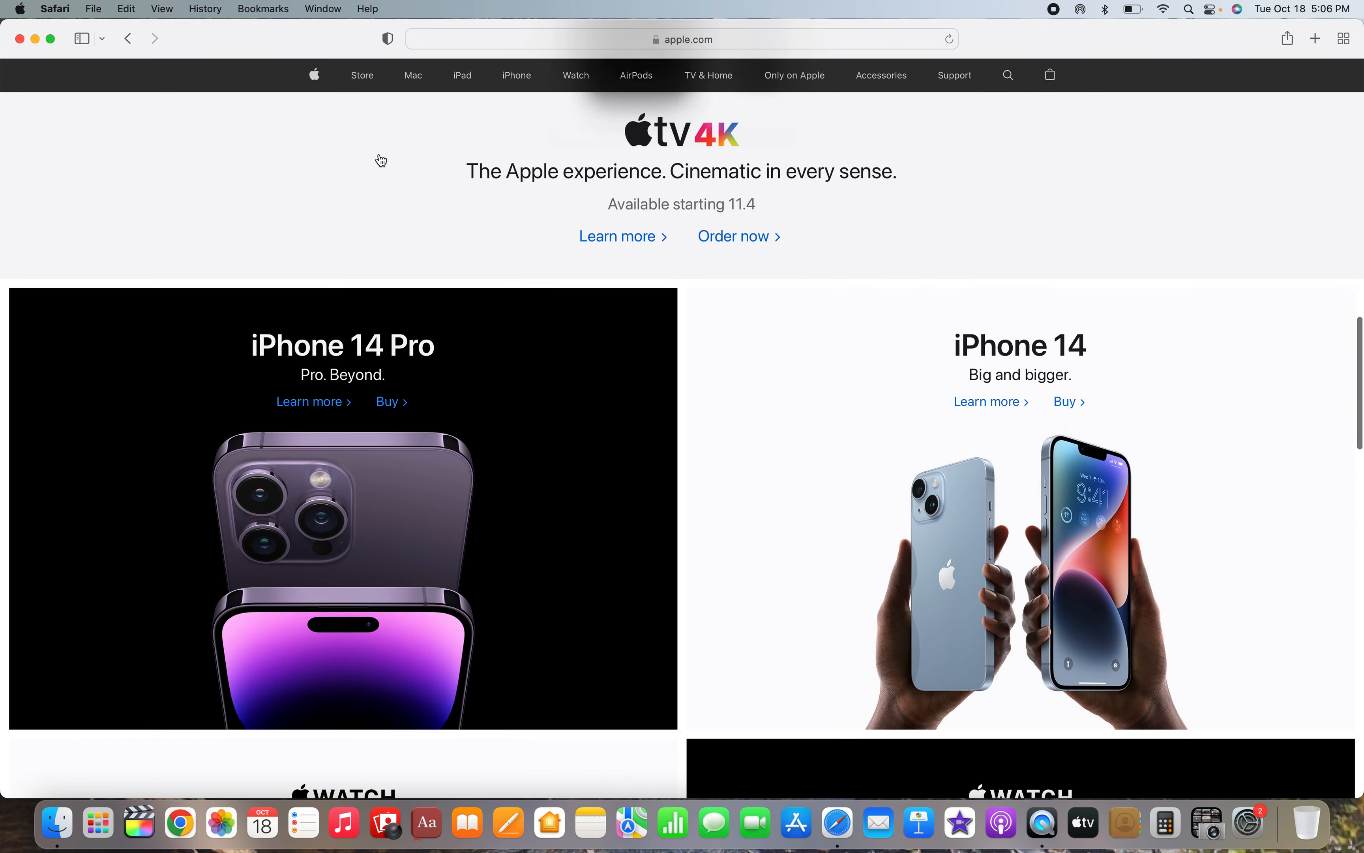
pyautogui.scroll(-3)
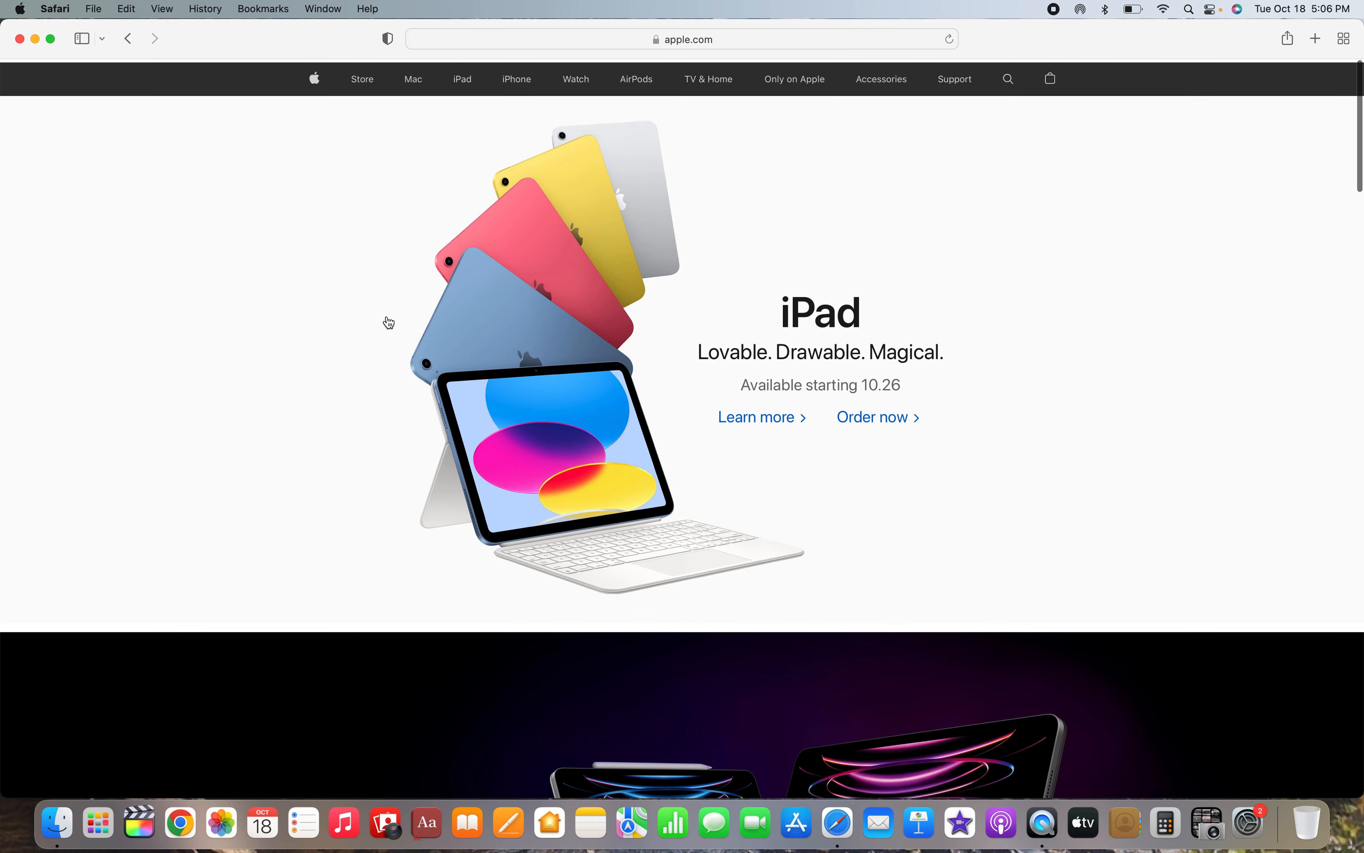
pyautogui.scroll(-3)
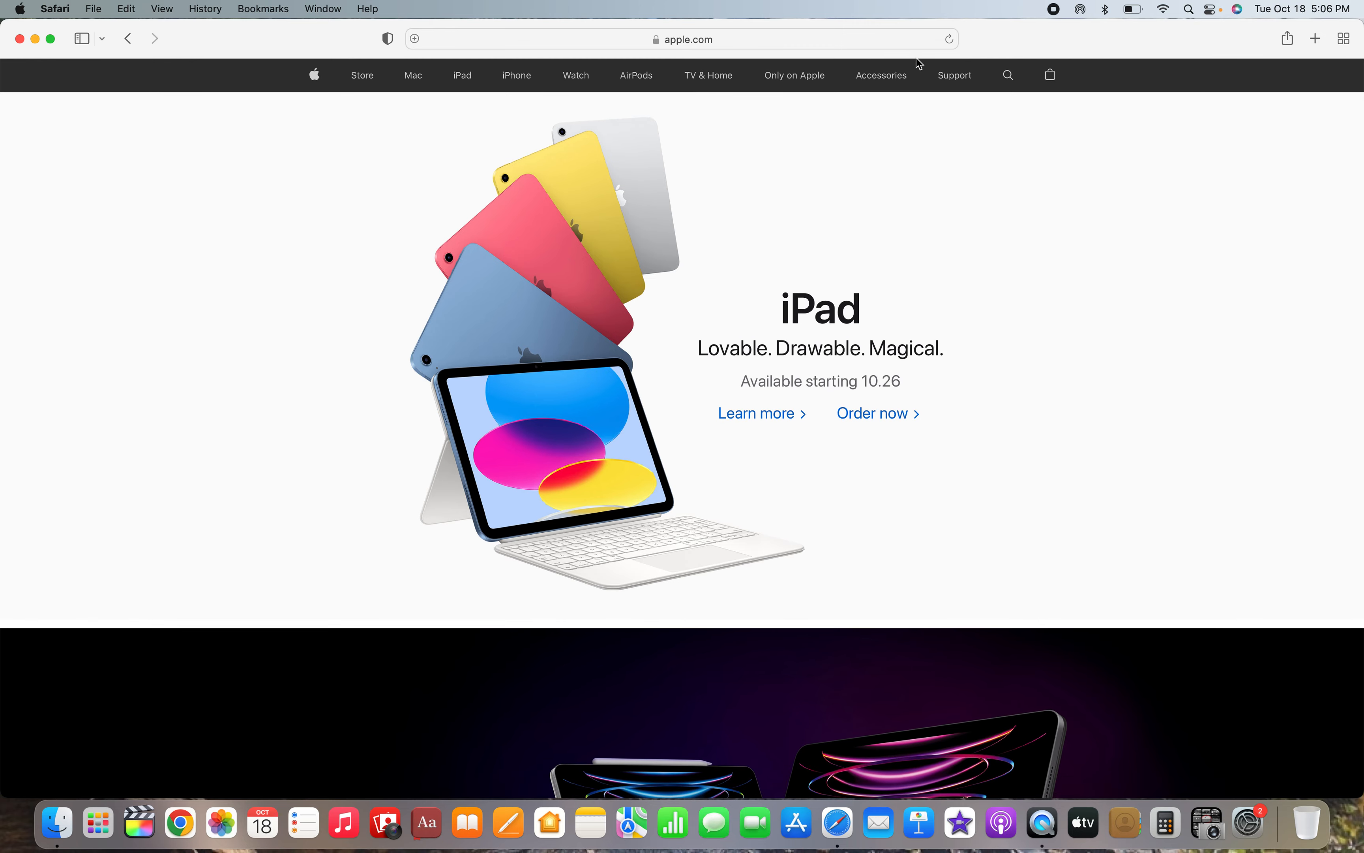
pyautogui.moveTo(930, 78)
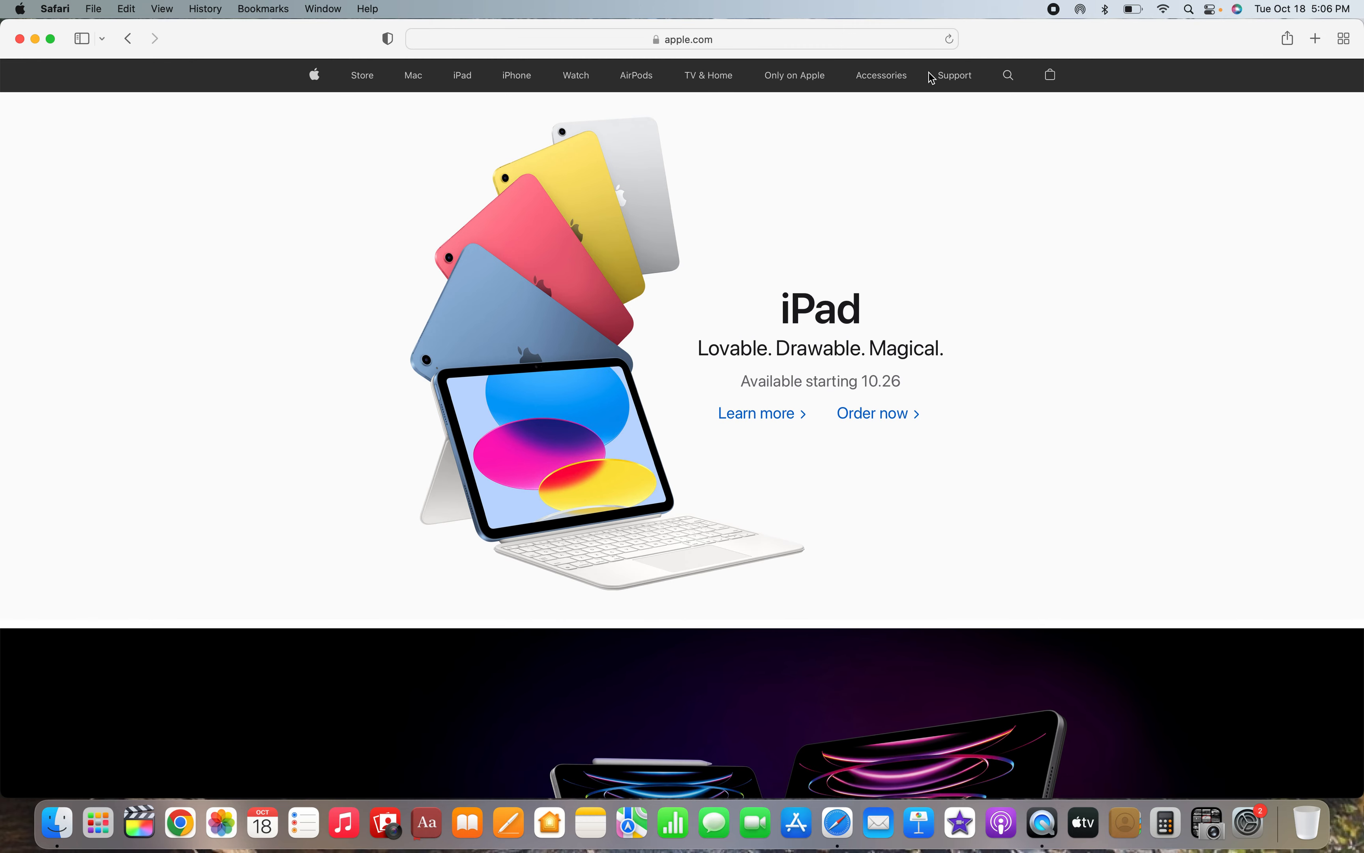